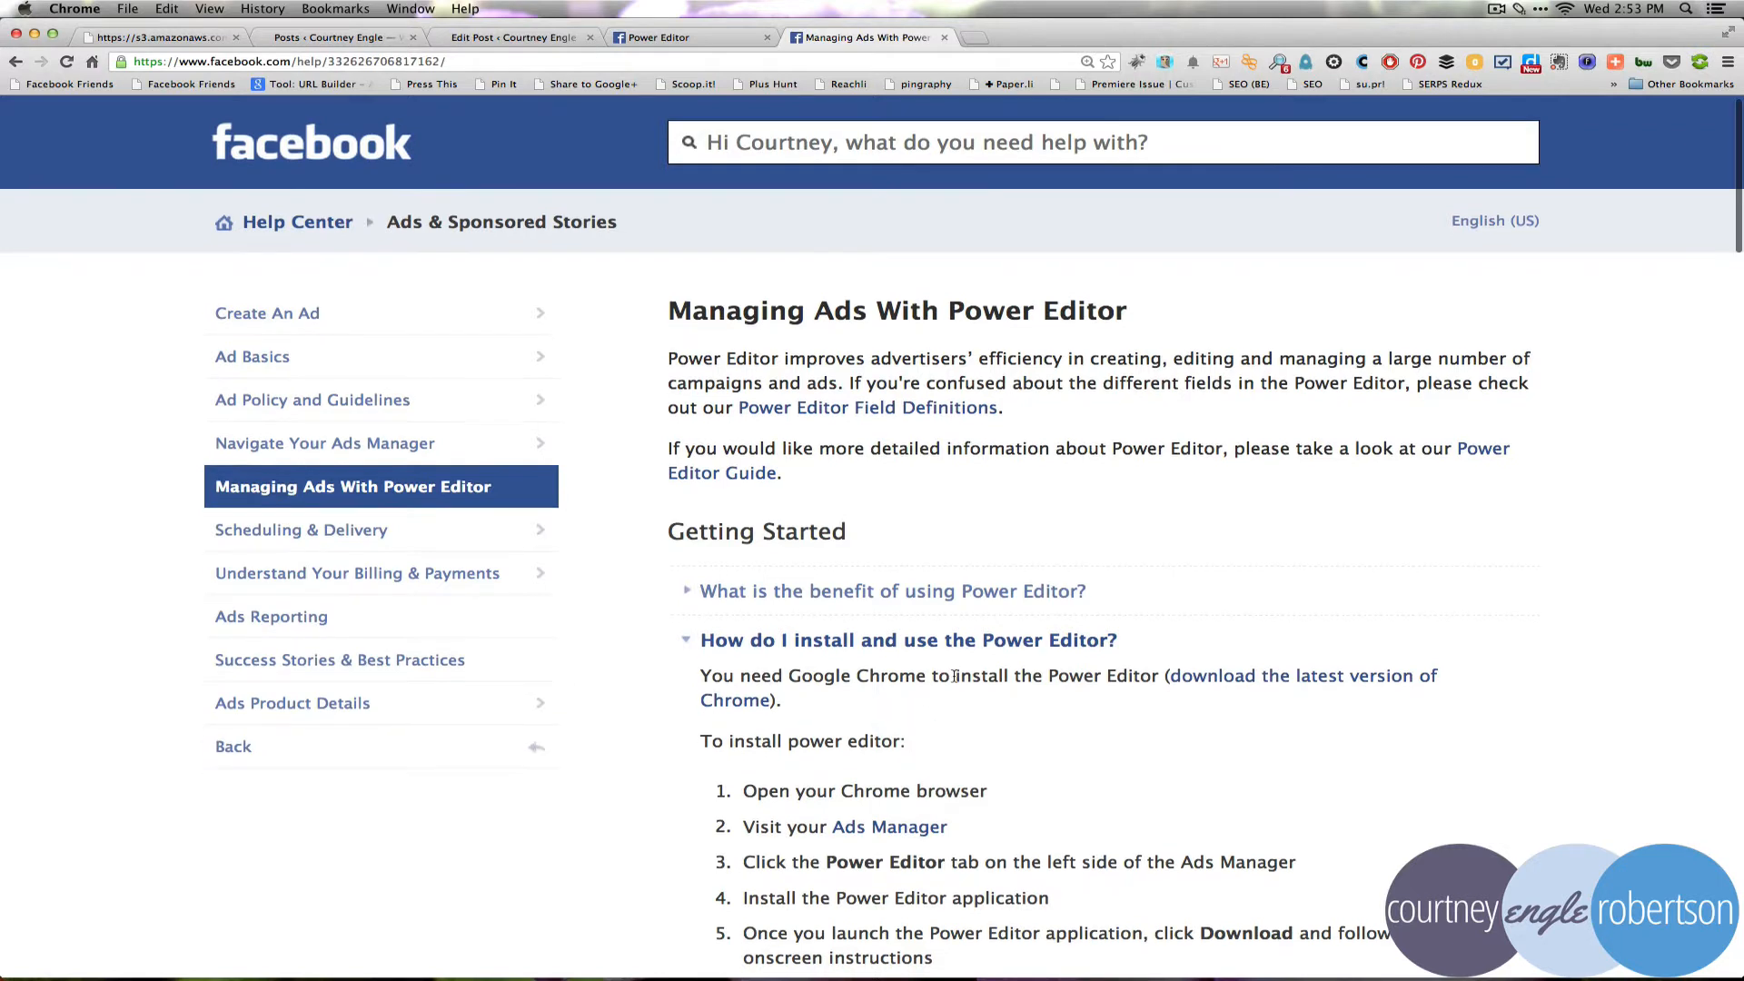
Switch to Power Editor and open the account ID dropdown showing Manage Pages
{"action": "scroll", "scroll_direction": "down", "scroll_amount": 3}
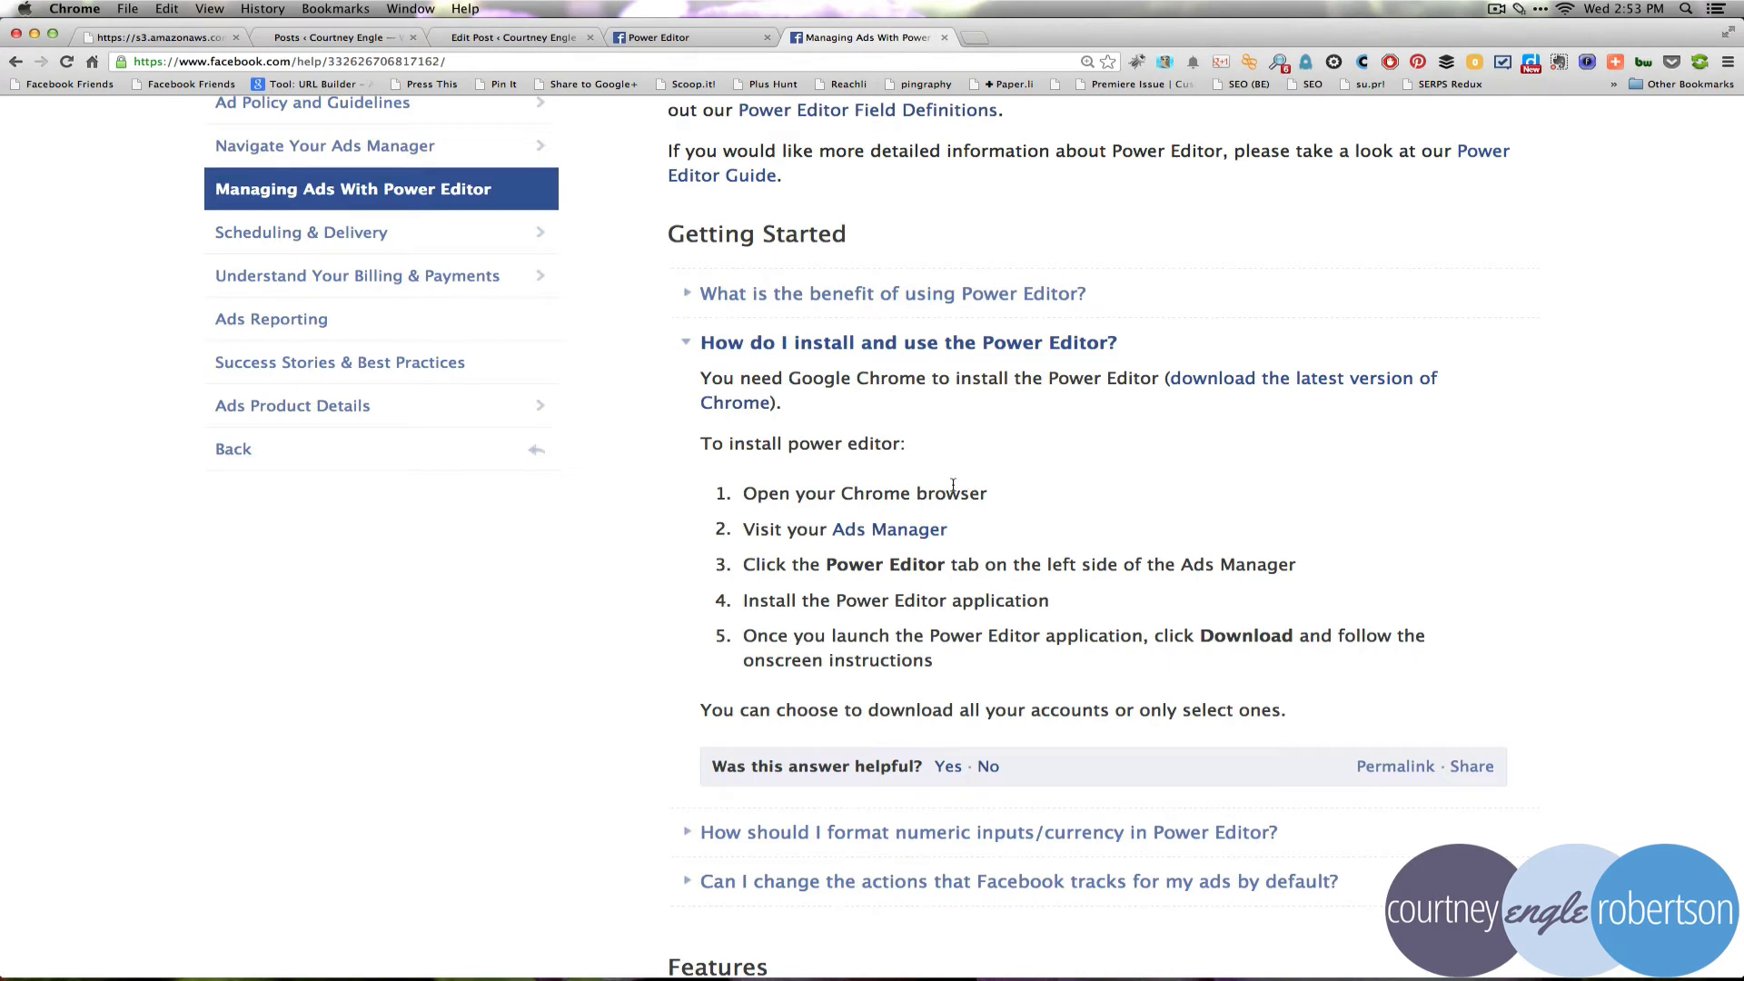
{"action": "mouse_move", "coordinate": [997, 498]}
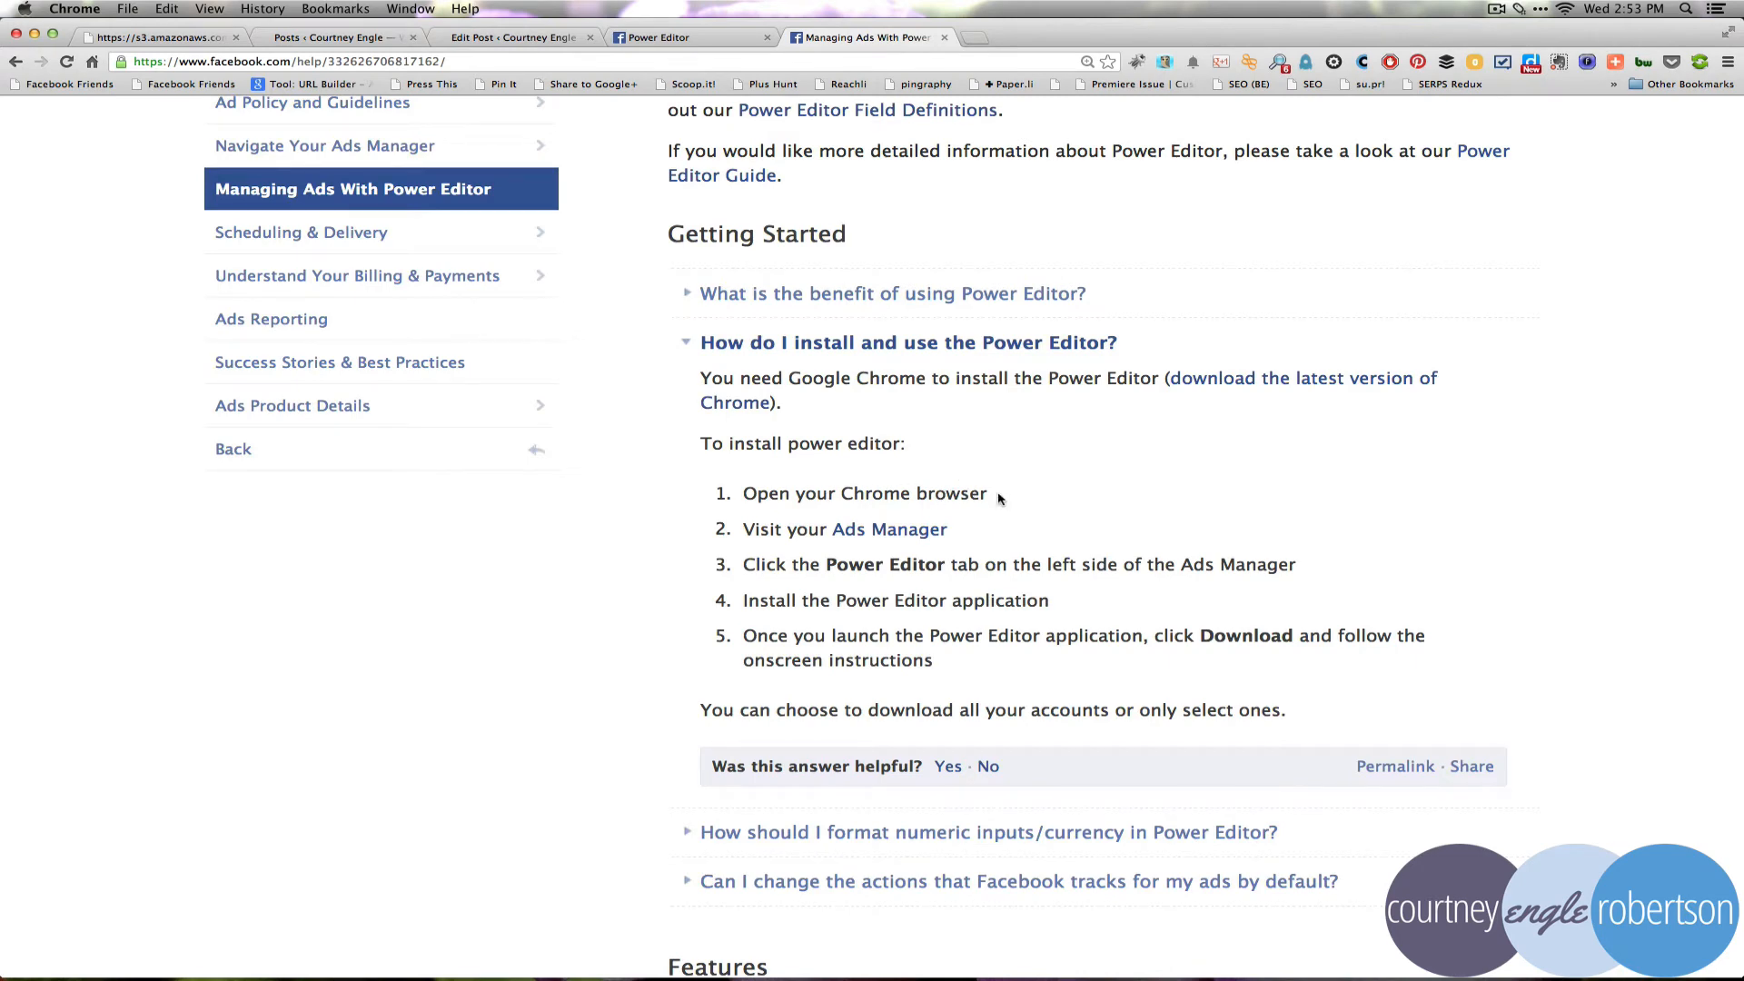
{"action": "mouse_move", "coordinate": [734, 402]}
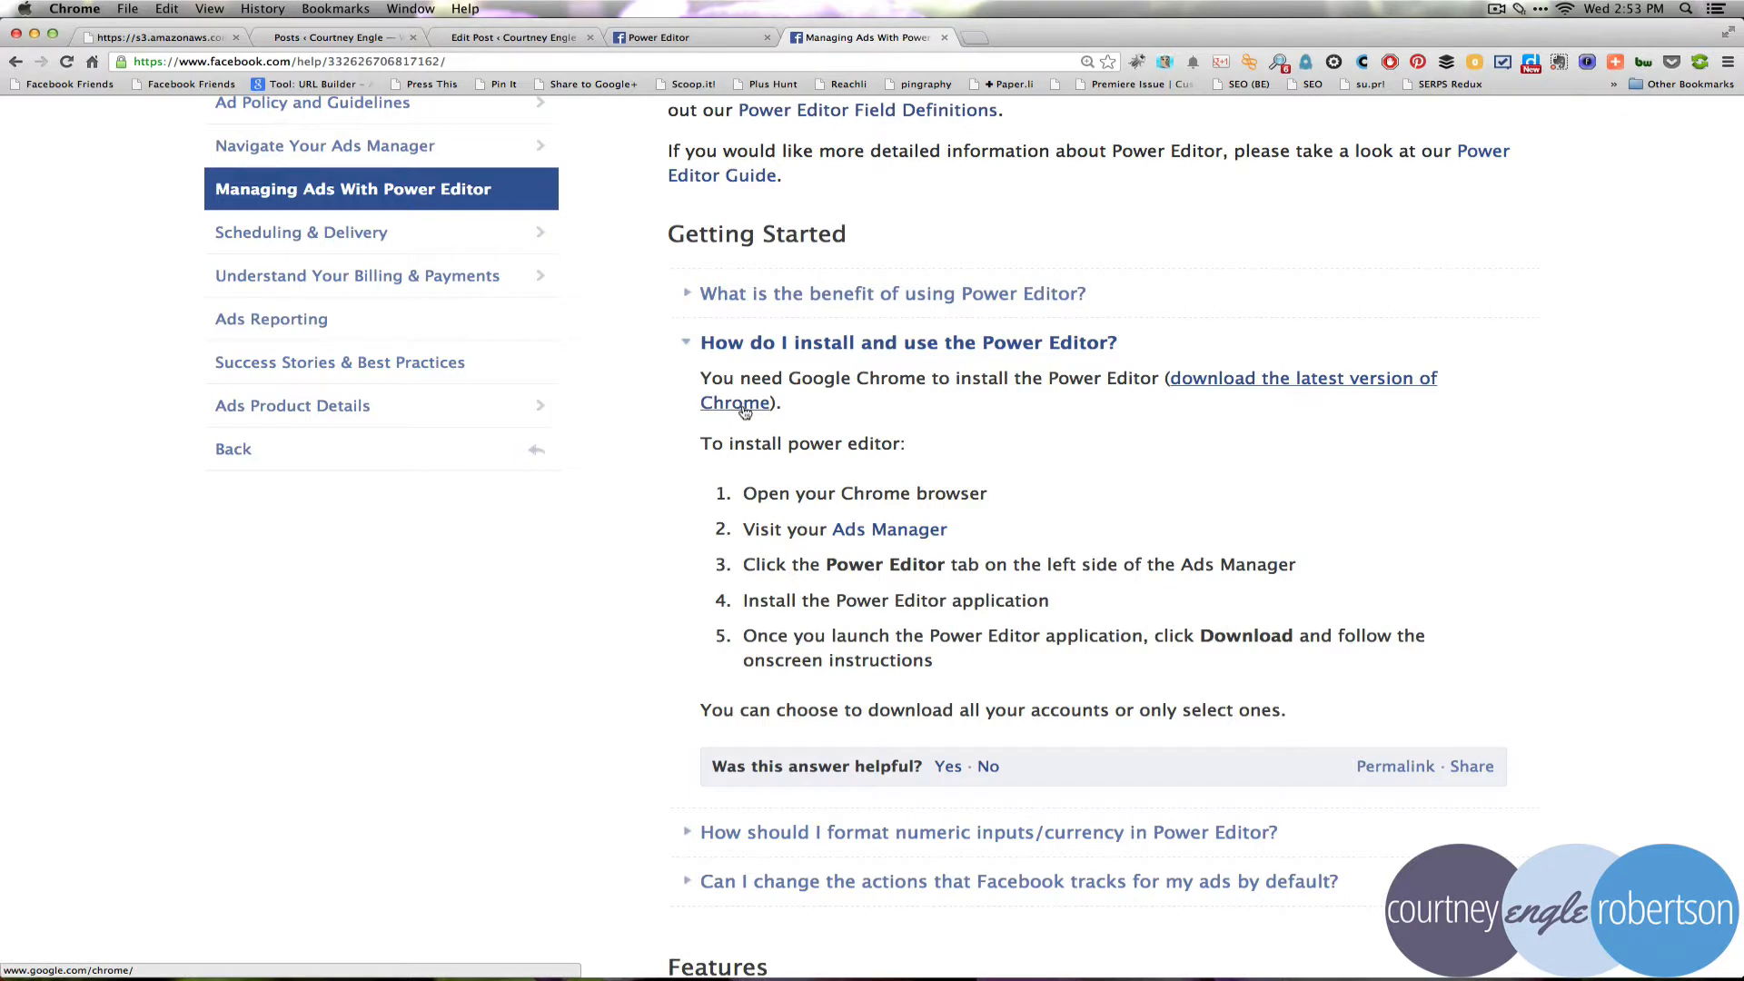
{"action": "mouse_move", "coordinate": [718, 406]}
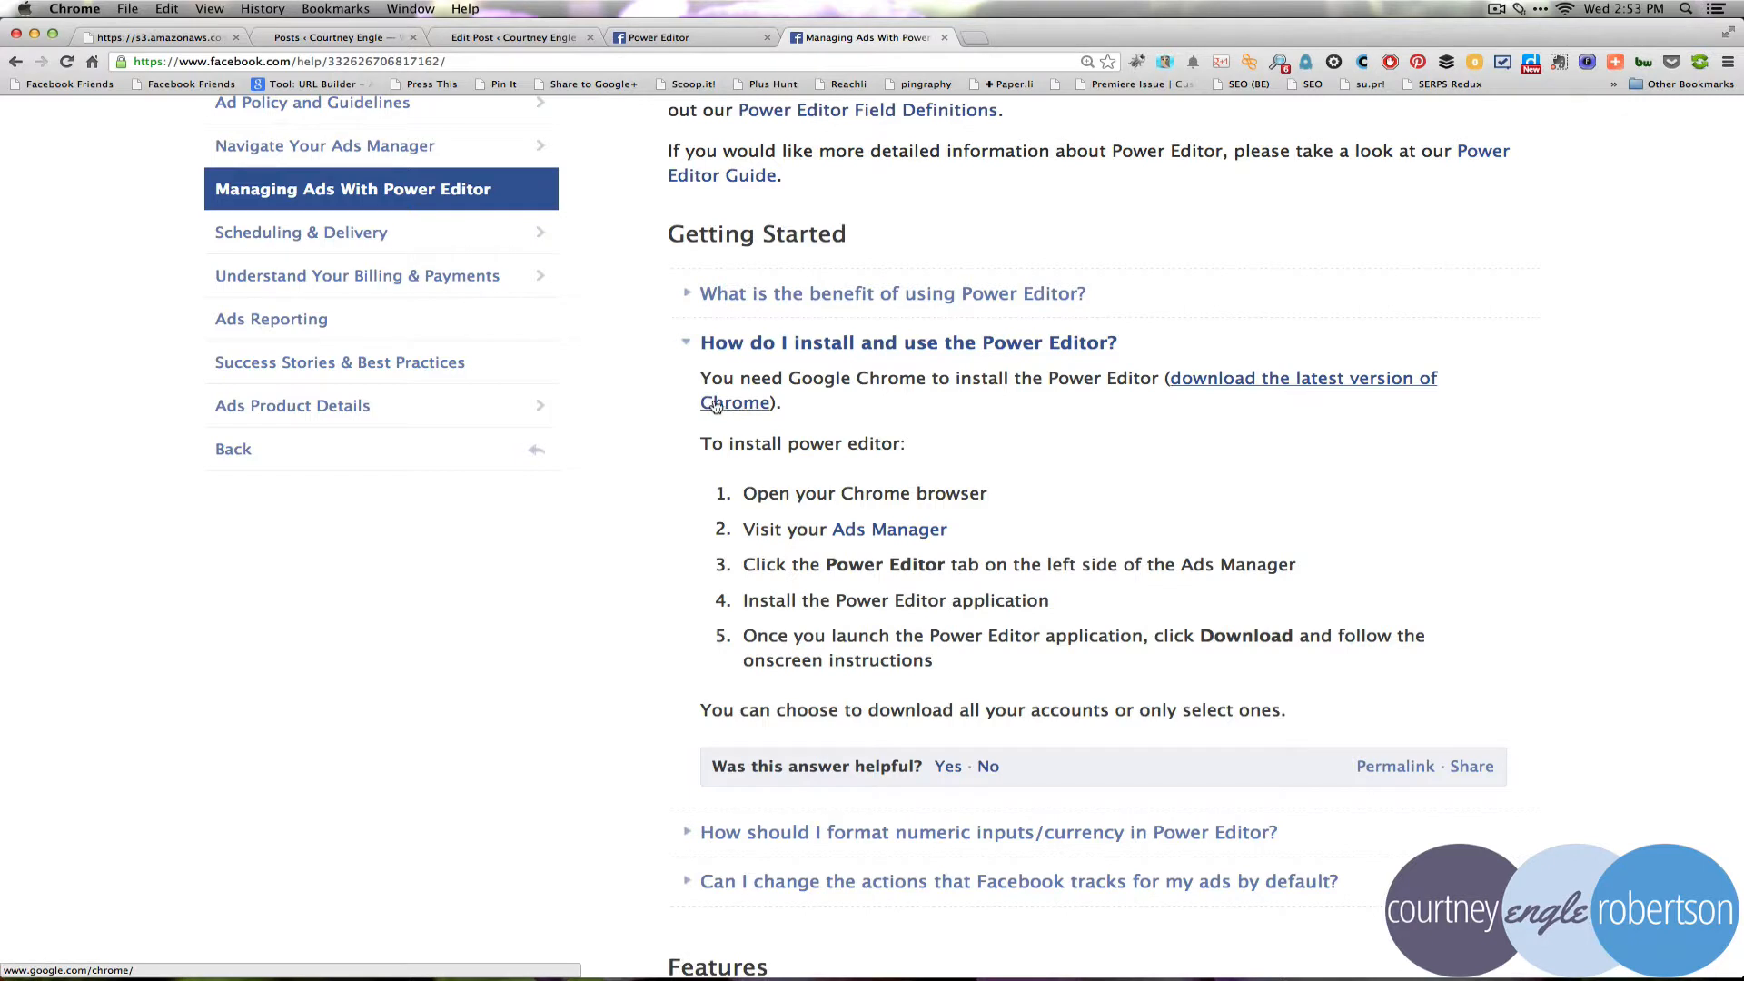
{"action": "mouse_move", "coordinate": [719, 402]}
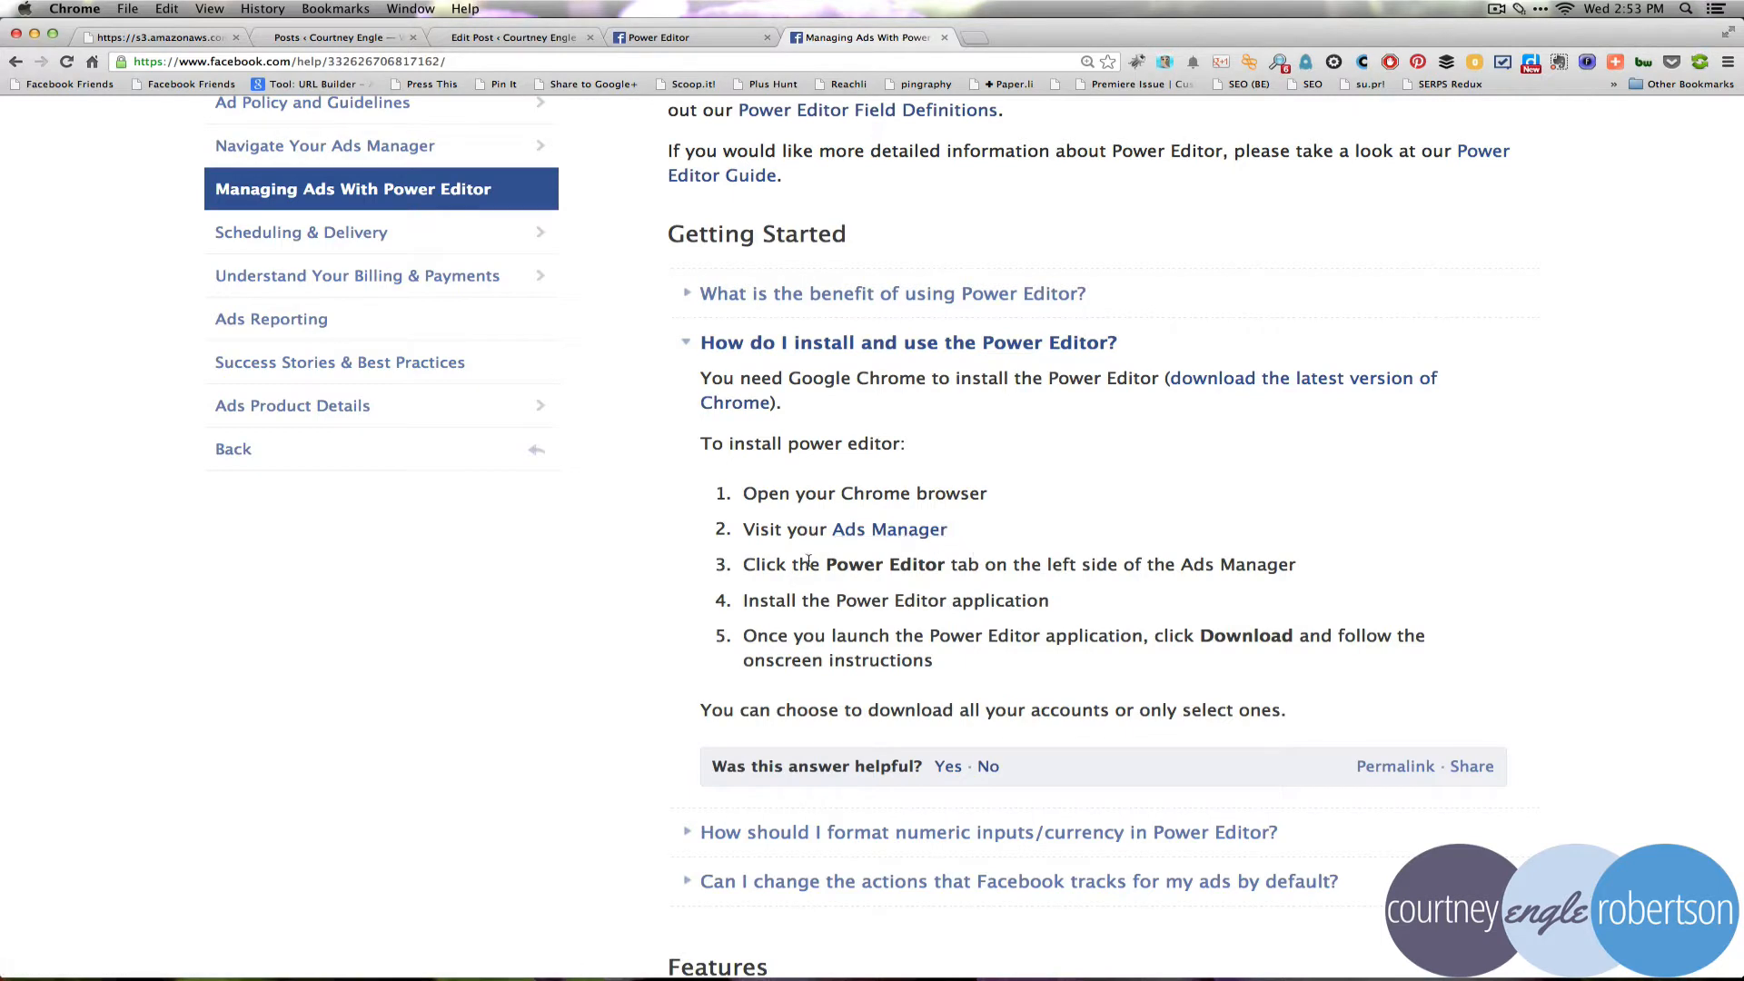
{"action": "left_click", "coordinate": [662, 37]}
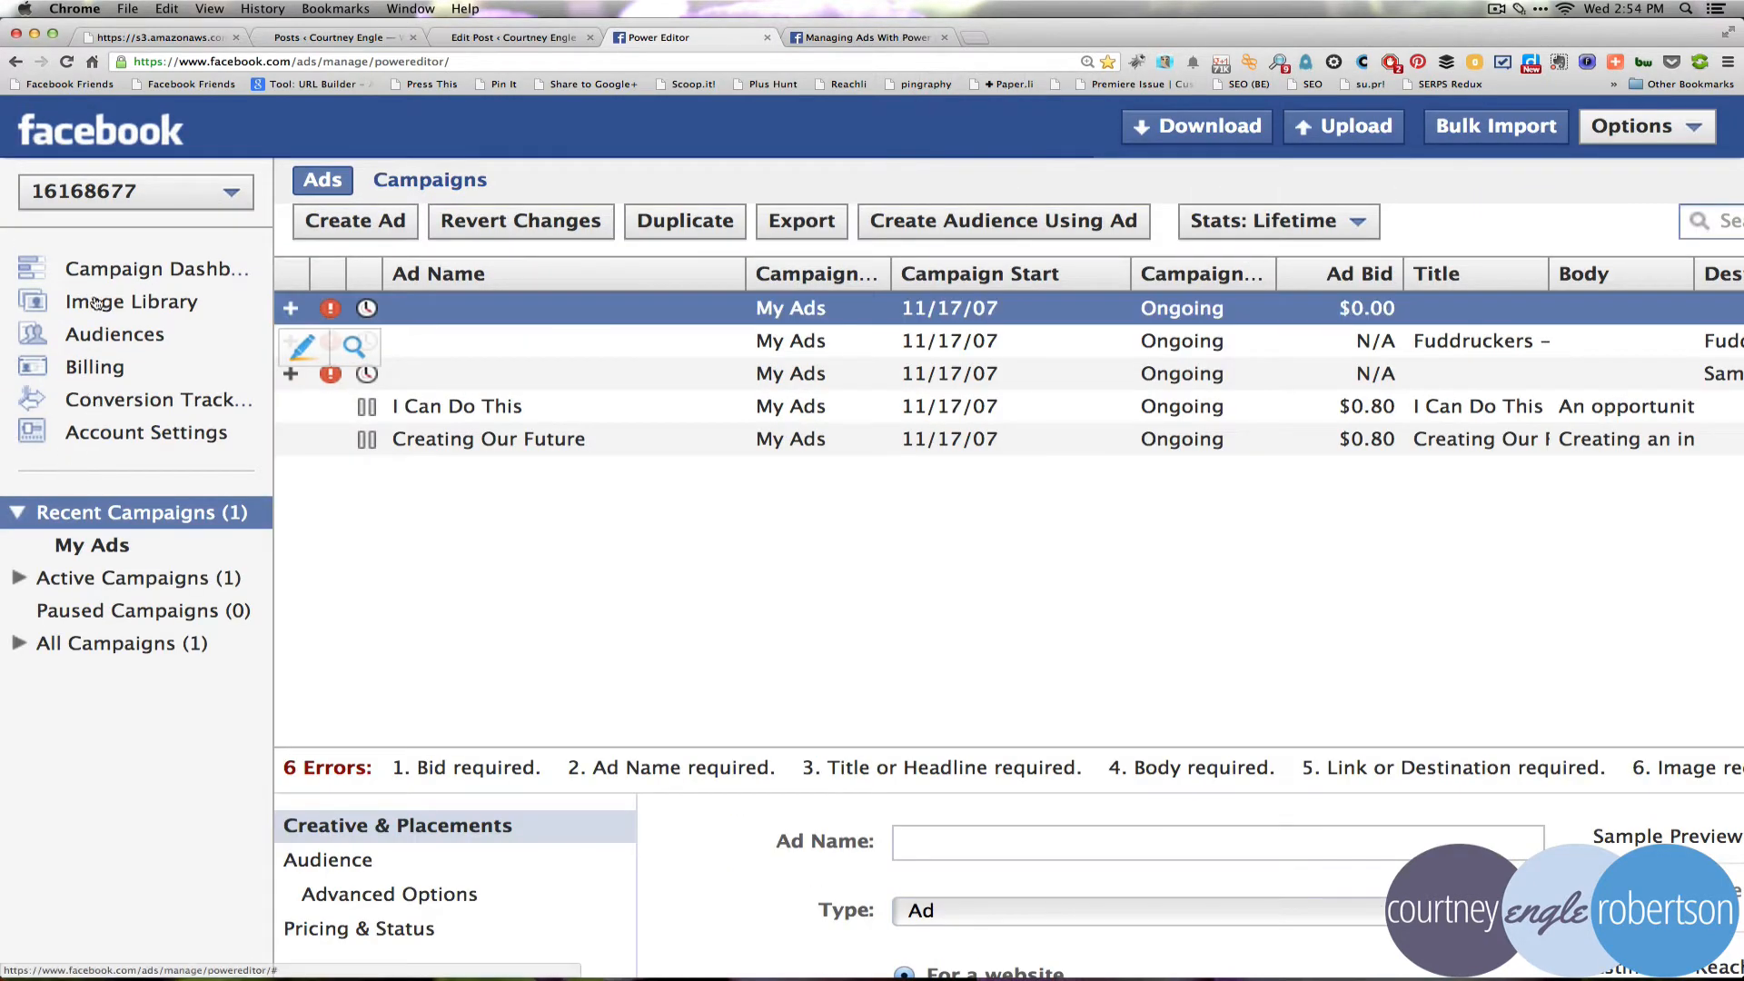
{"action": "mouse_move", "coordinate": [78, 460]}
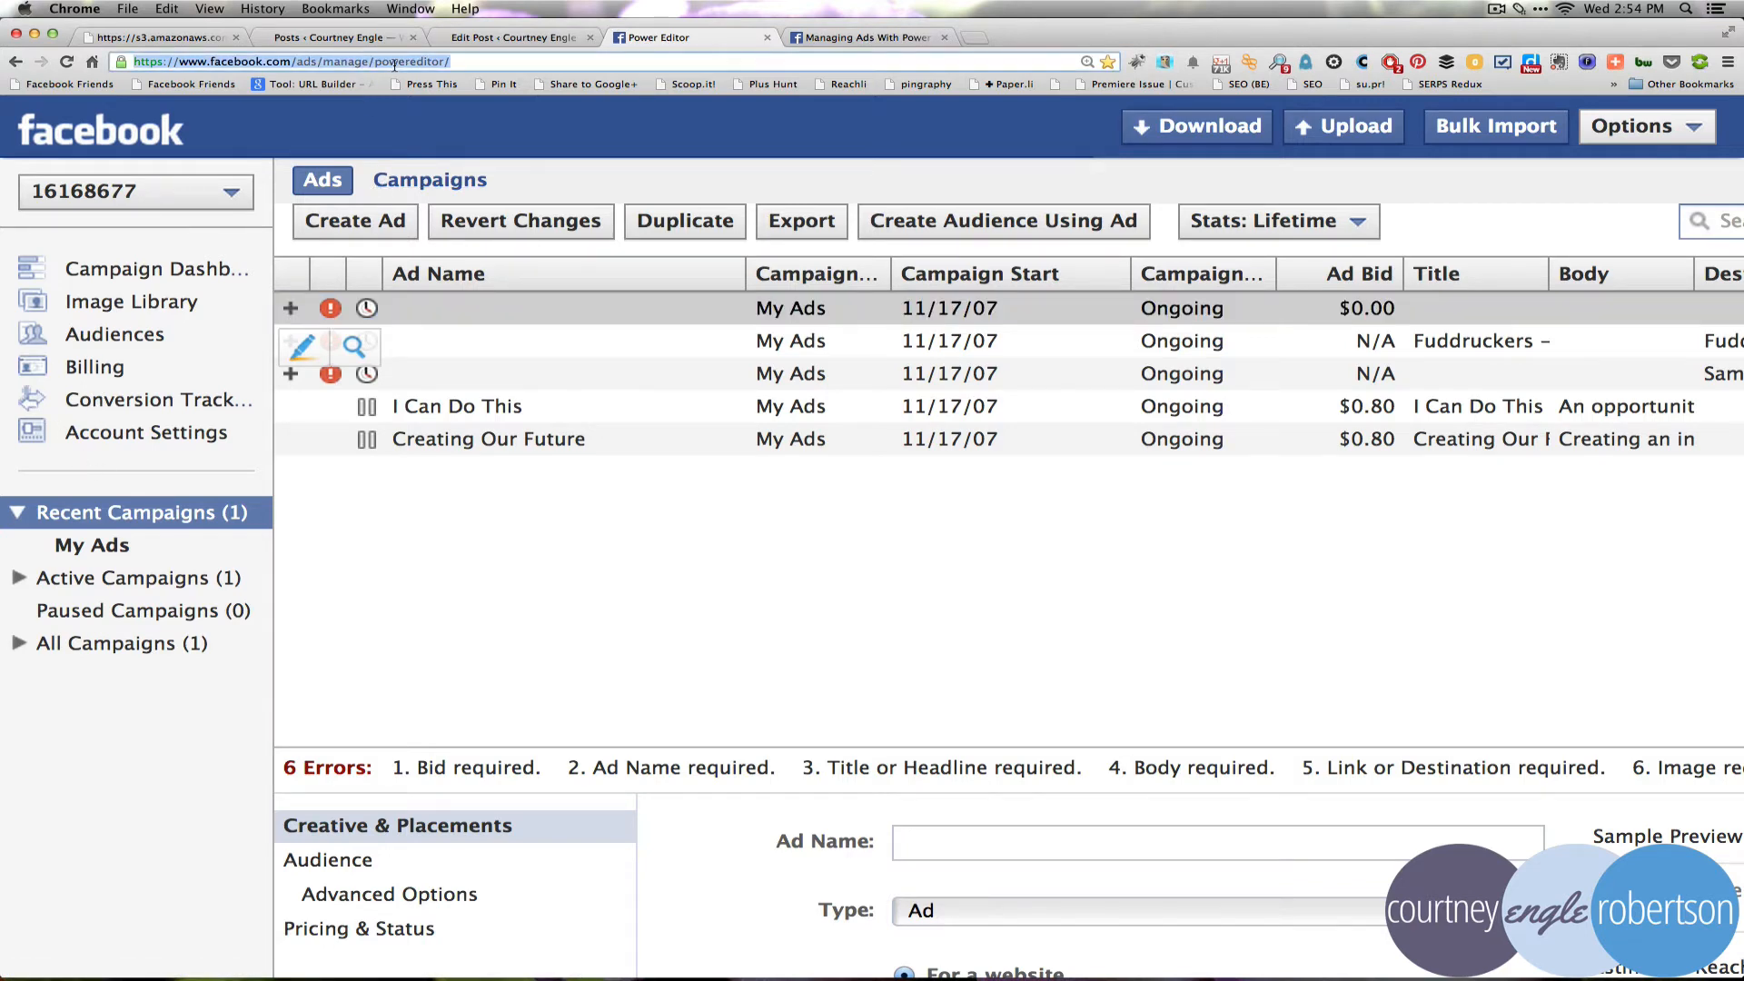
{"action": "mouse_move", "coordinate": [187, 222]}
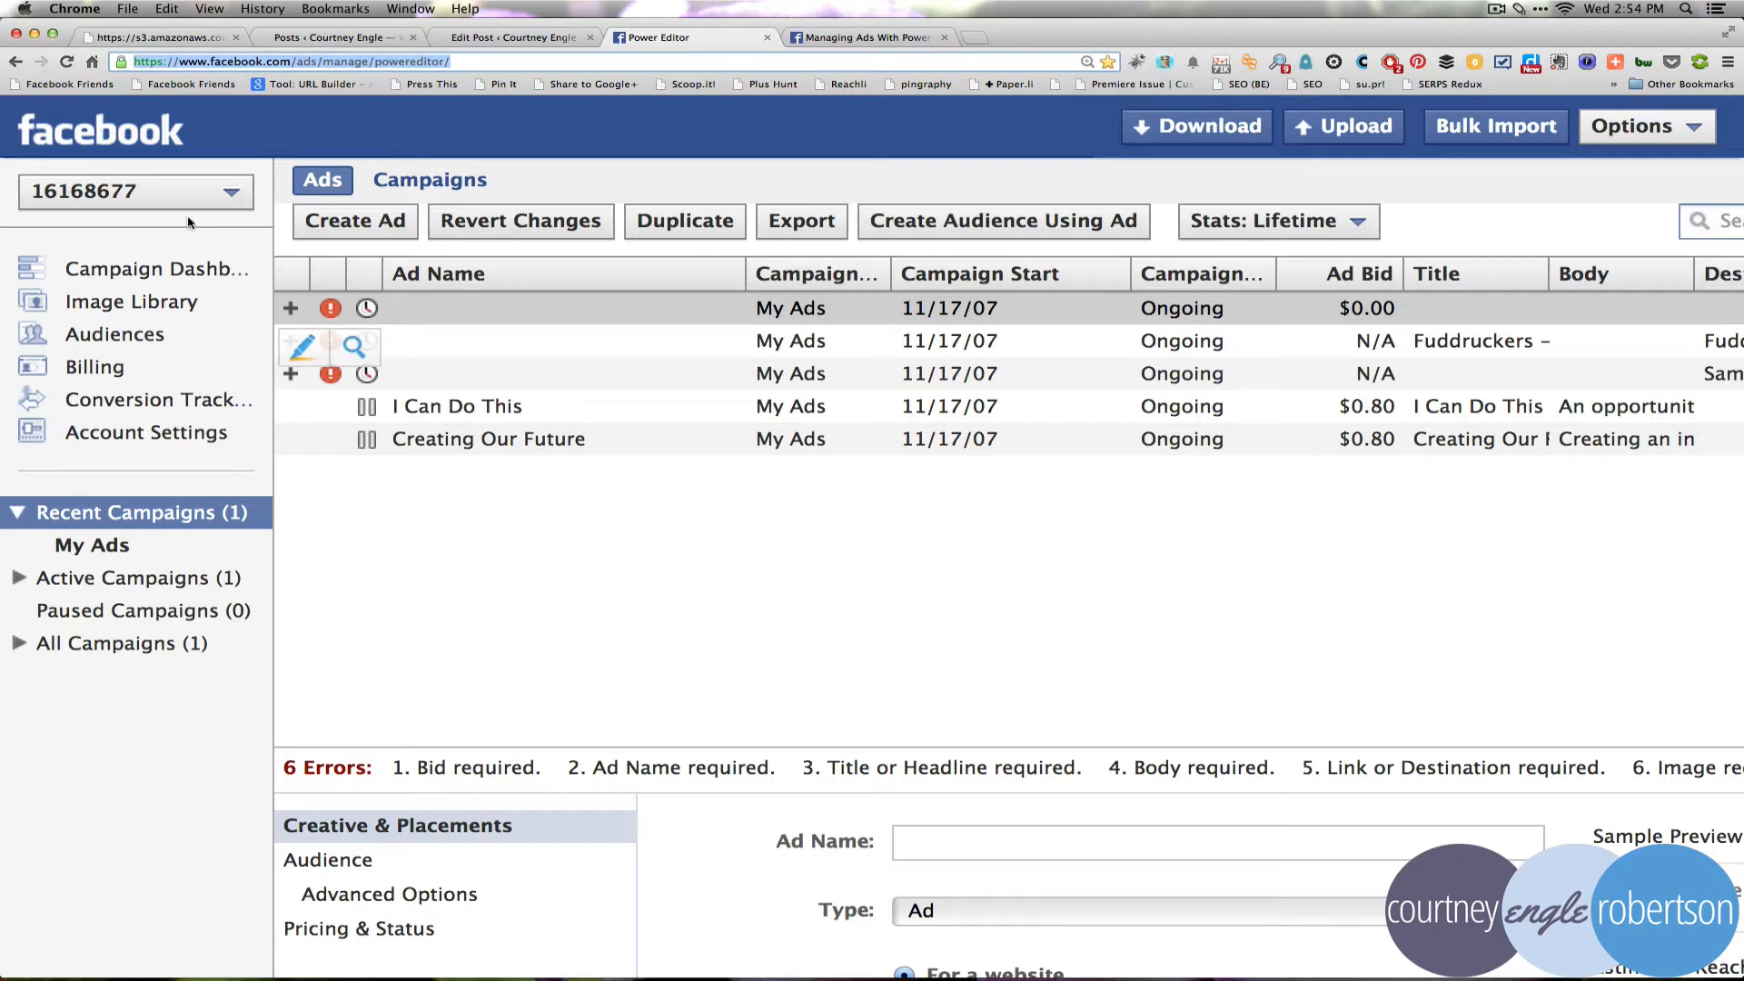
{"action": "mouse_move", "coordinate": [156, 276]}
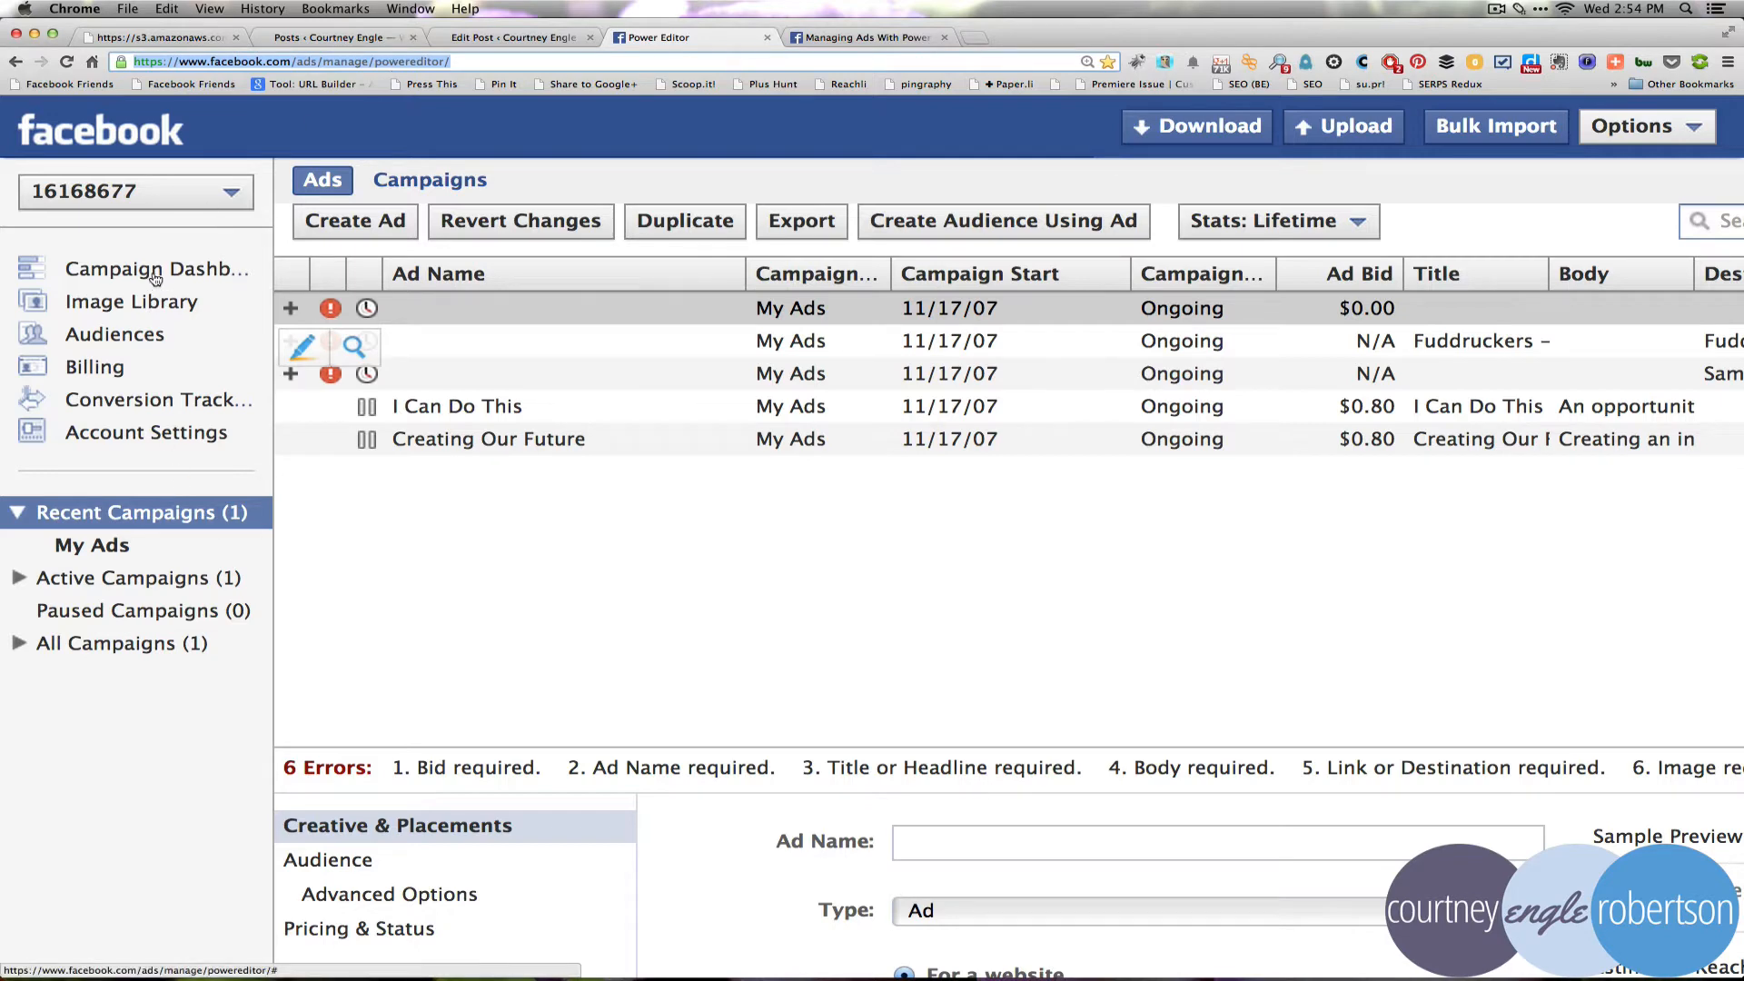
{"action": "mouse_move", "coordinate": [353, 465]}
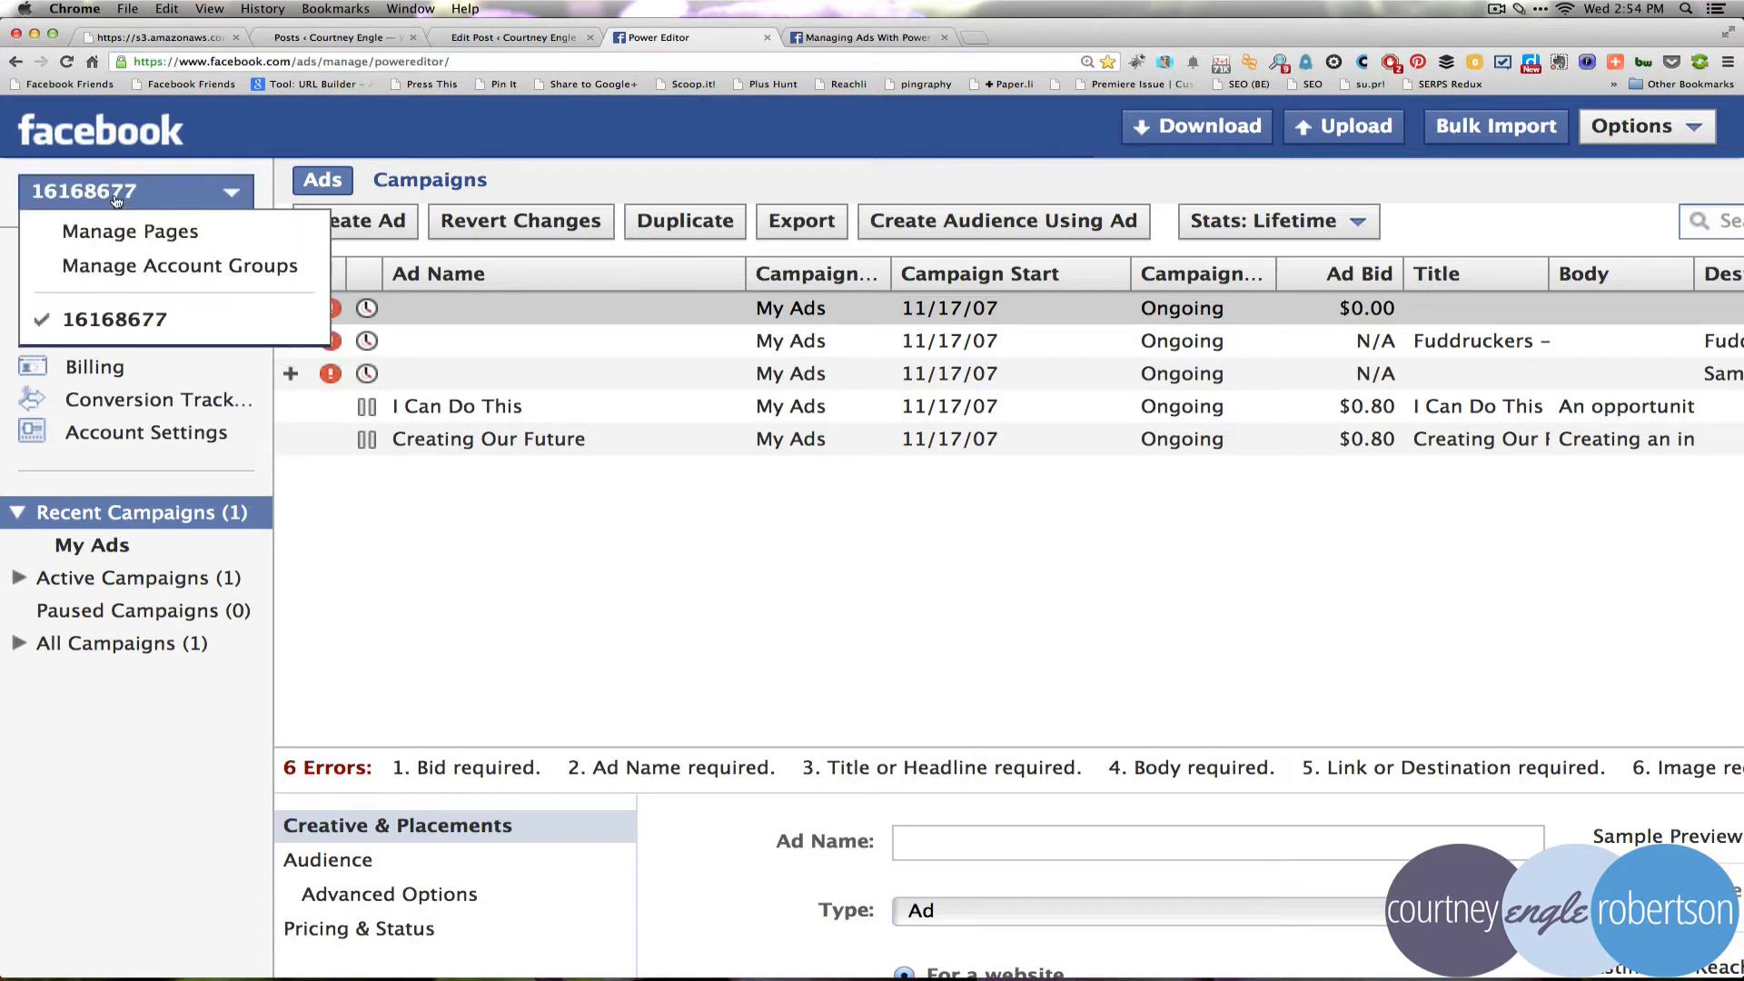
Create an ad from the 04/13/13 Fuddruckers – Chambersburg PA post, dismissing the choose-a-post warning
{"action": "left_click", "coordinate": [130, 230]}
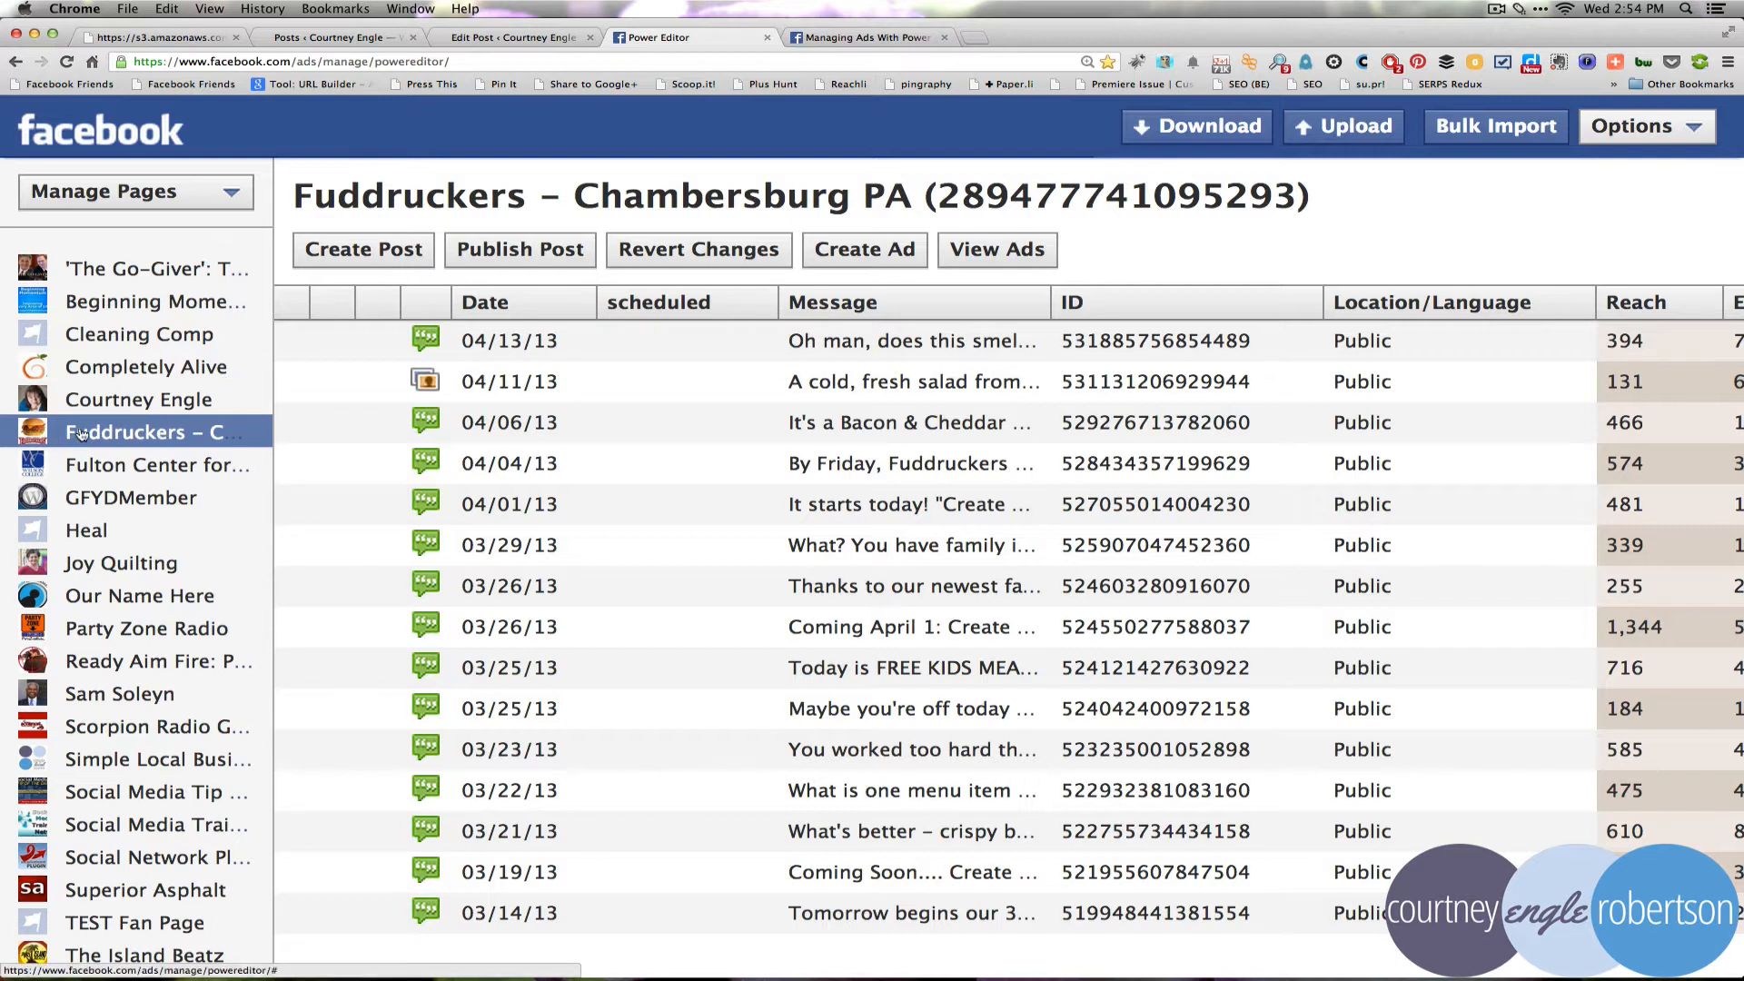
{"action": "mouse_move", "coordinate": [321, 234]}
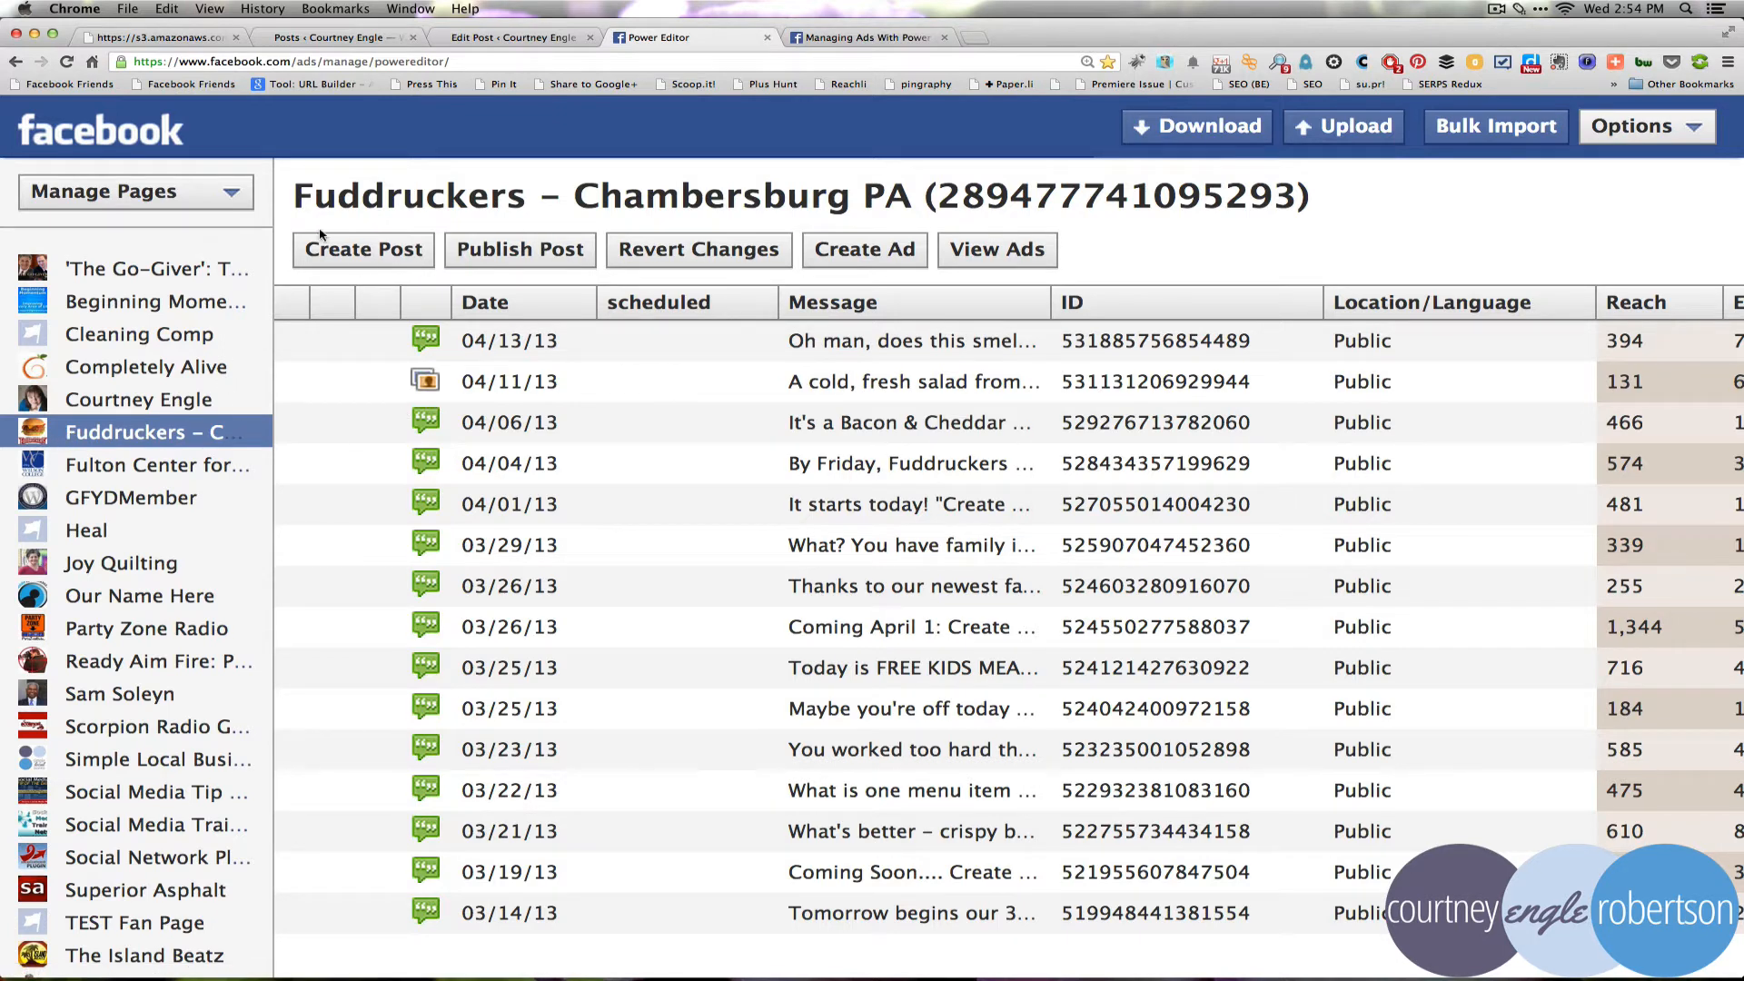
{"action": "left_click", "coordinate": [864, 247]}
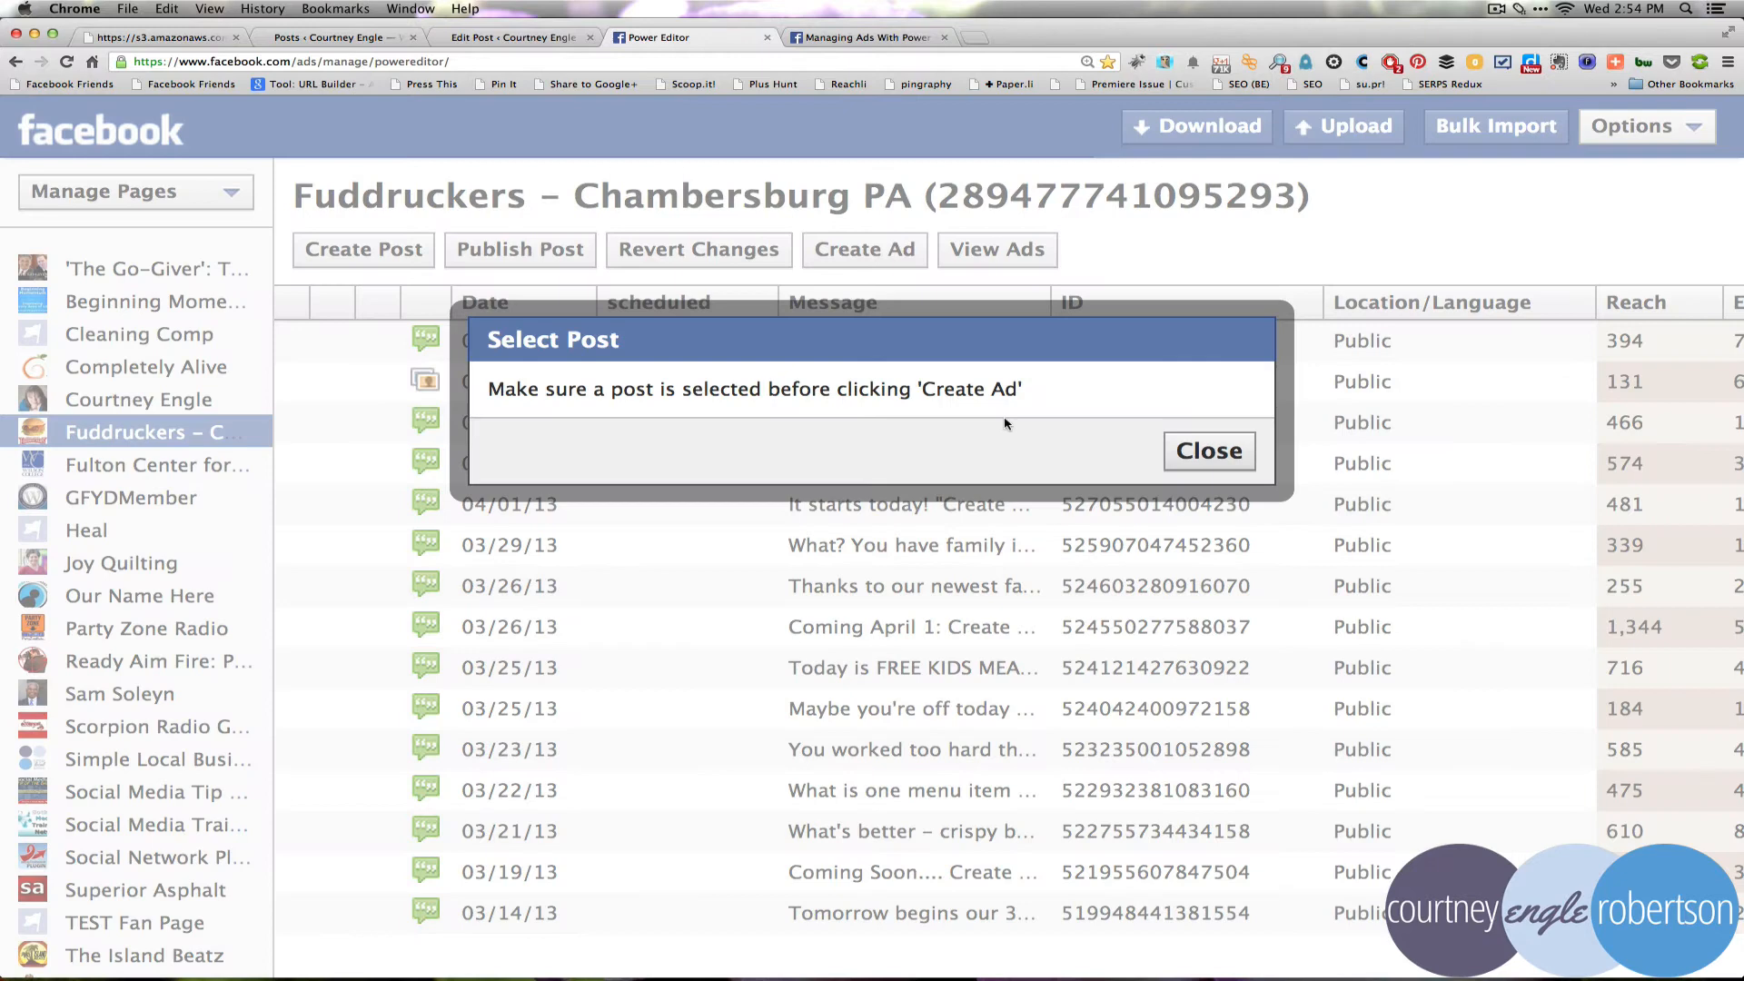
{"action": "left_click", "coordinate": [1208, 451]}
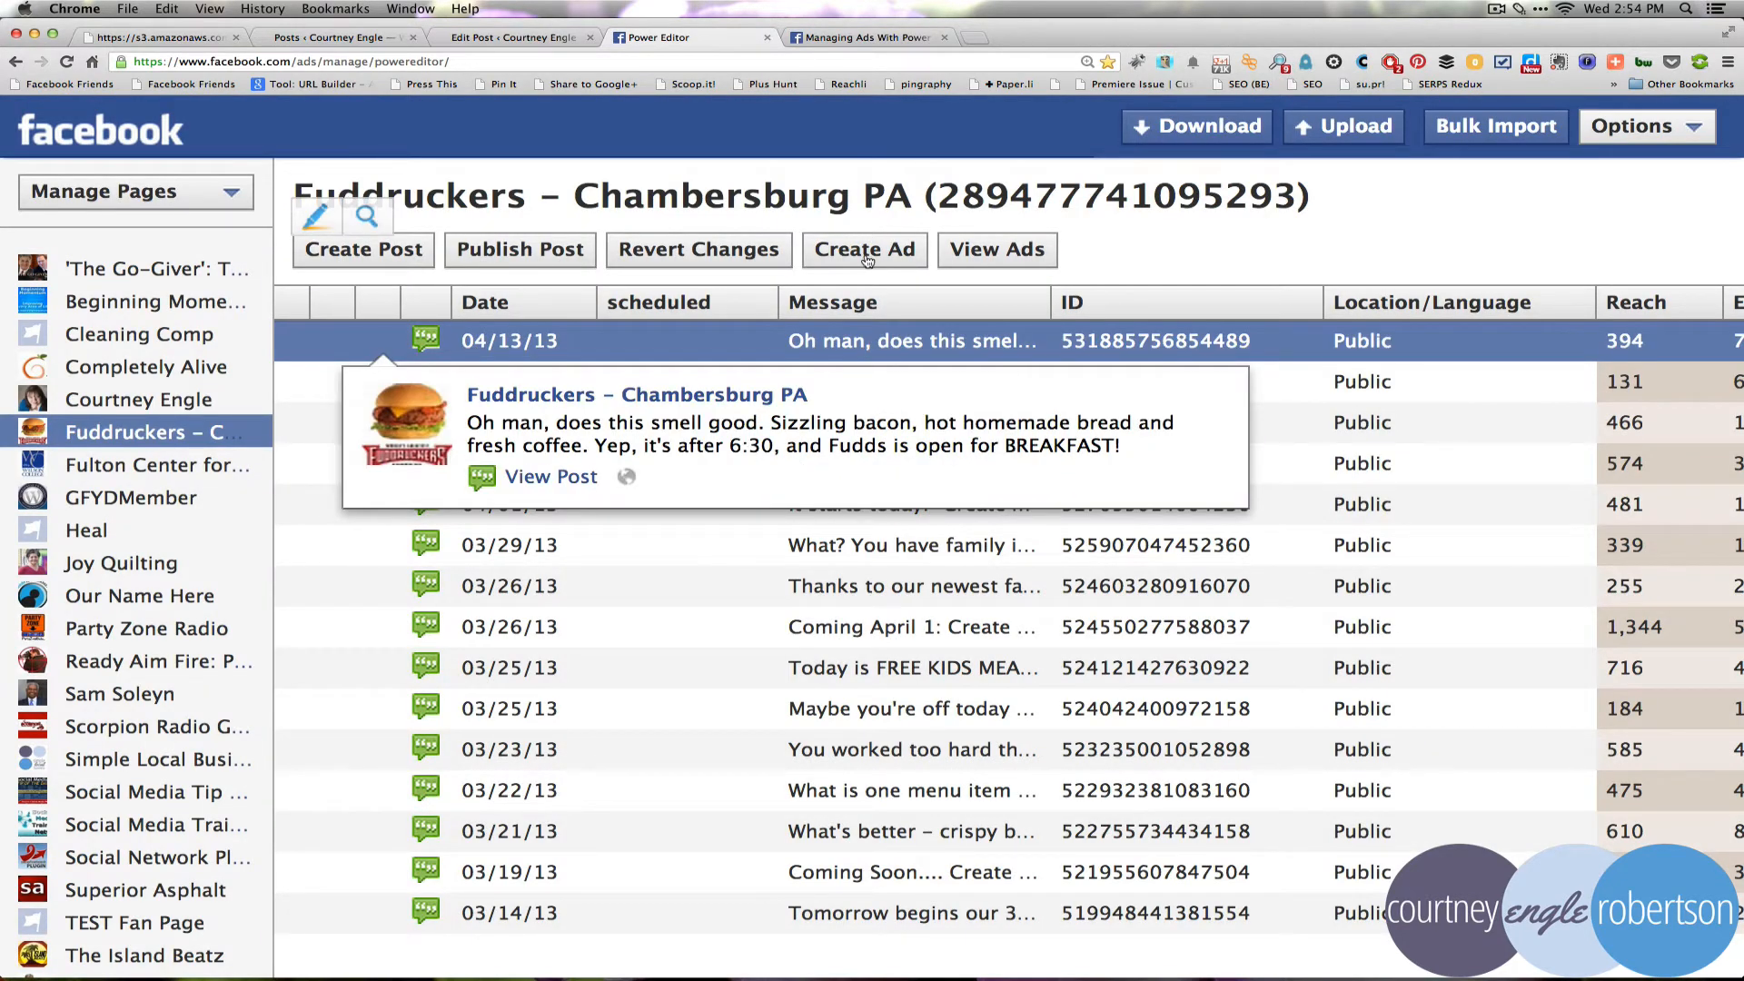
{"action": "left_click", "coordinate": [863, 249]}
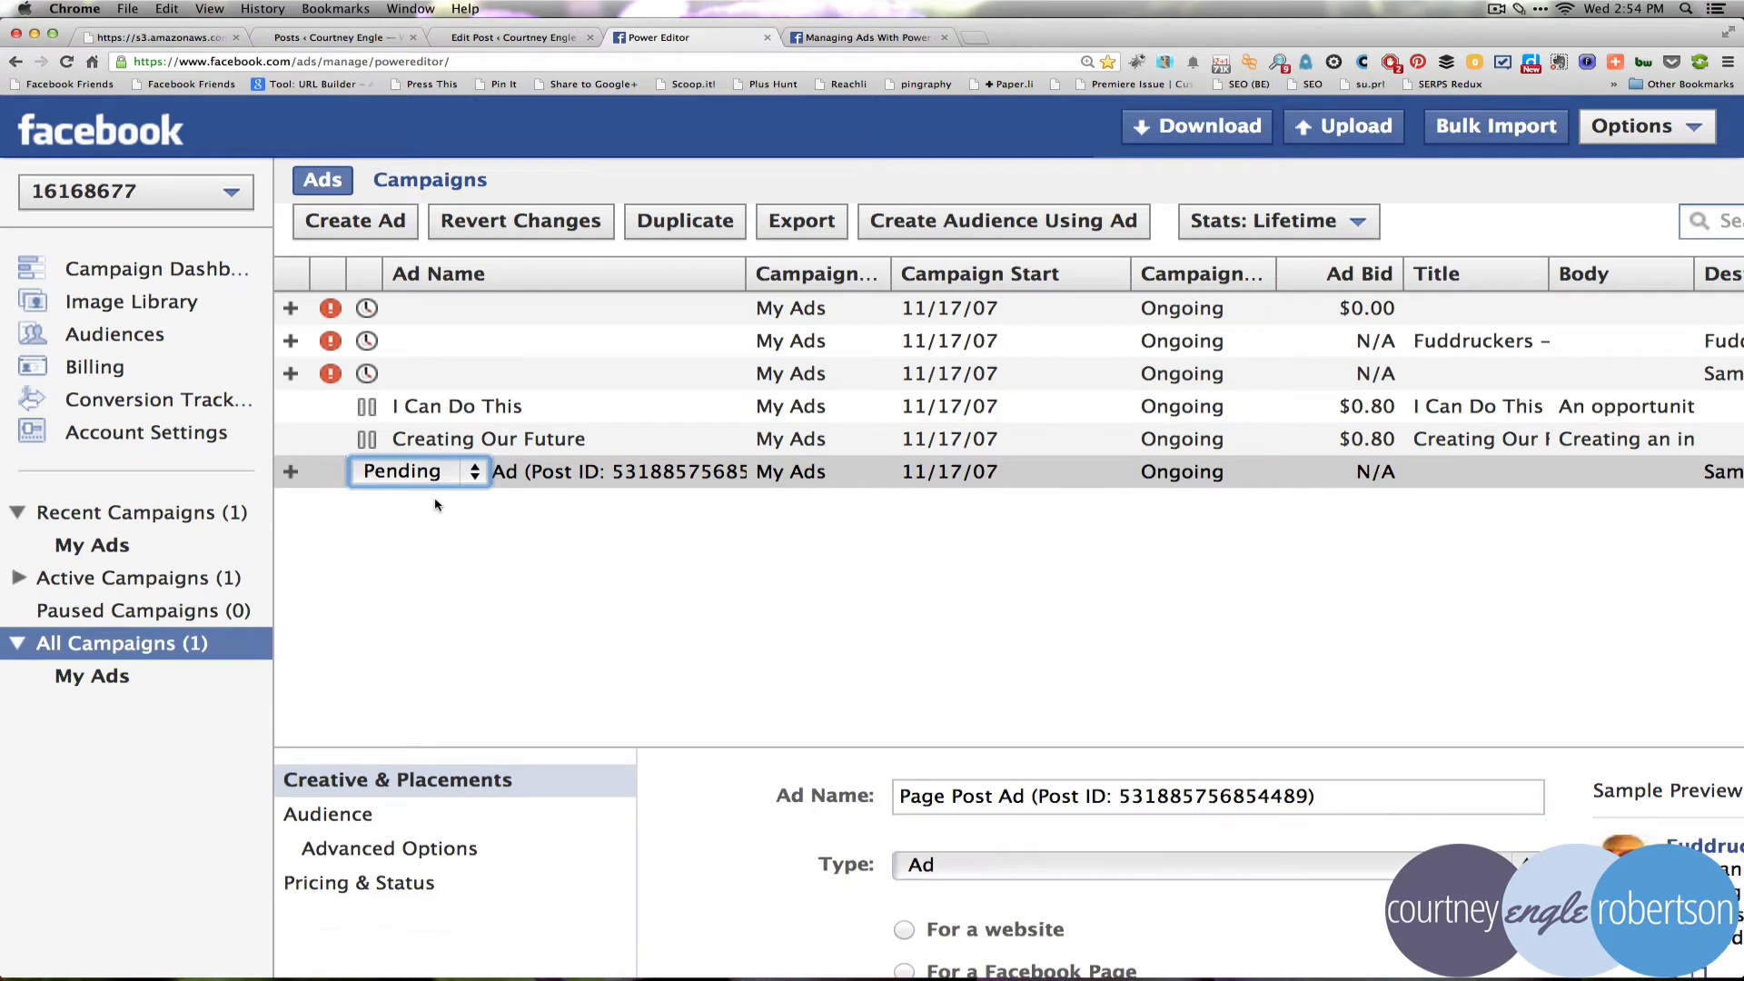
Name the new ad 'EATING CONTEST' and review the Type dropdown
{"action": "left_click", "coordinate": [417, 472]}
{"action": "type", "text": "E"}
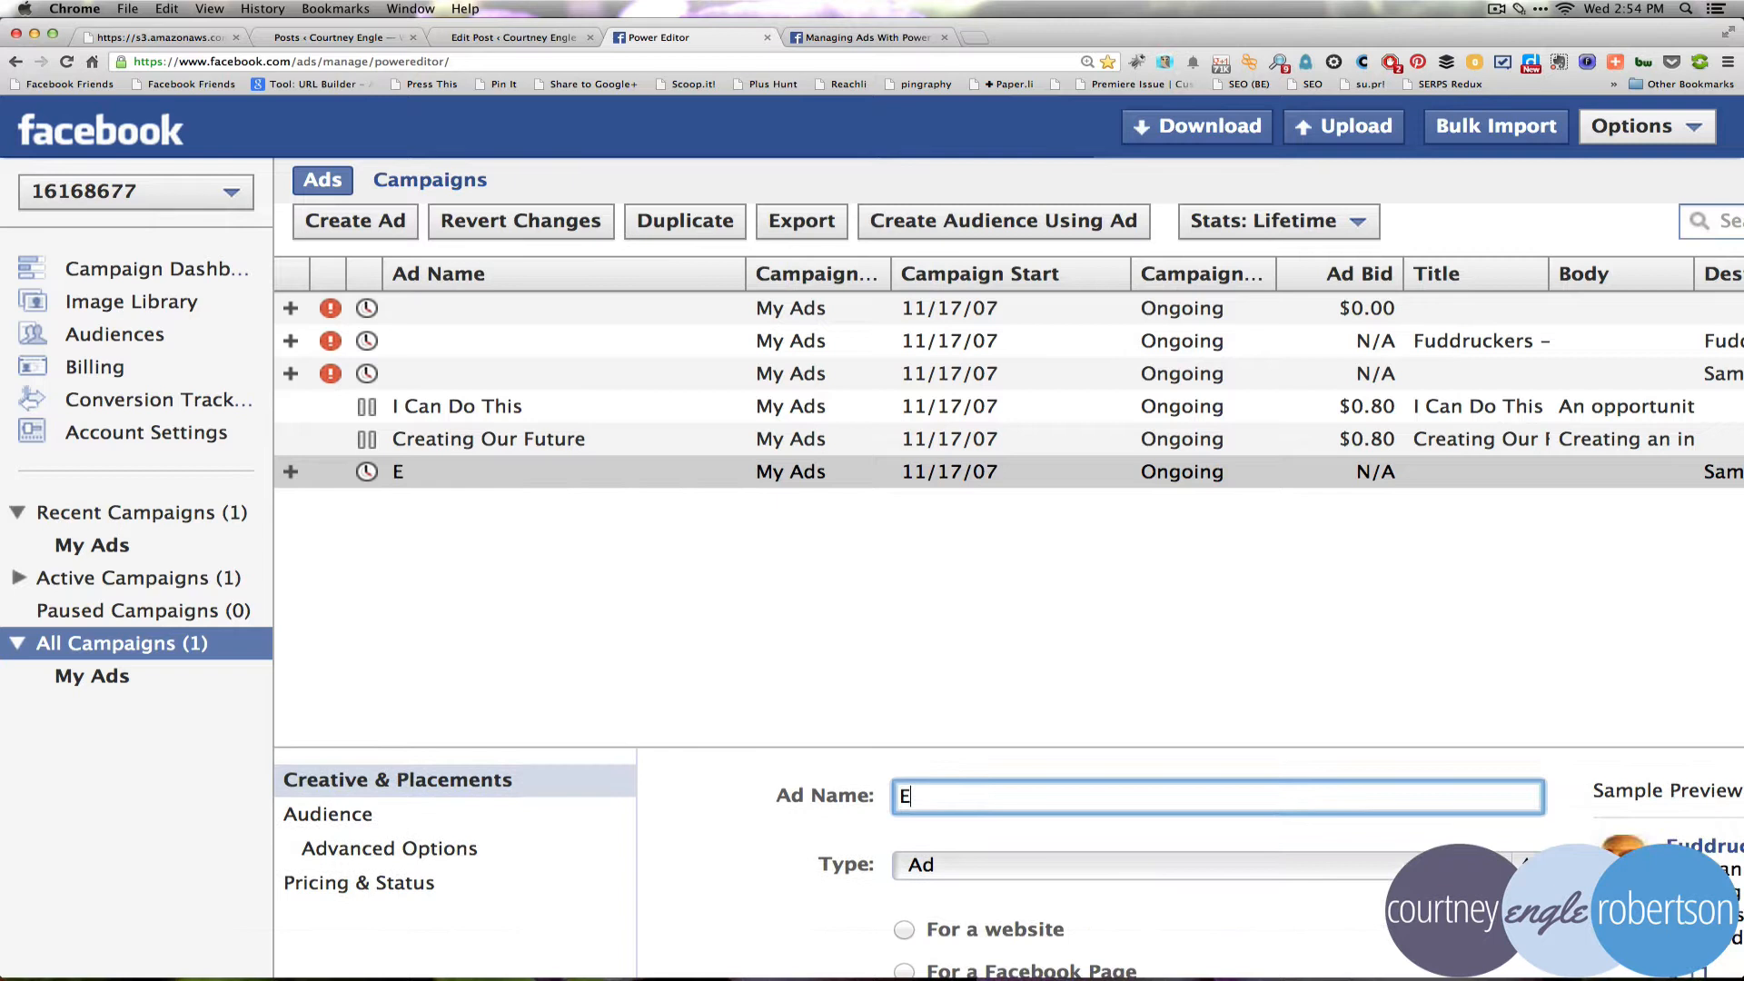
{"action": "type", "text": "AT"}
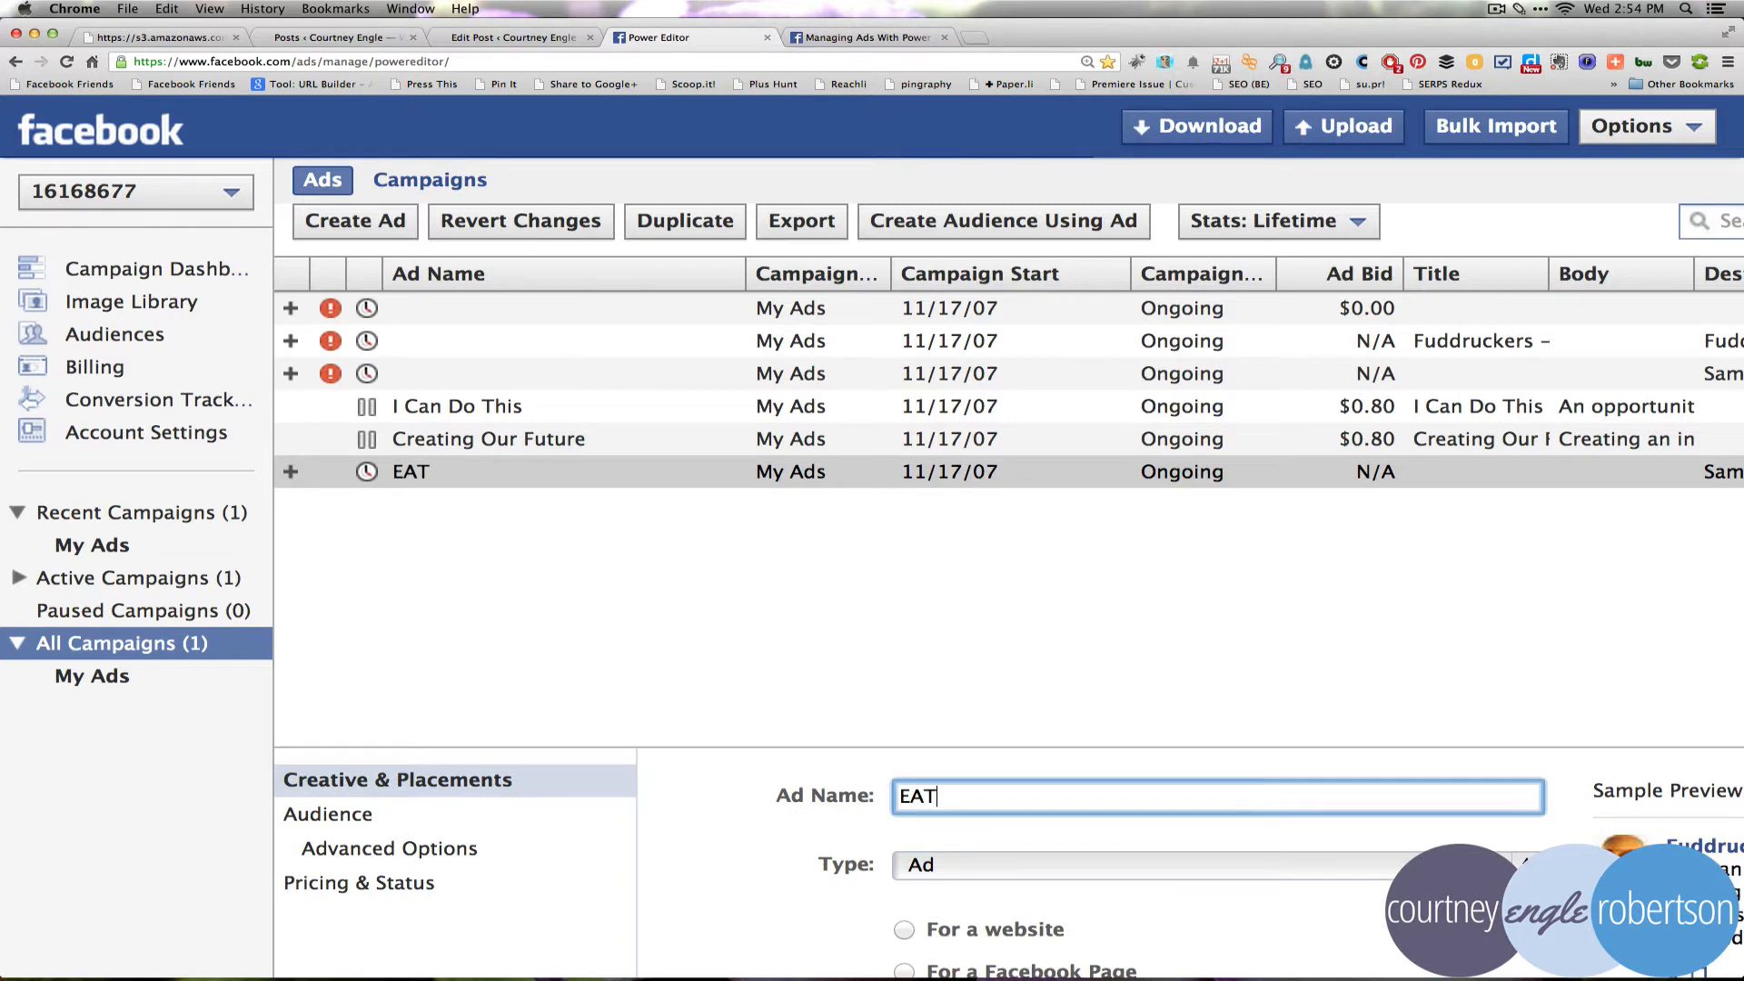
{"action": "type", "text": "ING CONTEST"}
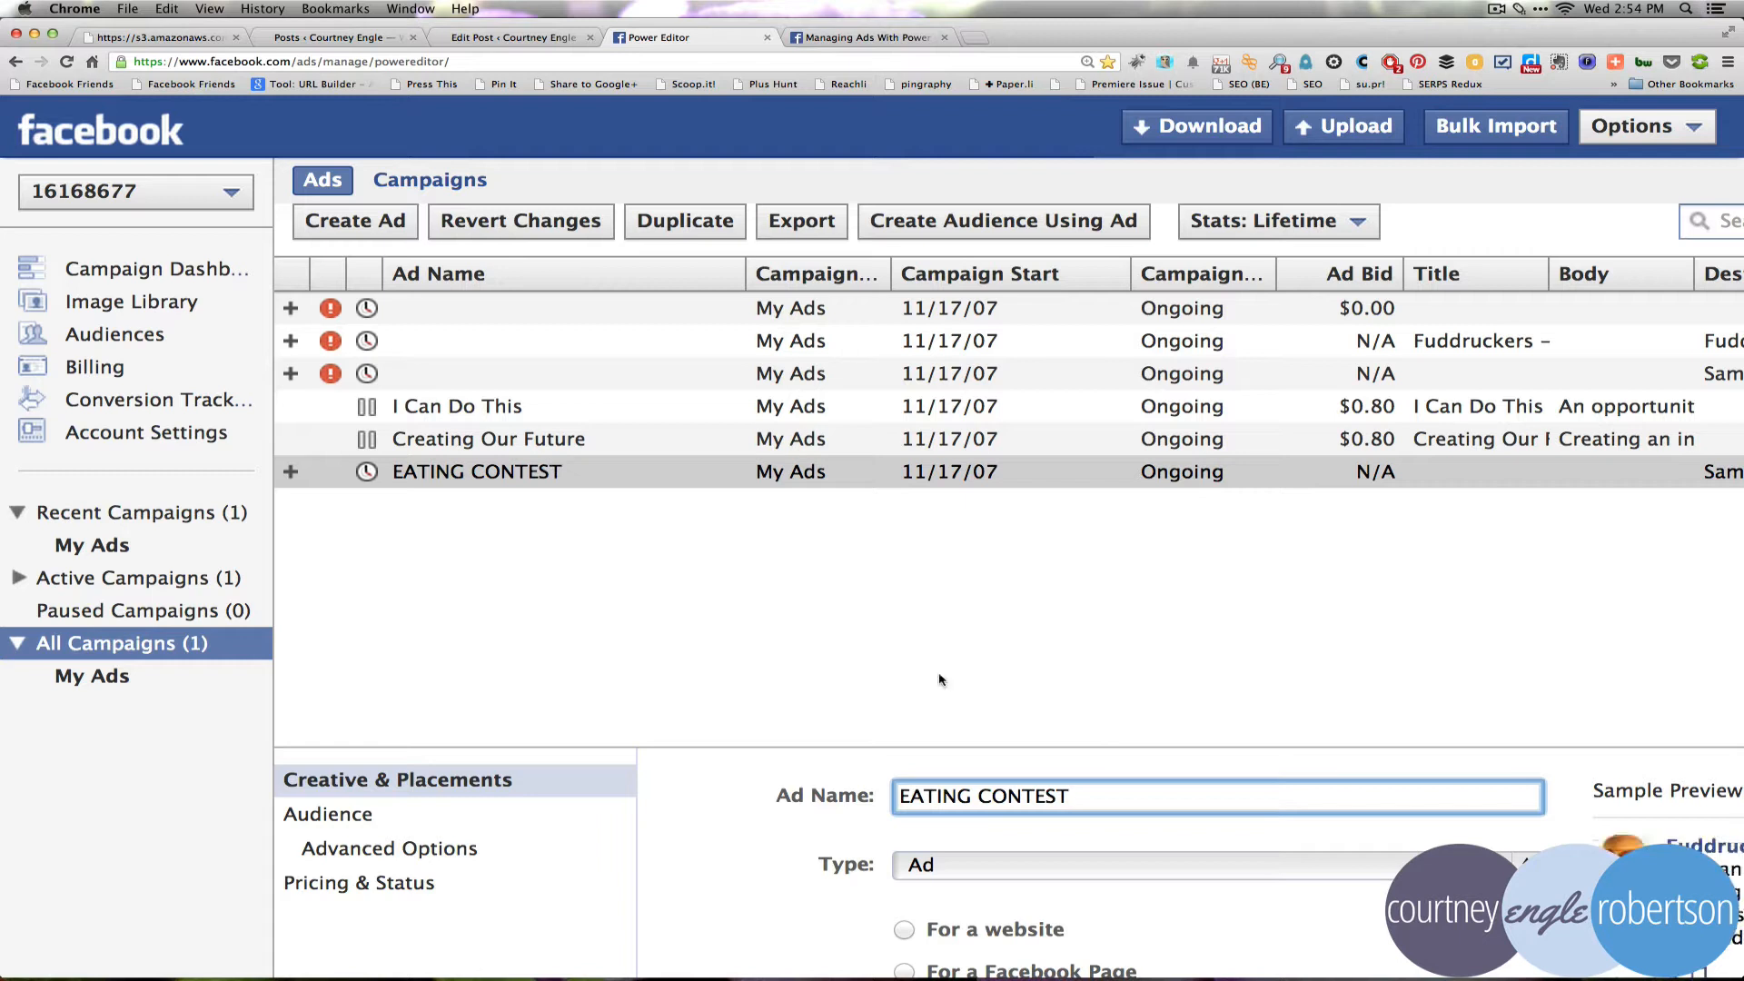
{"action": "mouse_move", "coordinate": [738, 703]}
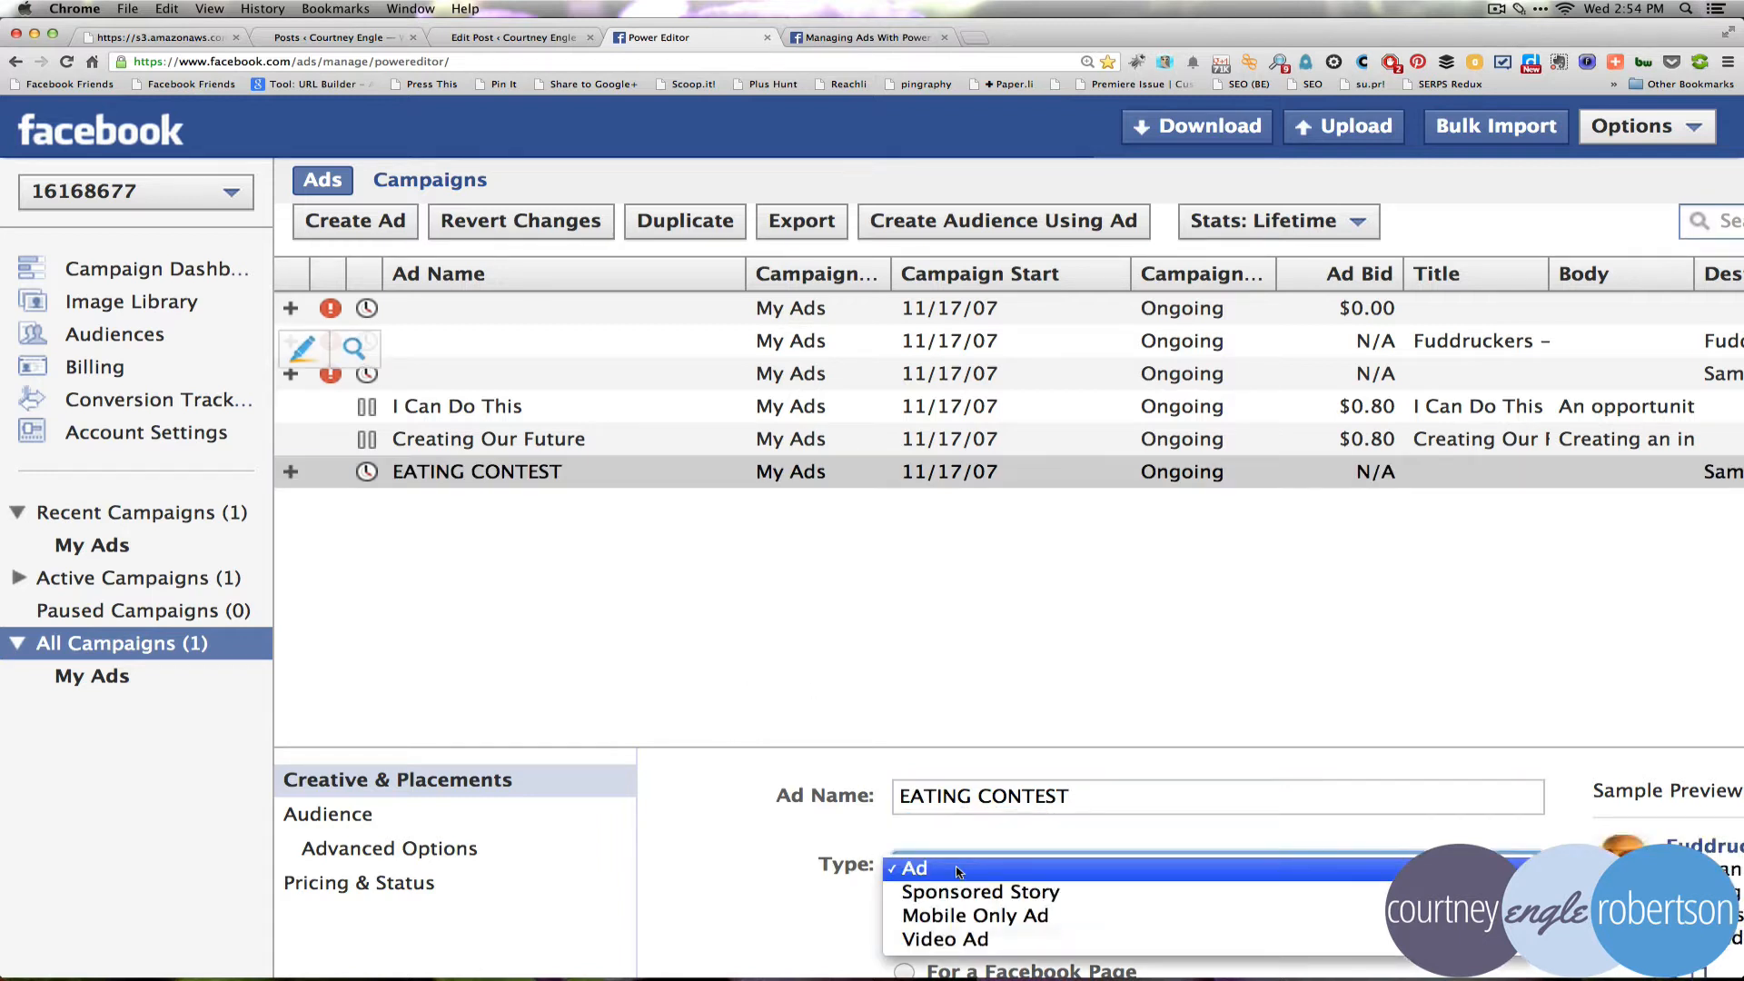
{"action": "mouse_move", "coordinate": [974, 915]}
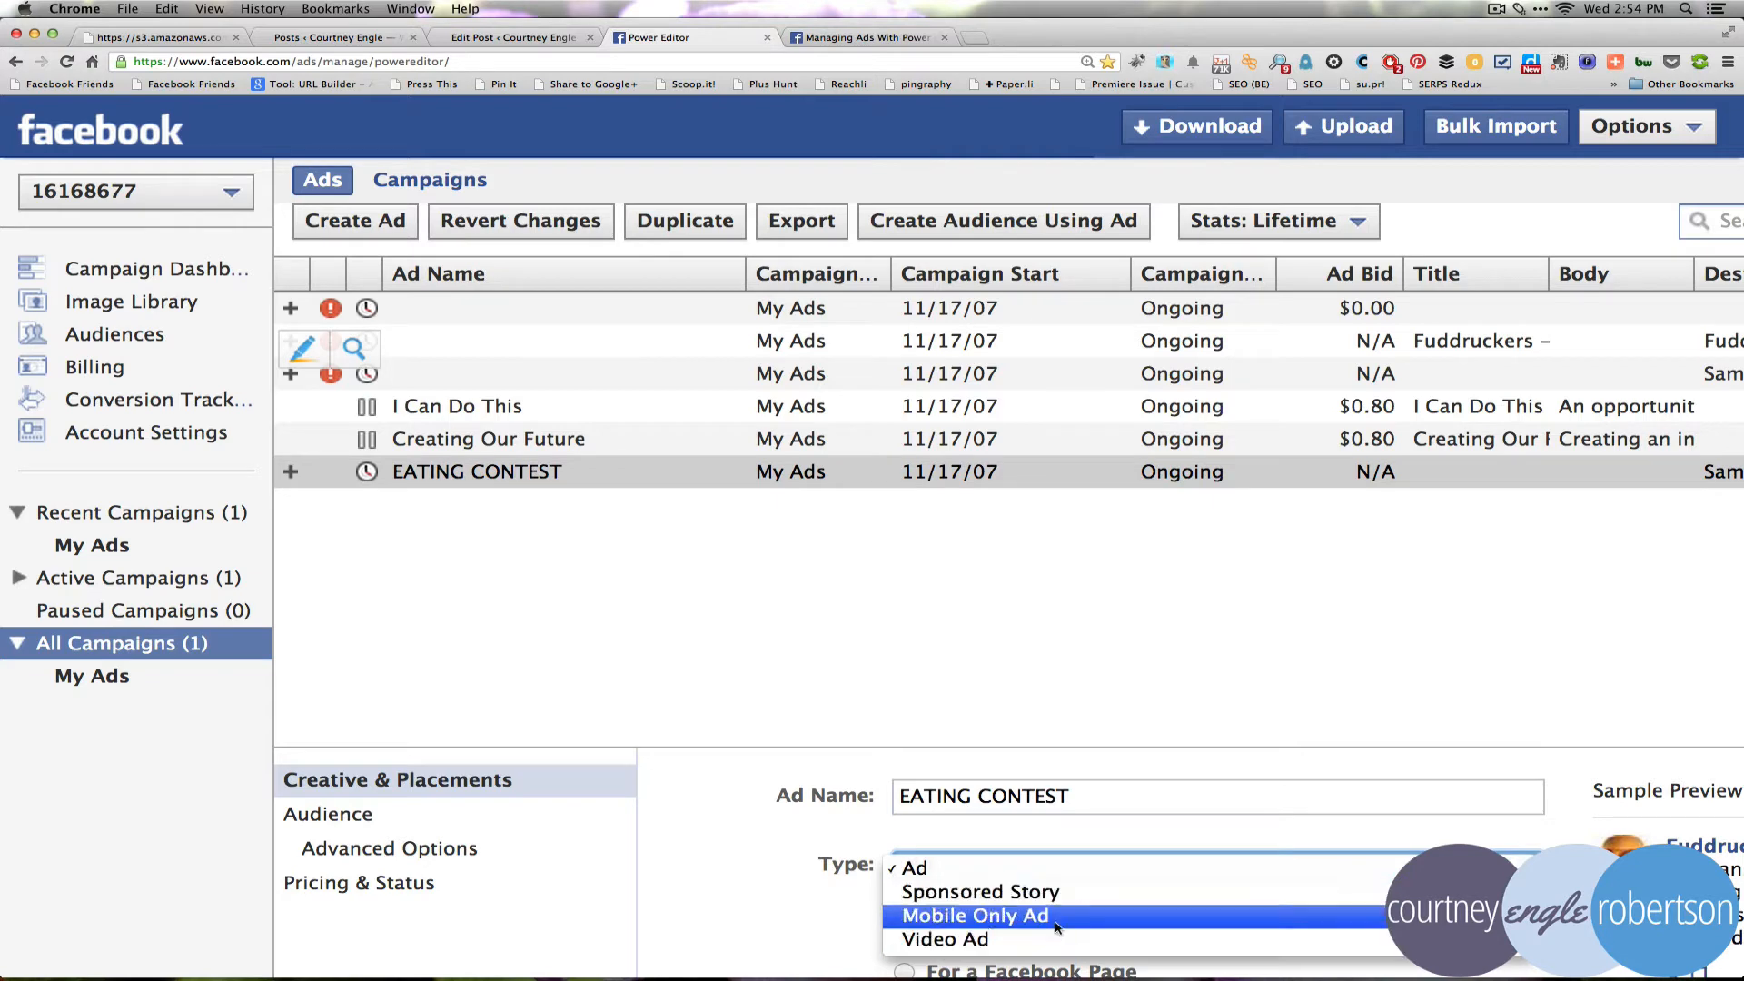
{"action": "mouse_move", "coordinate": [979, 891]}
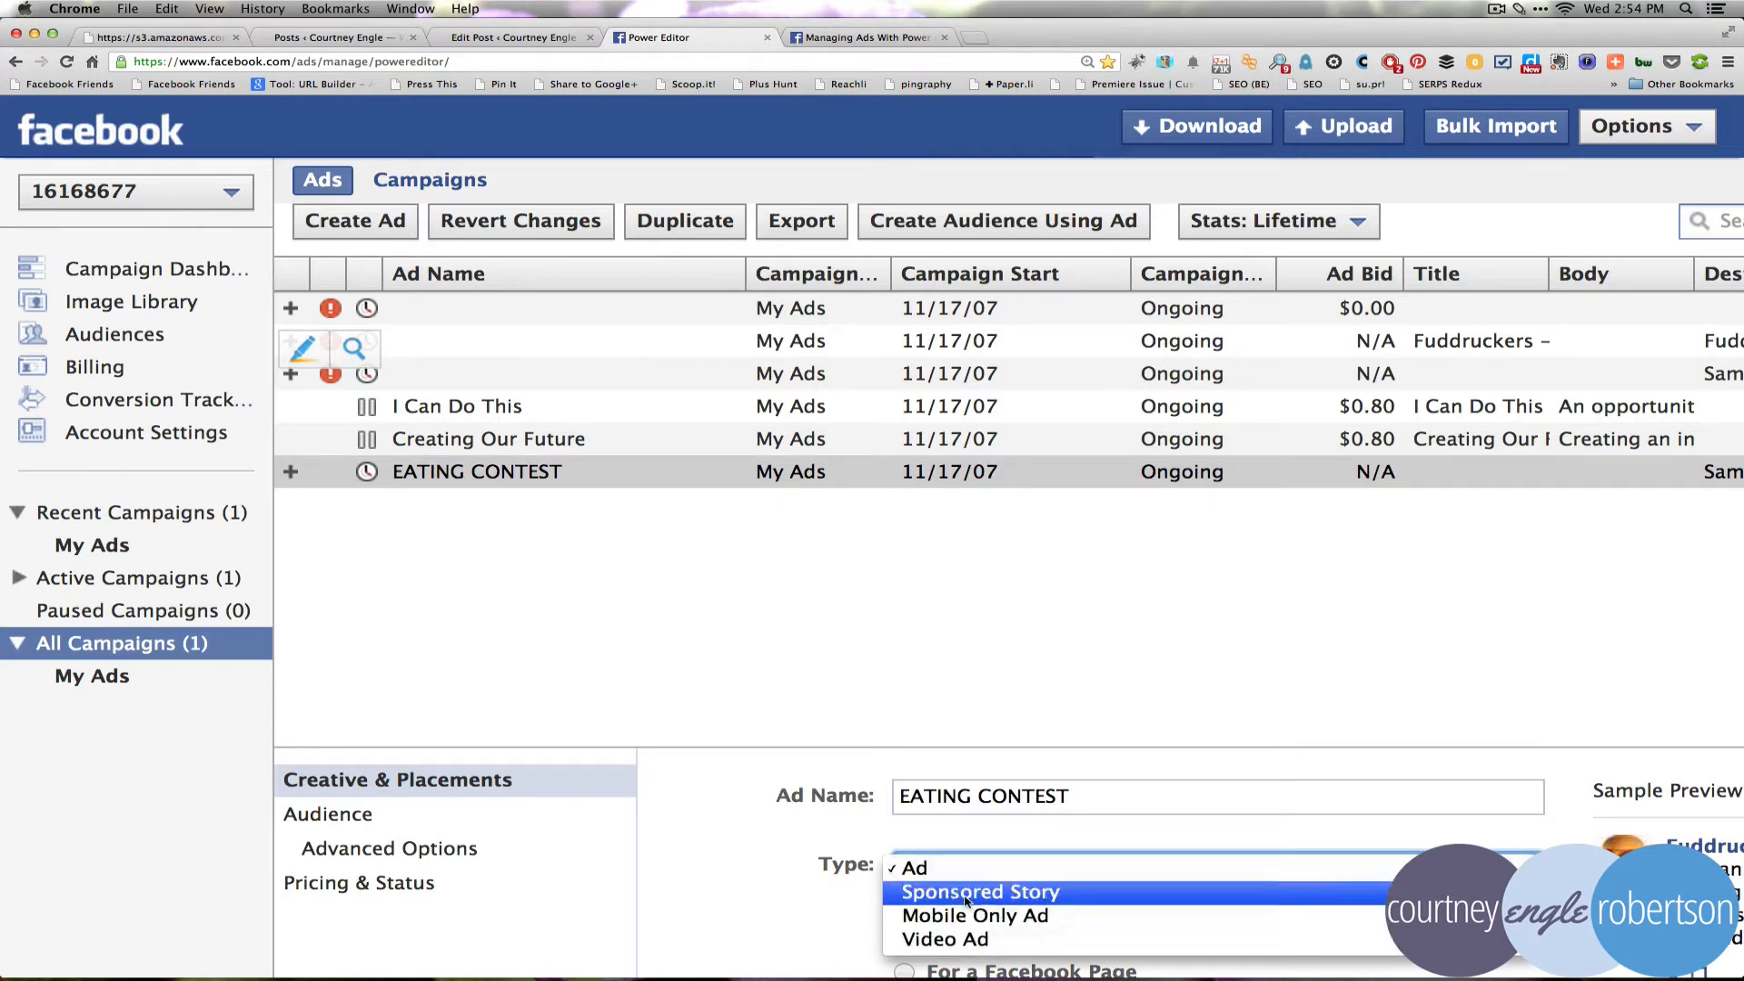
{"action": "left_click", "coordinate": [912, 867]}
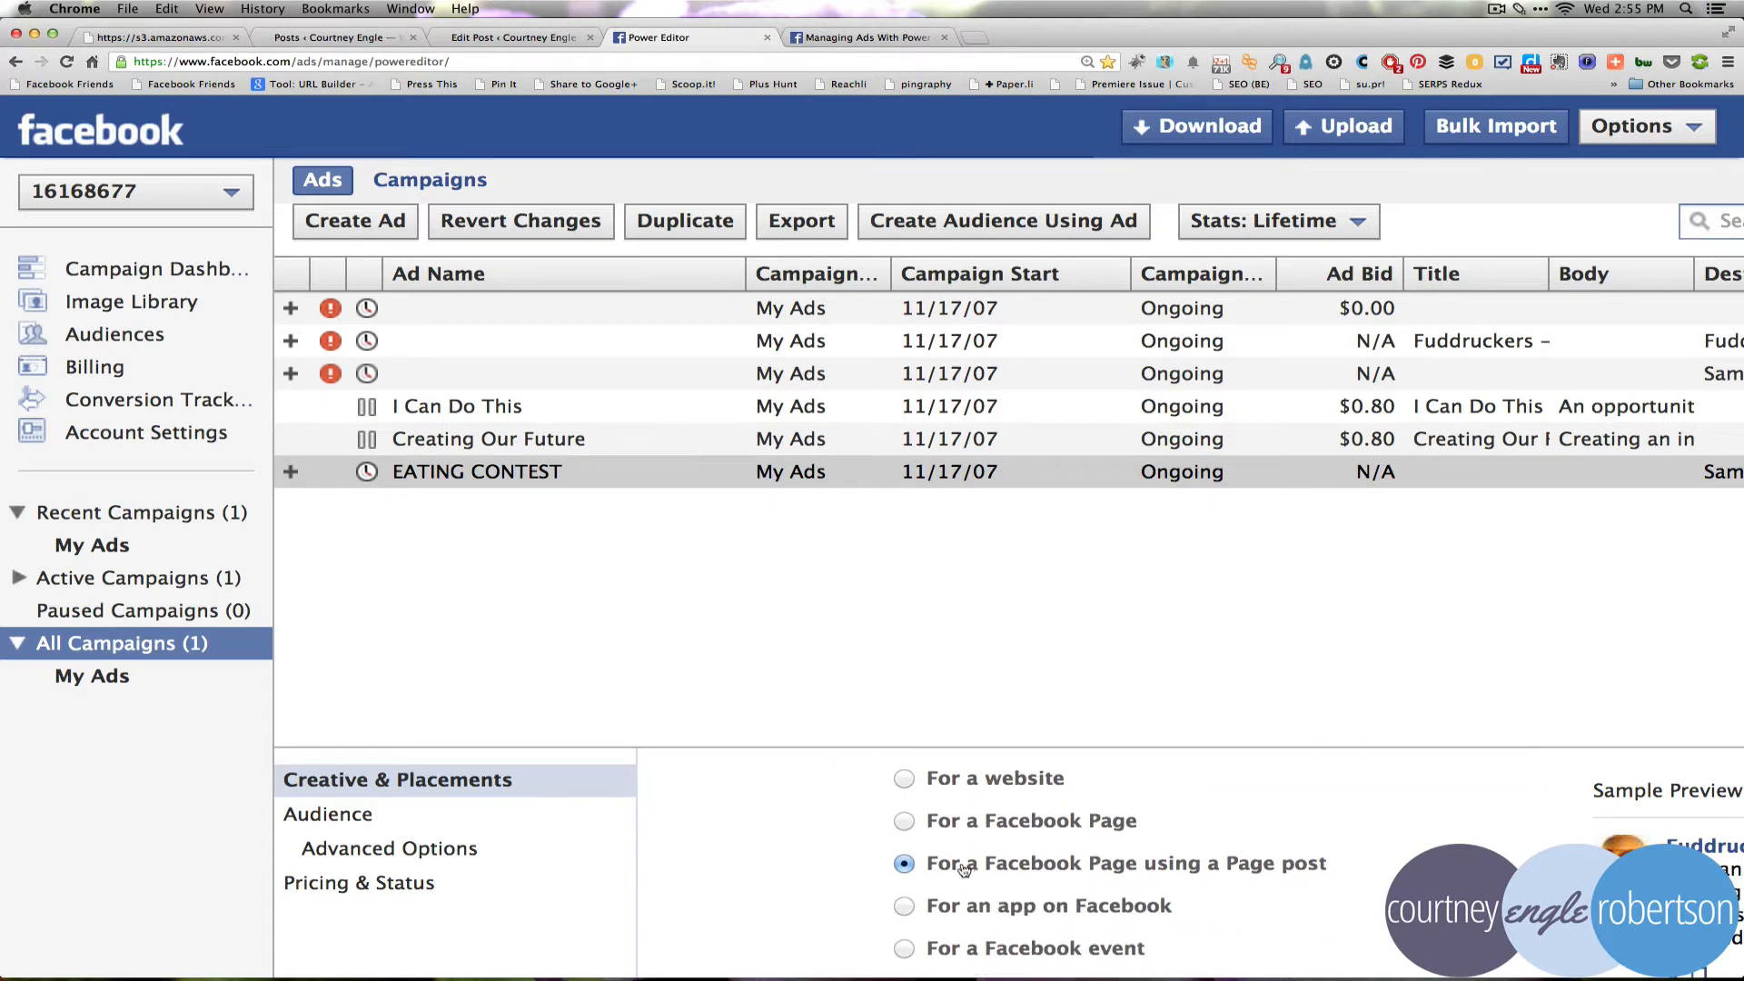
Set the destination to Fuddruckers – Chambersburg PA and confirm the 'Hey Fudds Fans' post
{"action": "scroll", "scroll_direction": "down", "scroll_amount": 3}
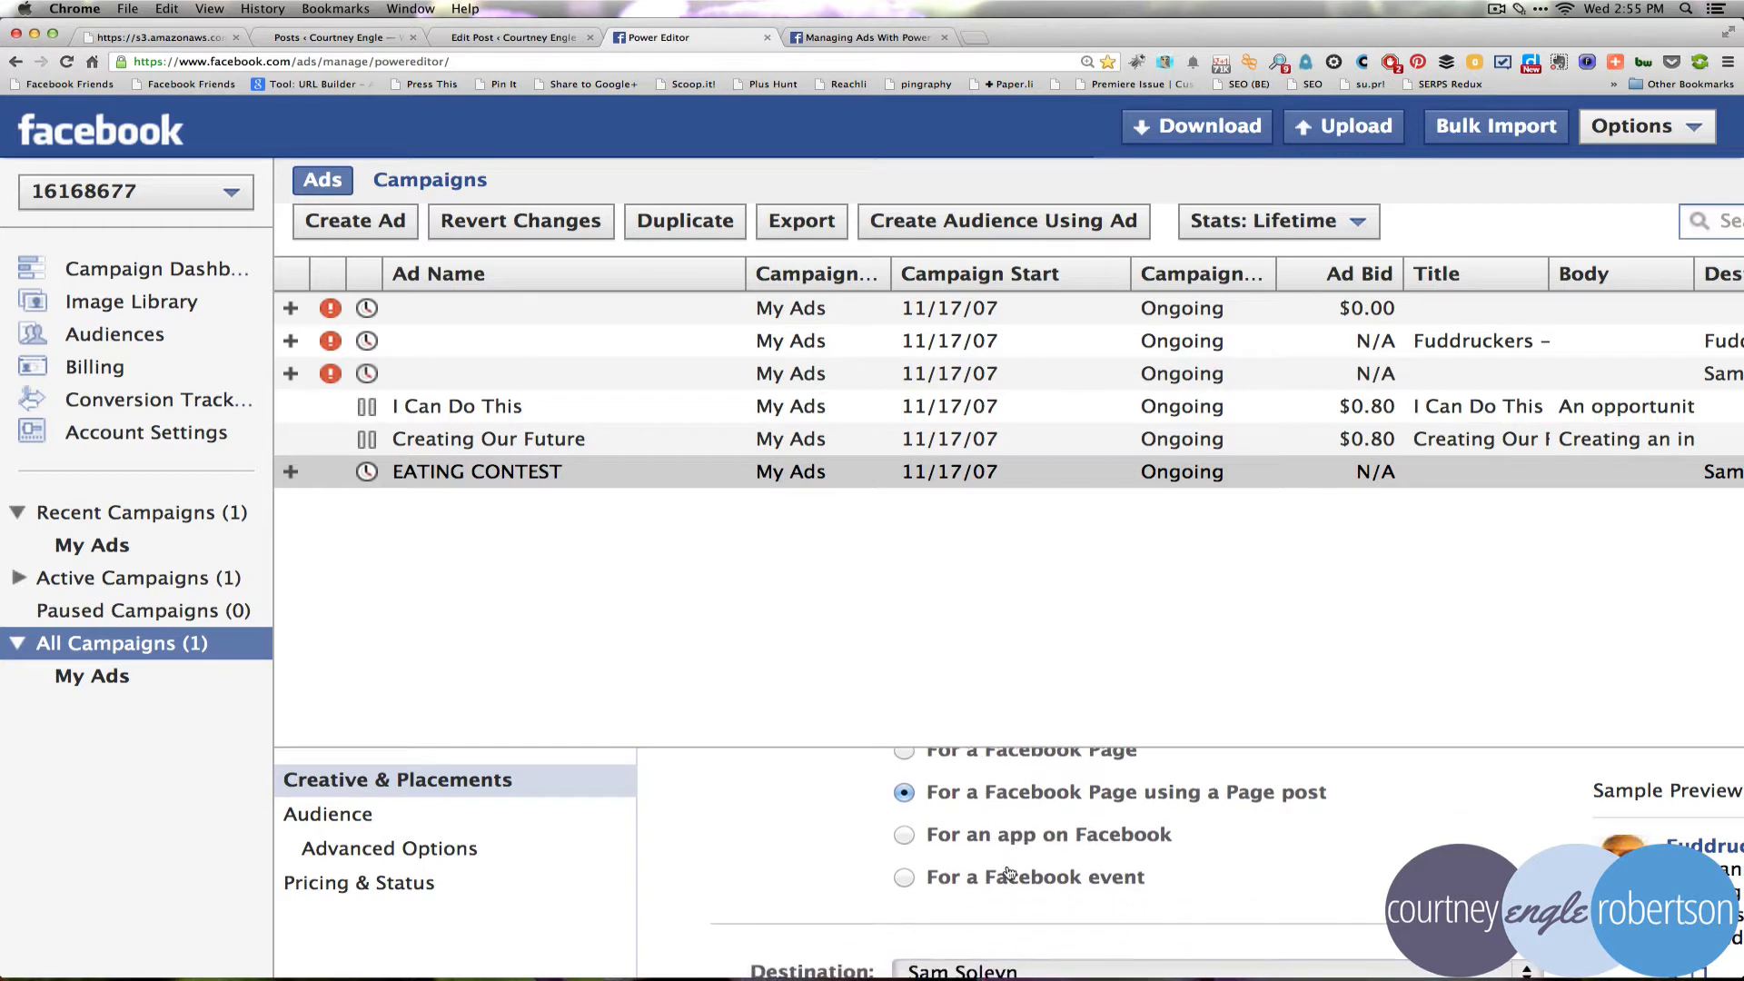
{"action": "mouse_move", "coordinate": [1161, 821]}
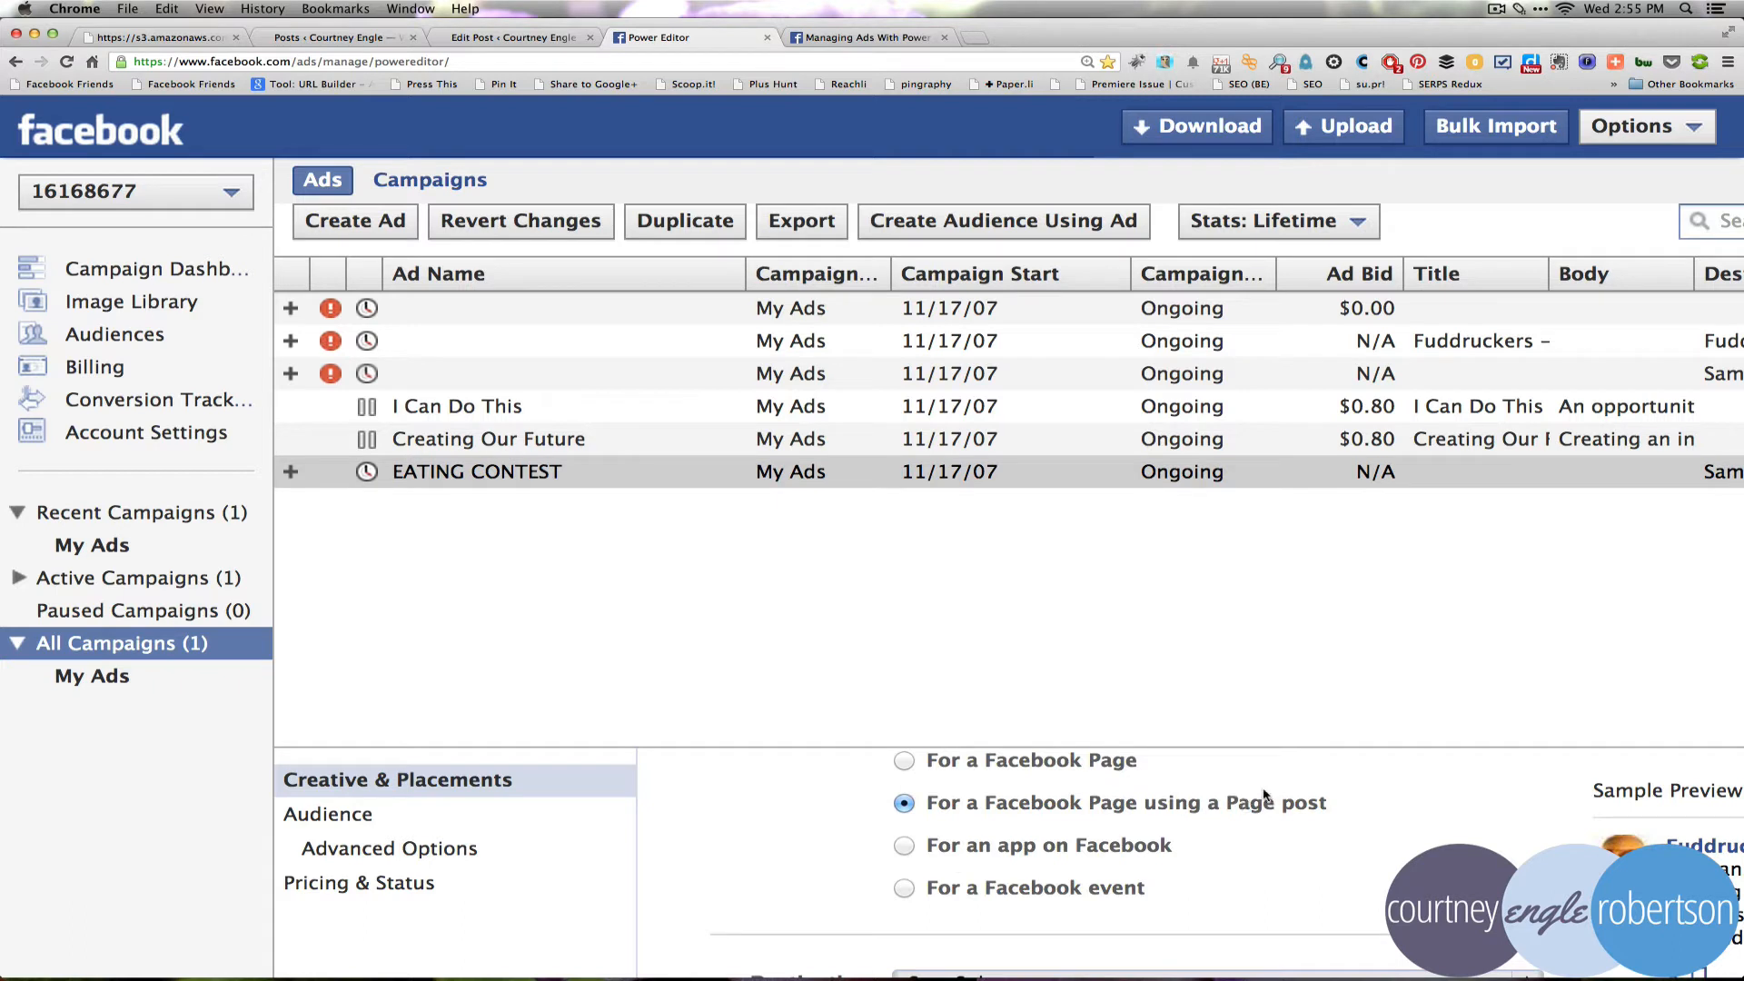
{"action": "mouse_move", "coordinate": [1166, 771]}
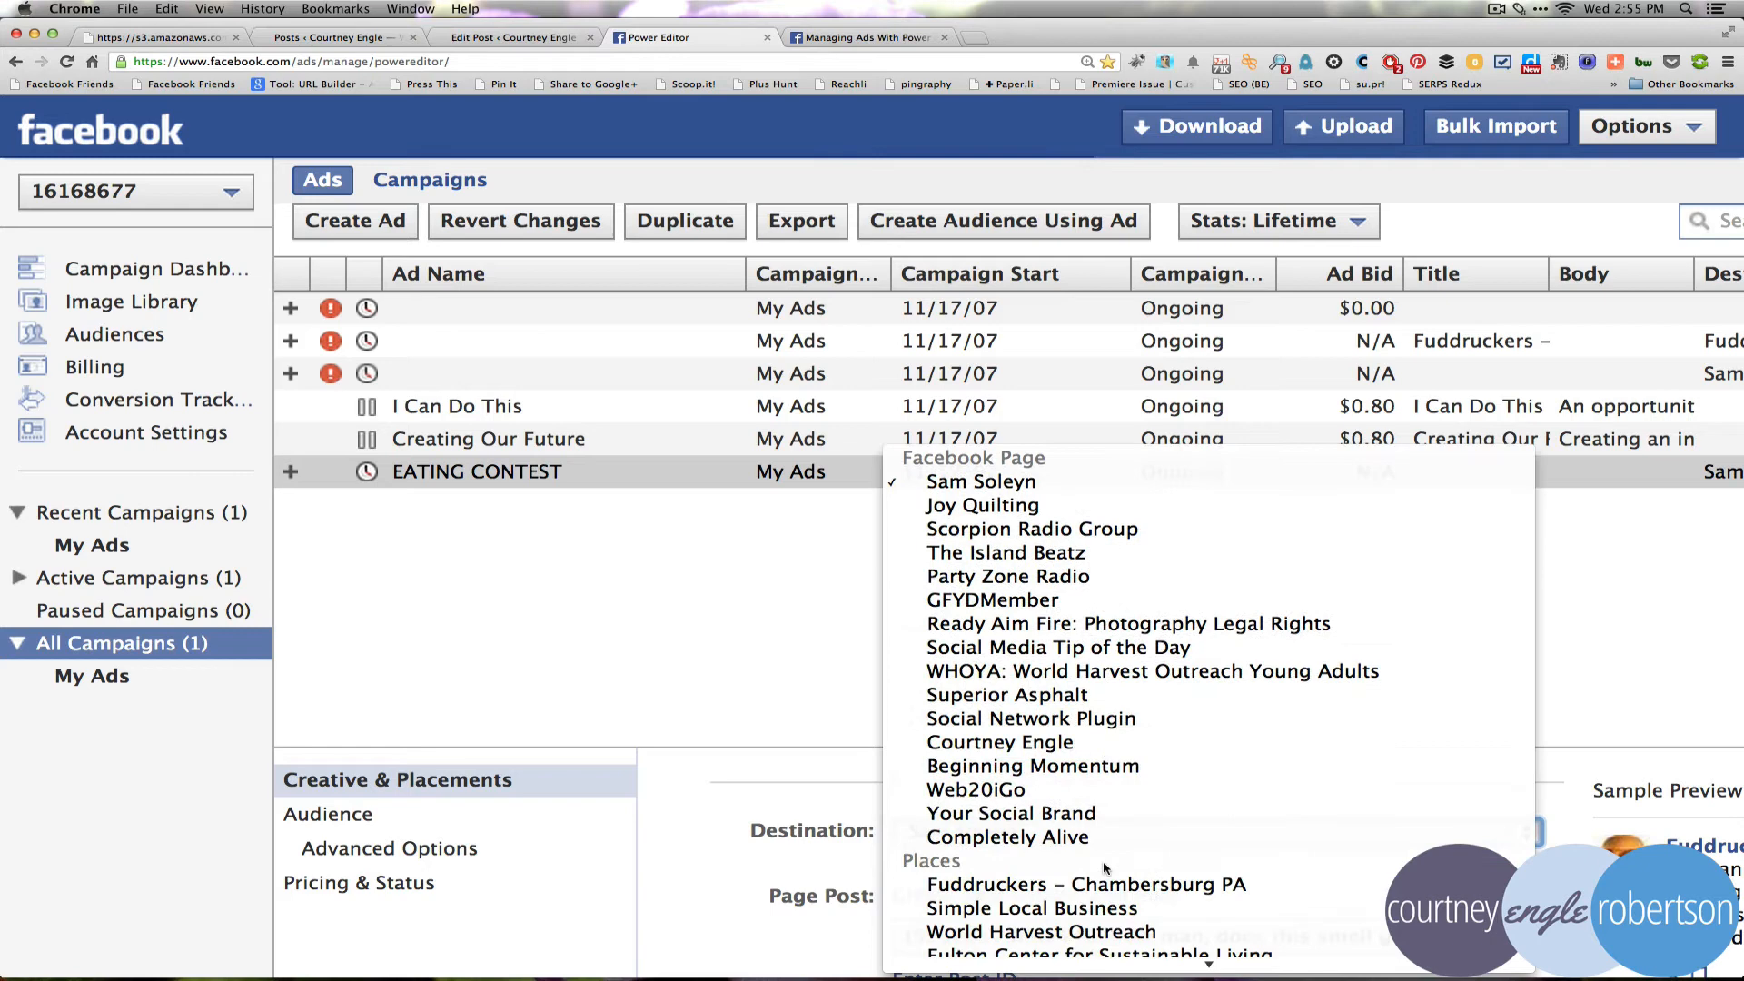
{"action": "left_click", "coordinate": [1084, 883]}
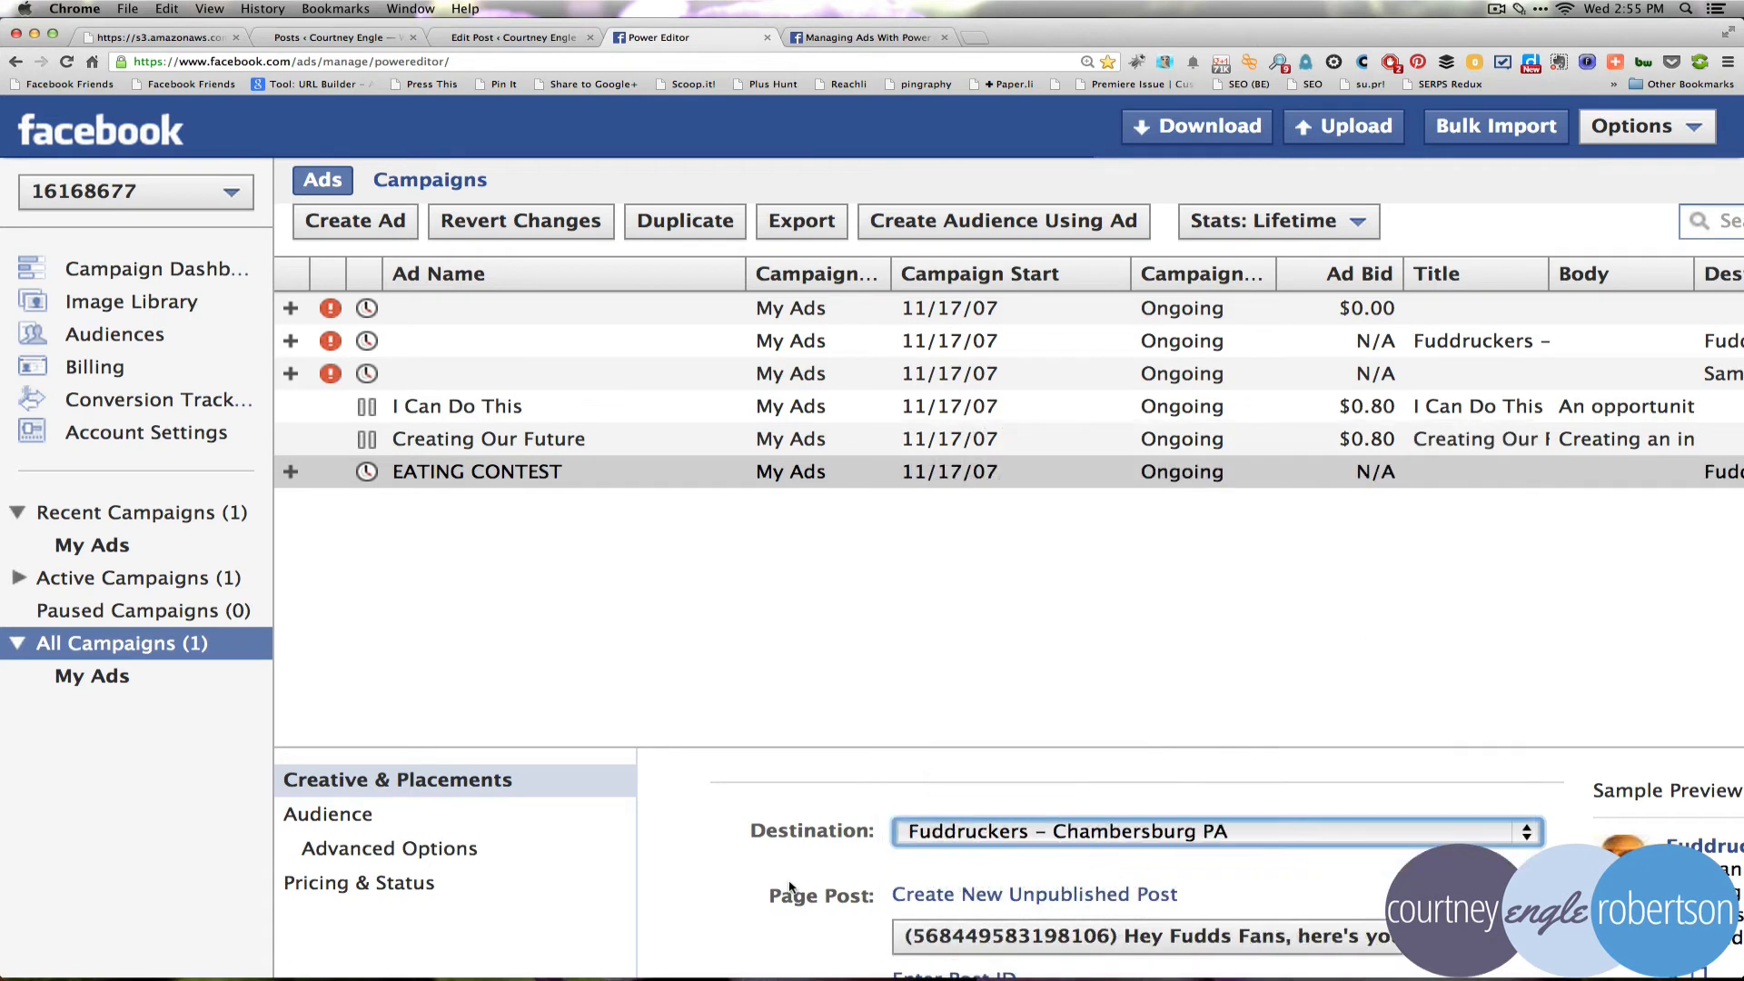
{"action": "scroll", "scroll_direction": "down", "scroll_amount": 3}
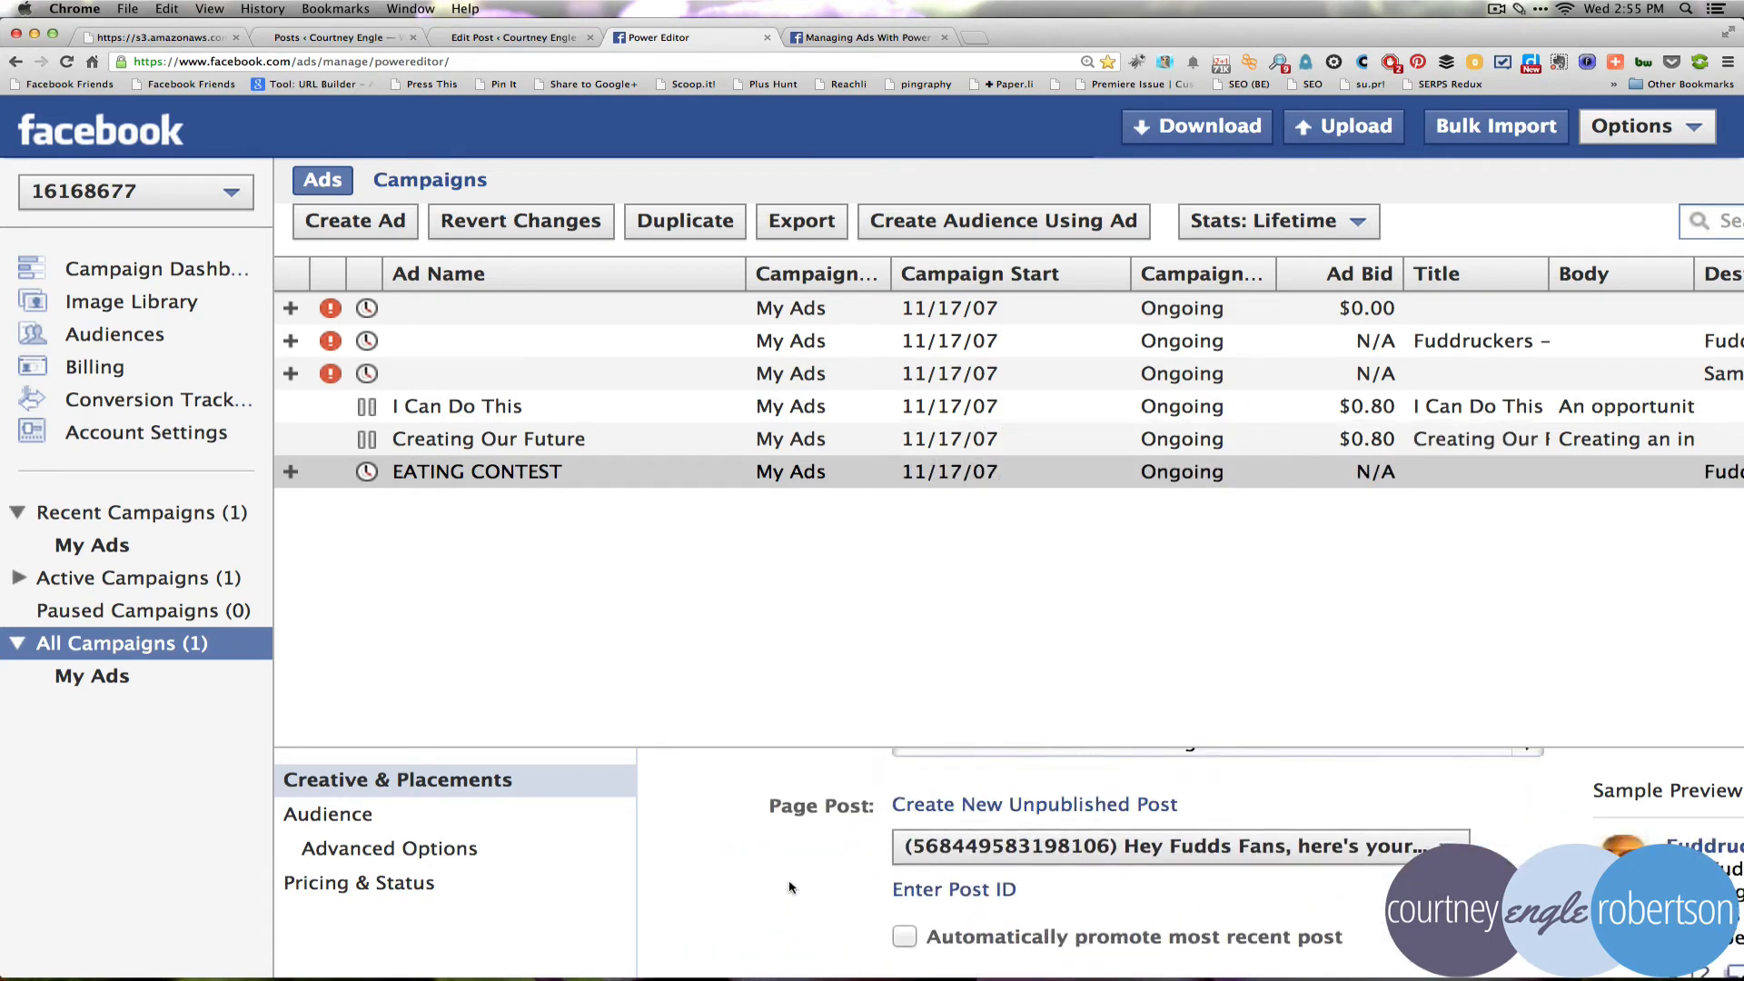
{"action": "mouse_move", "coordinate": [1064, 866]}
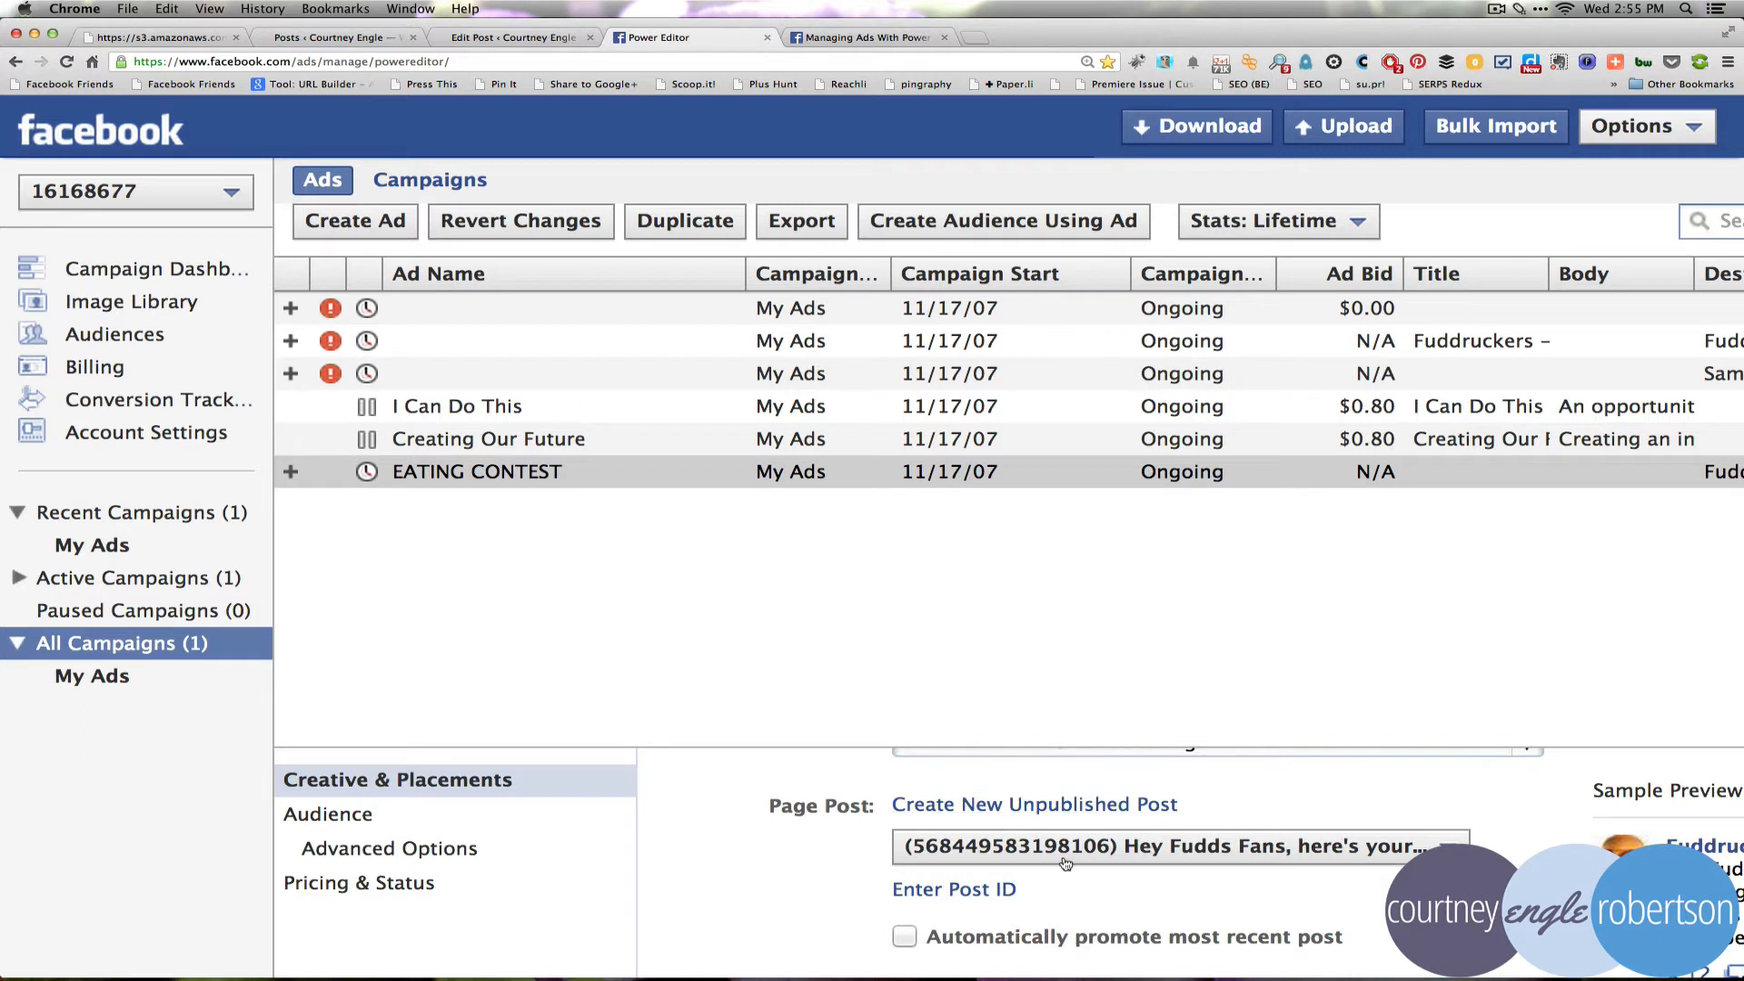
{"action": "mouse_move", "coordinate": [1045, 915]}
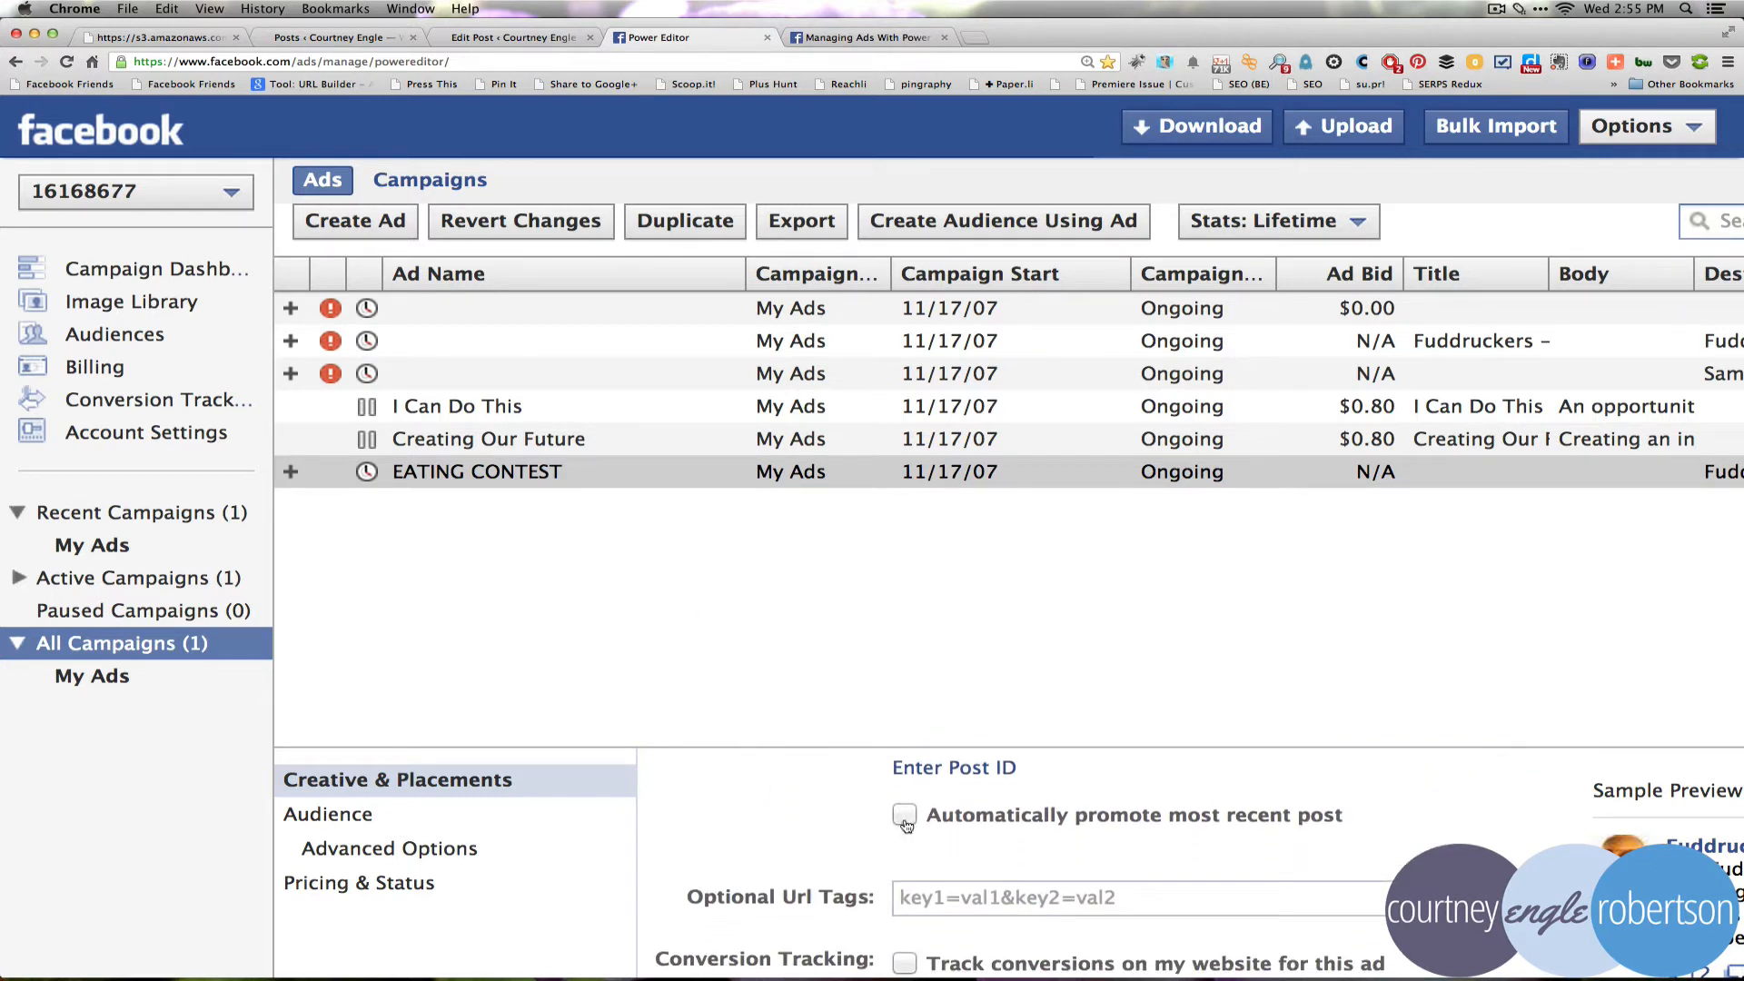
{"action": "left_click", "coordinate": [905, 814]}
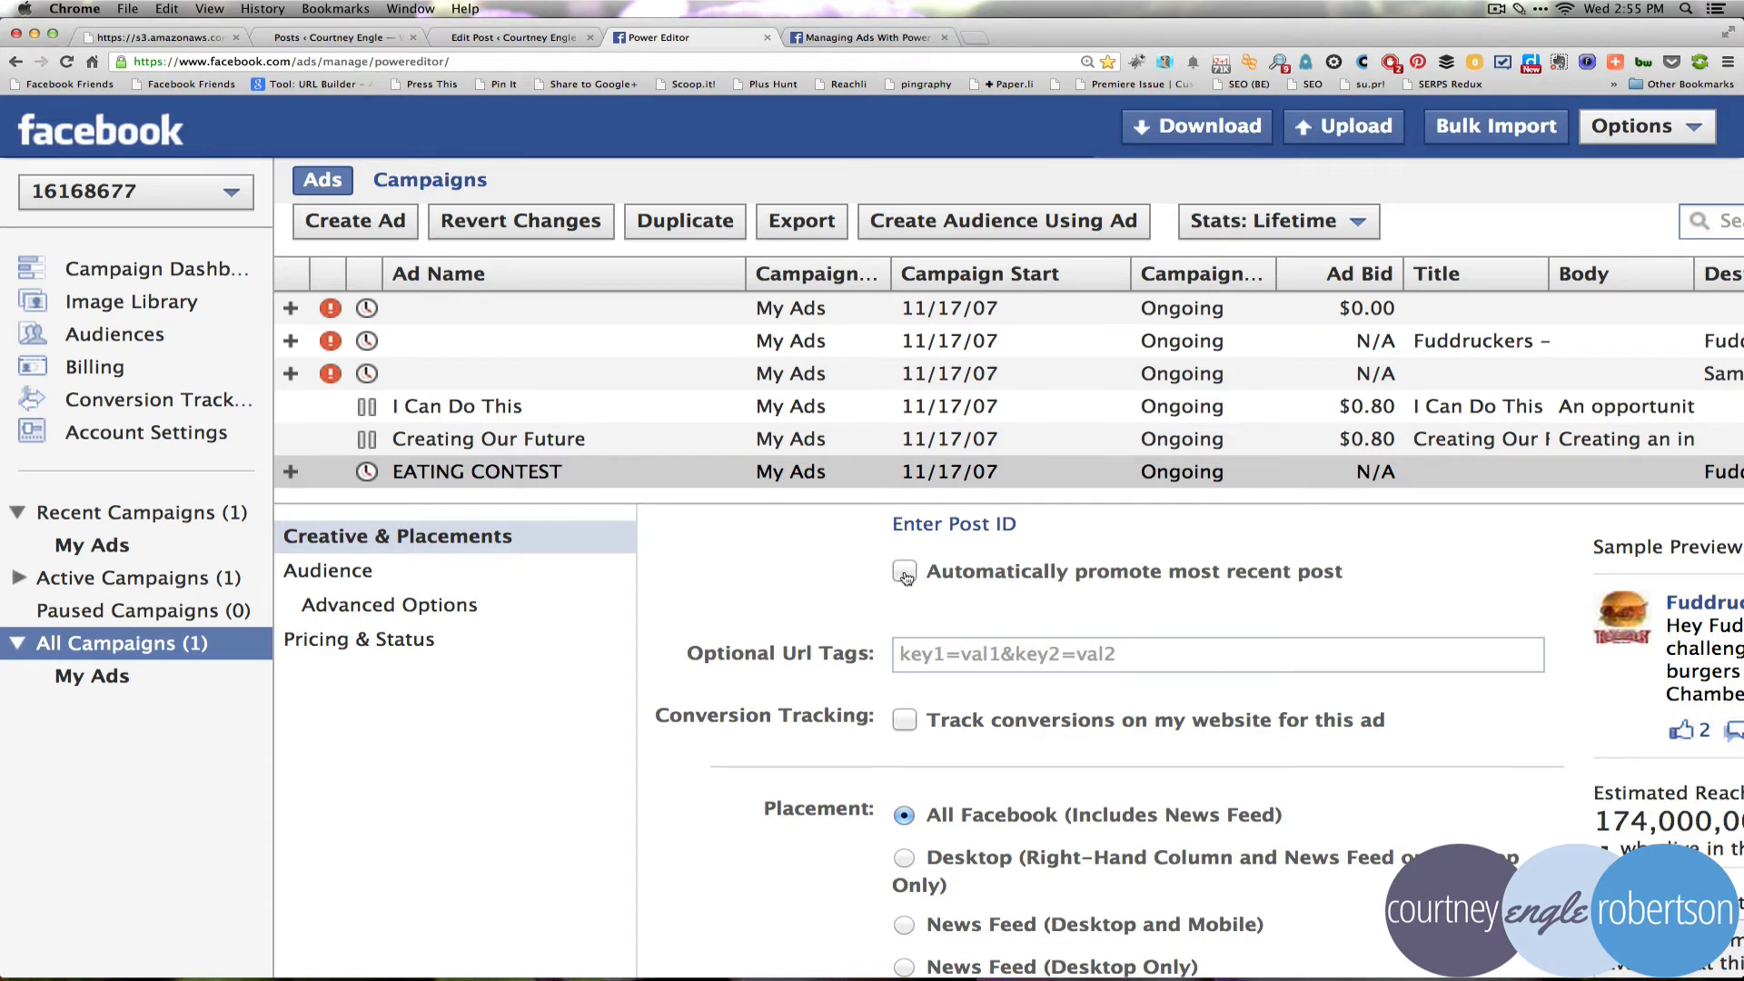
Select News Feed (Desktop and Mobile) as the only placement, keeping all mobile devices
{"action": "scroll", "scroll_direction": "down", "scroll_amount": 3}
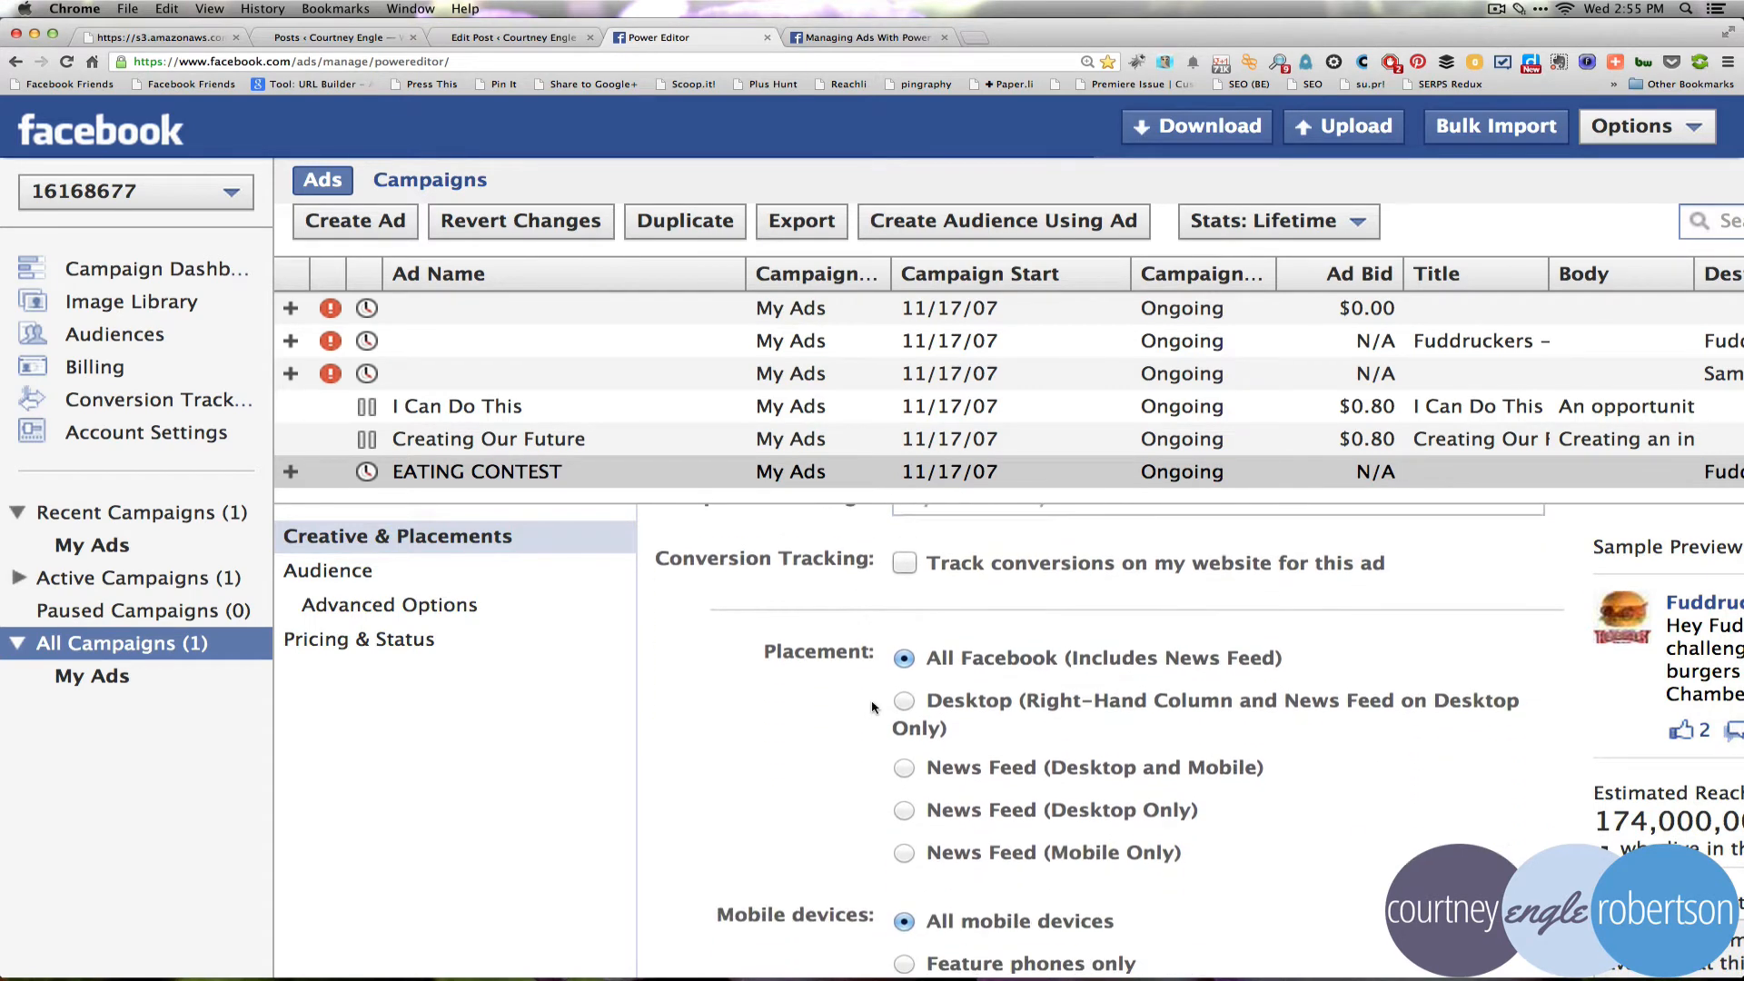
{"action": "scroll", "scroll_direction": "up", "scroll_amount": 3}
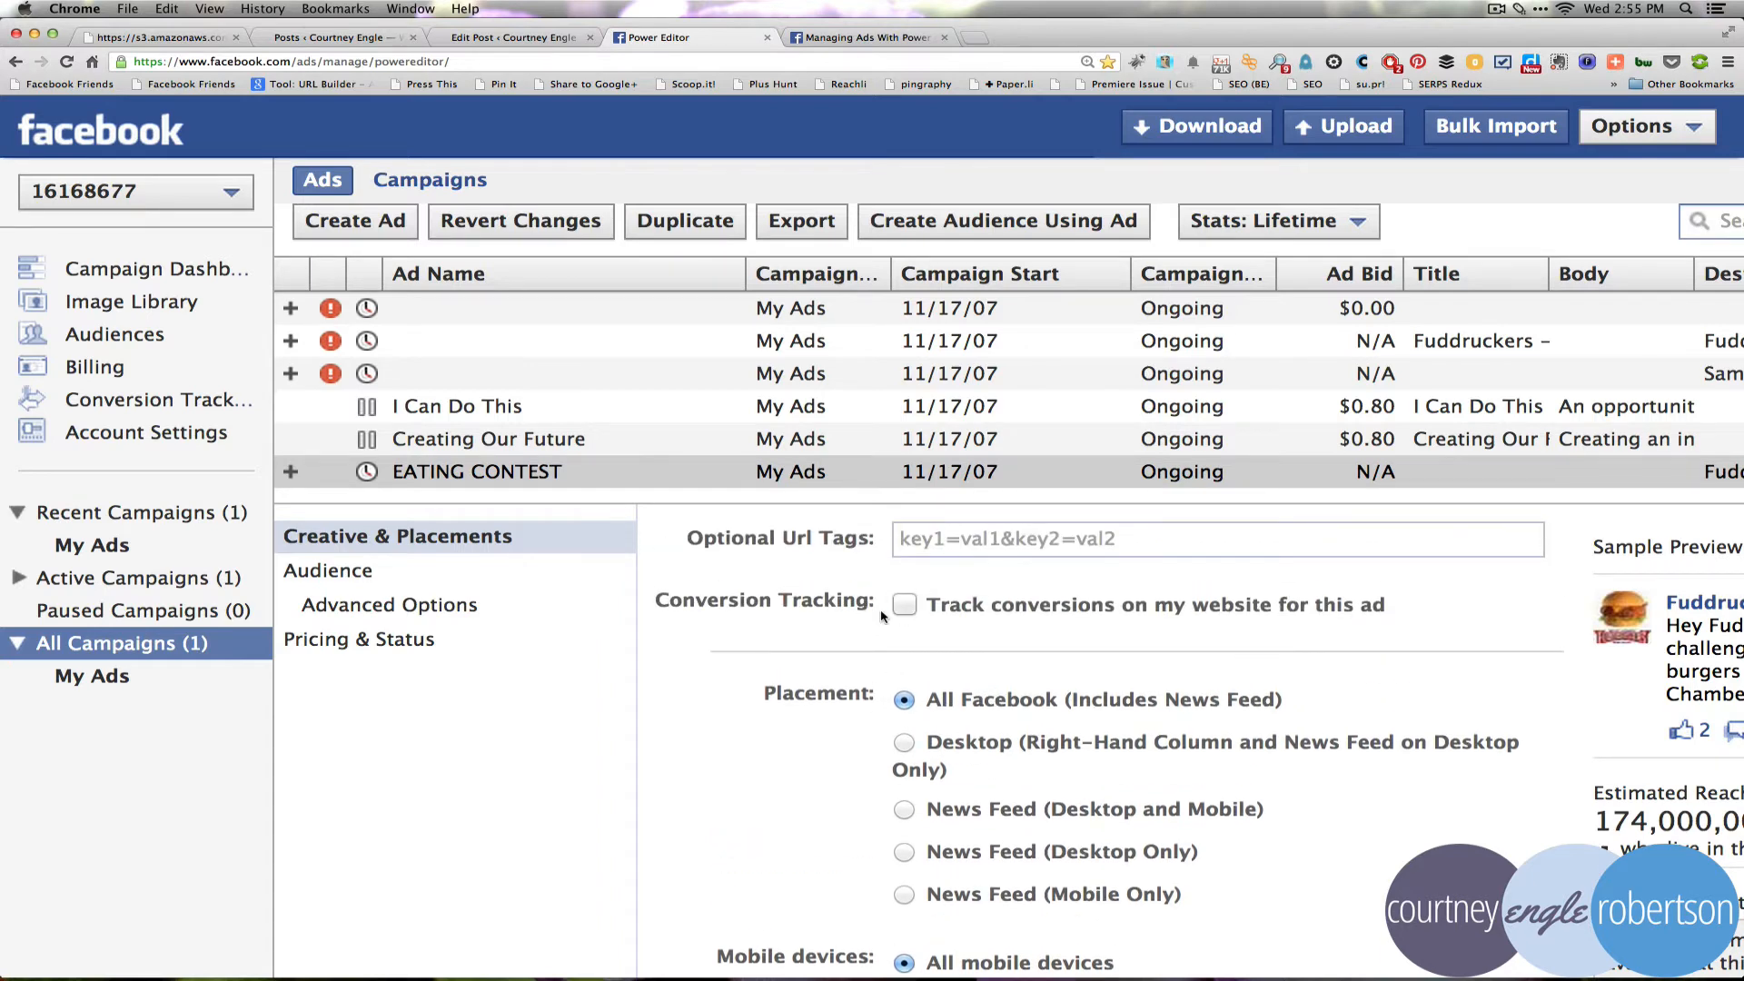
{"action": "mouse_move", "coordinate": [899, 608]}
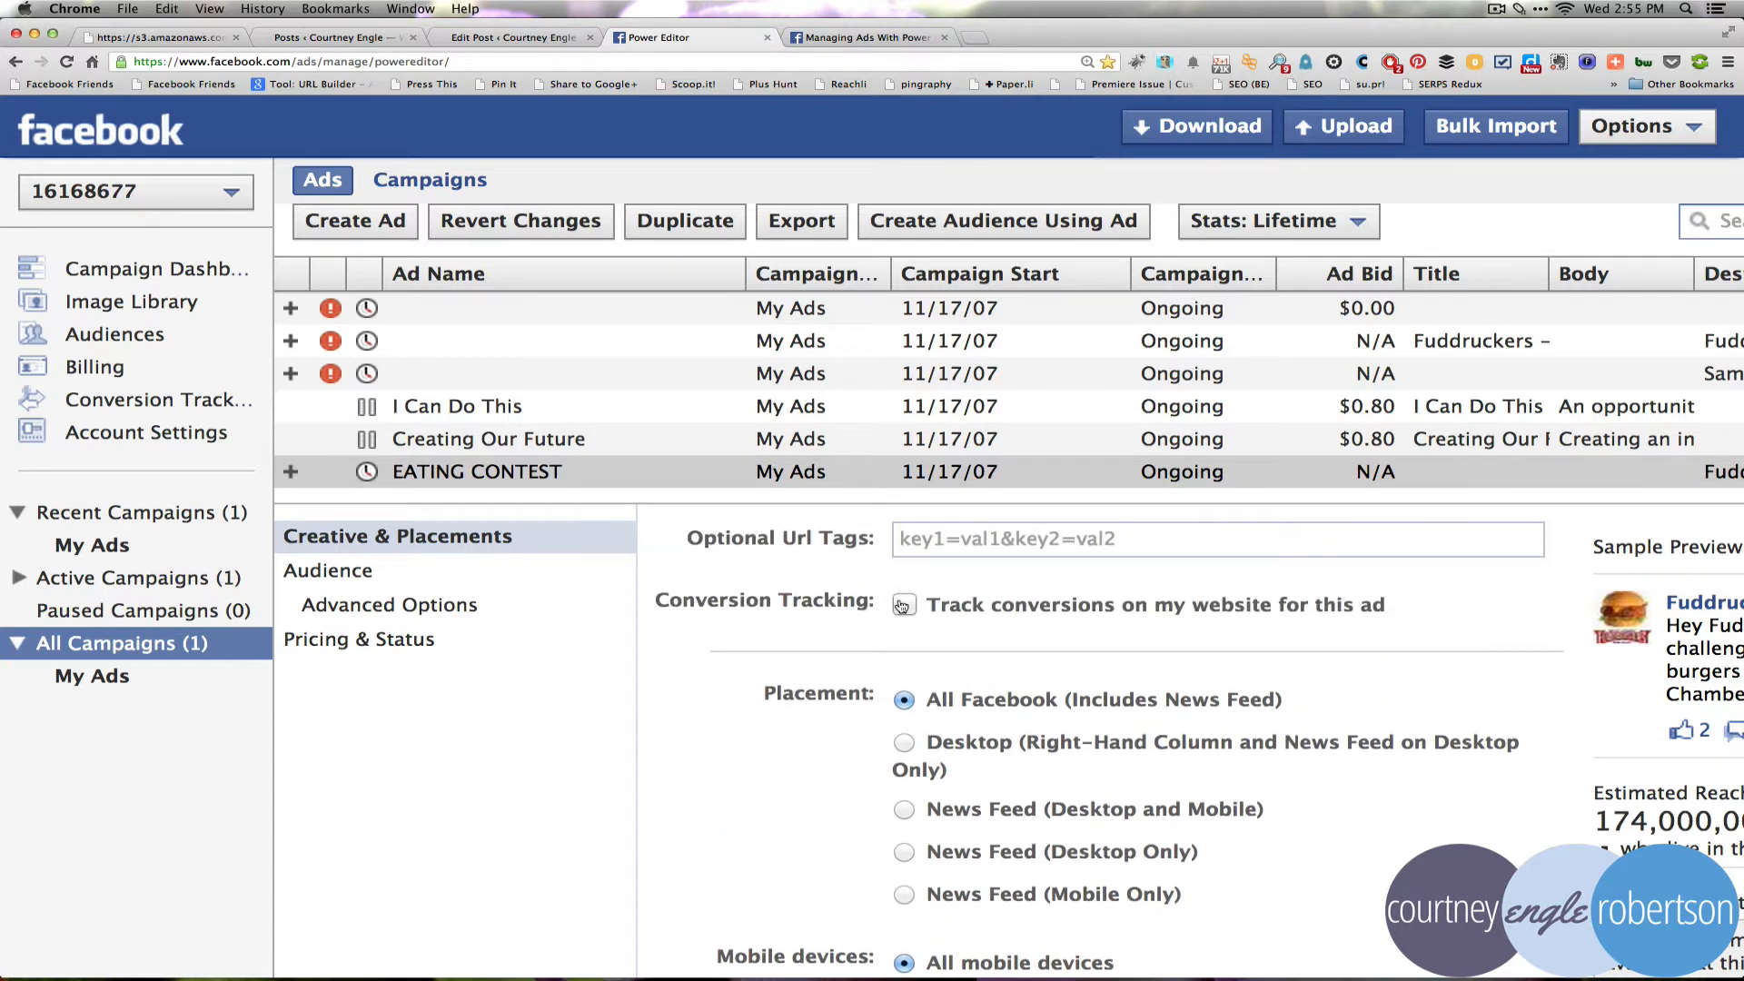
{"action": "scroll", "scroll_direction": "up", "scroll_amount": 3}
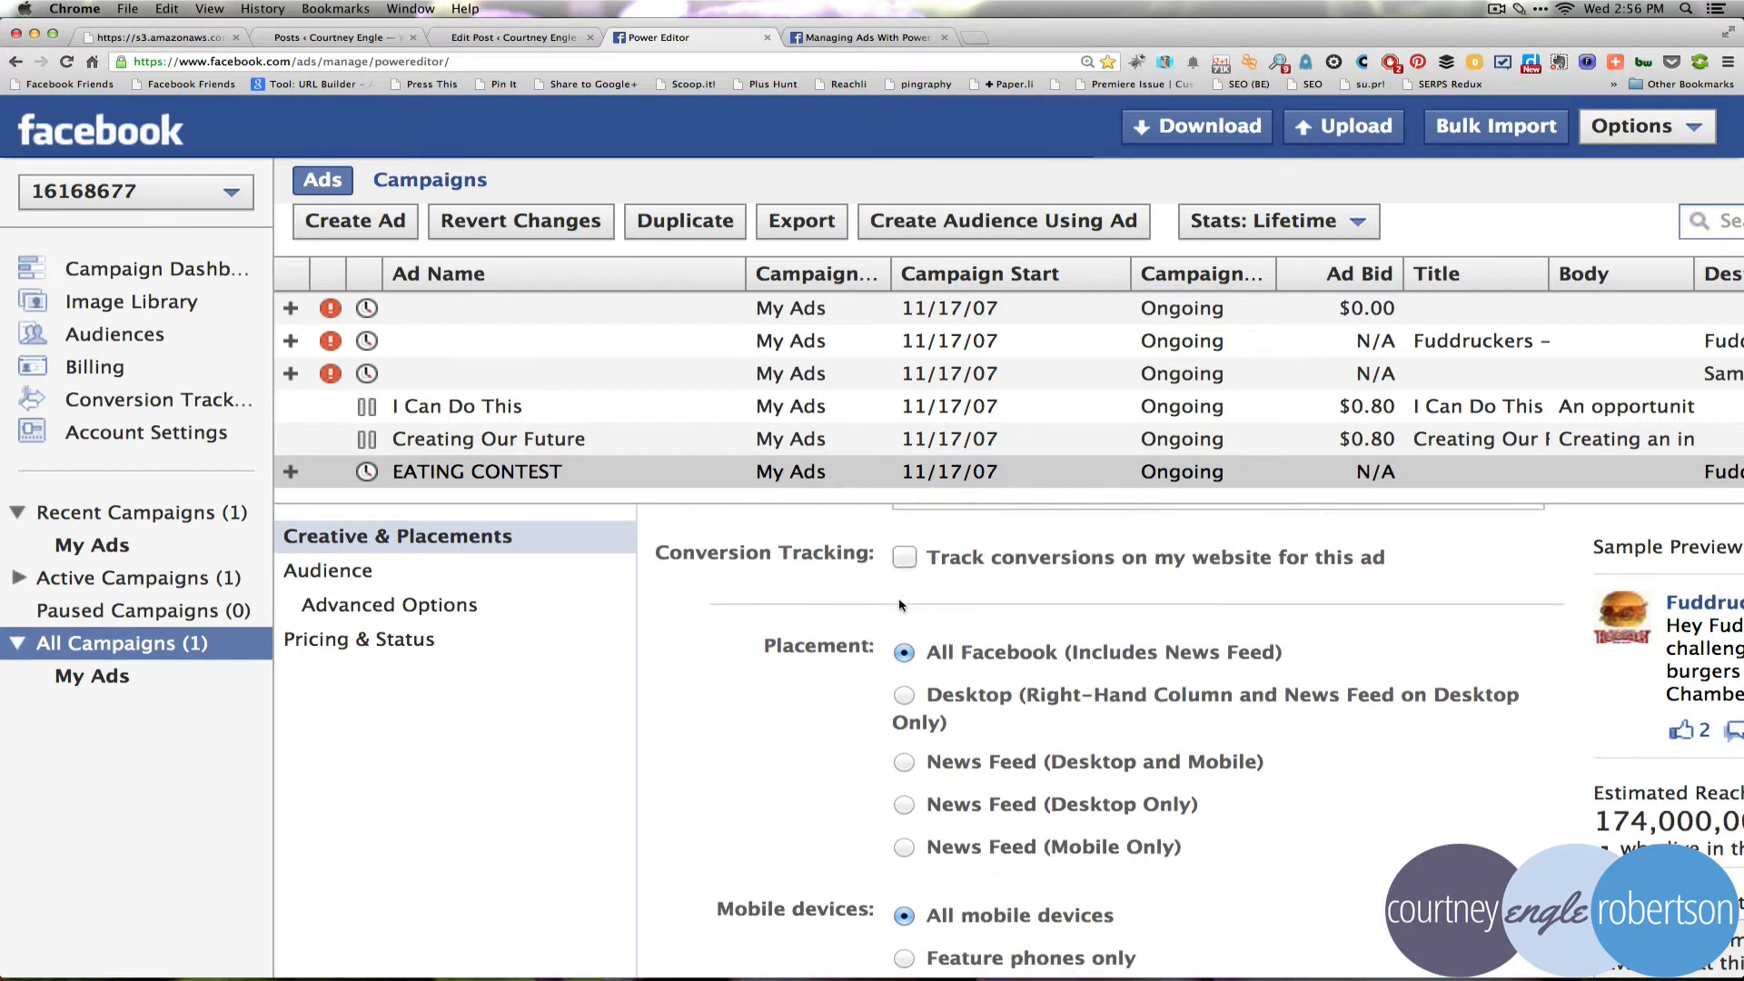
{"action": "scroll", "scroll_direction": "down", "scroll_amount": 3}
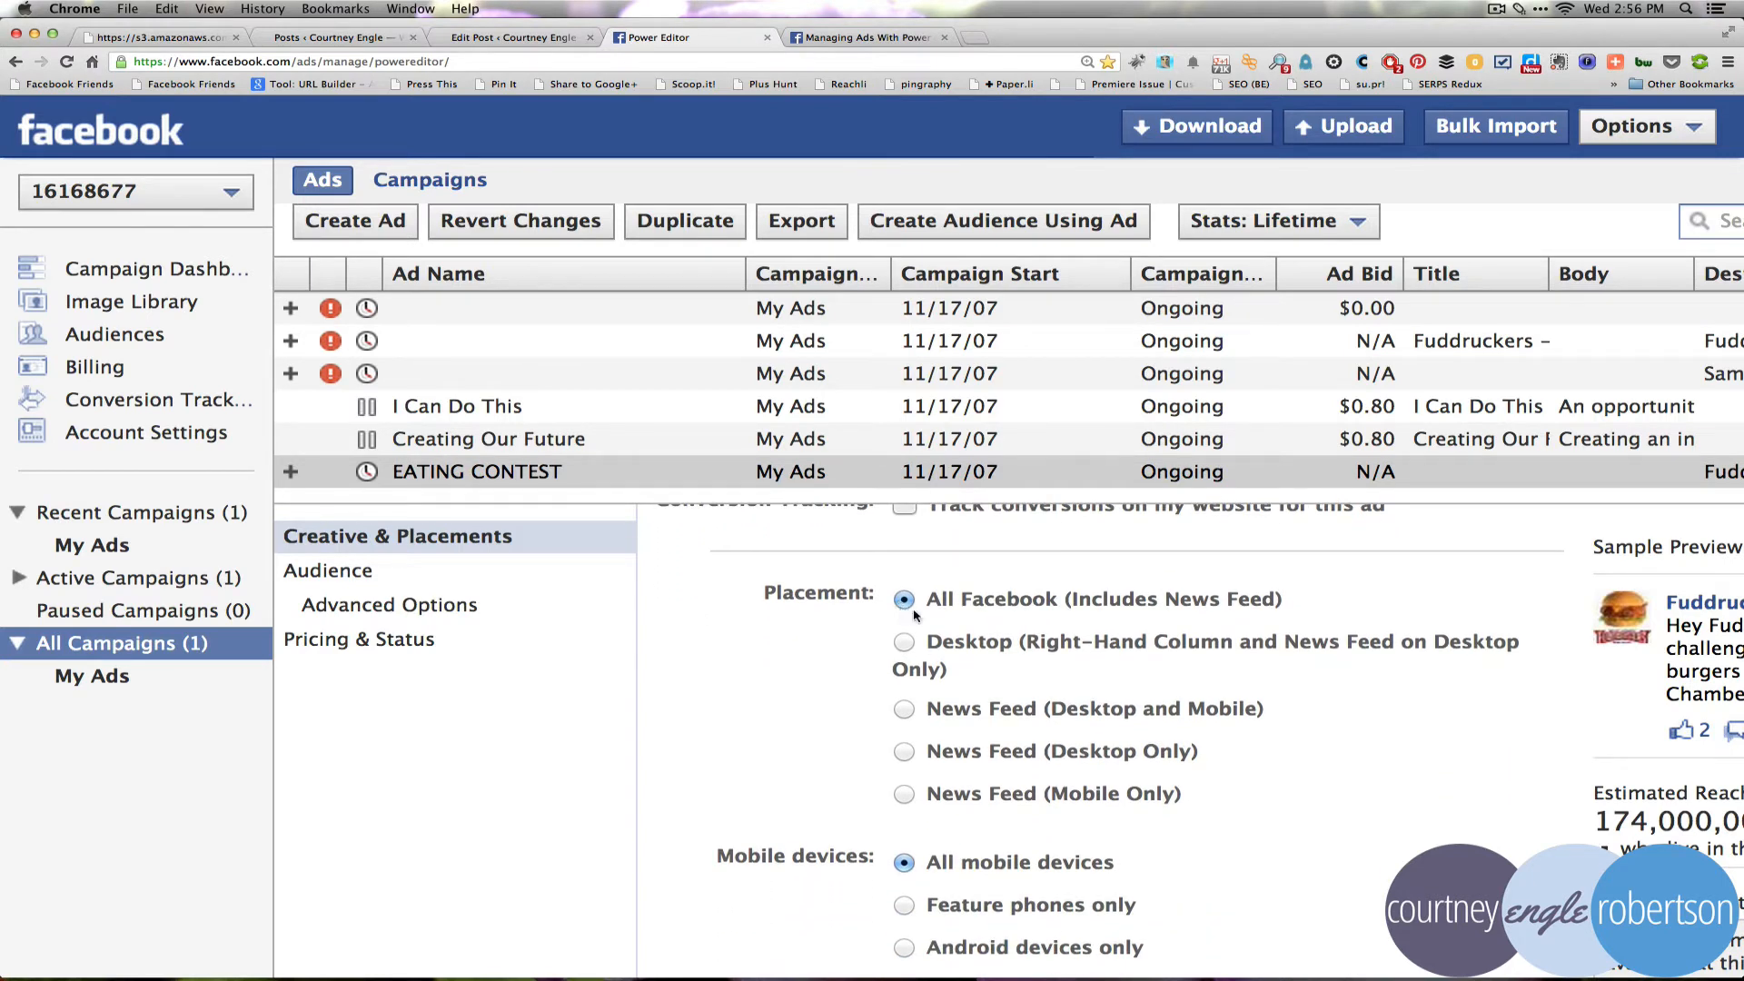
{"action": "mouse_move", "coordinate": [1130, 610]}
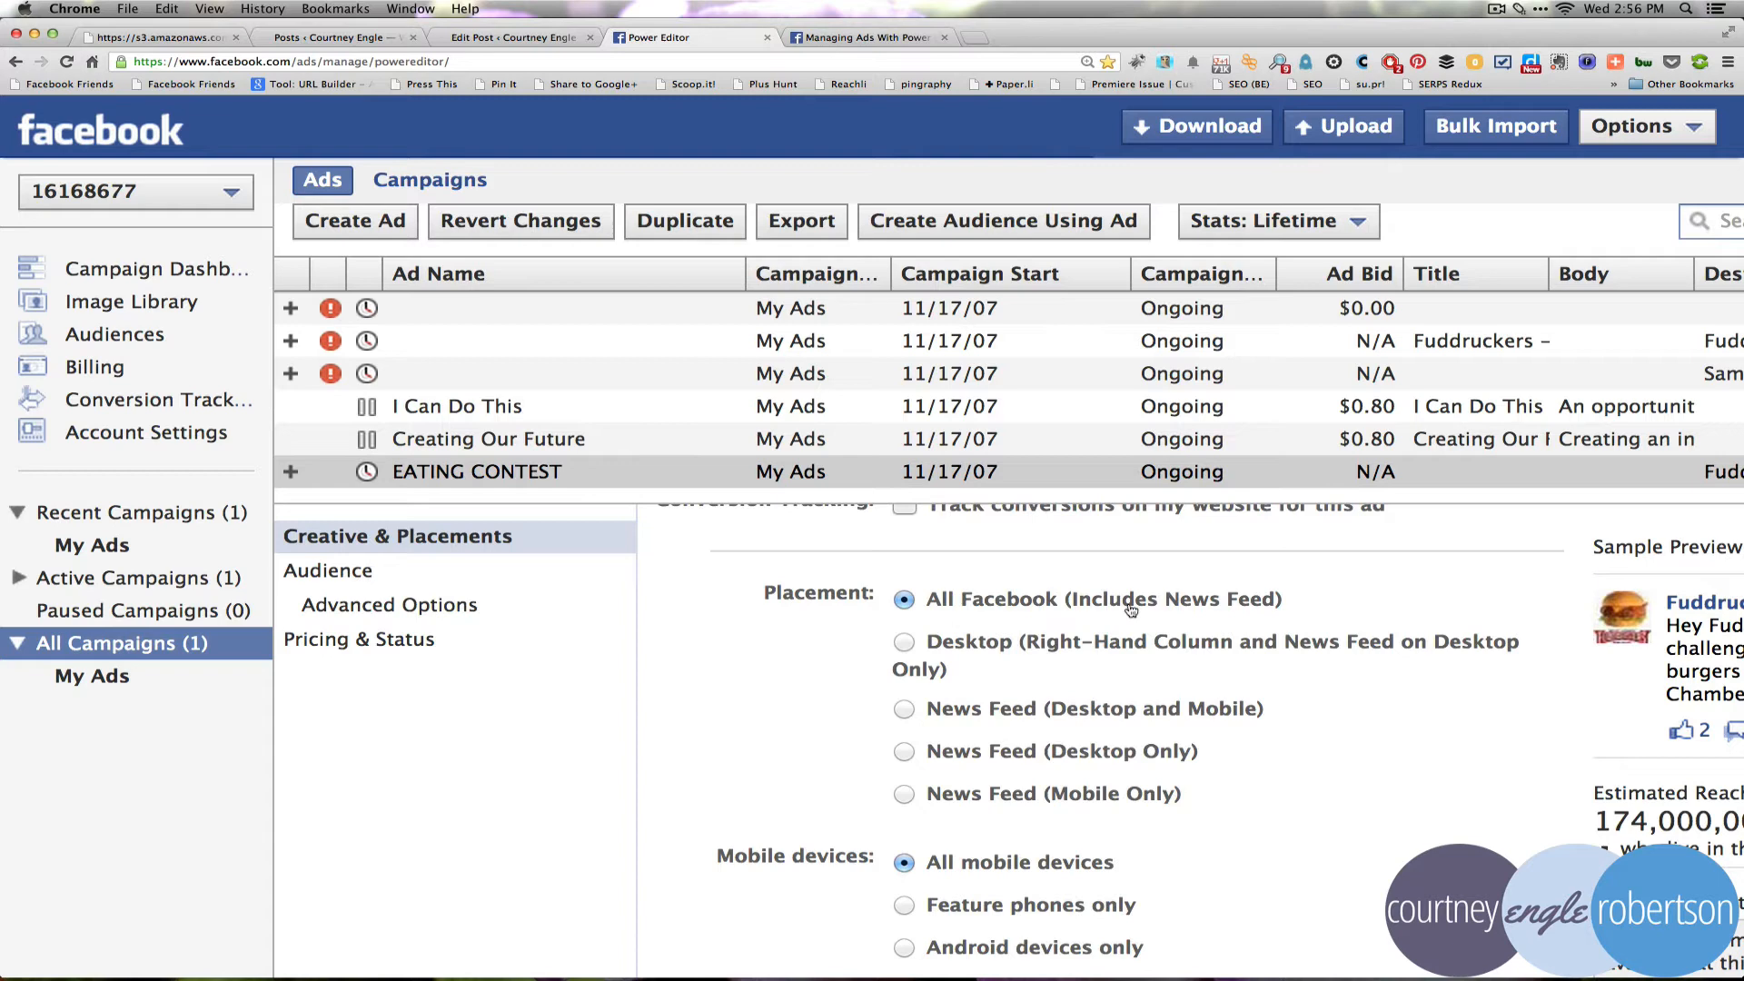
{"action": "mouse_move", "coordinate": [1356, 658]}
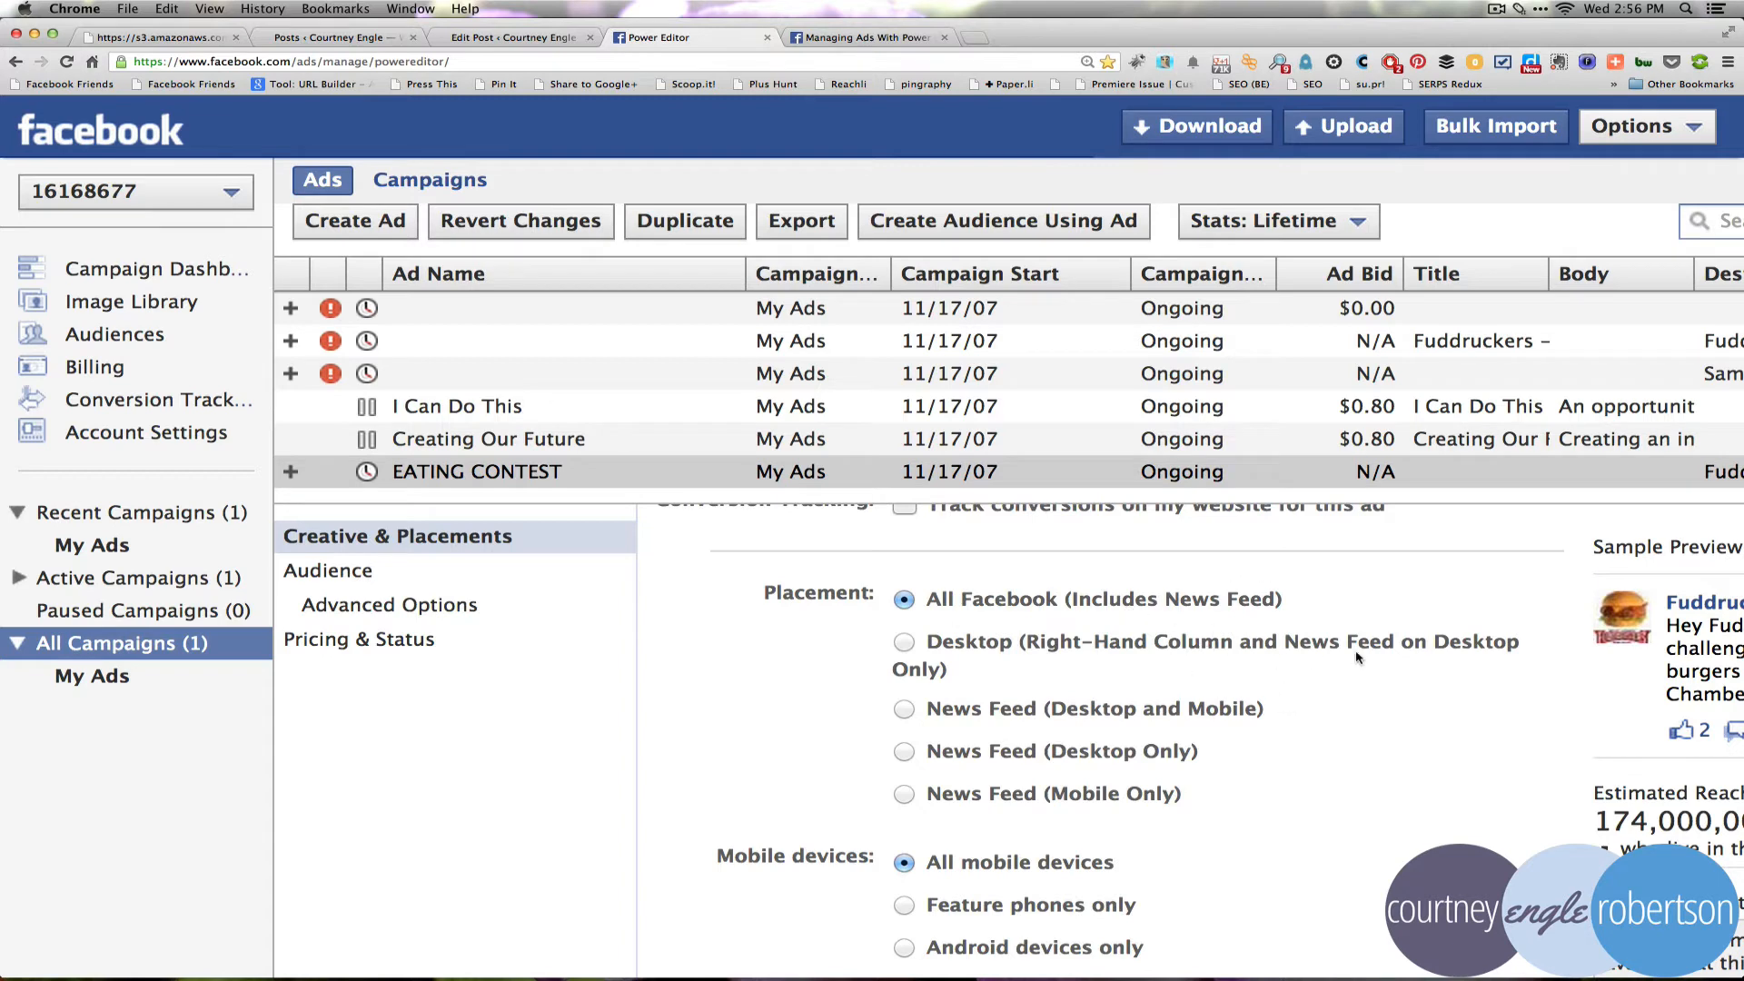
{"action": "mouse_move", "coordinate": [1586, 738]}
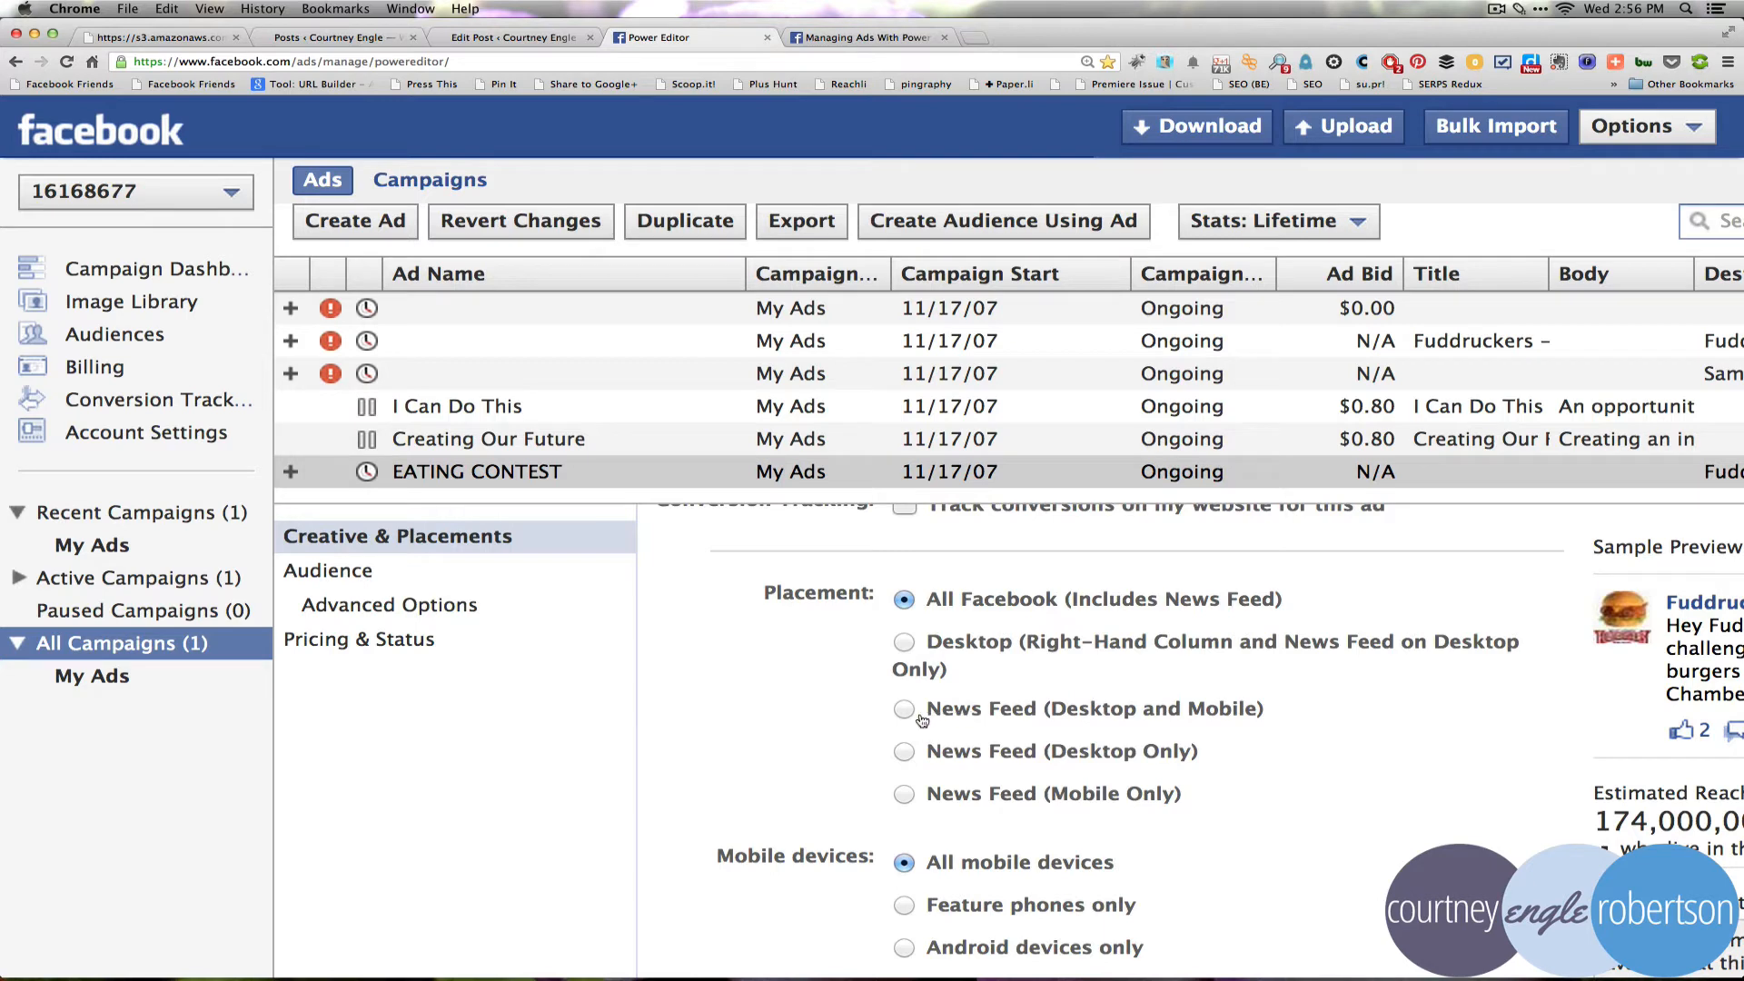
{"action": "left_click", "coordinate": [905, 708]}
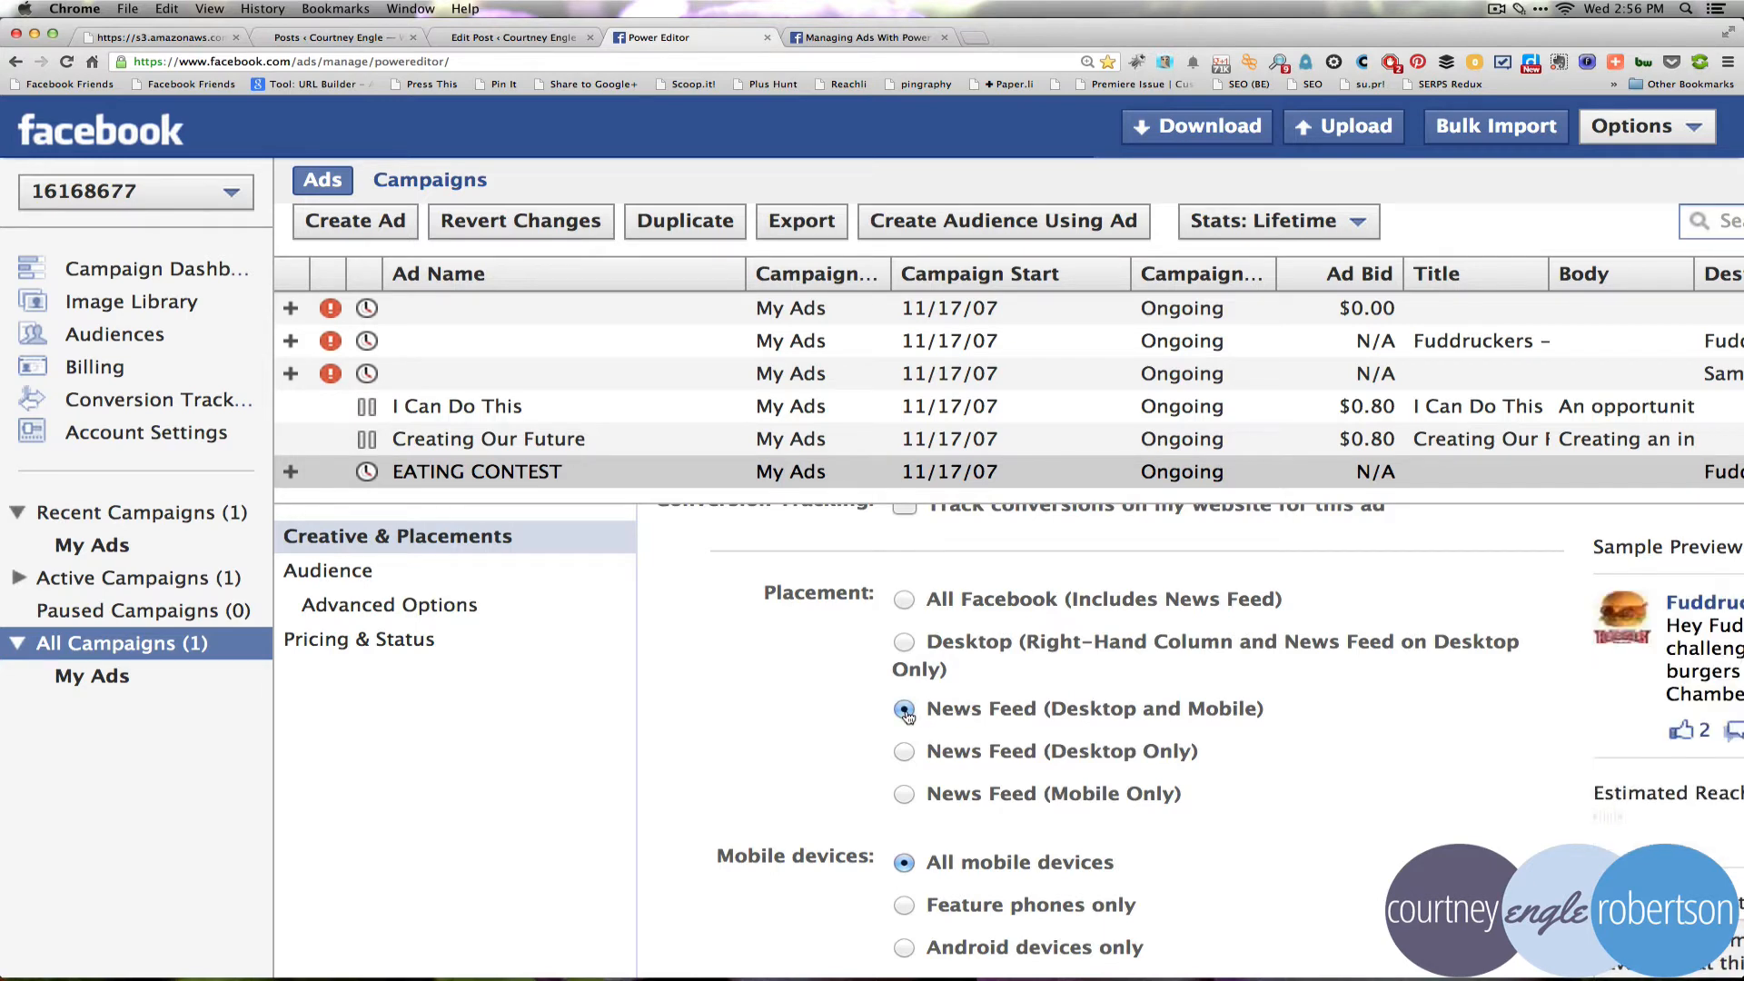
{"action": "left_click", "coordinate": [902, 713]}
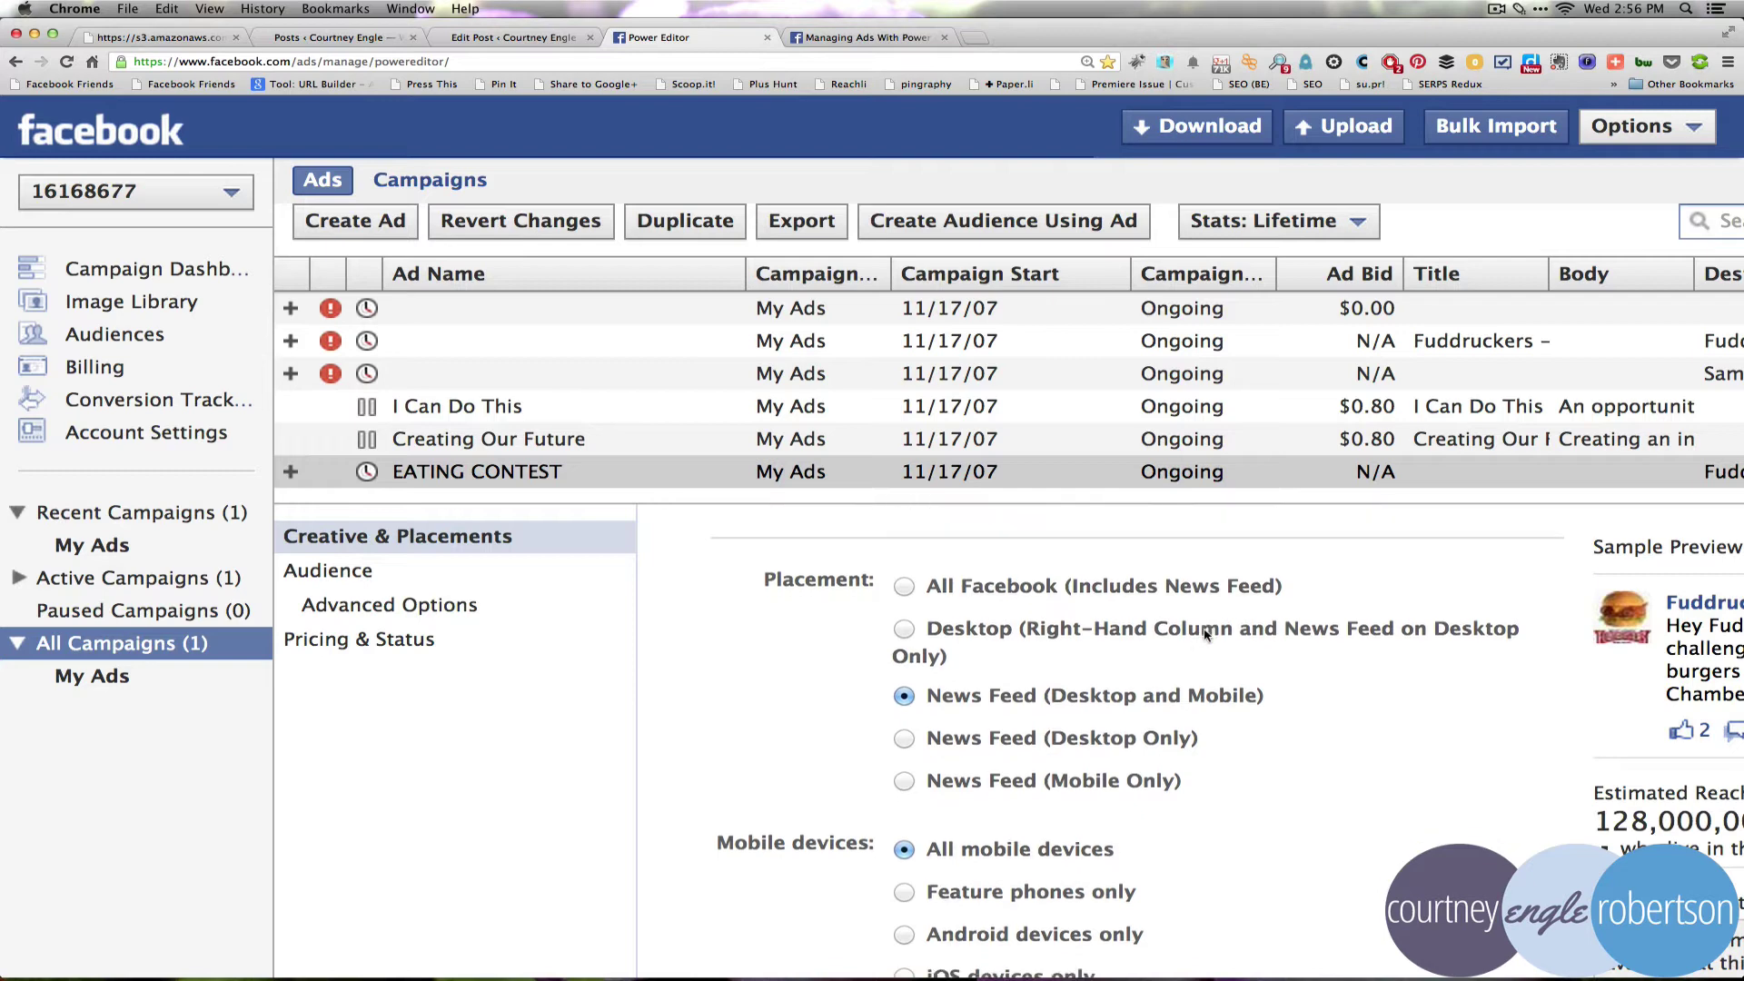
{"action": "scroll", "scroll_direction": "down", "scroll_amount": 3}
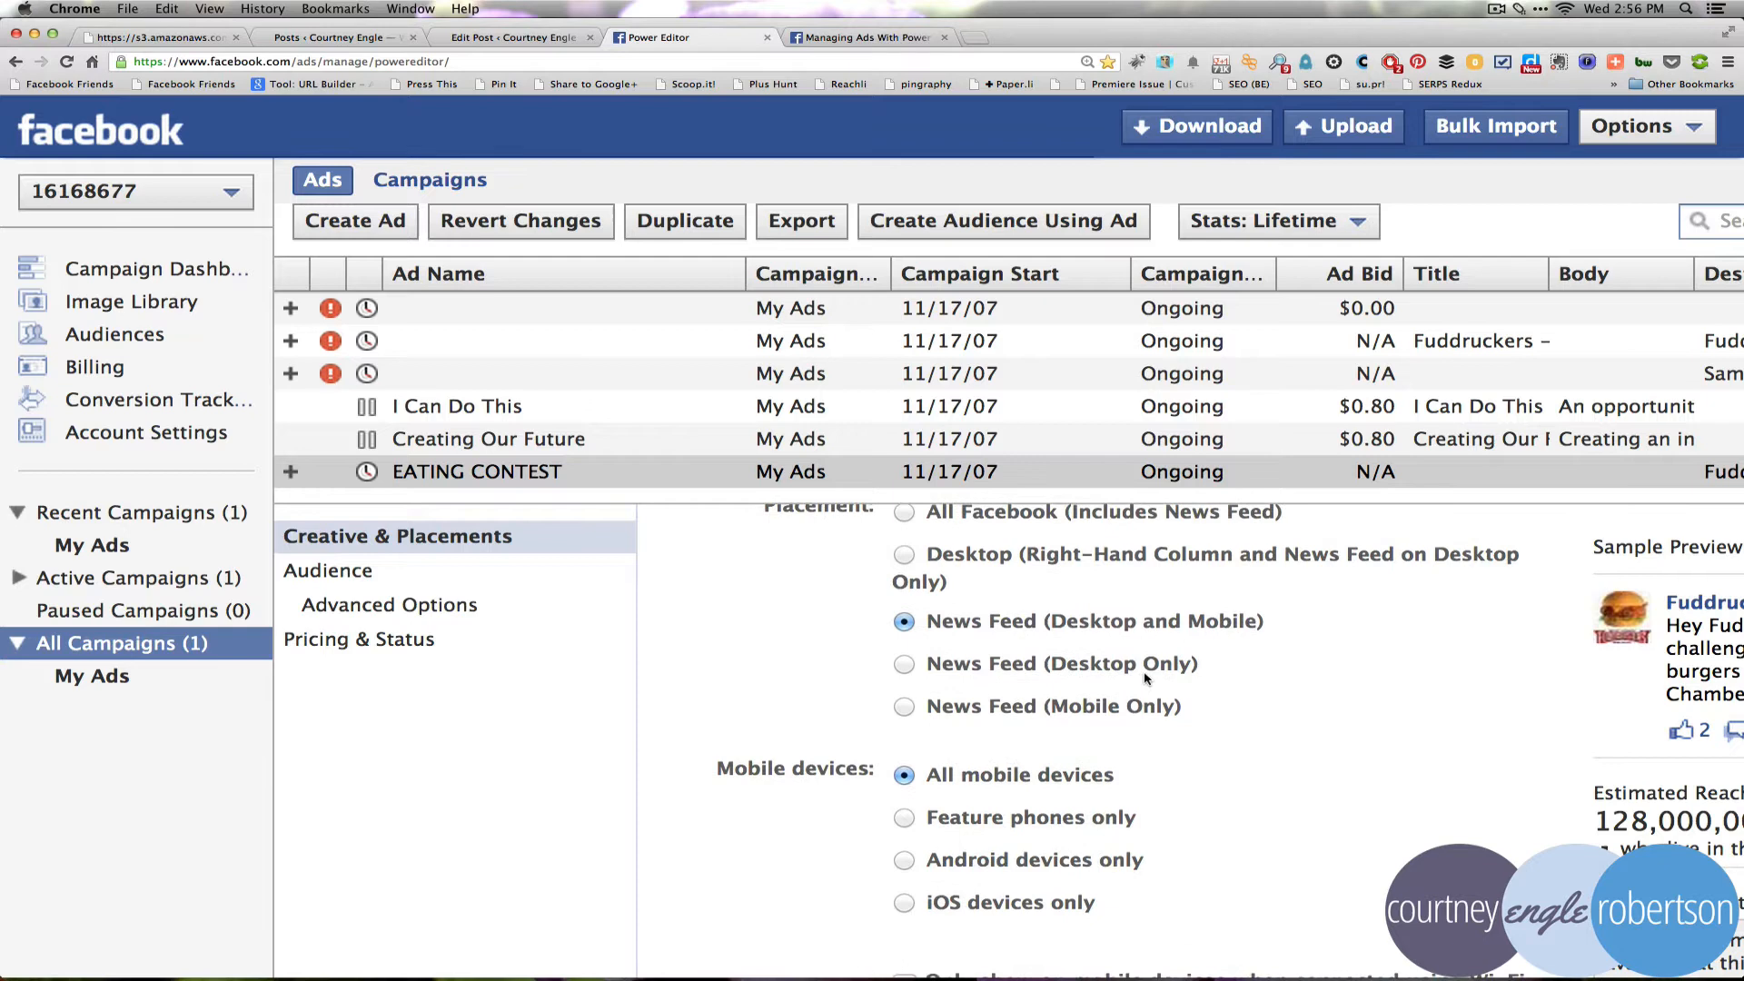
{"action": "scroll", "scroll_direction": "down", "scroll_amount": 3}
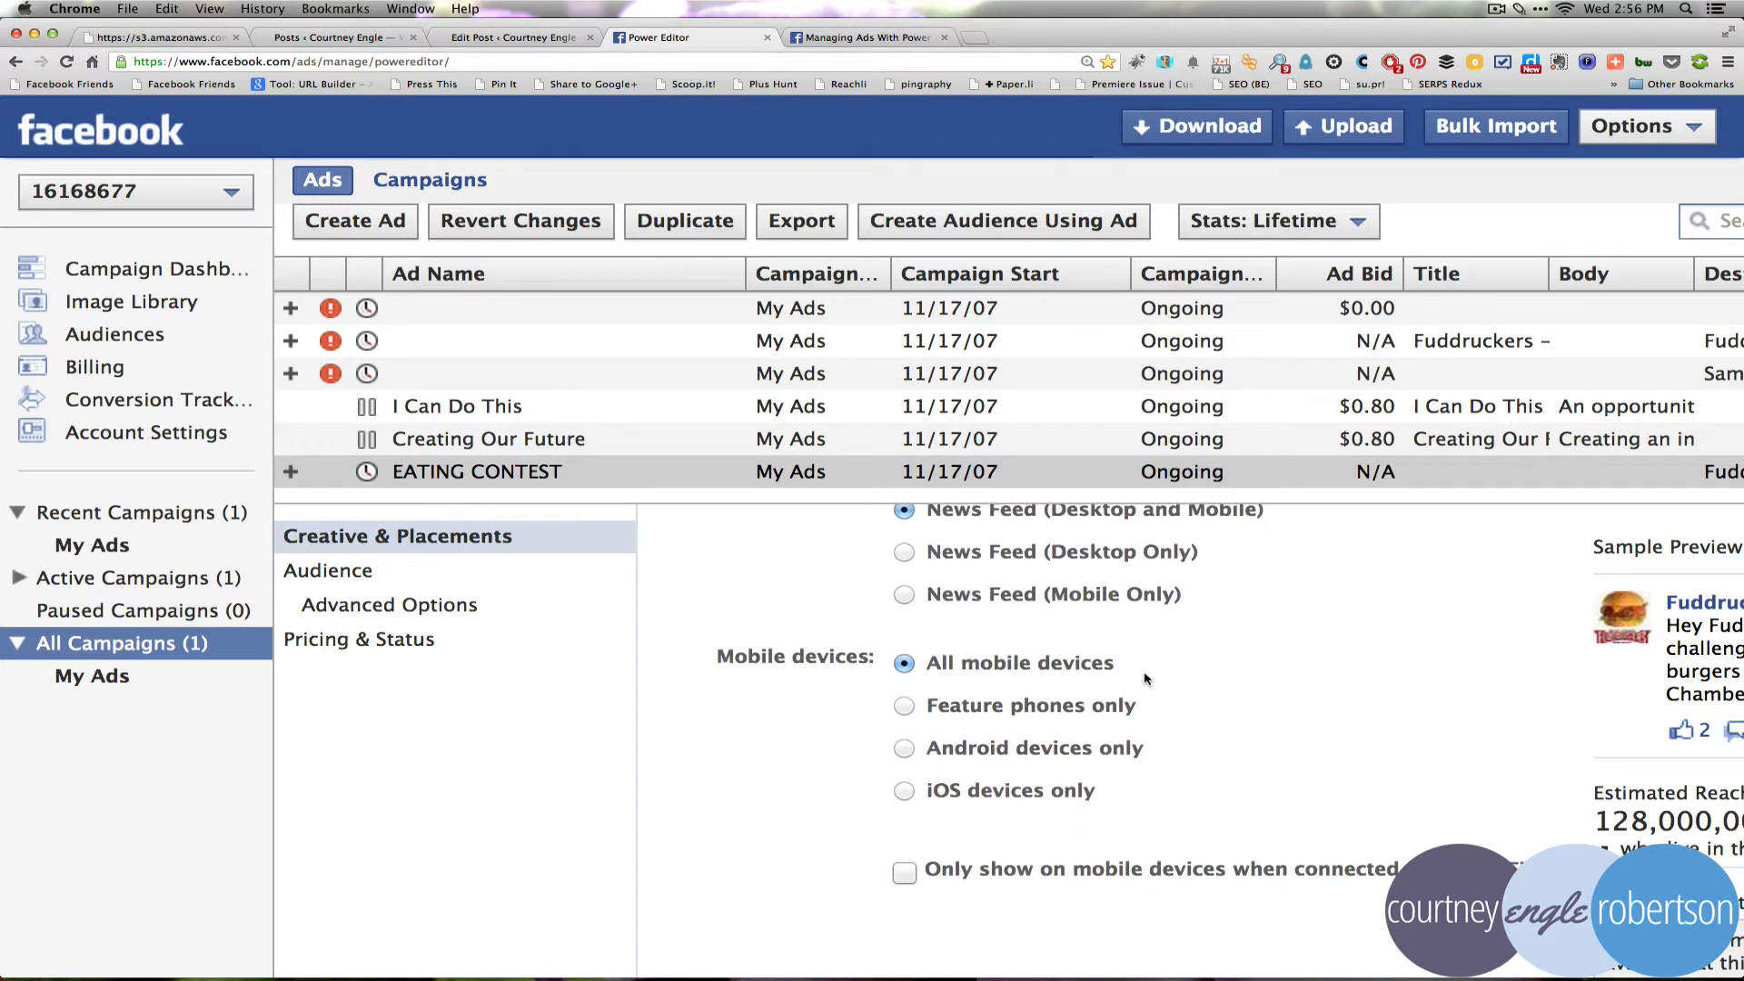
{"action": "mouse_move", "coordinate": [1040, 668]}
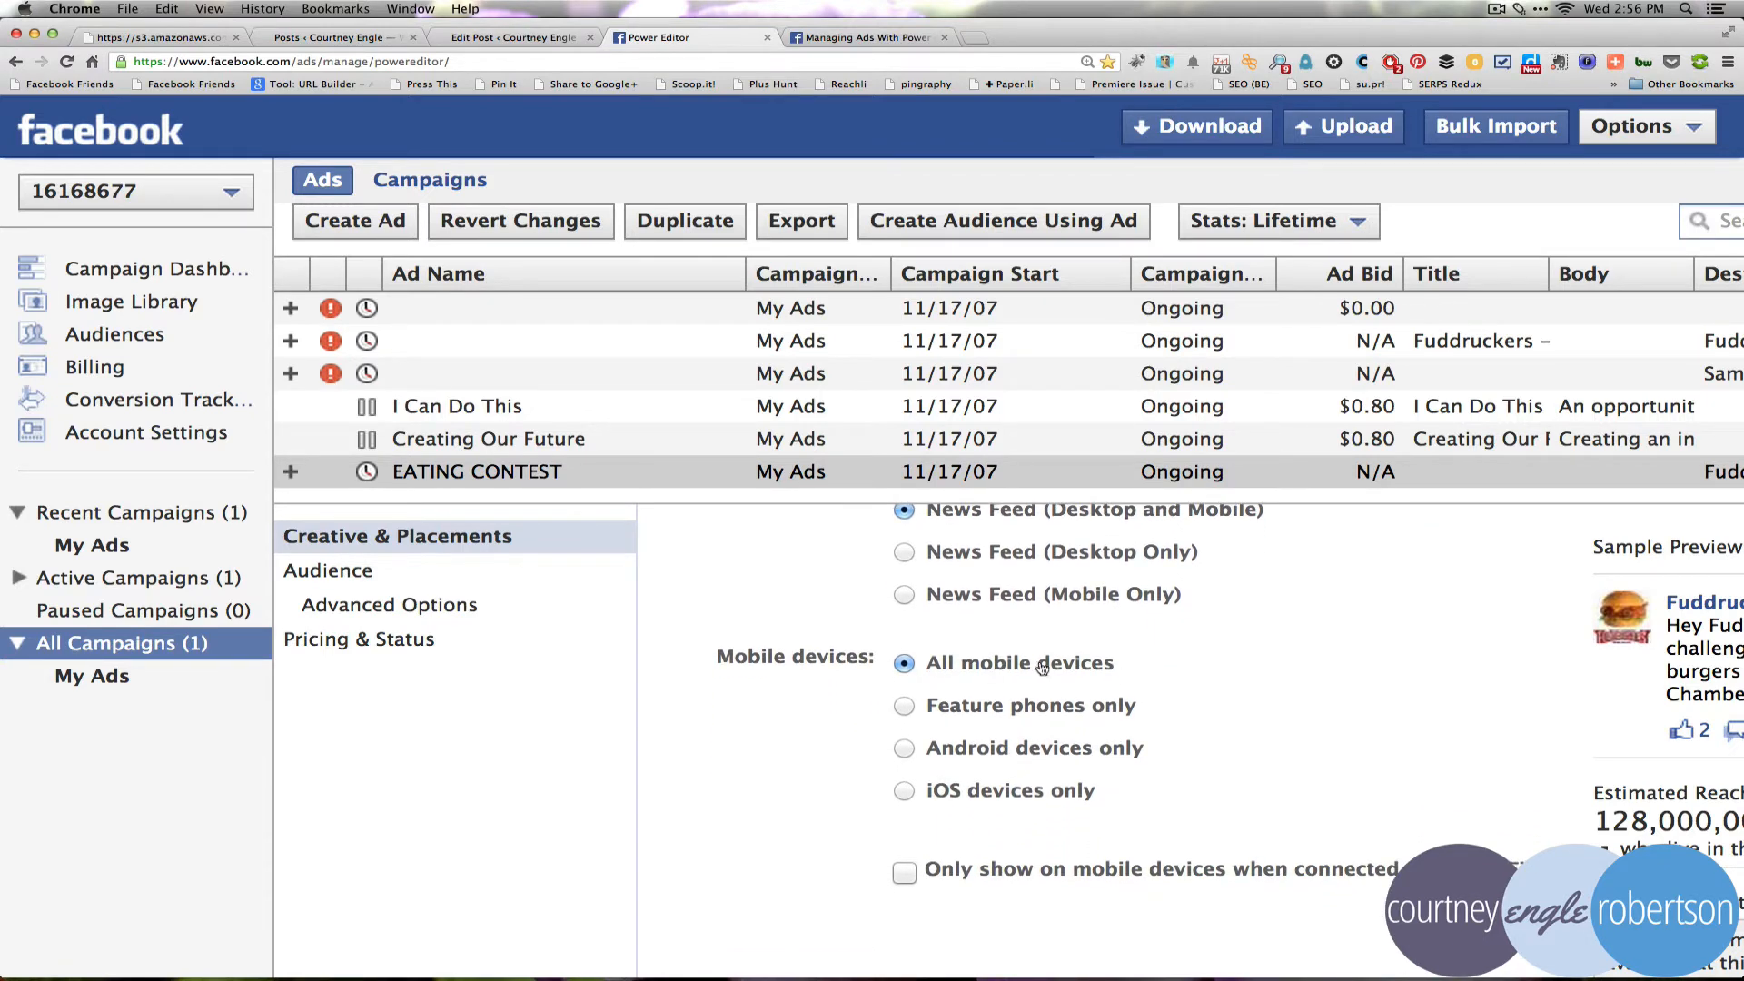
{"action": "scroll", "scroll_direction": "down", "scroll_amount": 3}
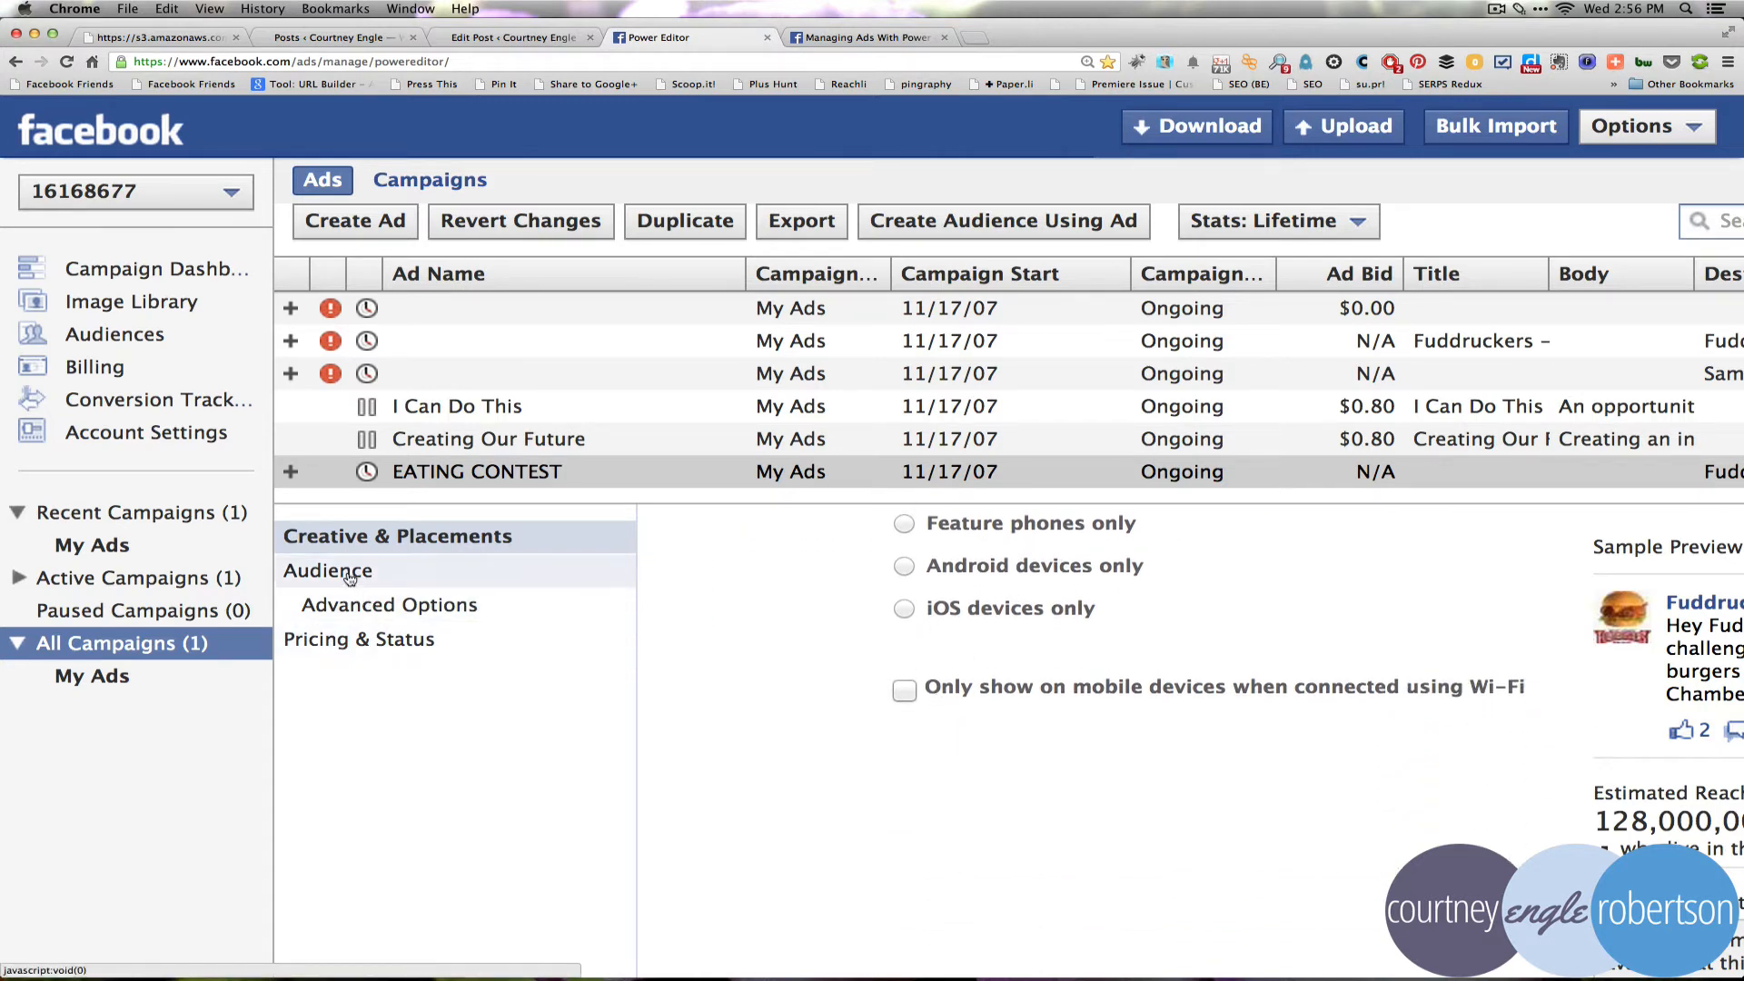
Target Chambersburg, PA by city, including cities within 25 miles
{"action": "left_click", "coordinate": [328, 571]}
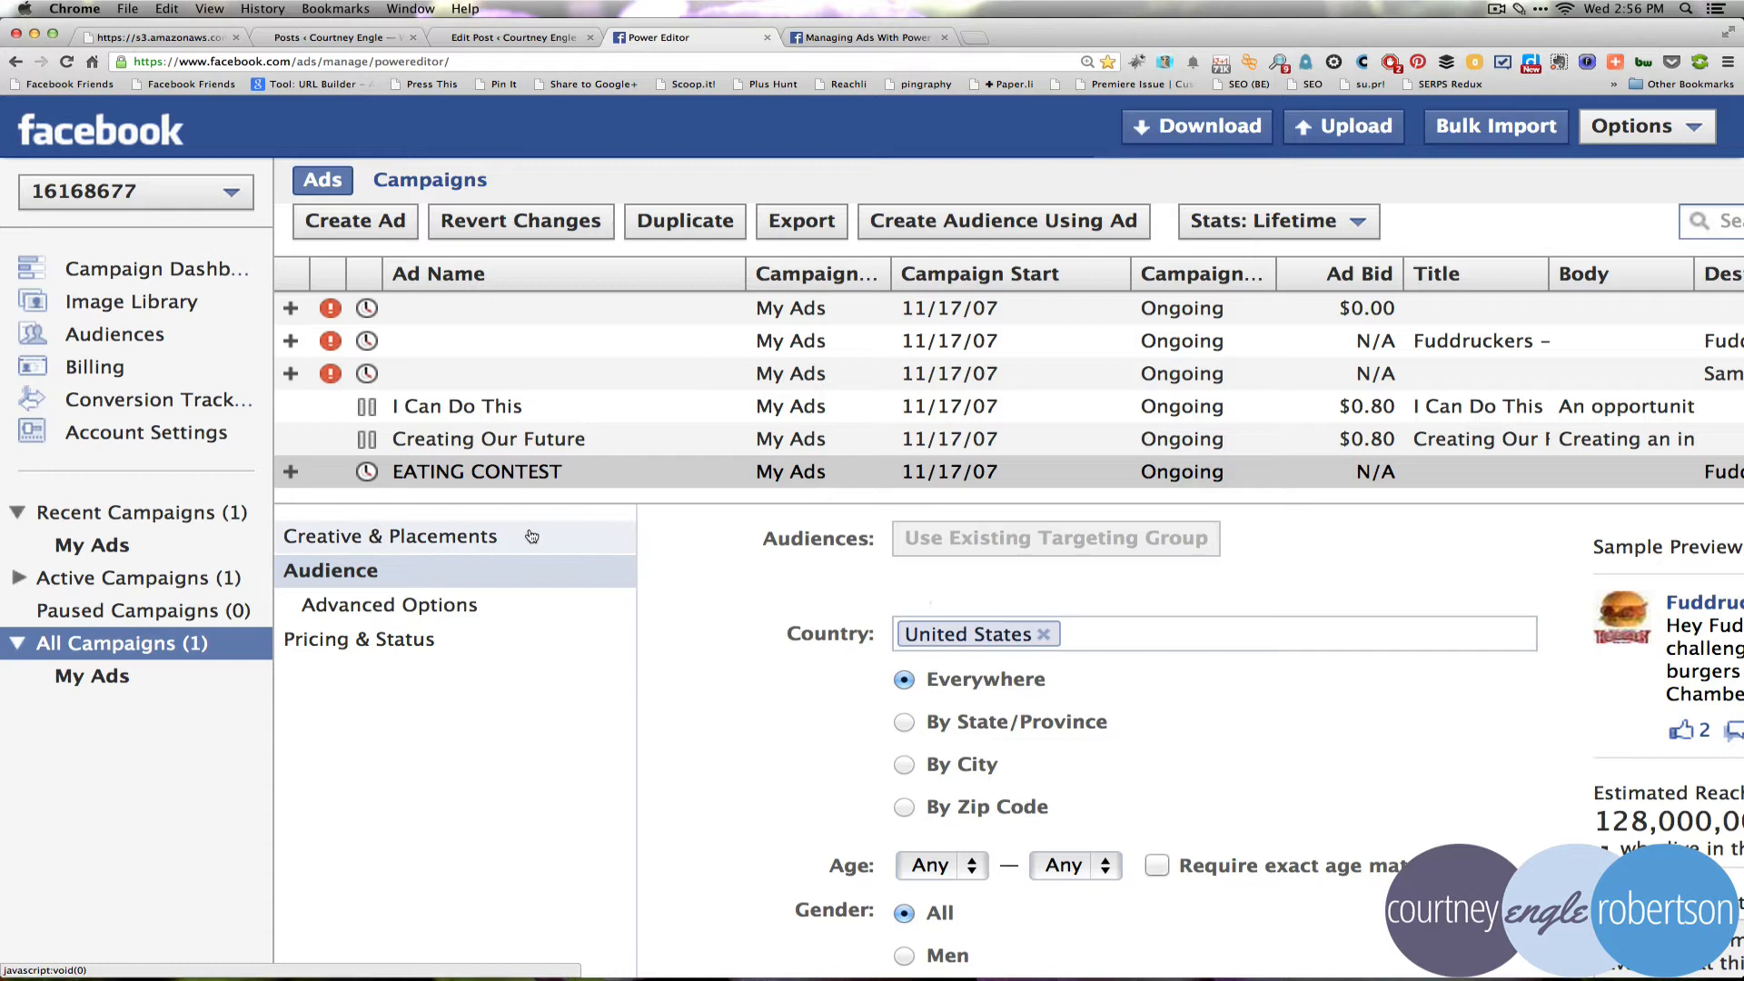
{"action": "mouse_move", "coordinate": [1117, 633]}
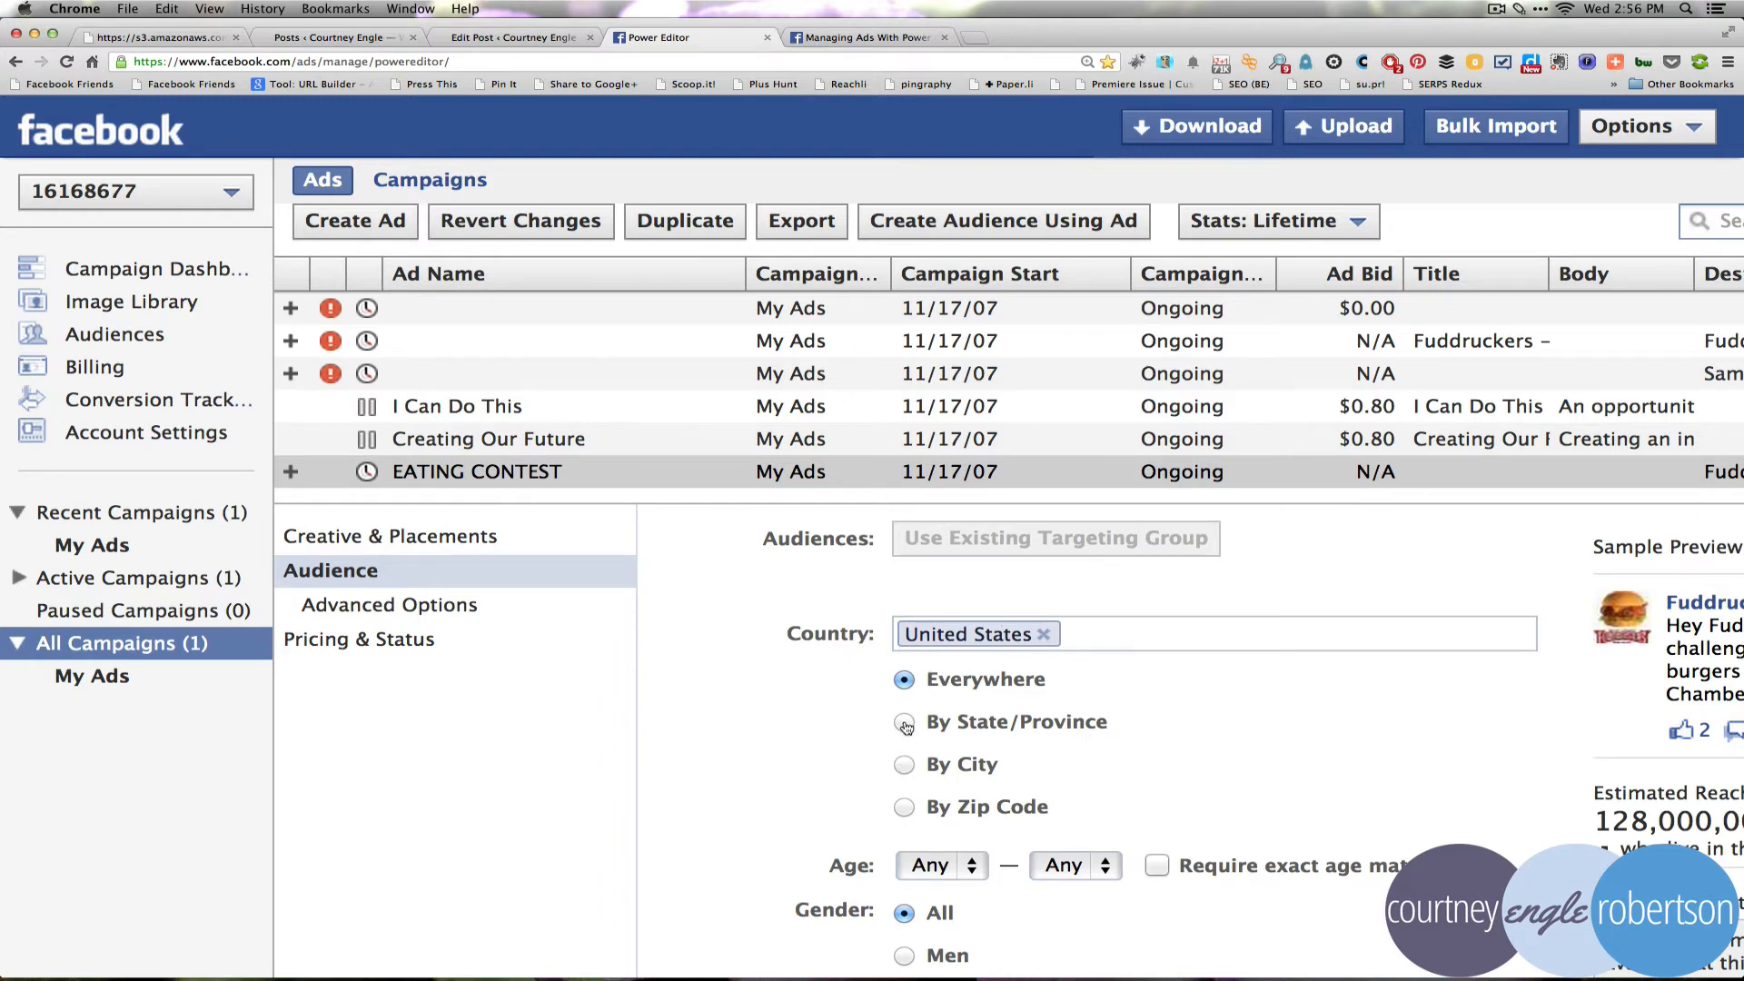
{"action": "left_click", "coordinate": [904, 764]}
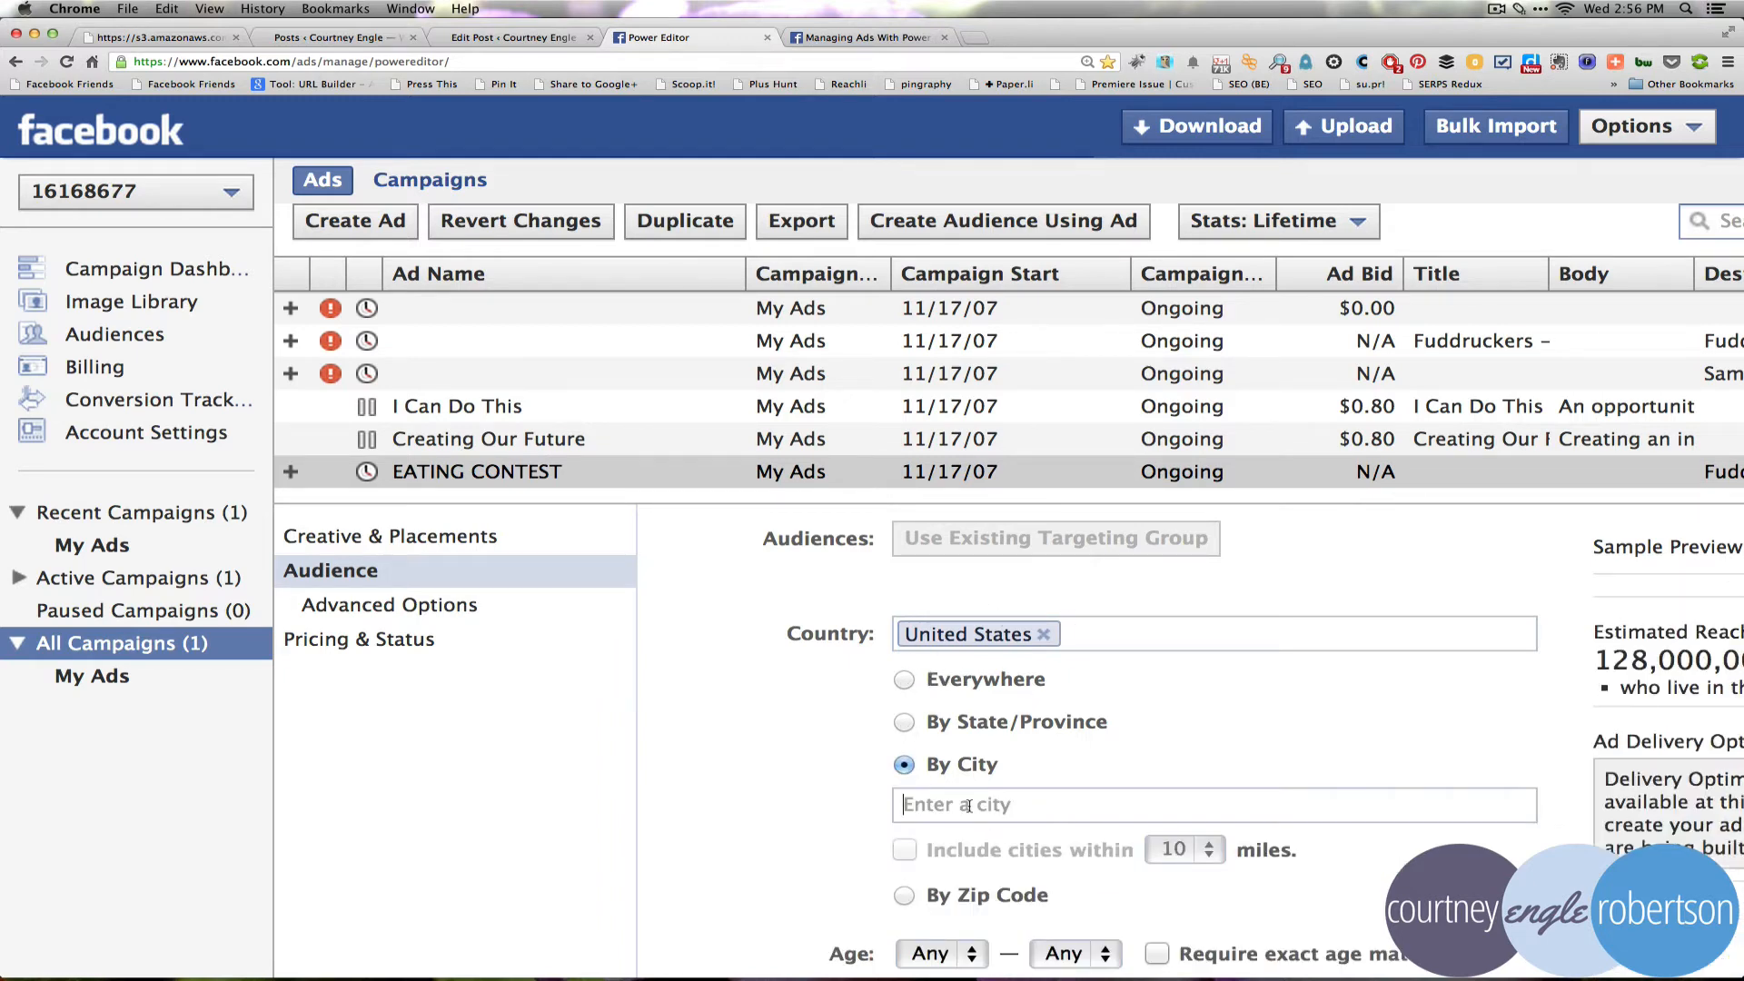
{"action": "type", "text": "CHA"}
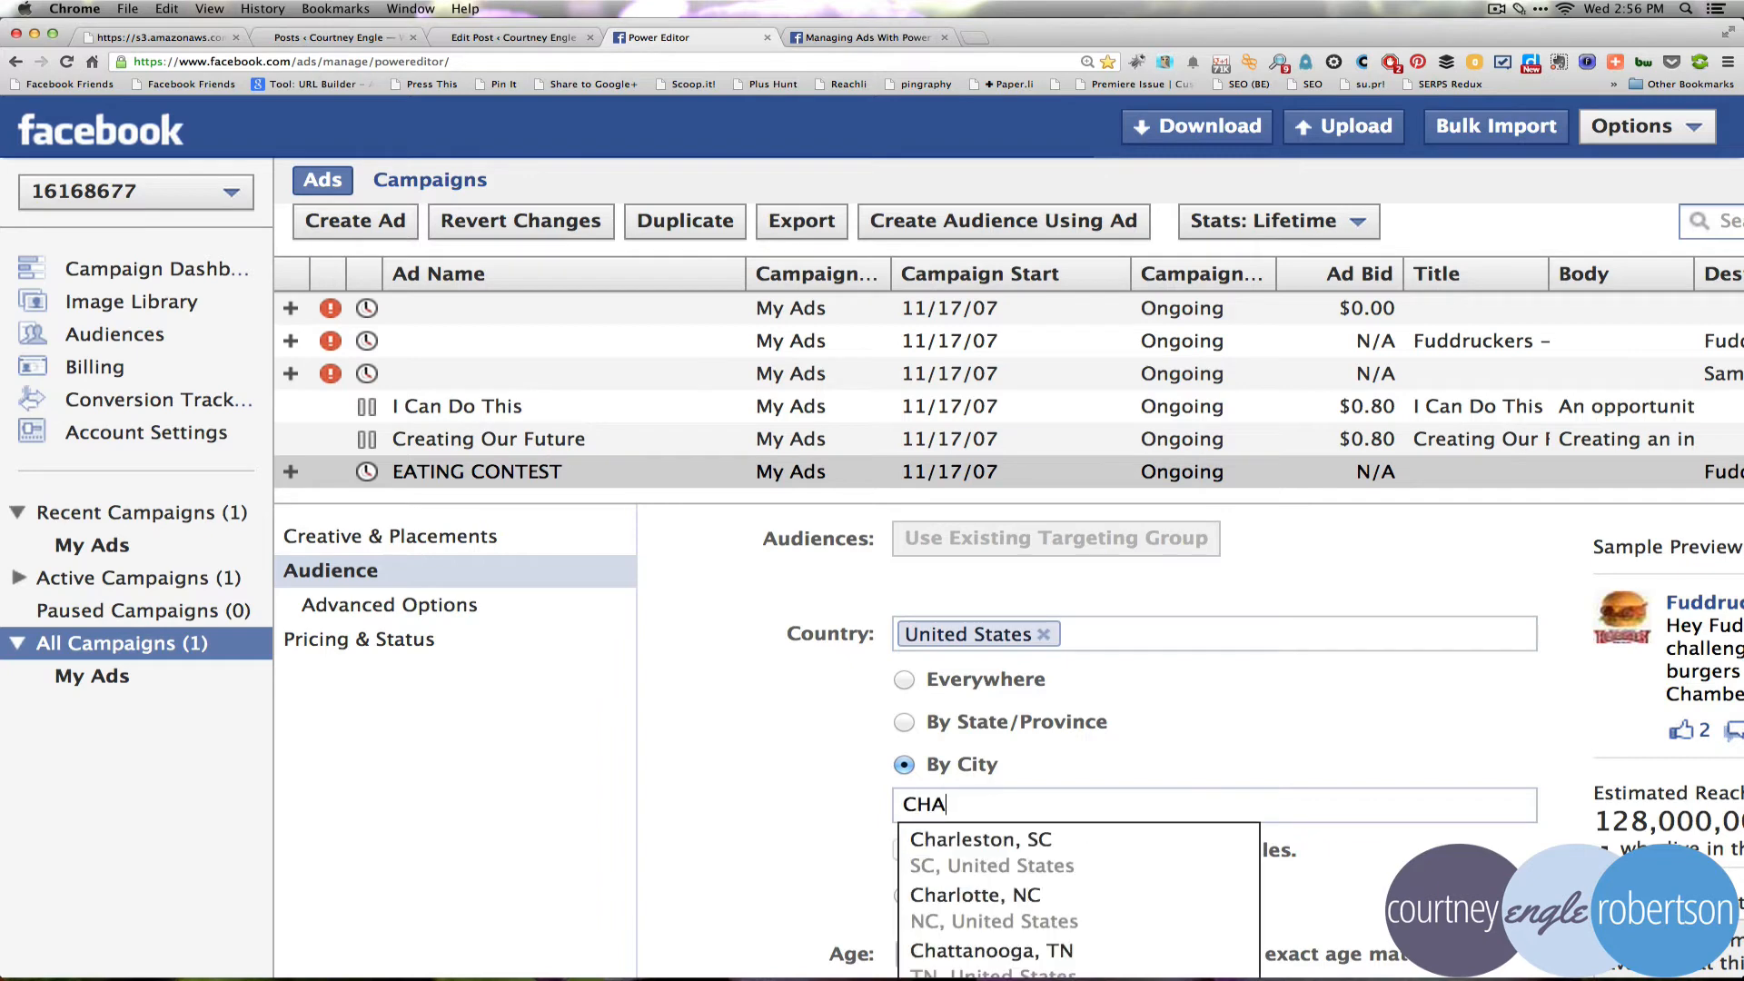
{"action": "type", "text": "MBERSBU"}
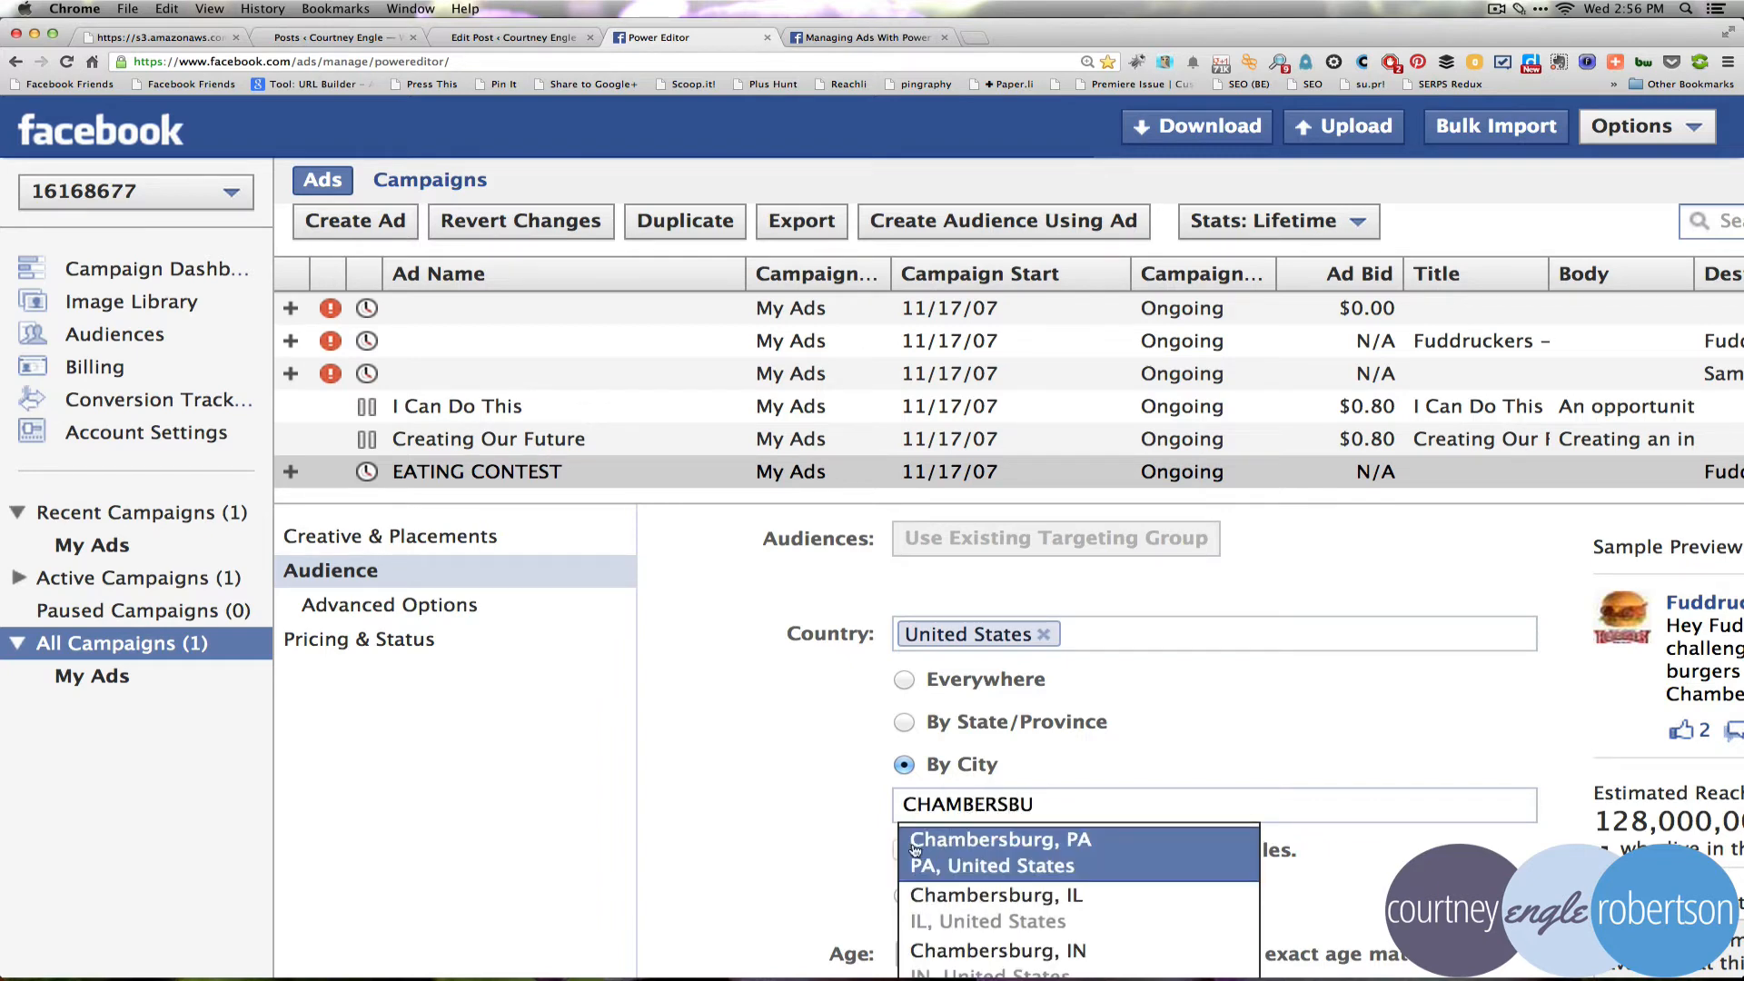
{"action": "left_click", "coordinate": [998, 852]}
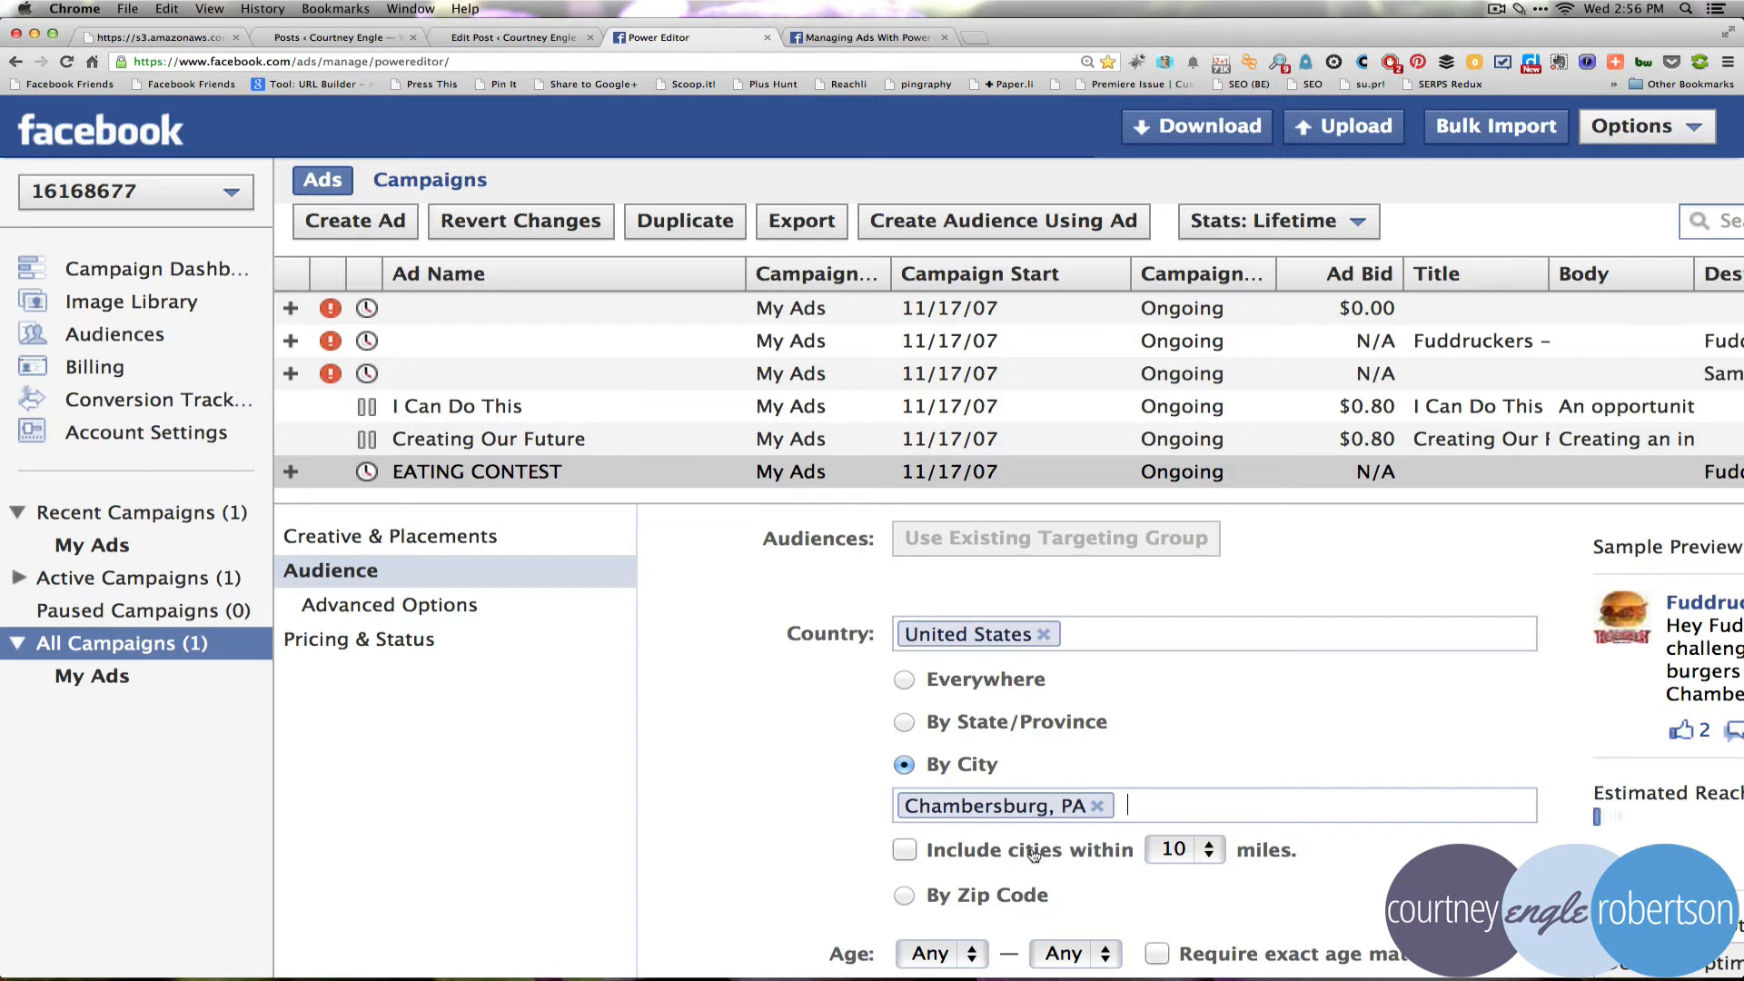
{"action": "left_click", "coordinate": [1183, 850]}
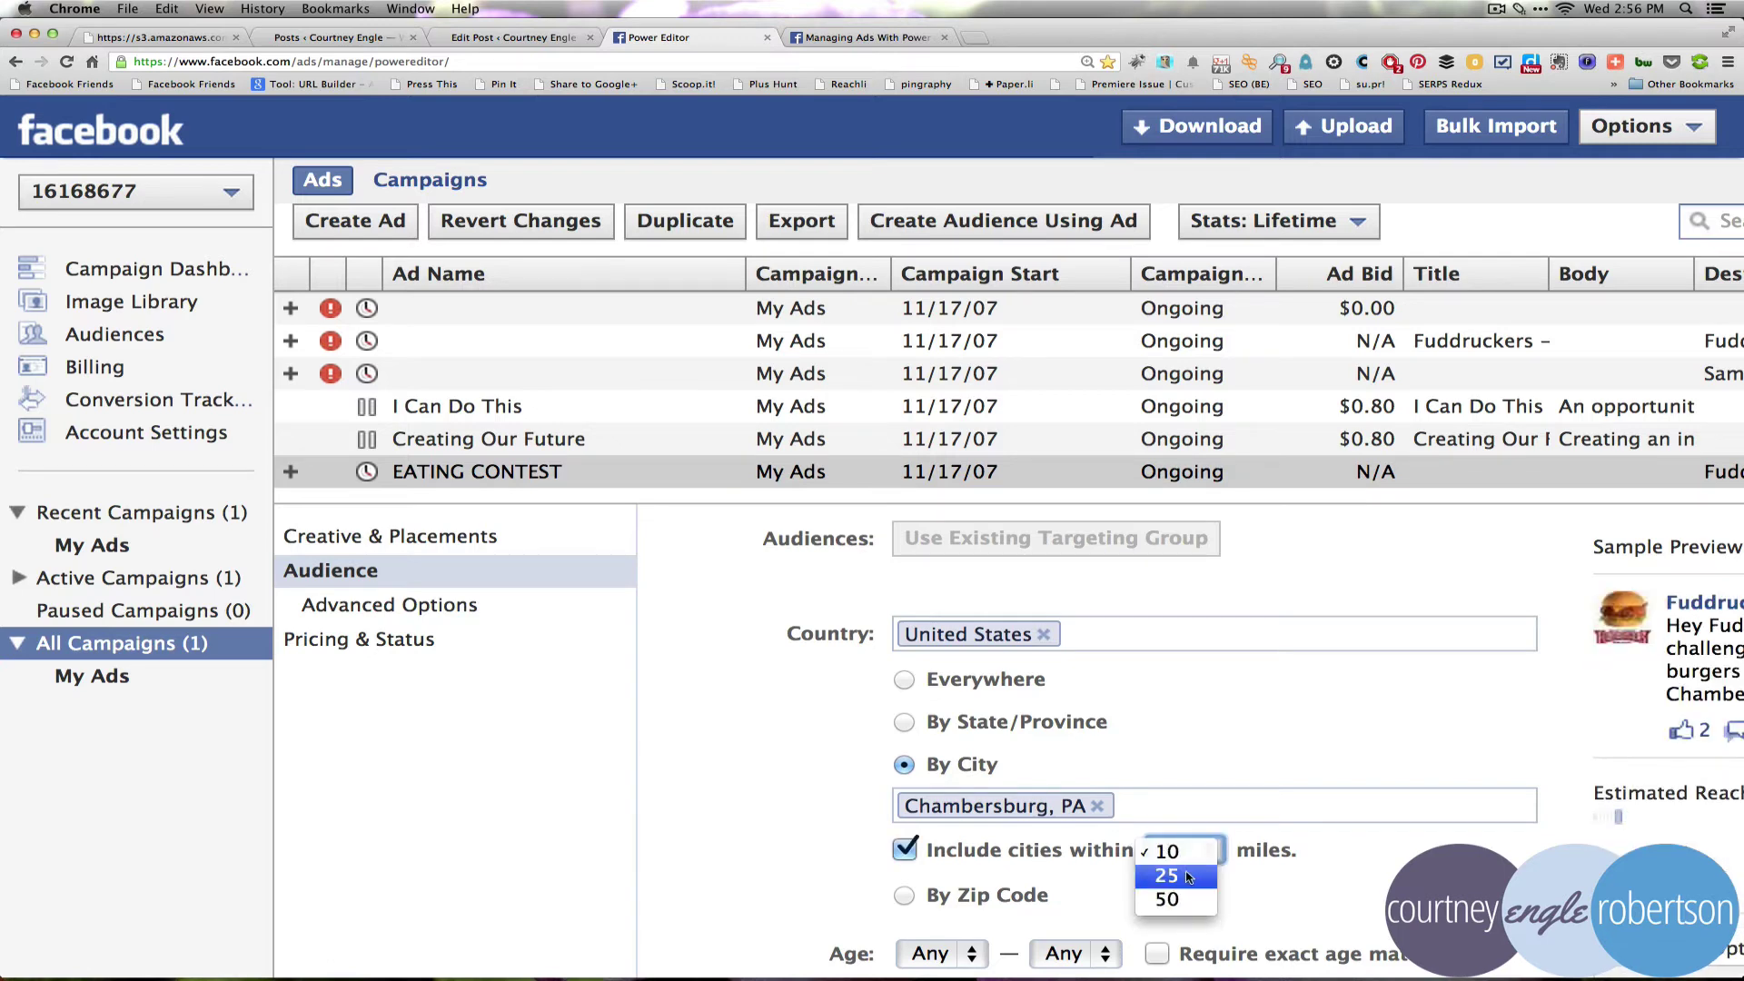
{"action": "left_click", "coordinate": [1164, 875]}
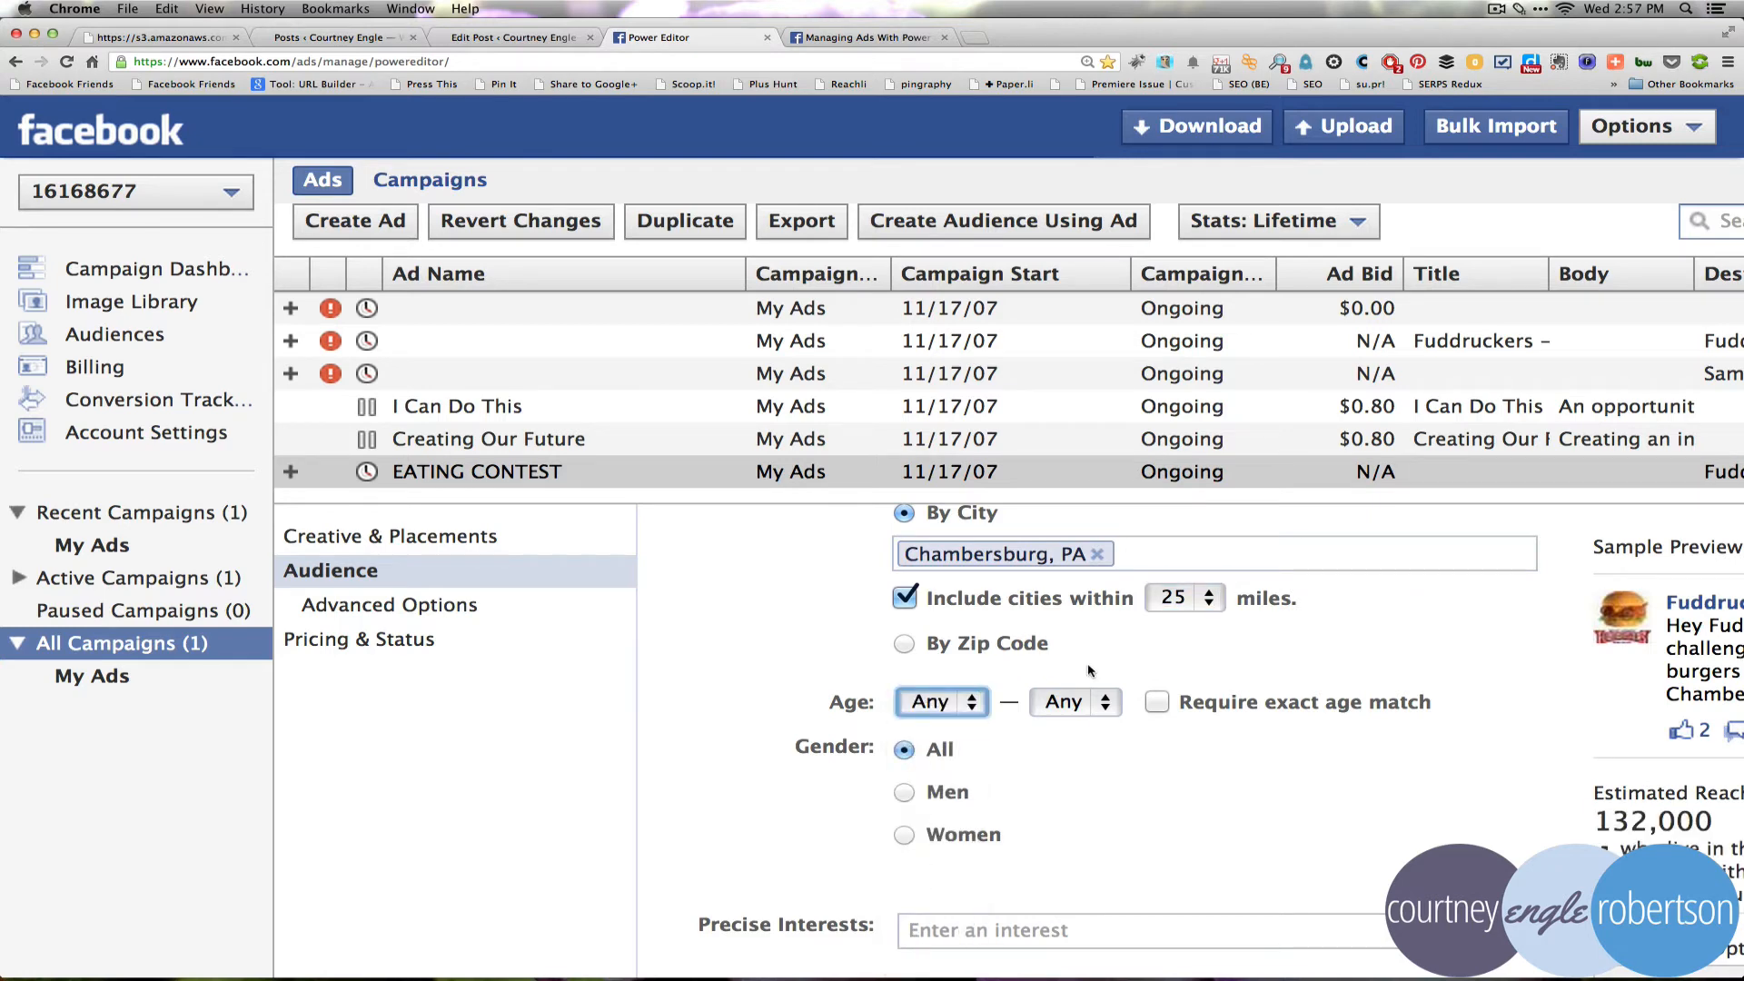
{"action": "mouse_move", "coordinate": [1125, 742]}
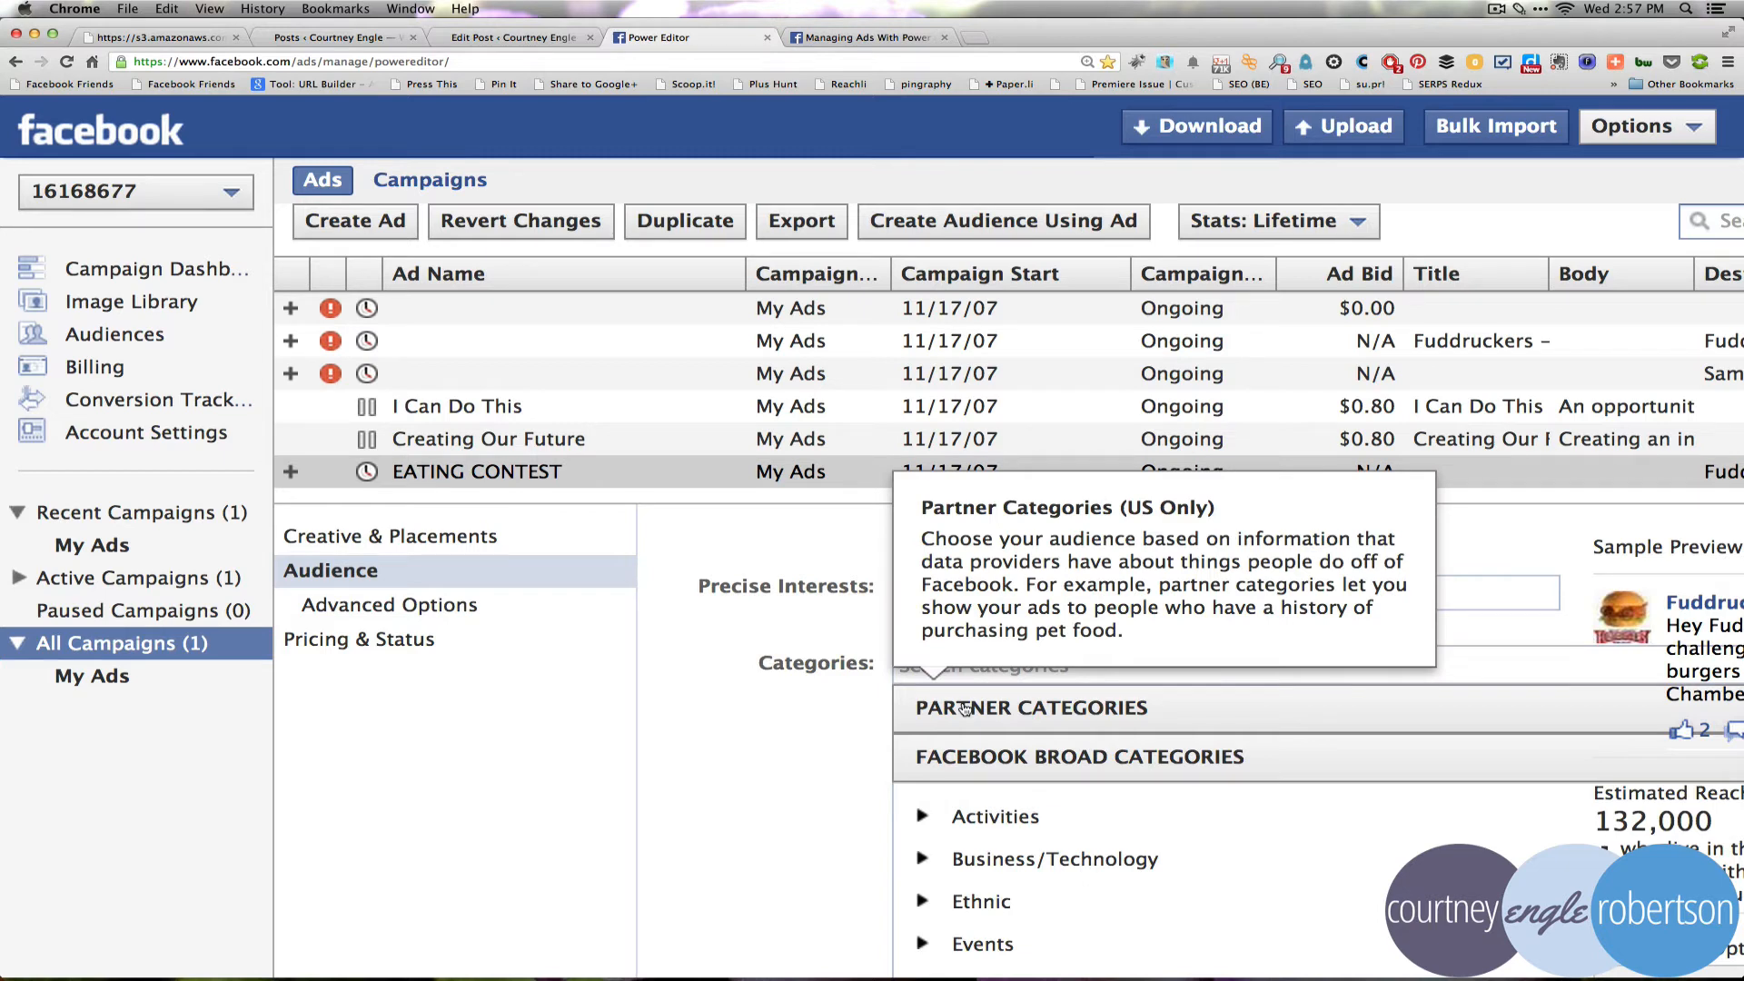
{"action": "left_click", "coordinate": [1031, 708]}
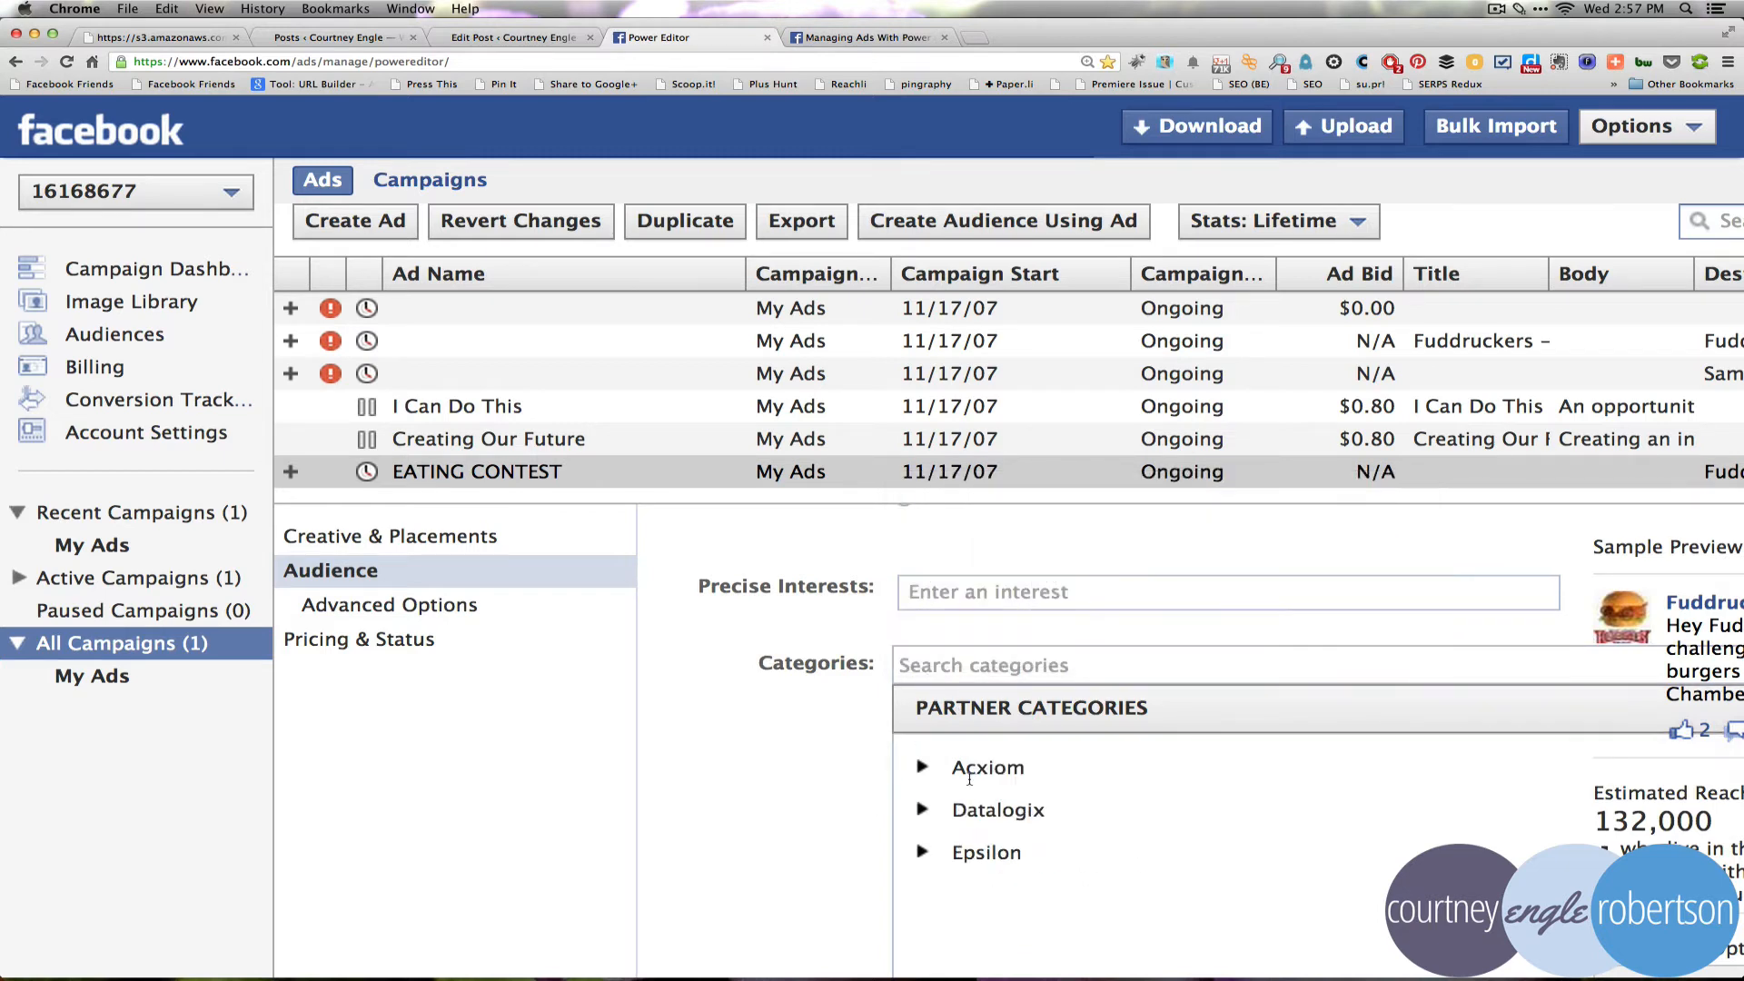
{"action": "mouse_move", "coordinate": [1106, 718]}
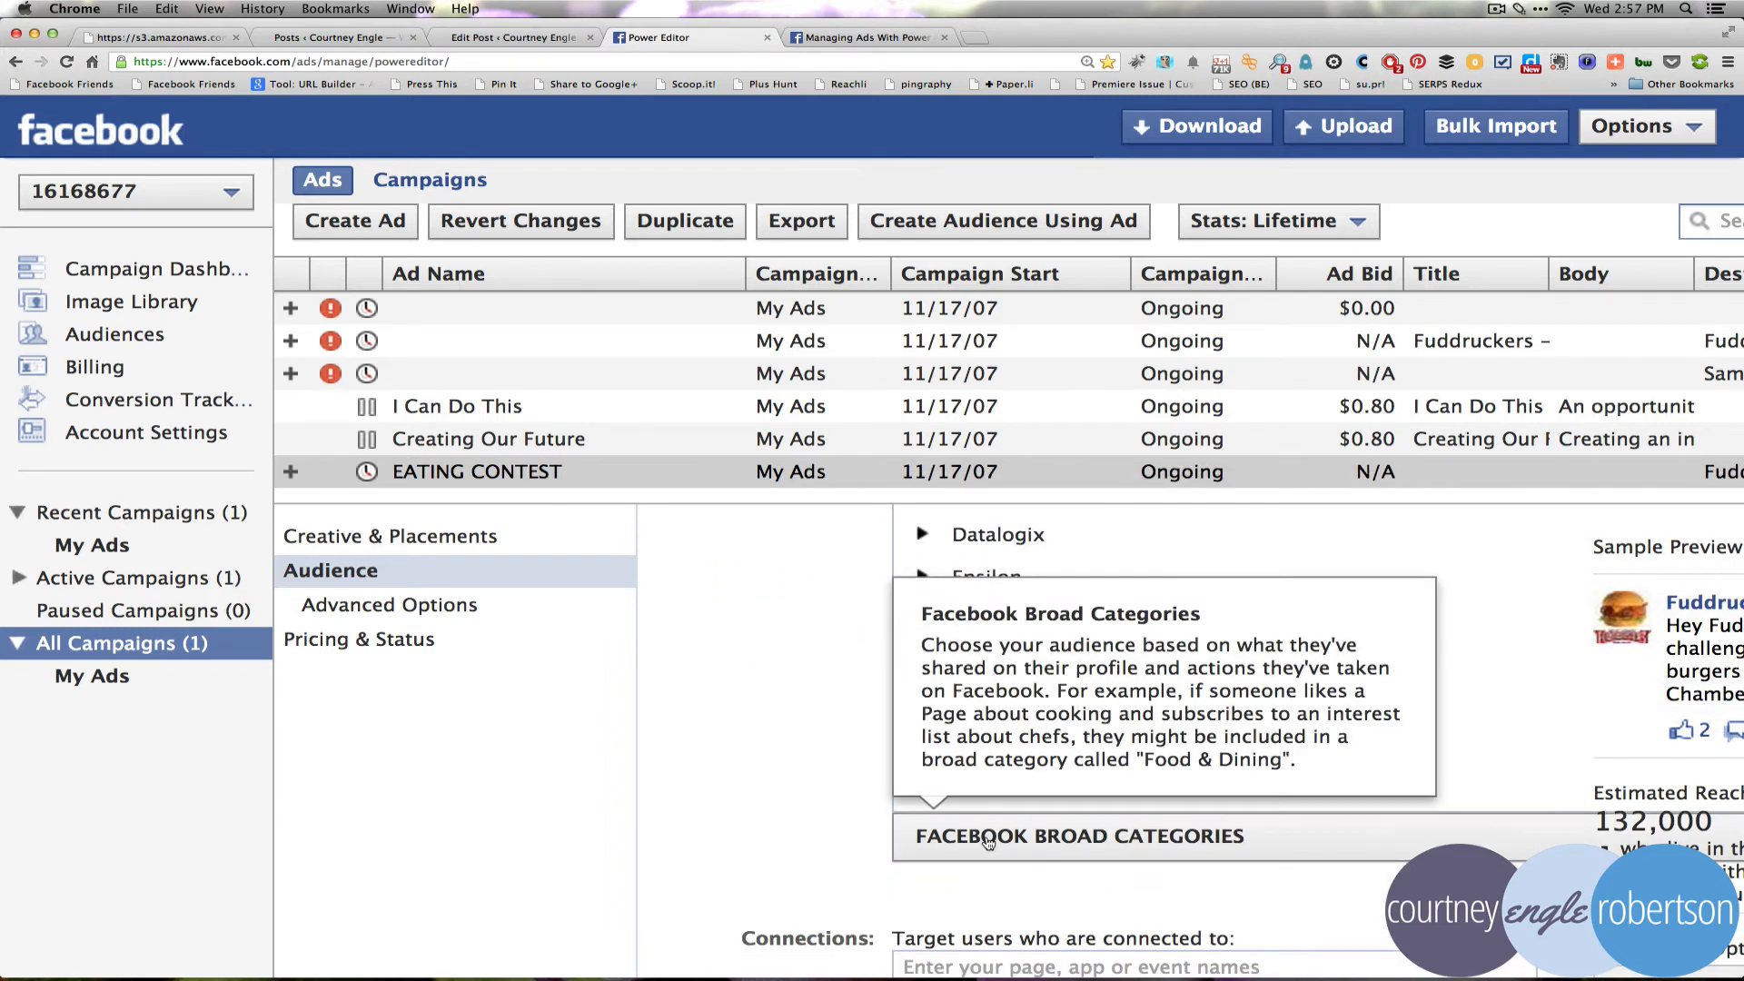
{"action": "left_click", "coordinate": [1073, 836]}
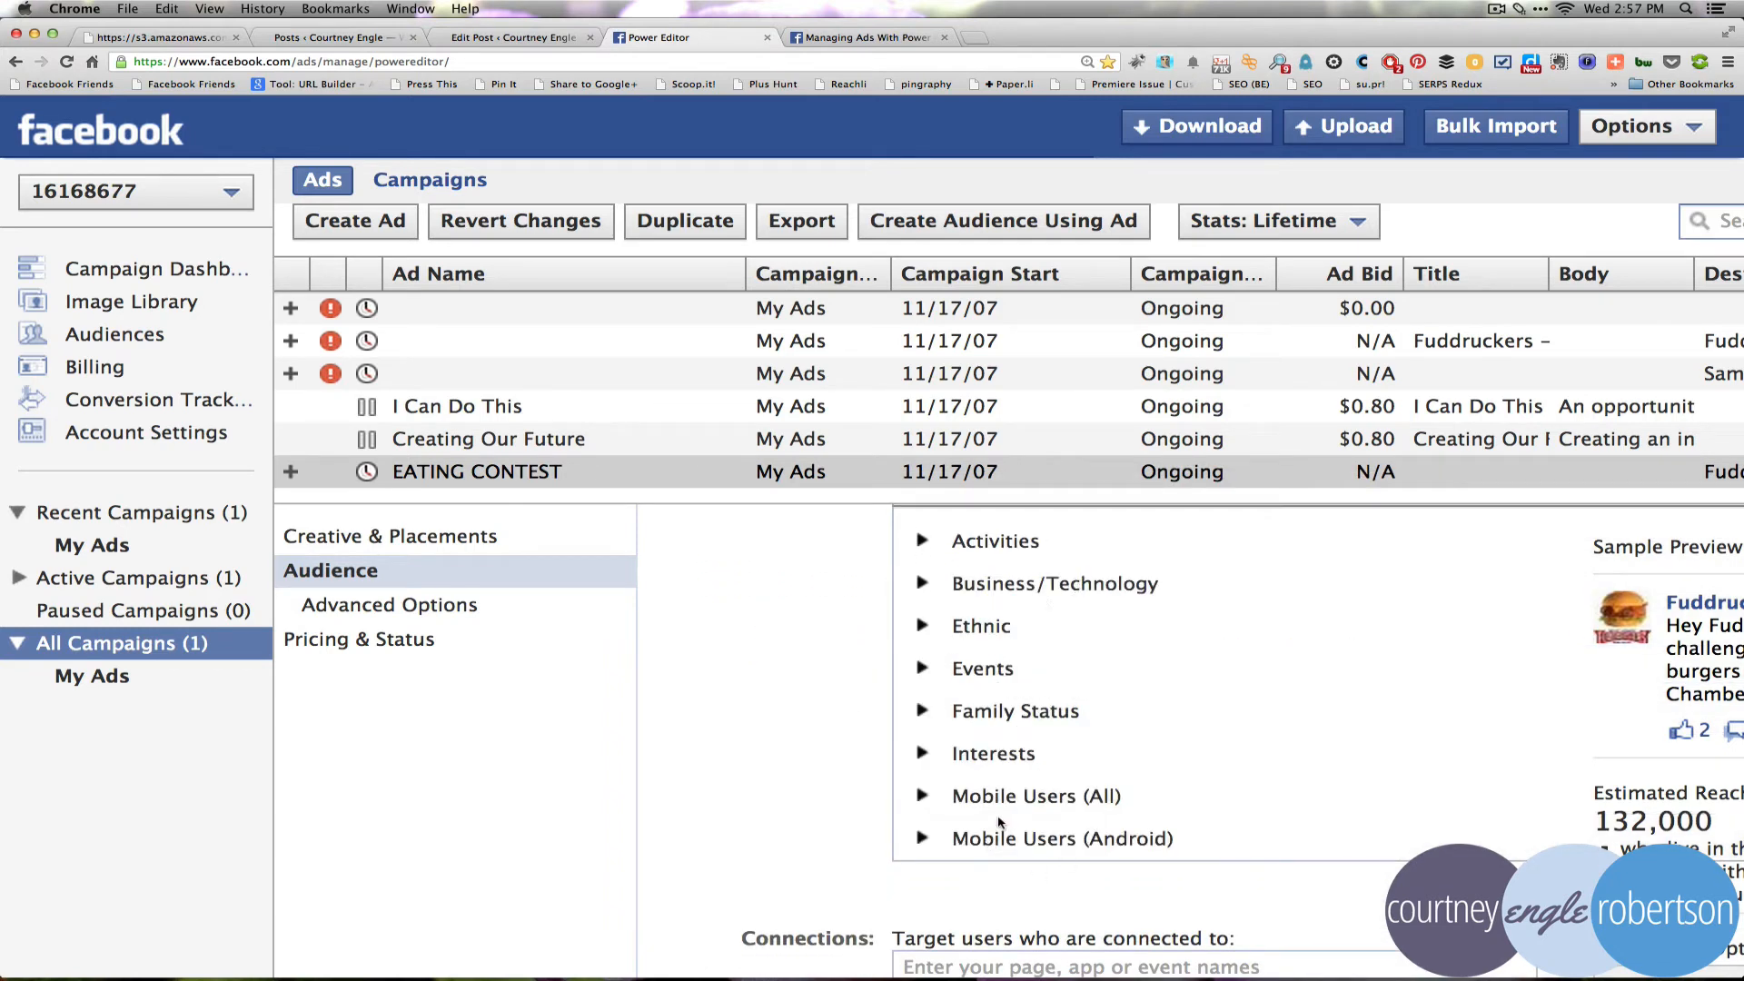
{"action": "mouse_move", "coordinate": [992, 730]}
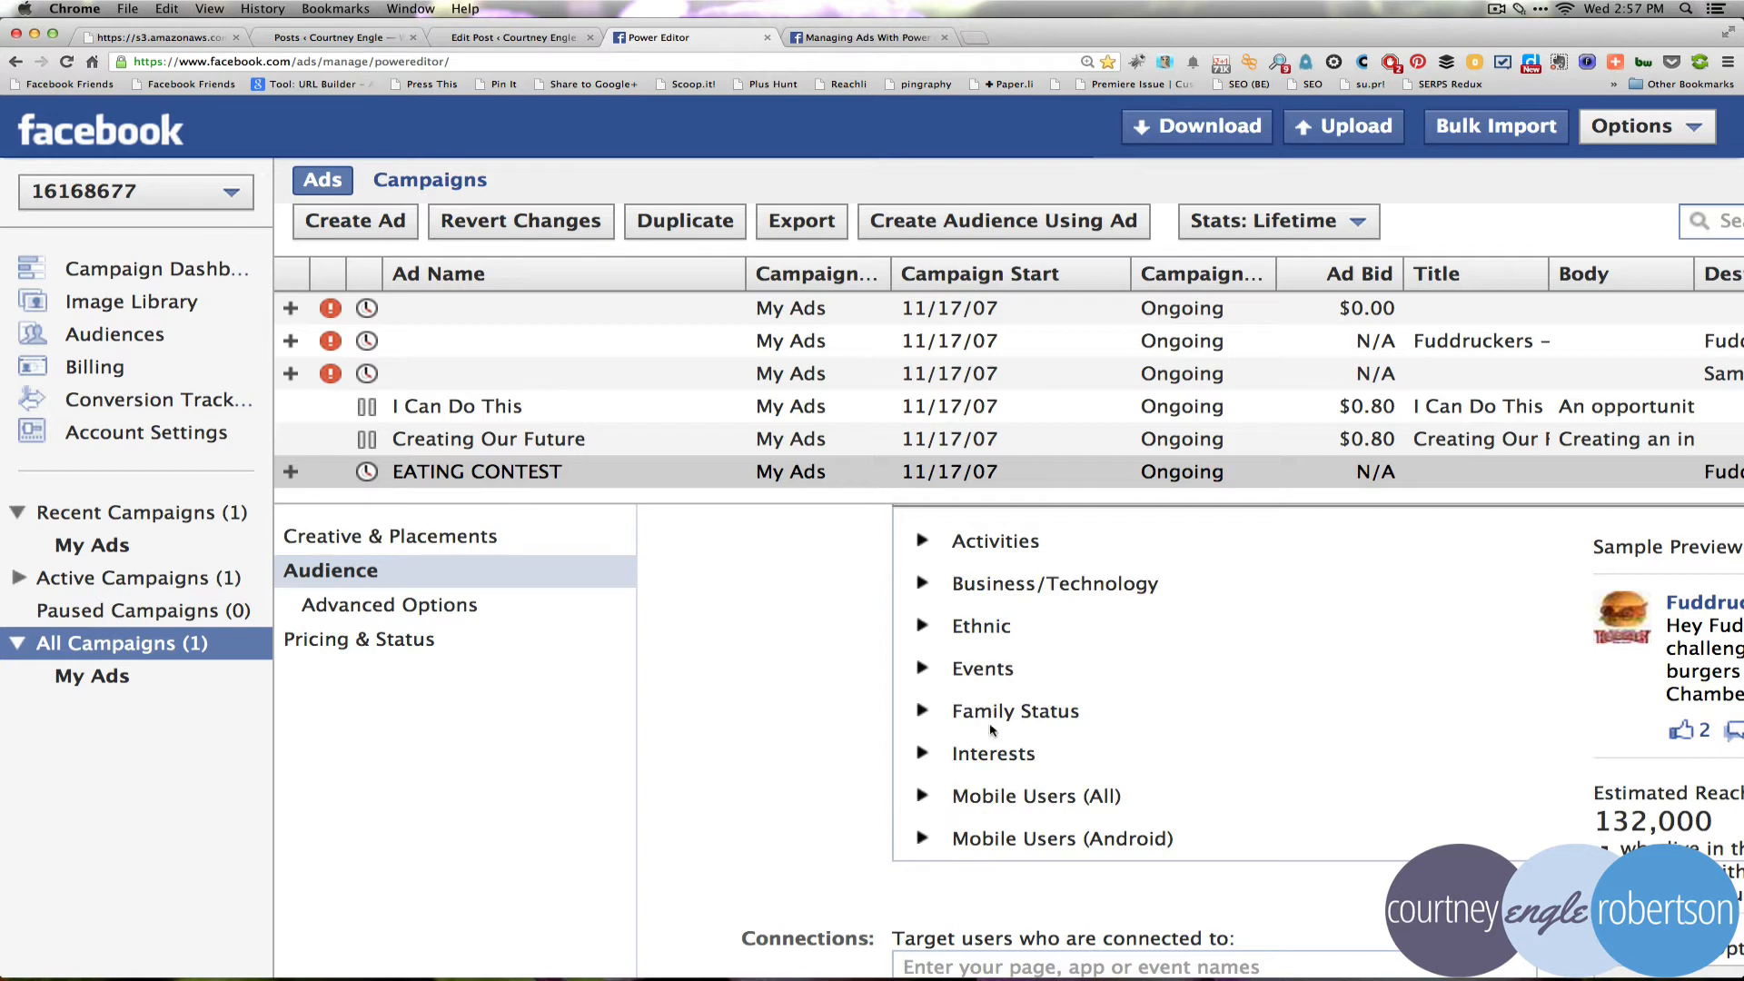
{"action": "left_click", "coordinate": [923, 710]}
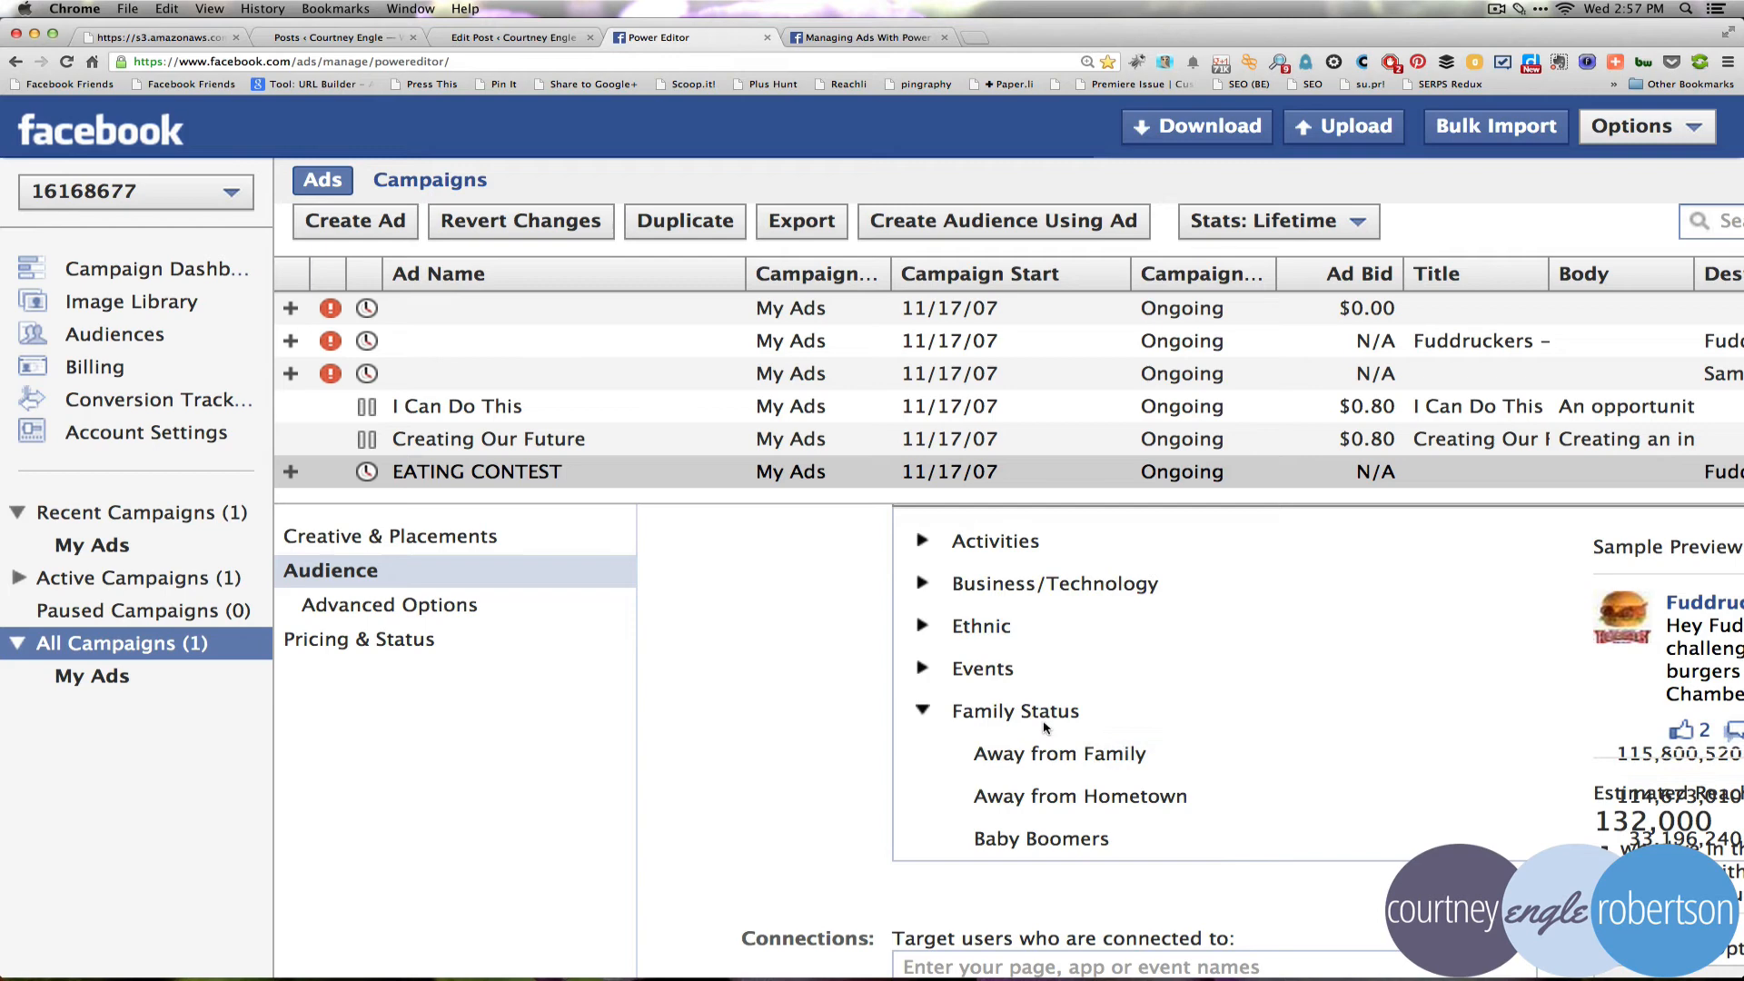
{"action": "left_click", "coordinate": [923, 712]}
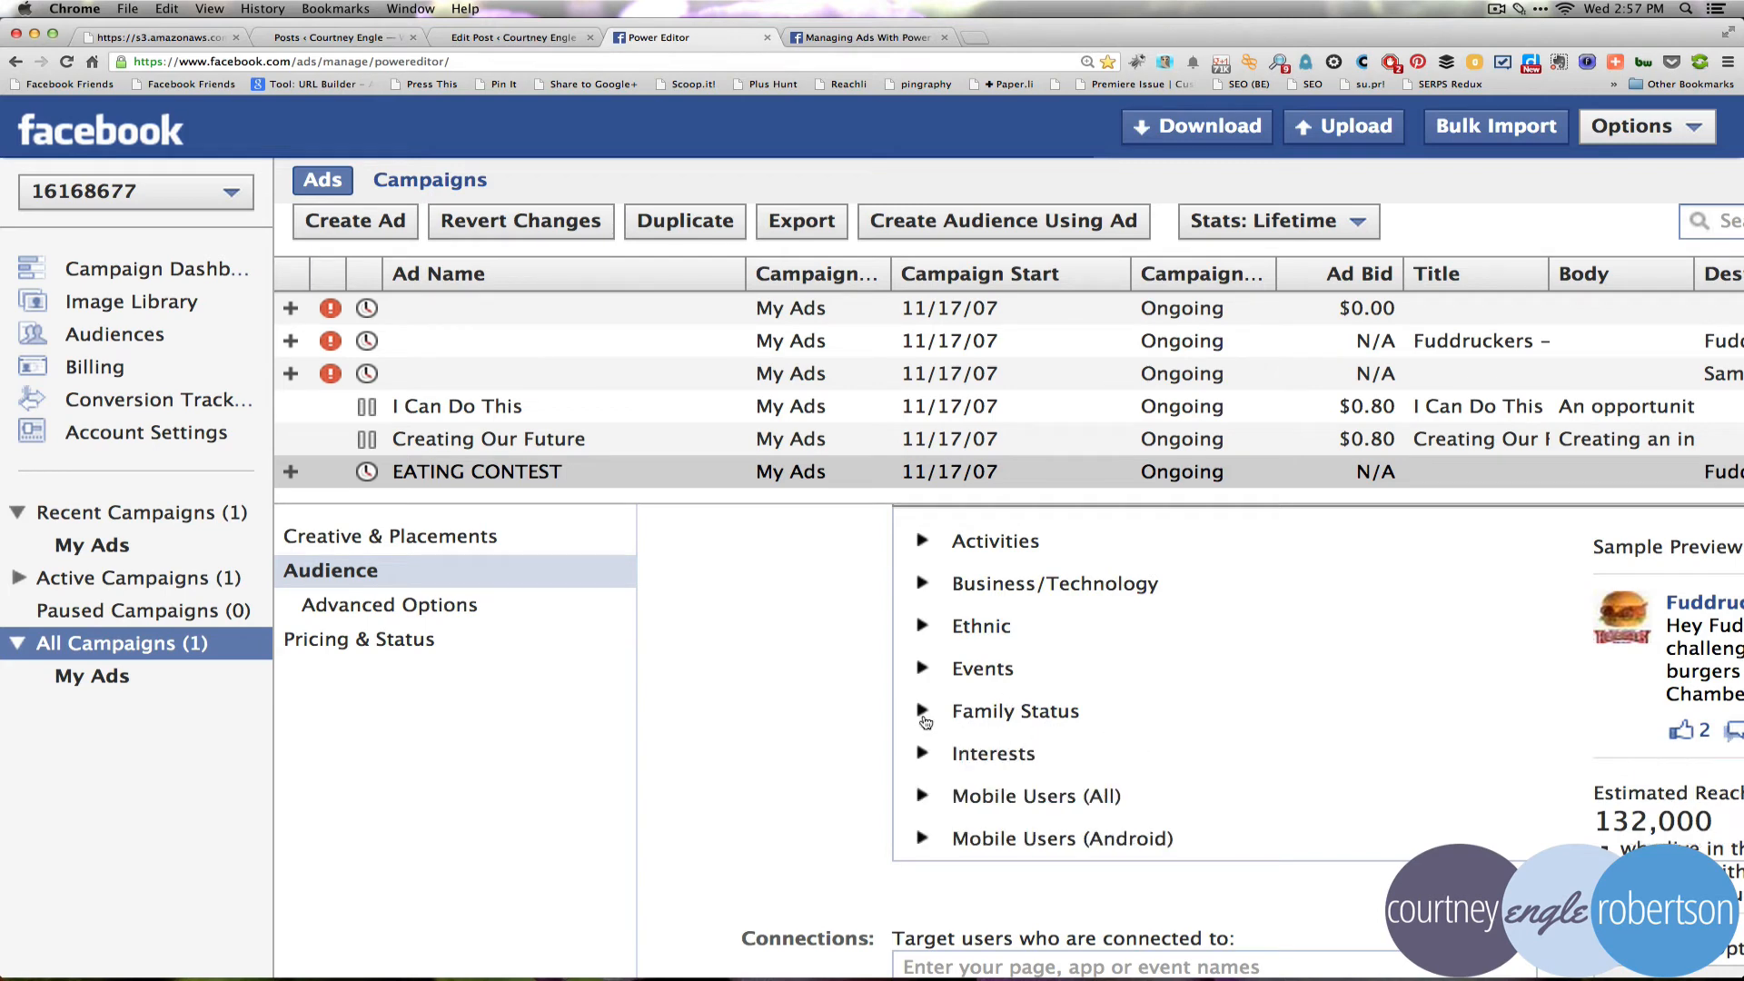
{"action": "scroll", "scroll_direction": "down", "scroll_amount": 3}
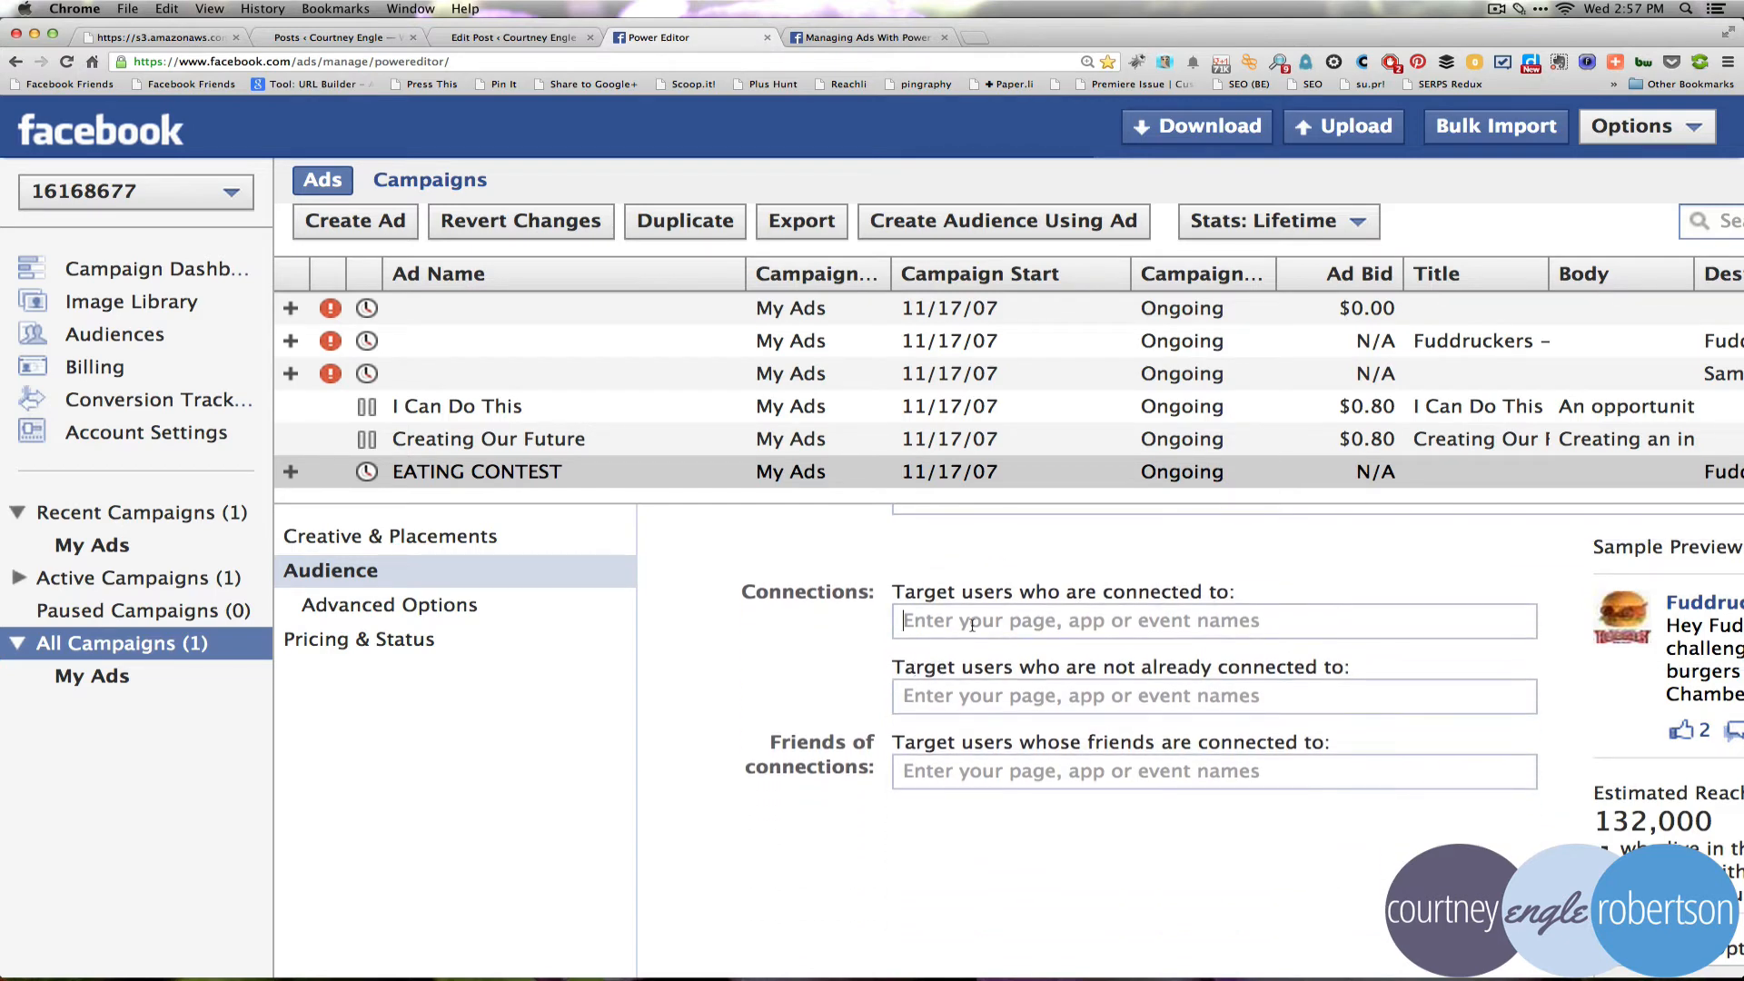
{"action": "mouse_move", "coordinate": [1259, 574]}
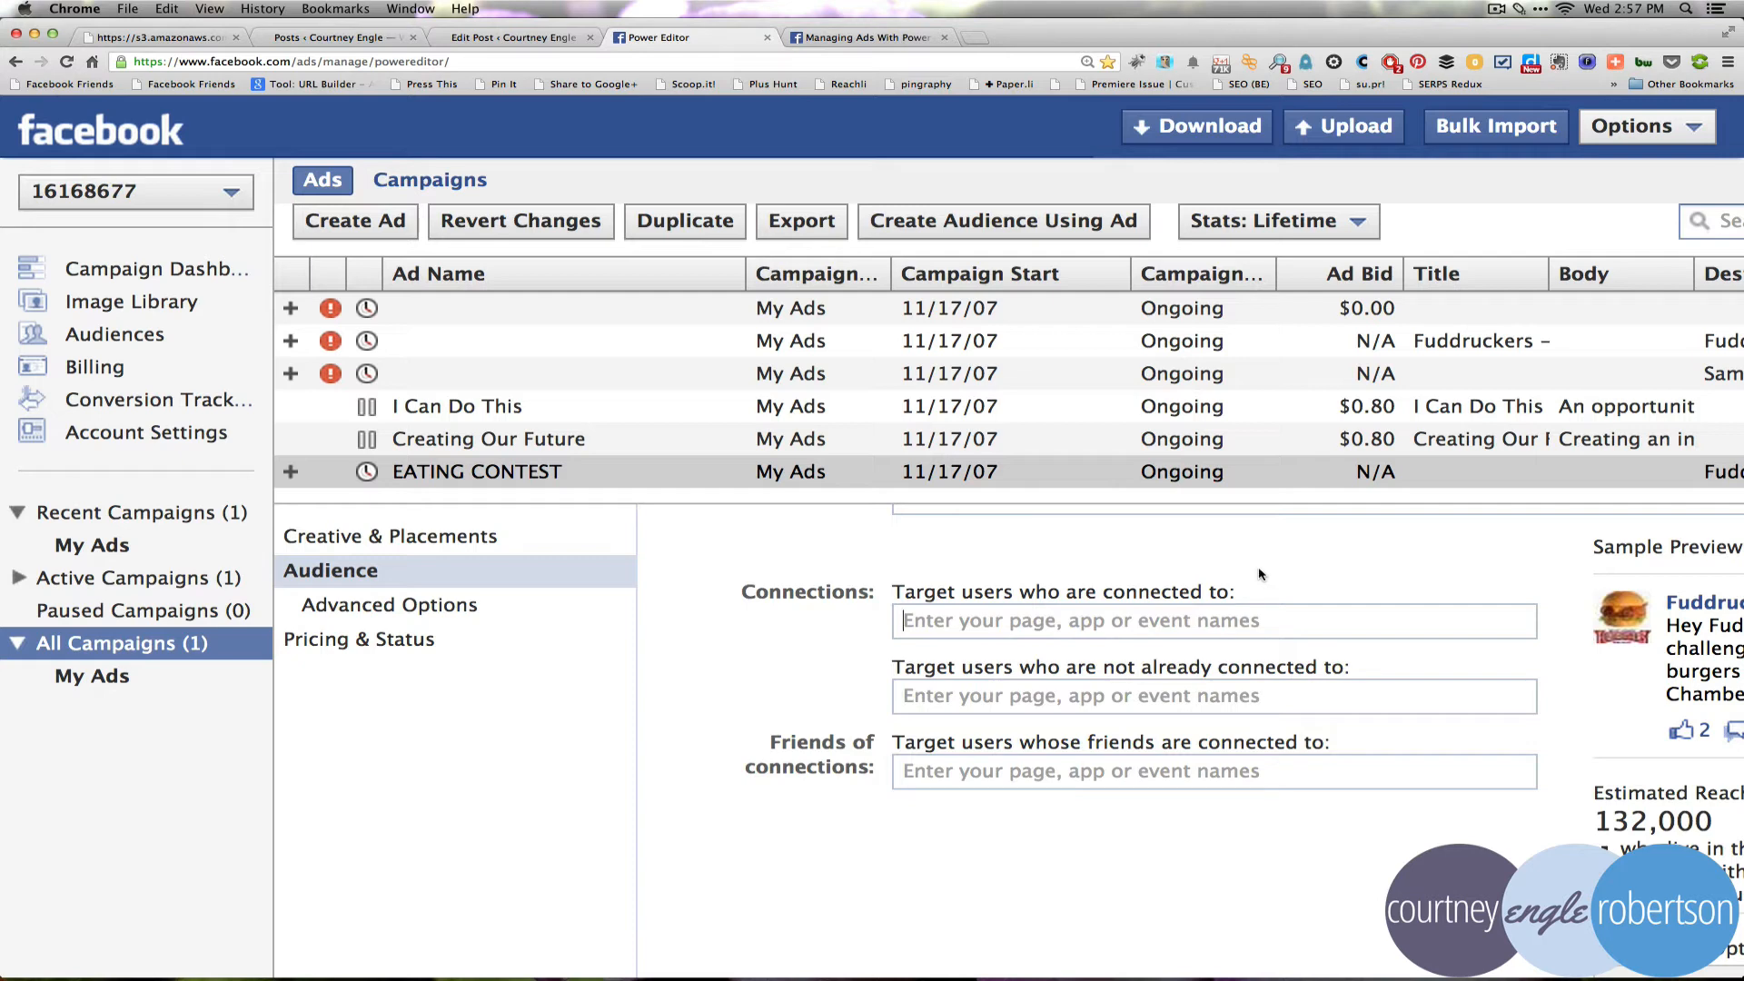
{"action": "mouse_move", "coordinate": [1177, 636]}
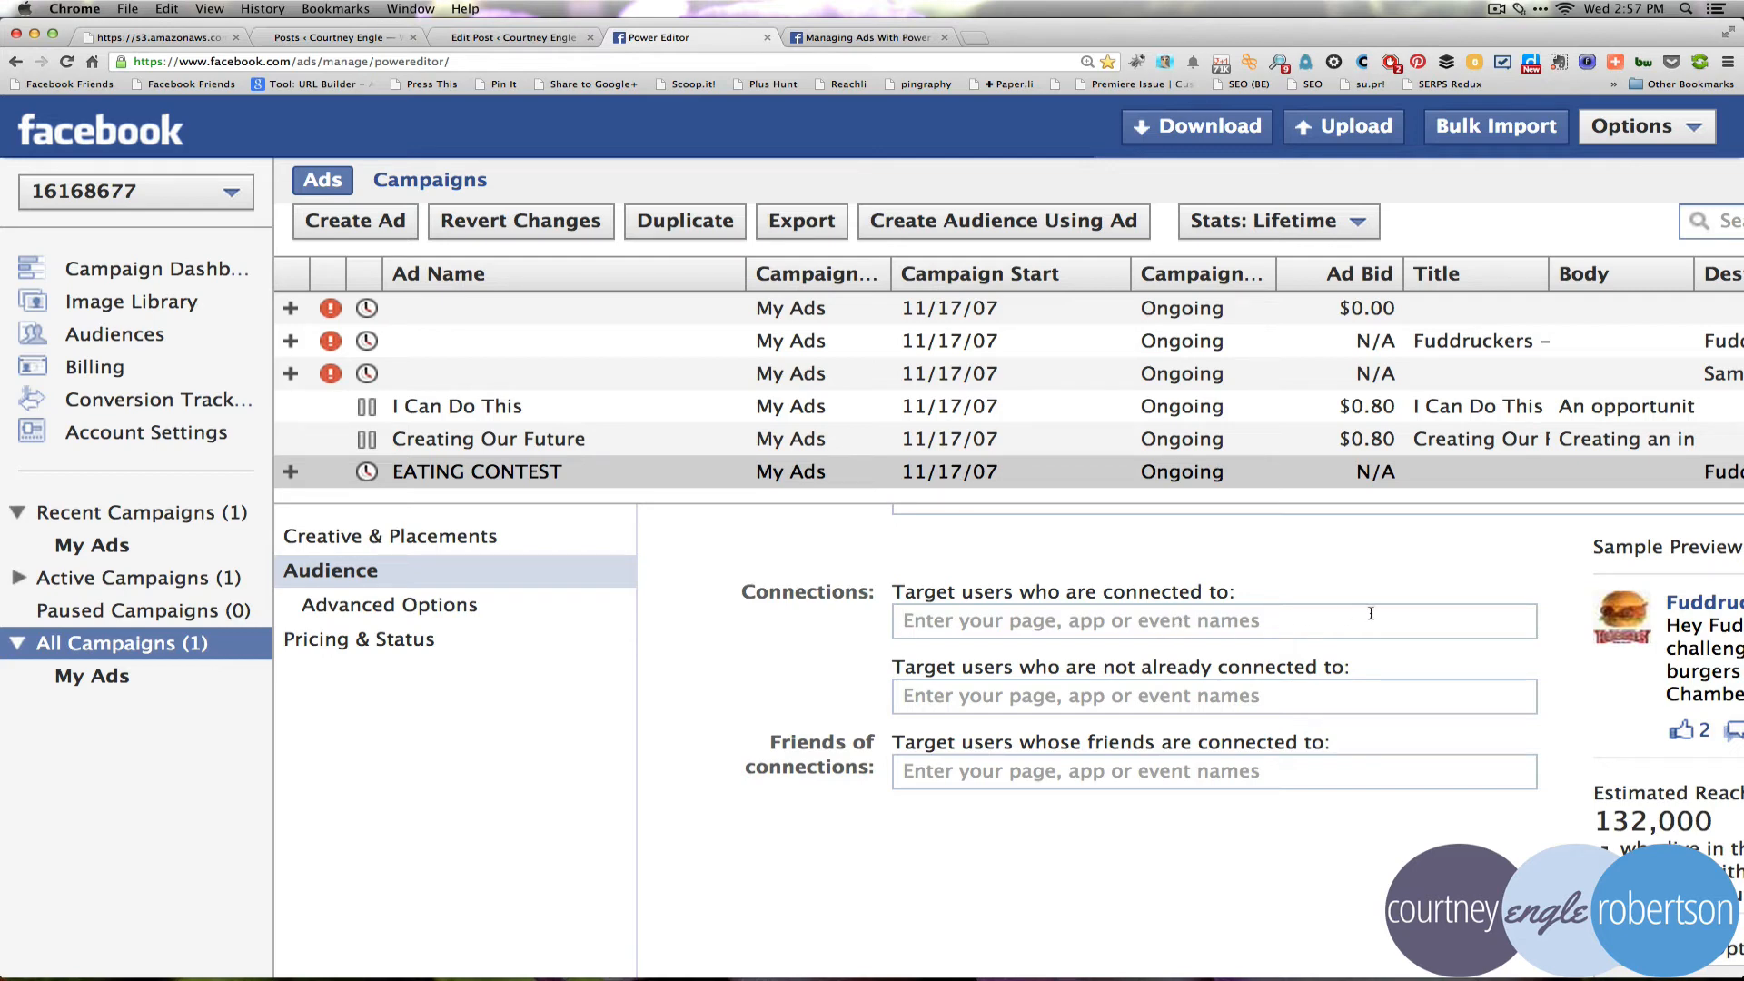
Add Fuddruckers – Chambersburg PA under Connections and show Advanced Options
{"action": "type", "text": "FU"}
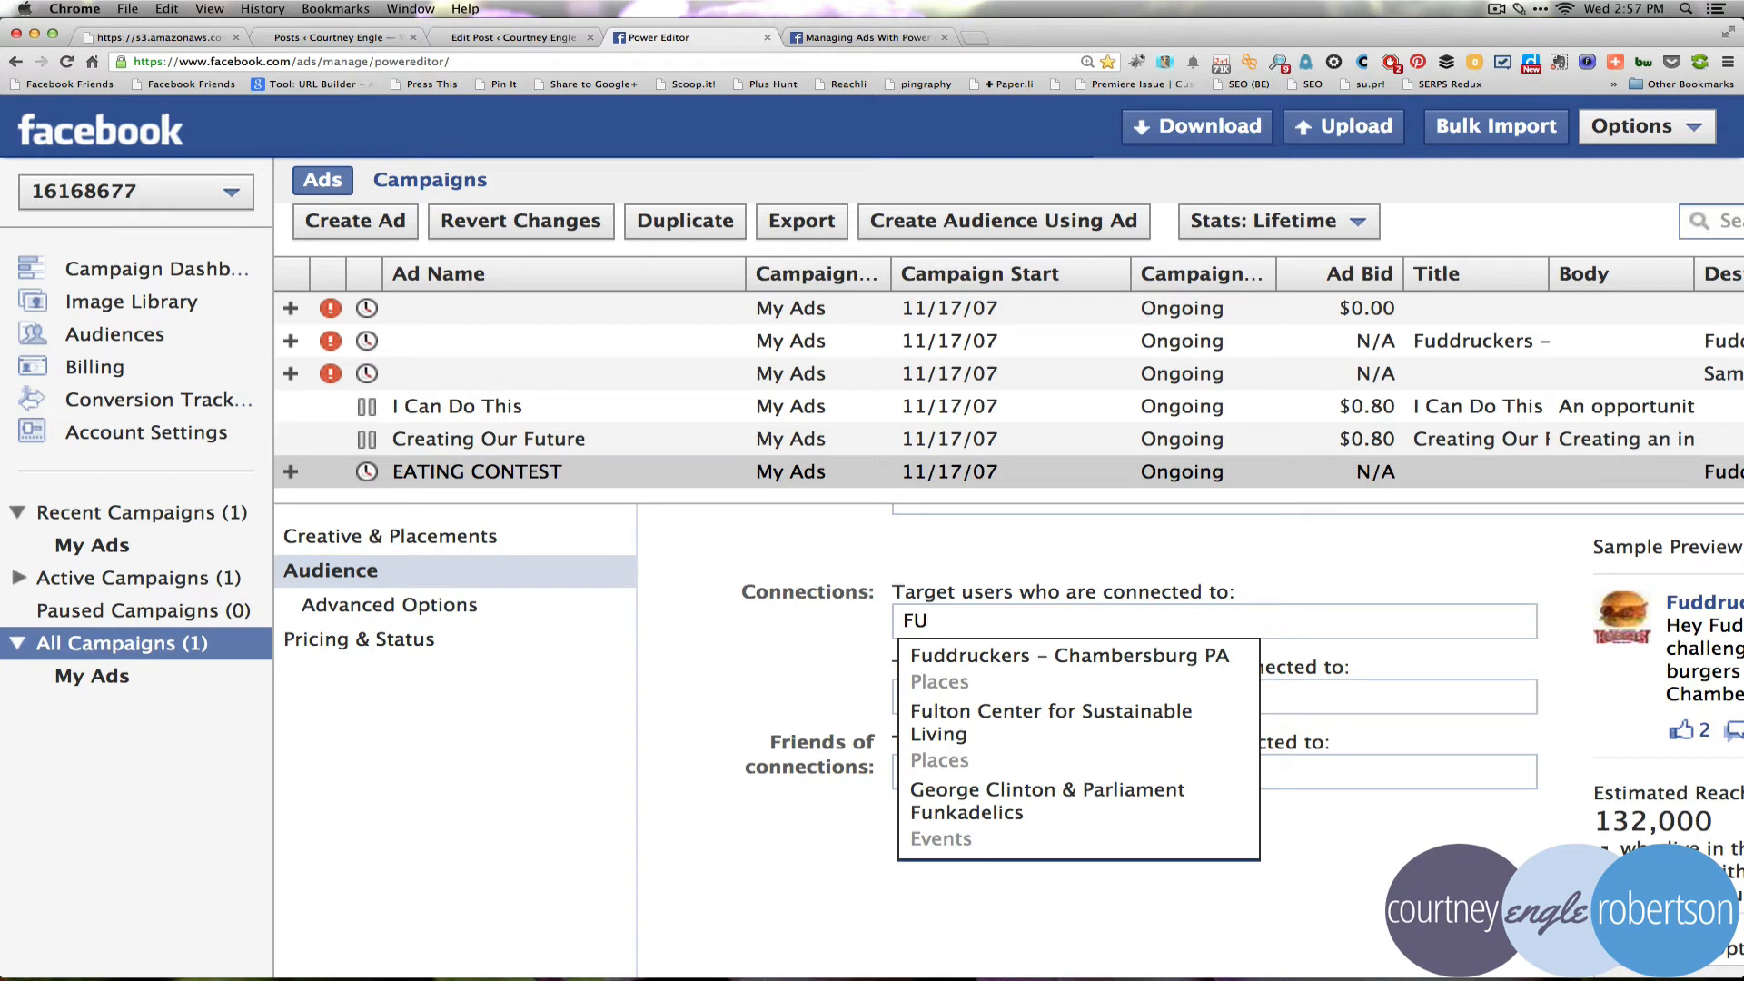
{"action": "left_click", "coordinate": [1068, 654]}
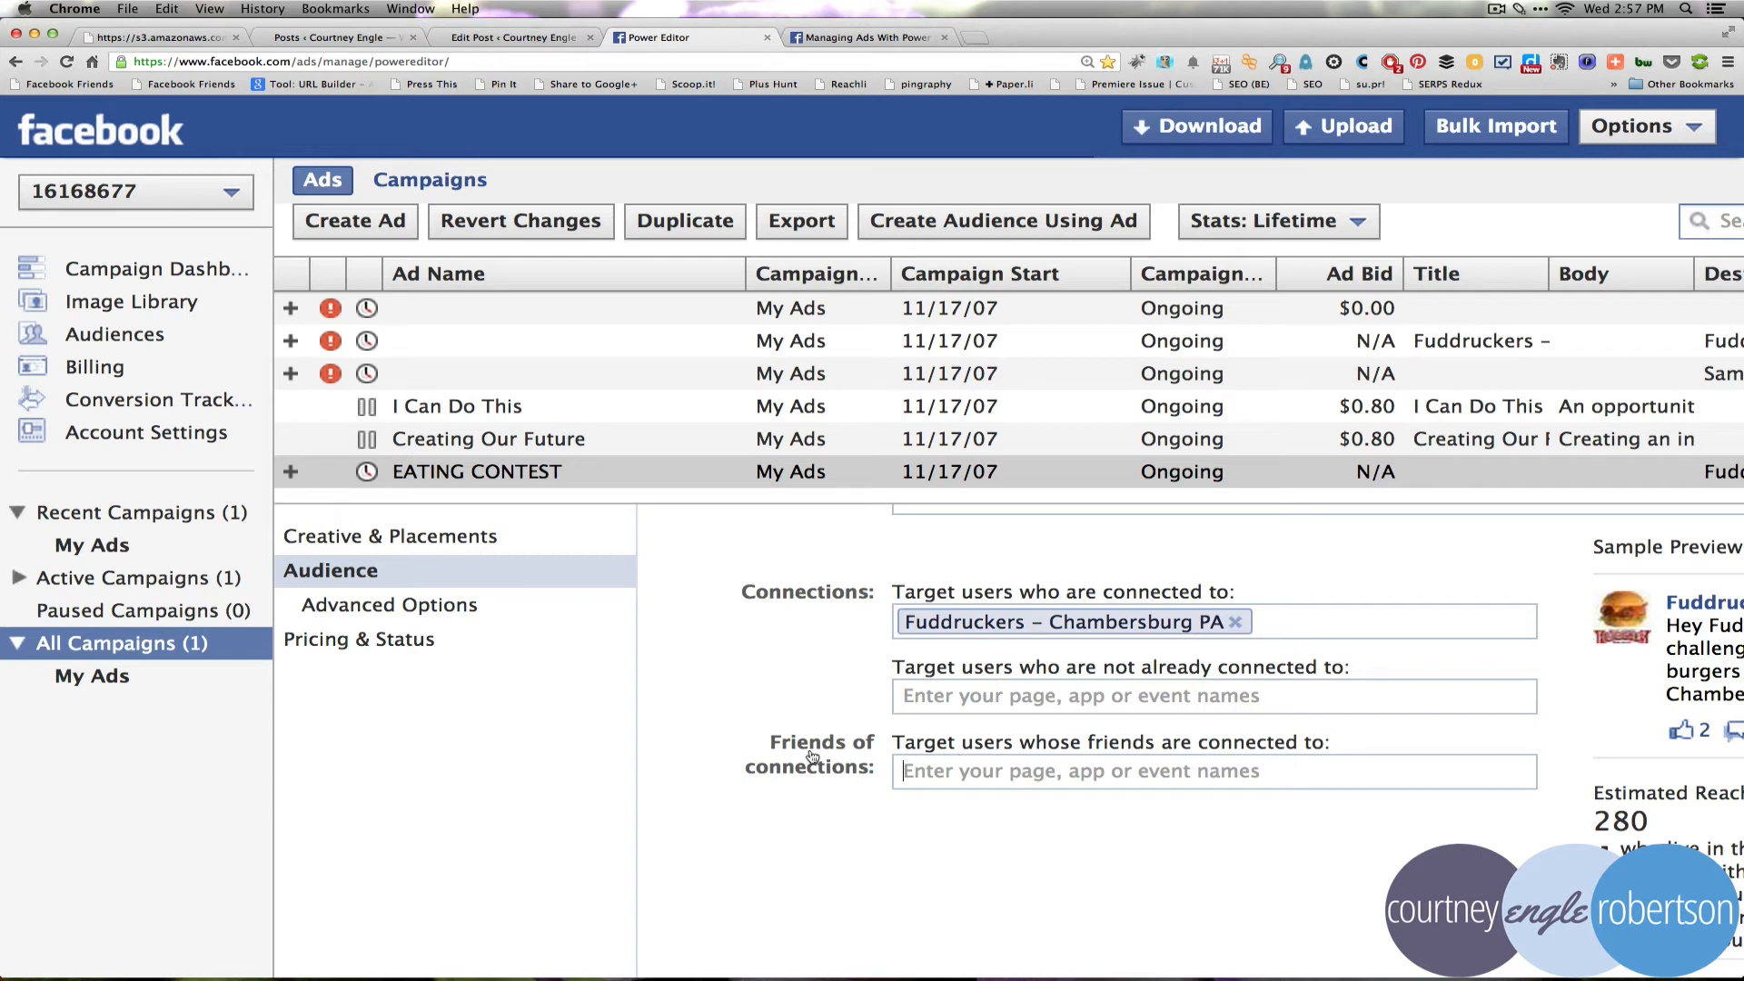
{"action": "mouse_move", "coordinate": [1224, 734]}
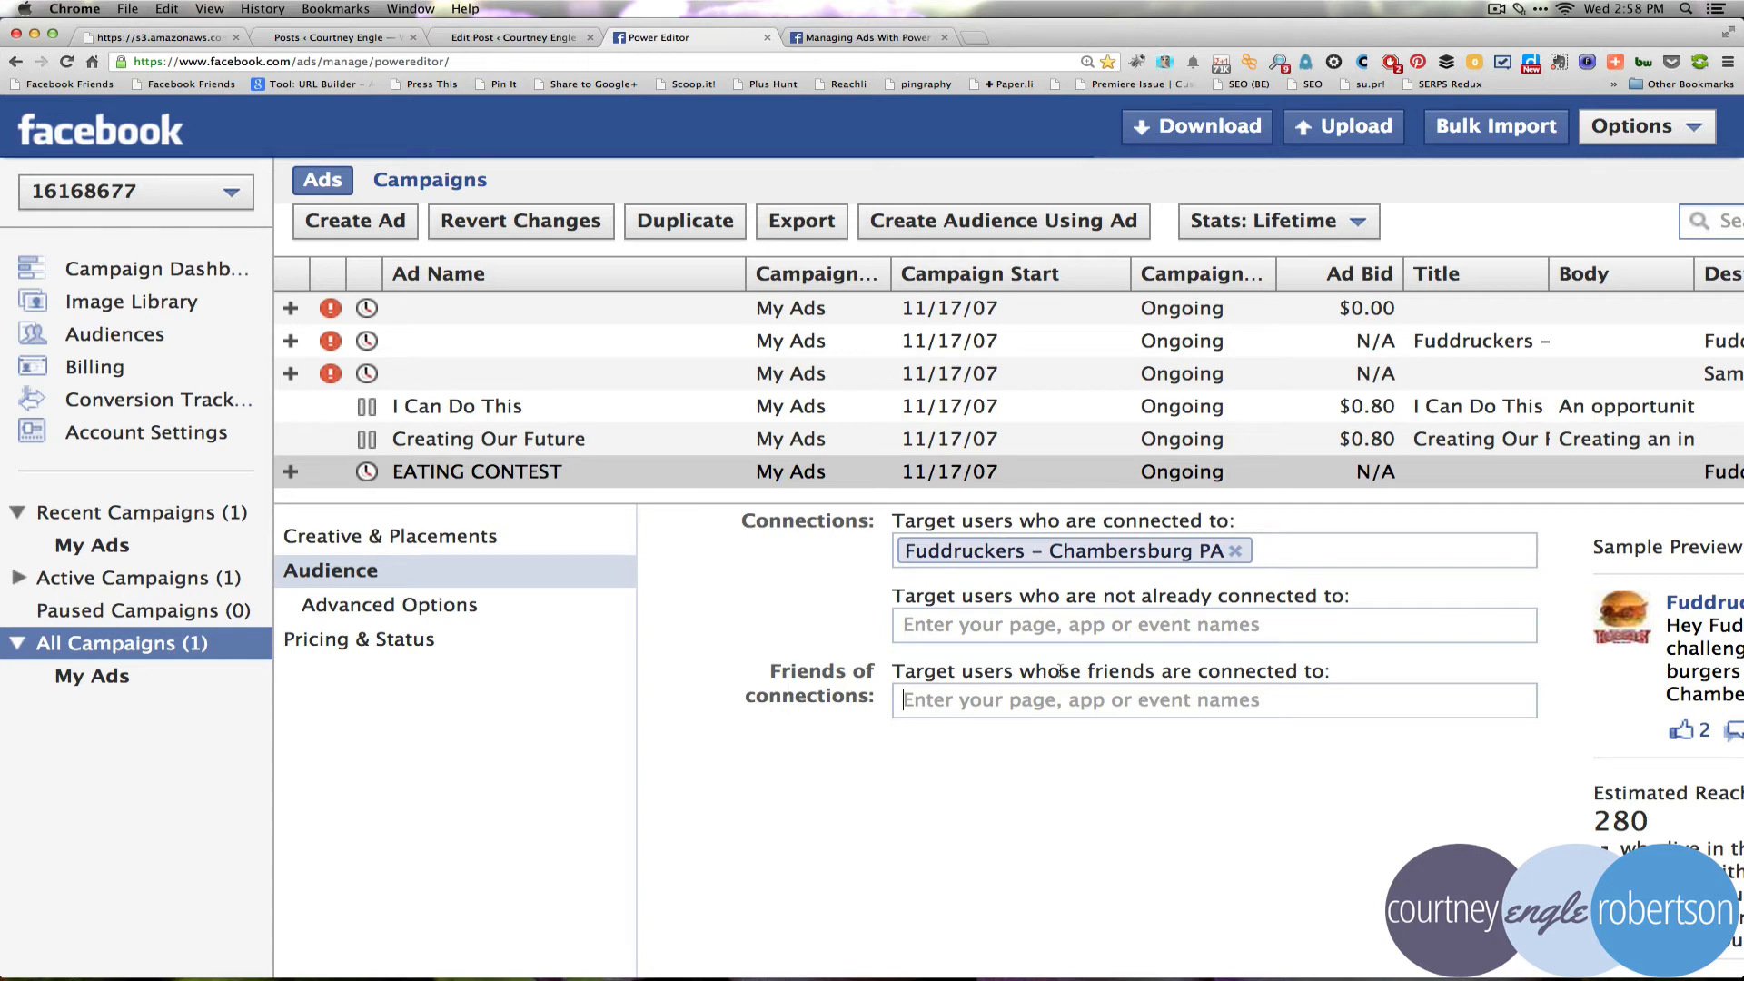
{"action": "mouse_move", "coordinate": [968, 759]}
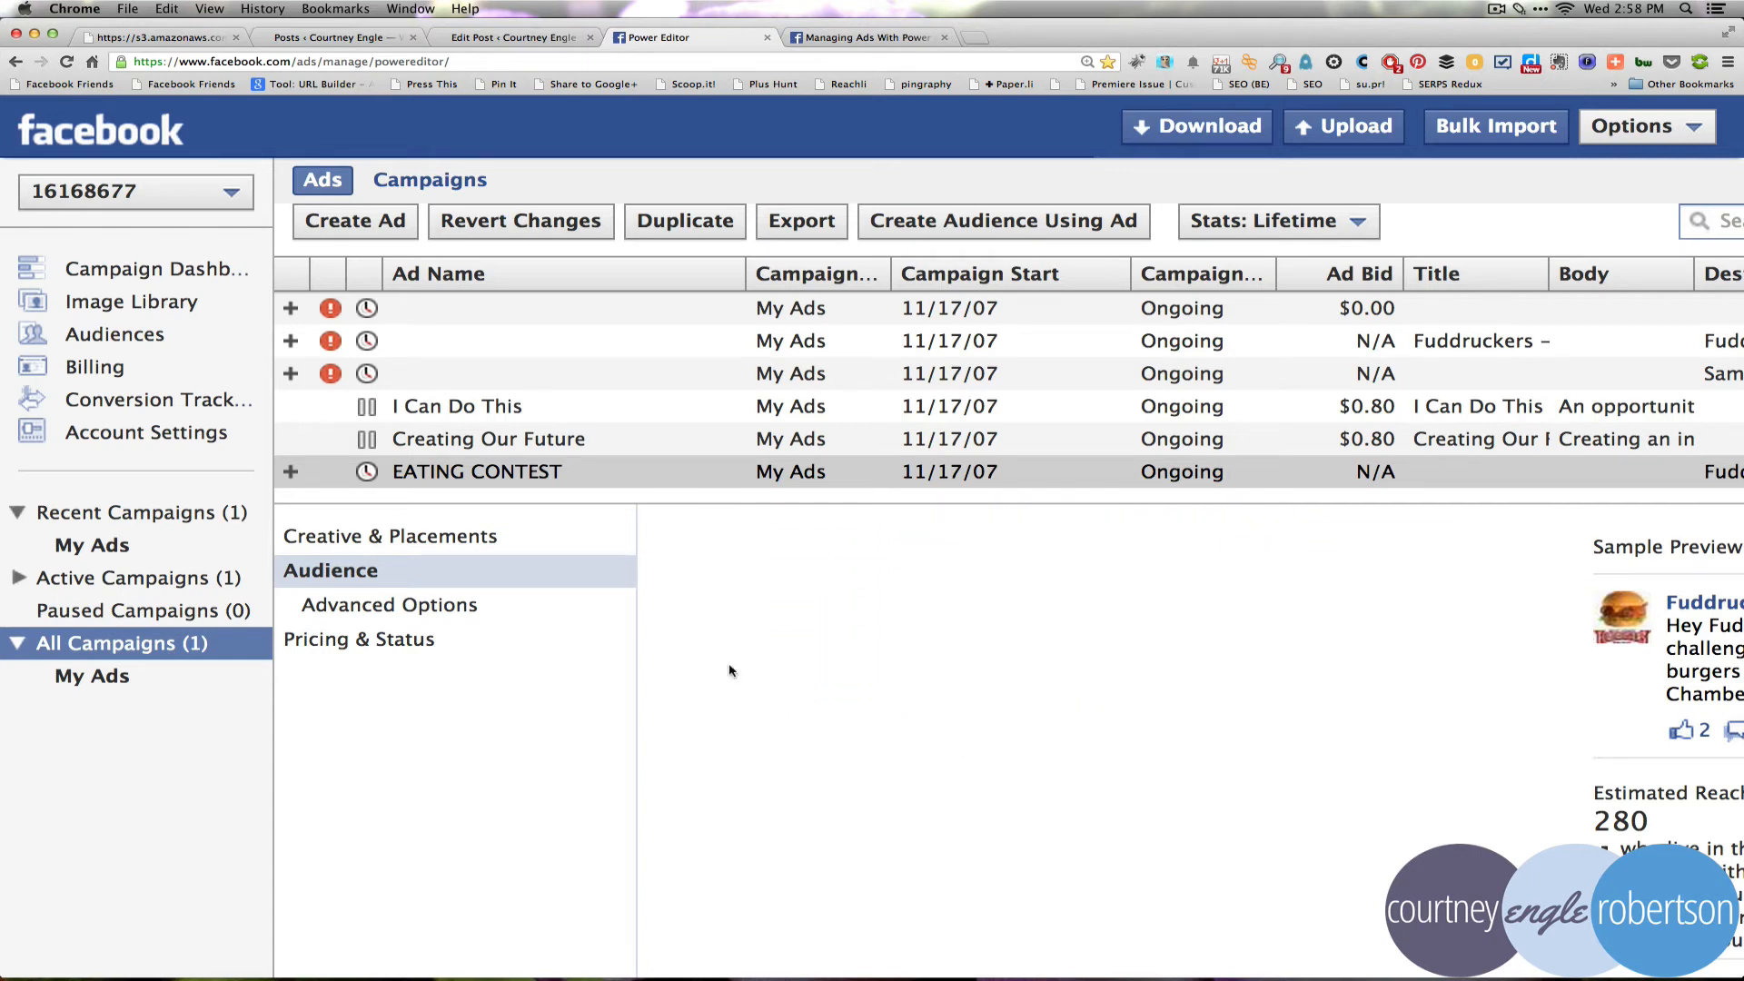
{"action": "left_click", "coordinate": [390, 604]}
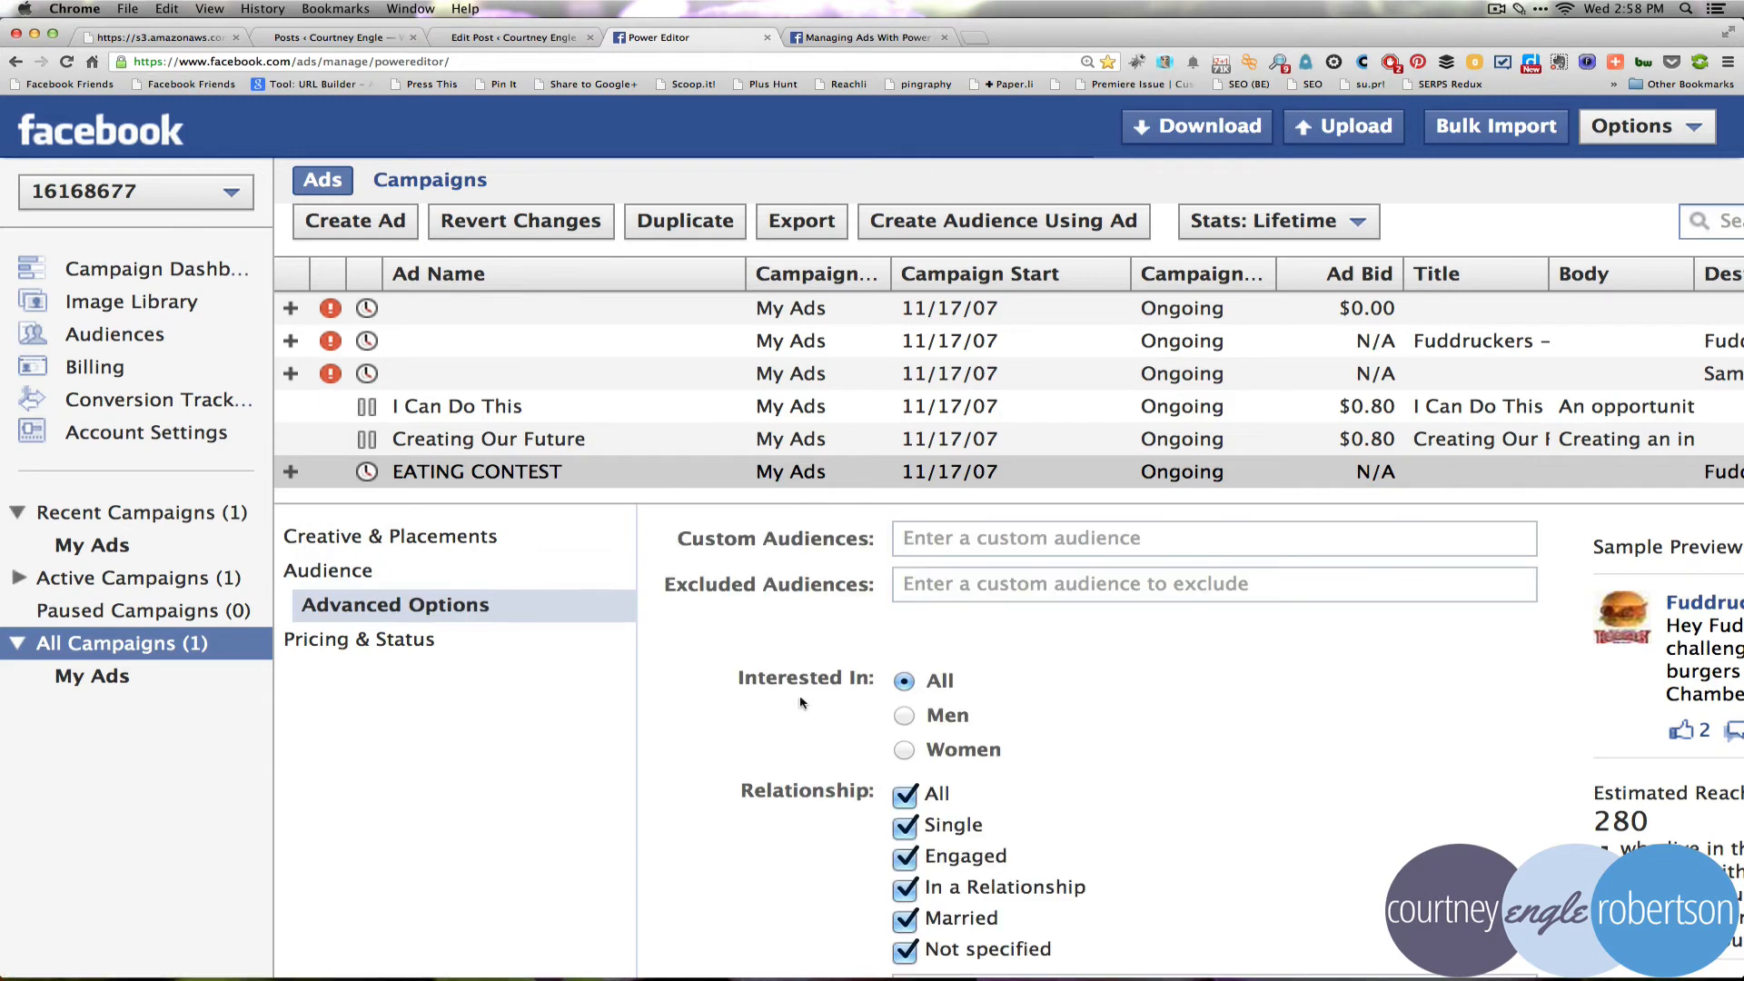
Scroll past Advanced Options and show the Pricing & Status section
{"action": "scroll", "scroll_direction": "down", "scroll_amount": 3}
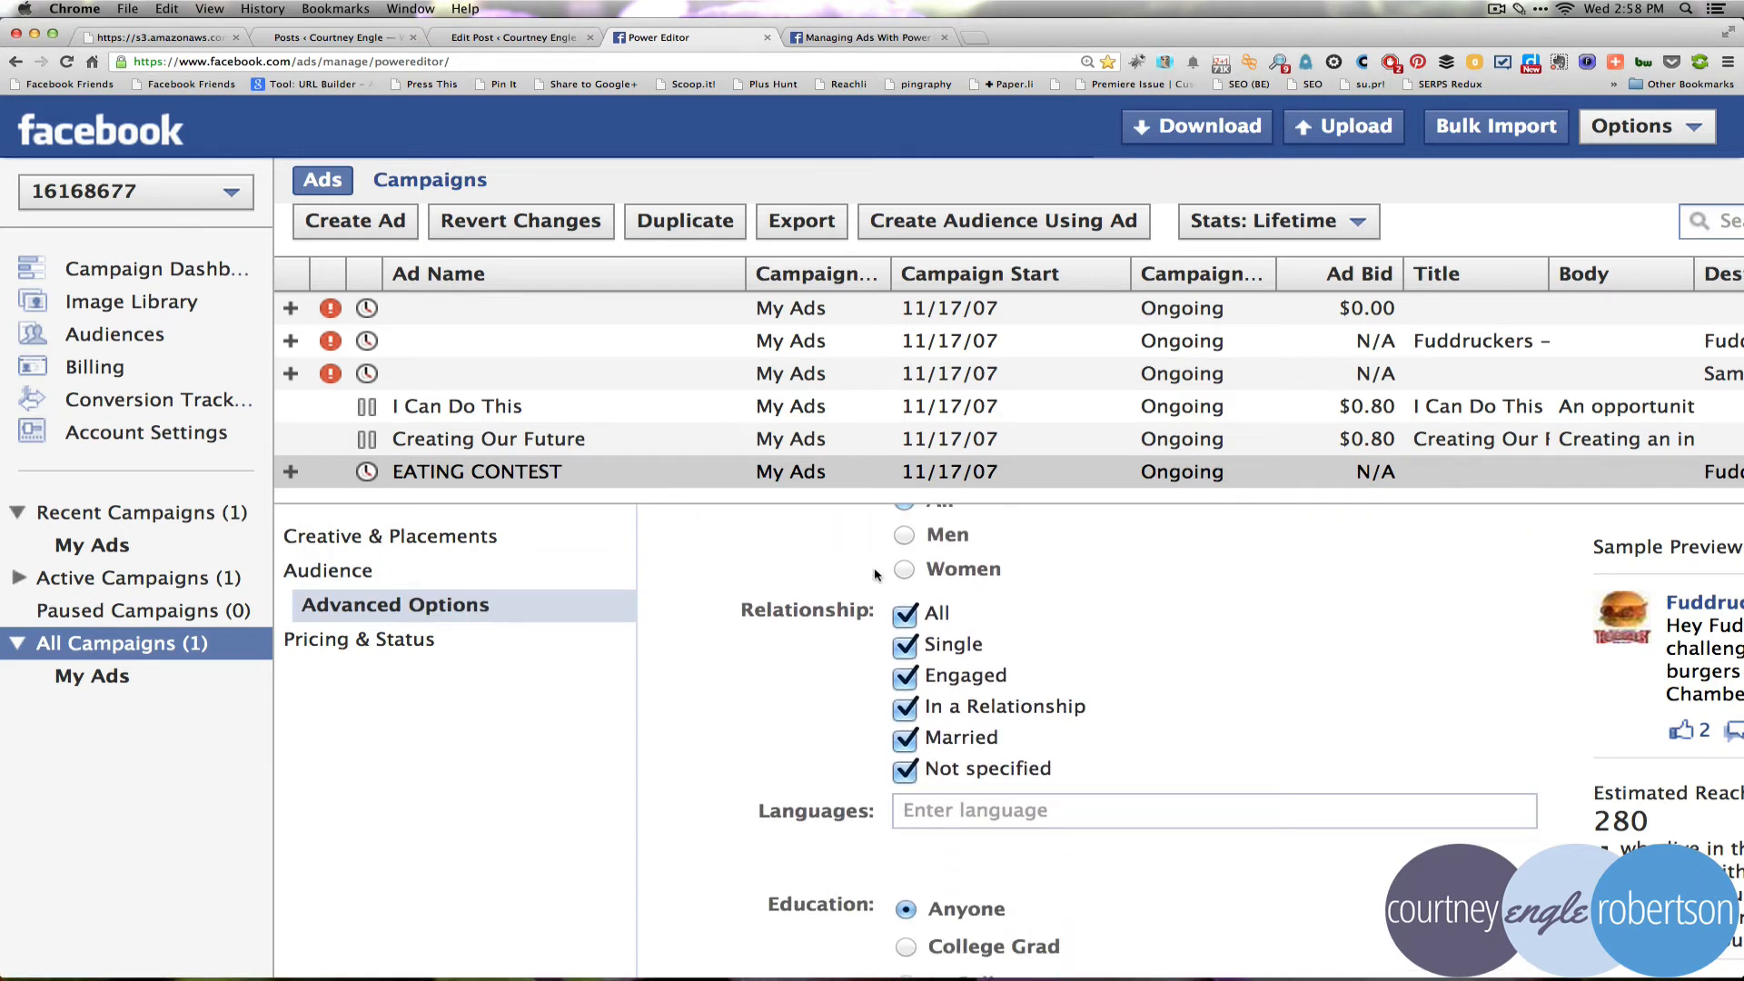
{"action": "scroll", "scroll_direction": "down", "scroll_amount": 3}
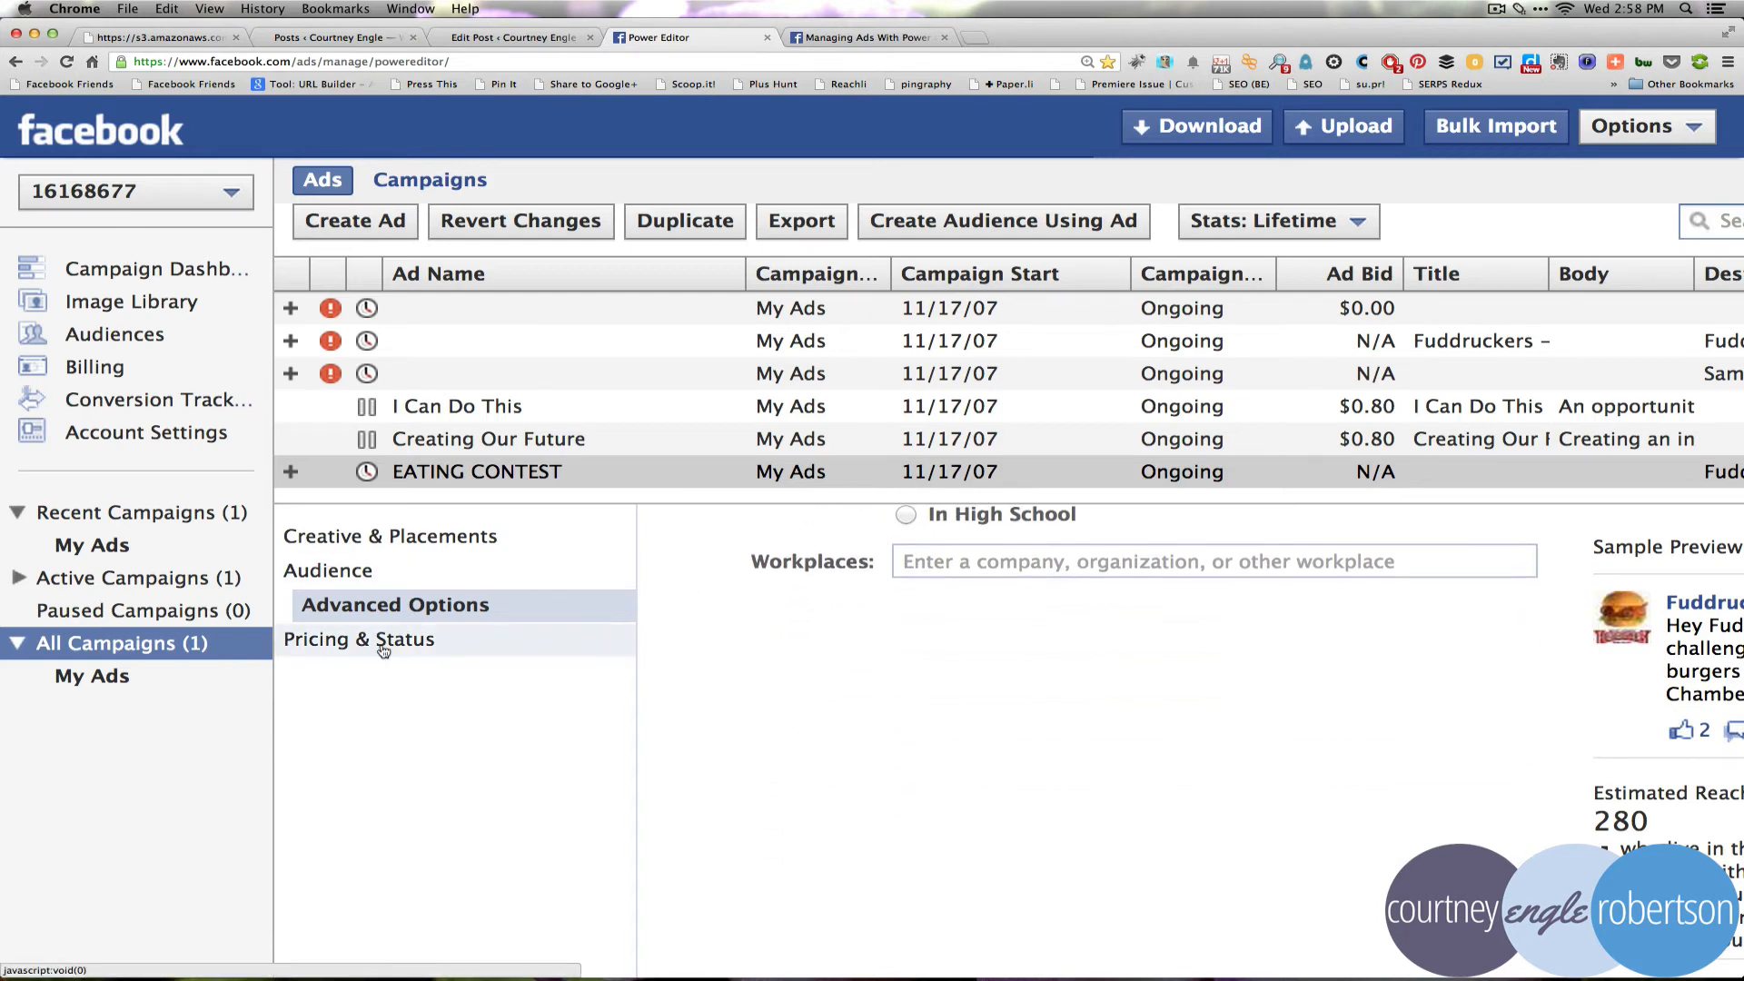
{"action": "left_click", "coordinate": [358, 638]}
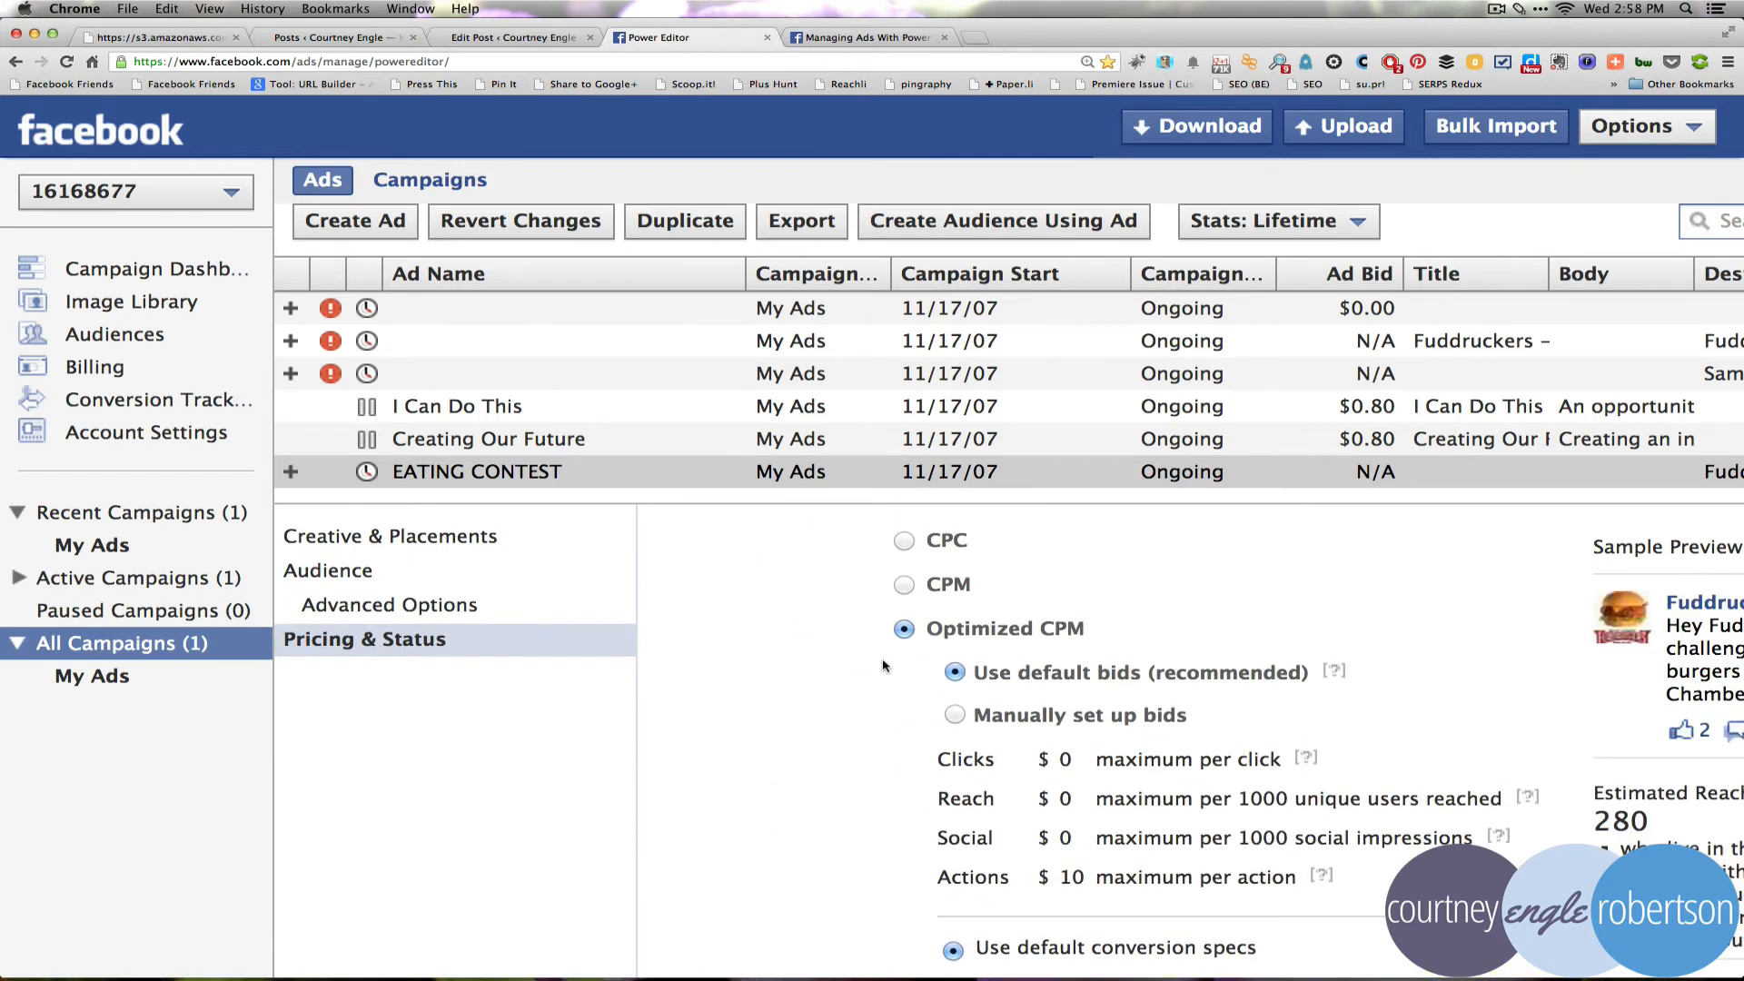
{"action": "mouse_move", "coordinate": [963, 566]}
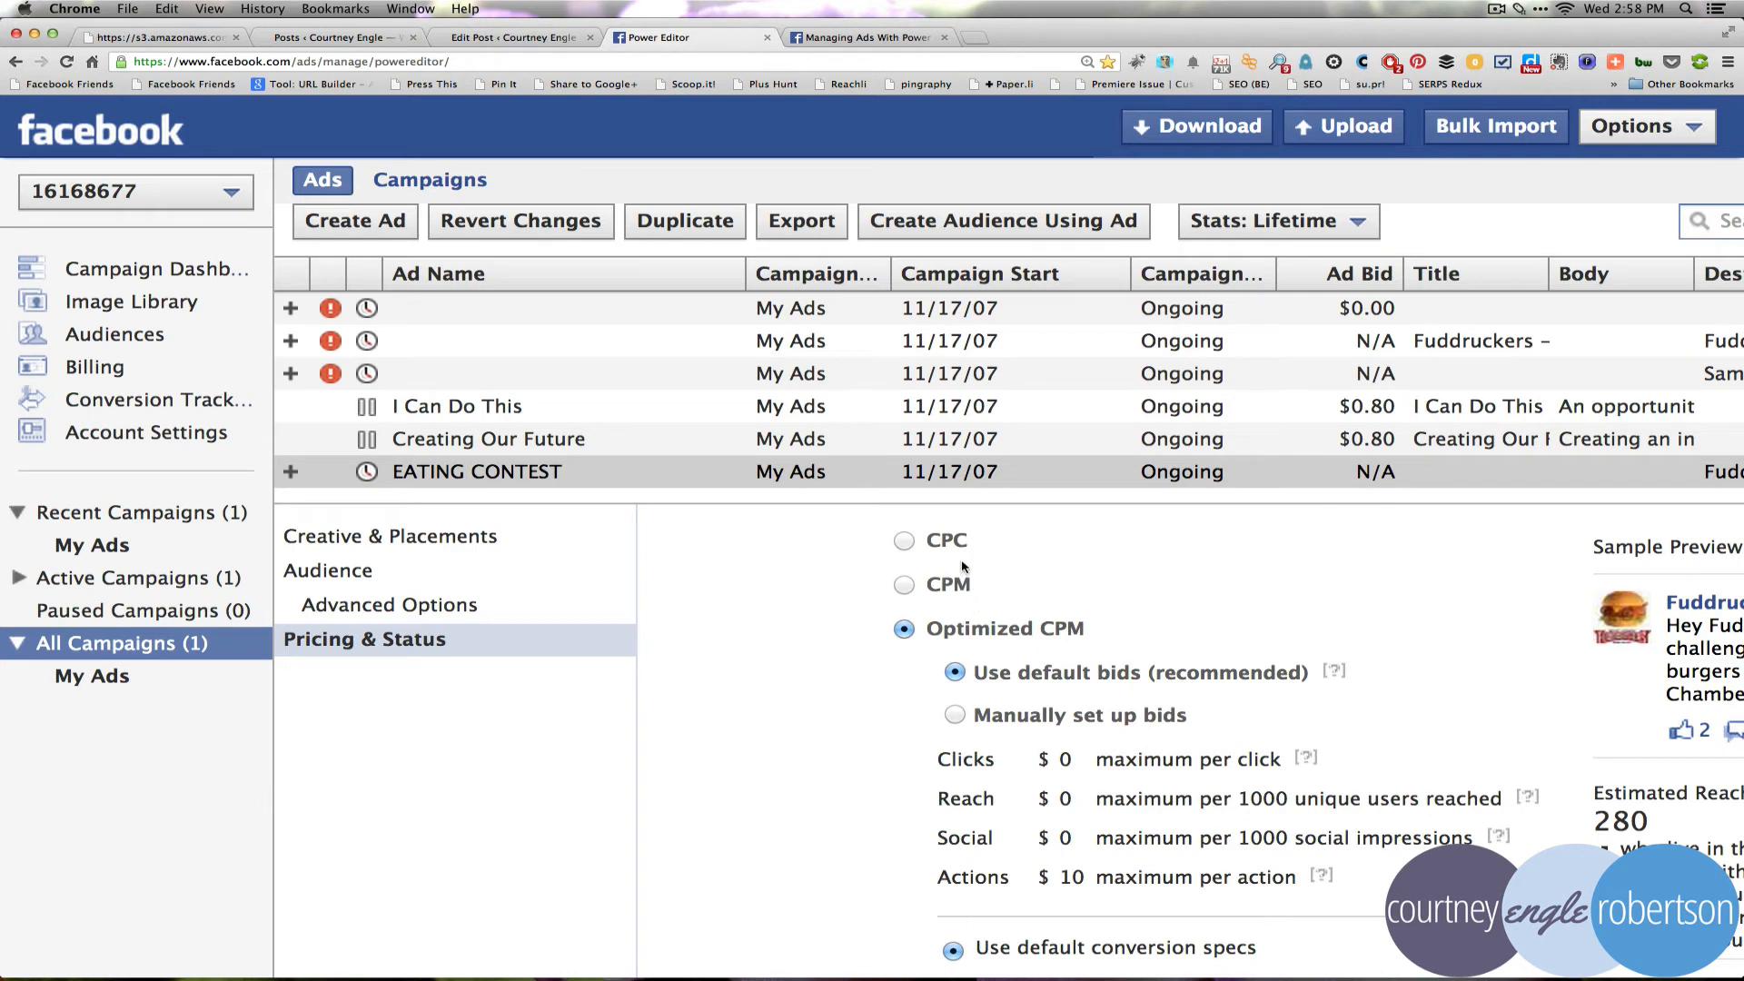
Choose manually set bids and enter a .50 maximum per click
{"action": "scroll", "scroll_direction": "down", "scroll_amount": 3}
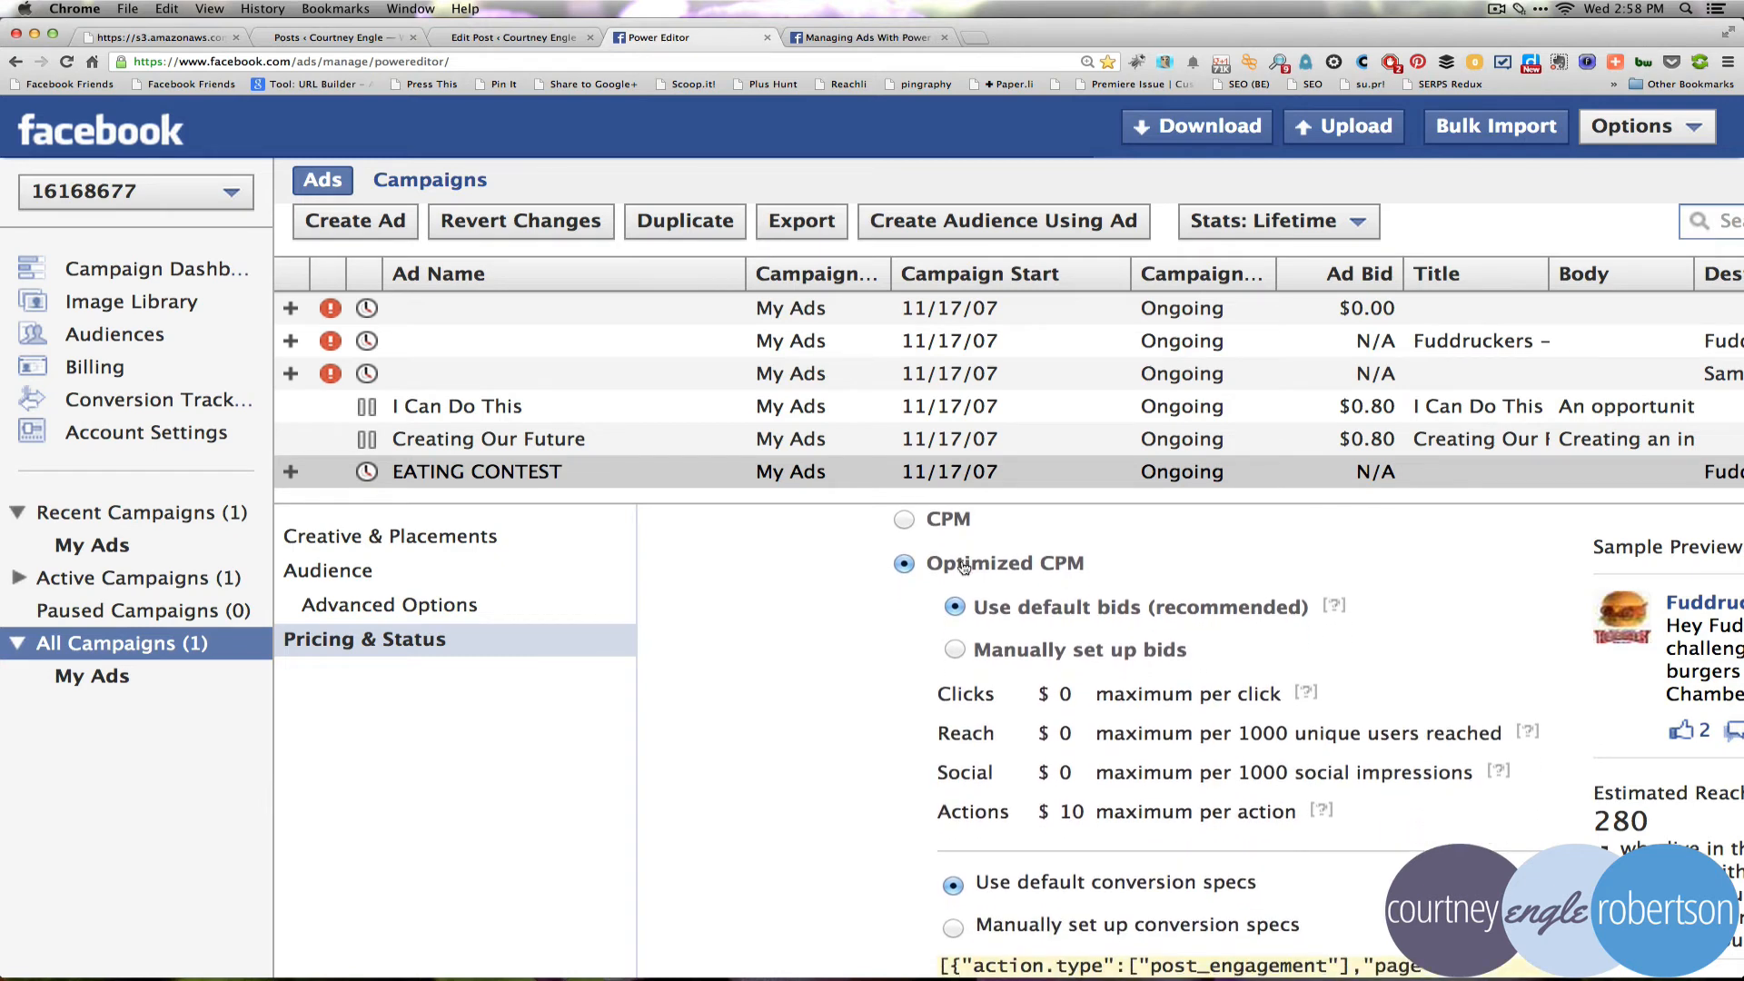
{"action": "mouse_move", "coordinate": [1004, 586]}
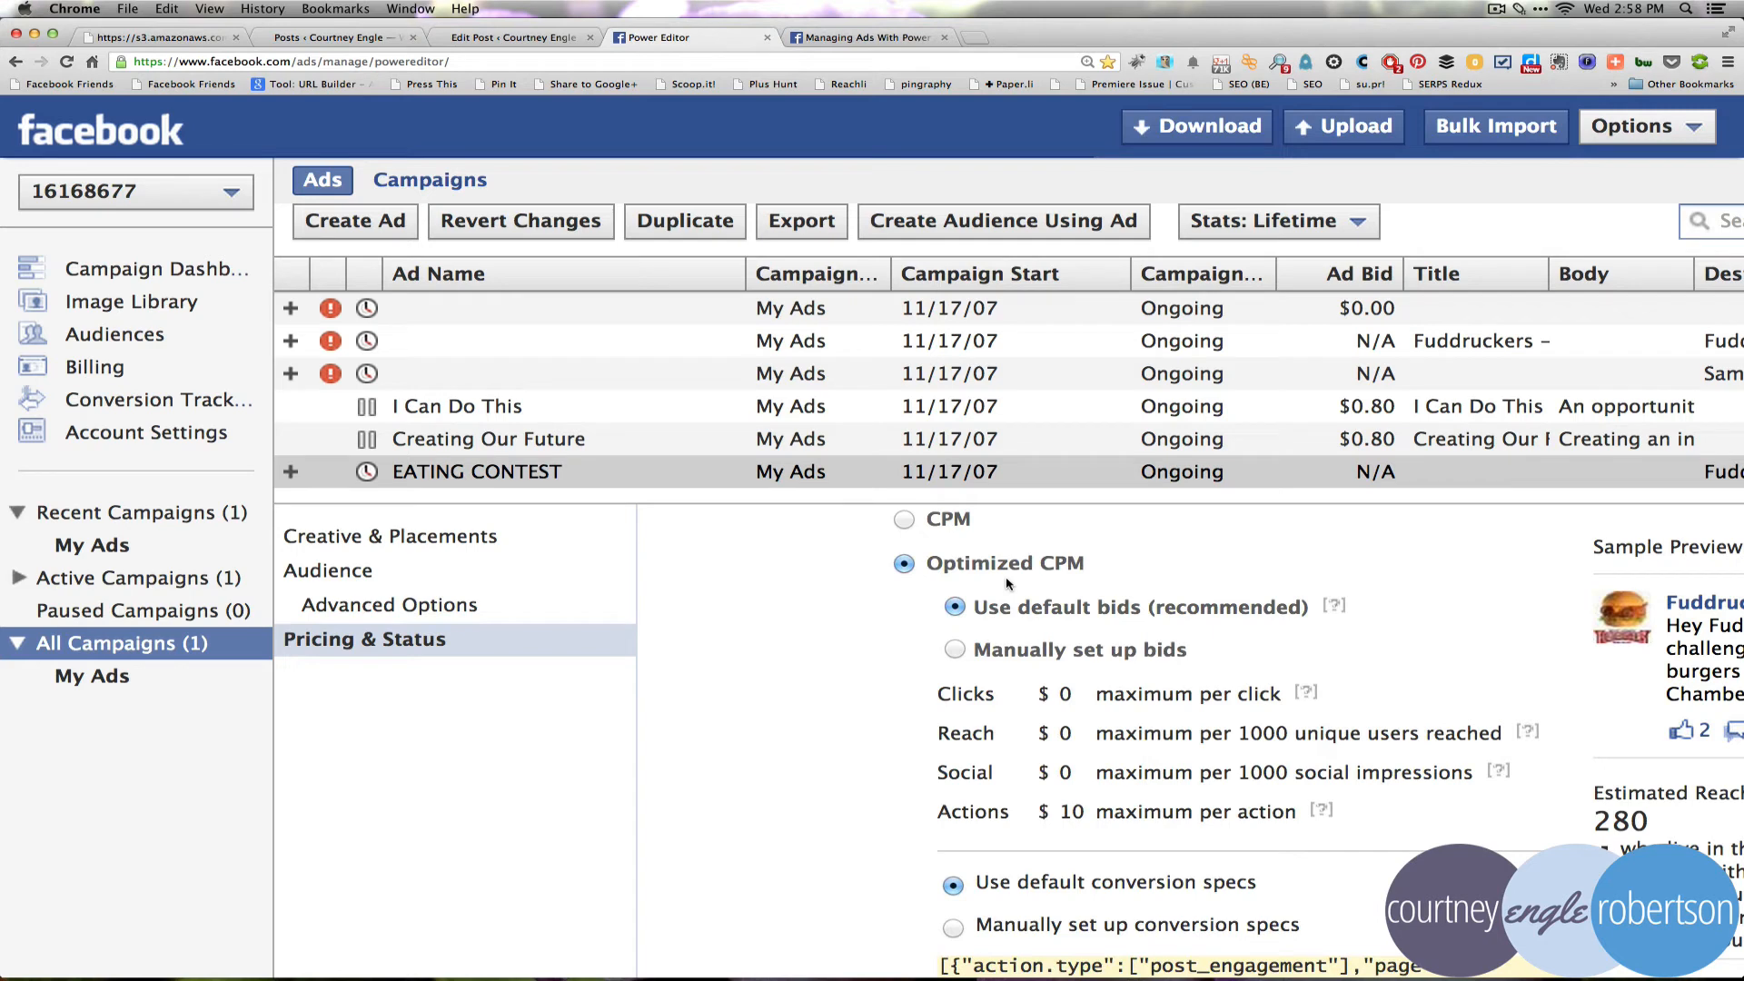
{"action": "mouse_move", "coordinate": [1283, 704]}
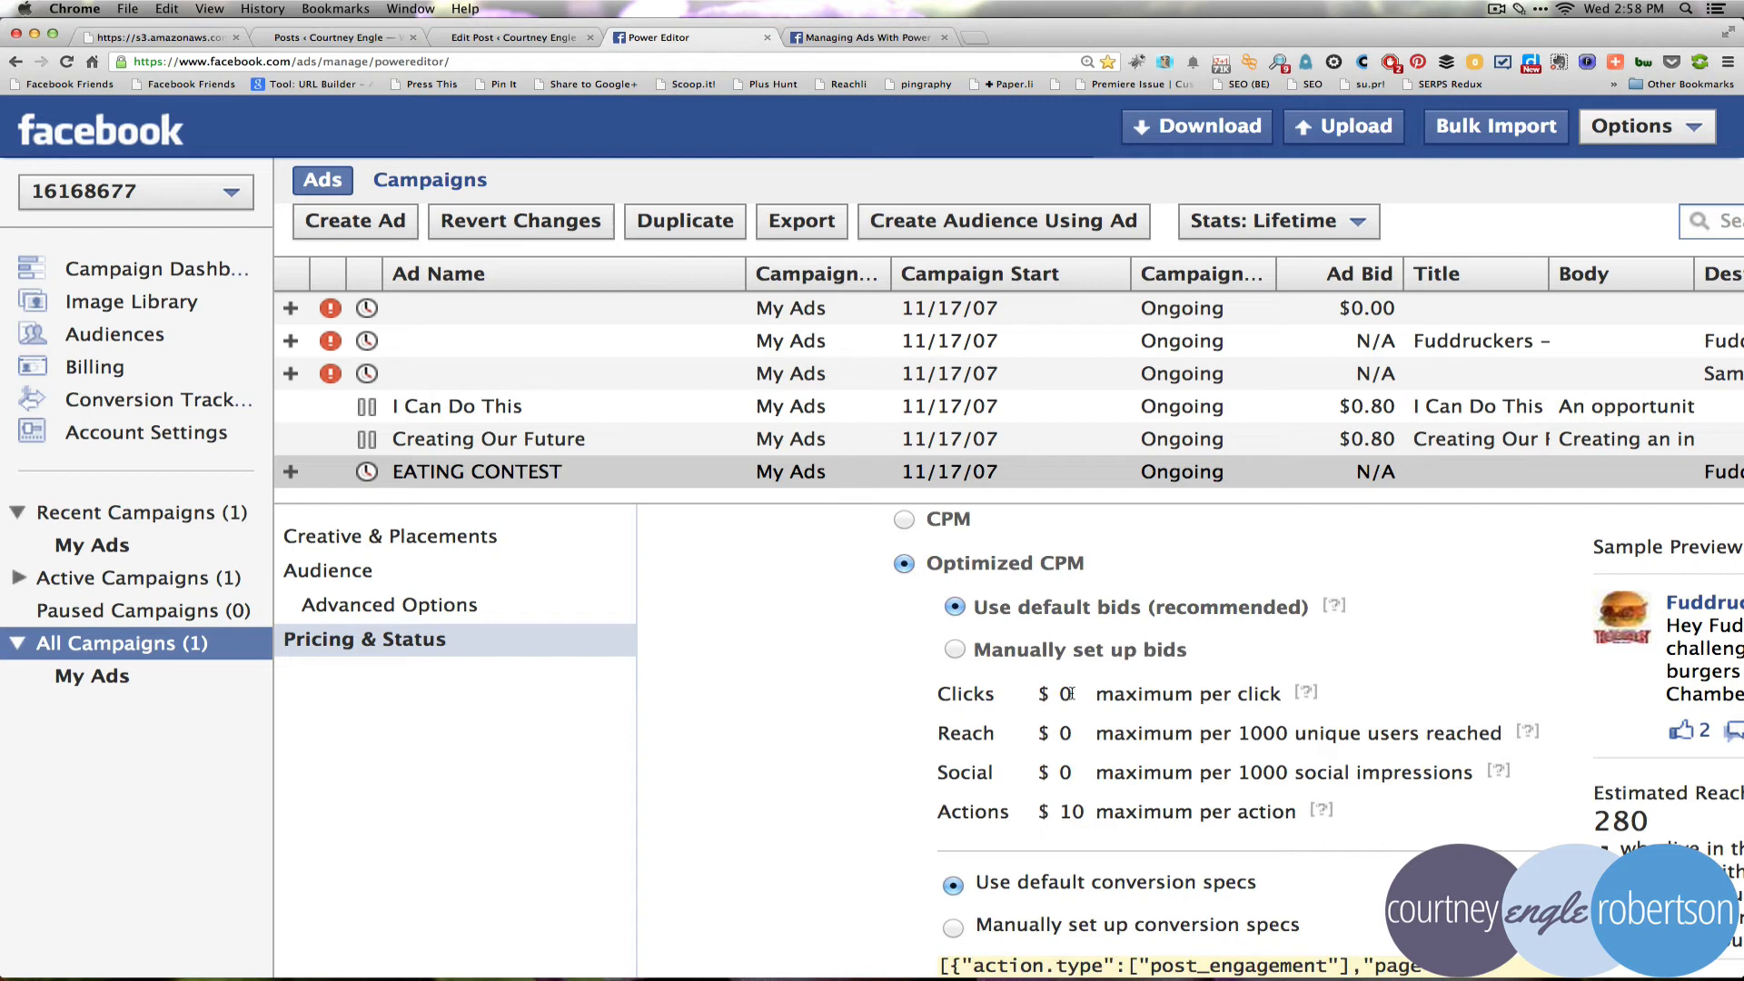
{"action": "left_click", "coordinate": [955, 649]}
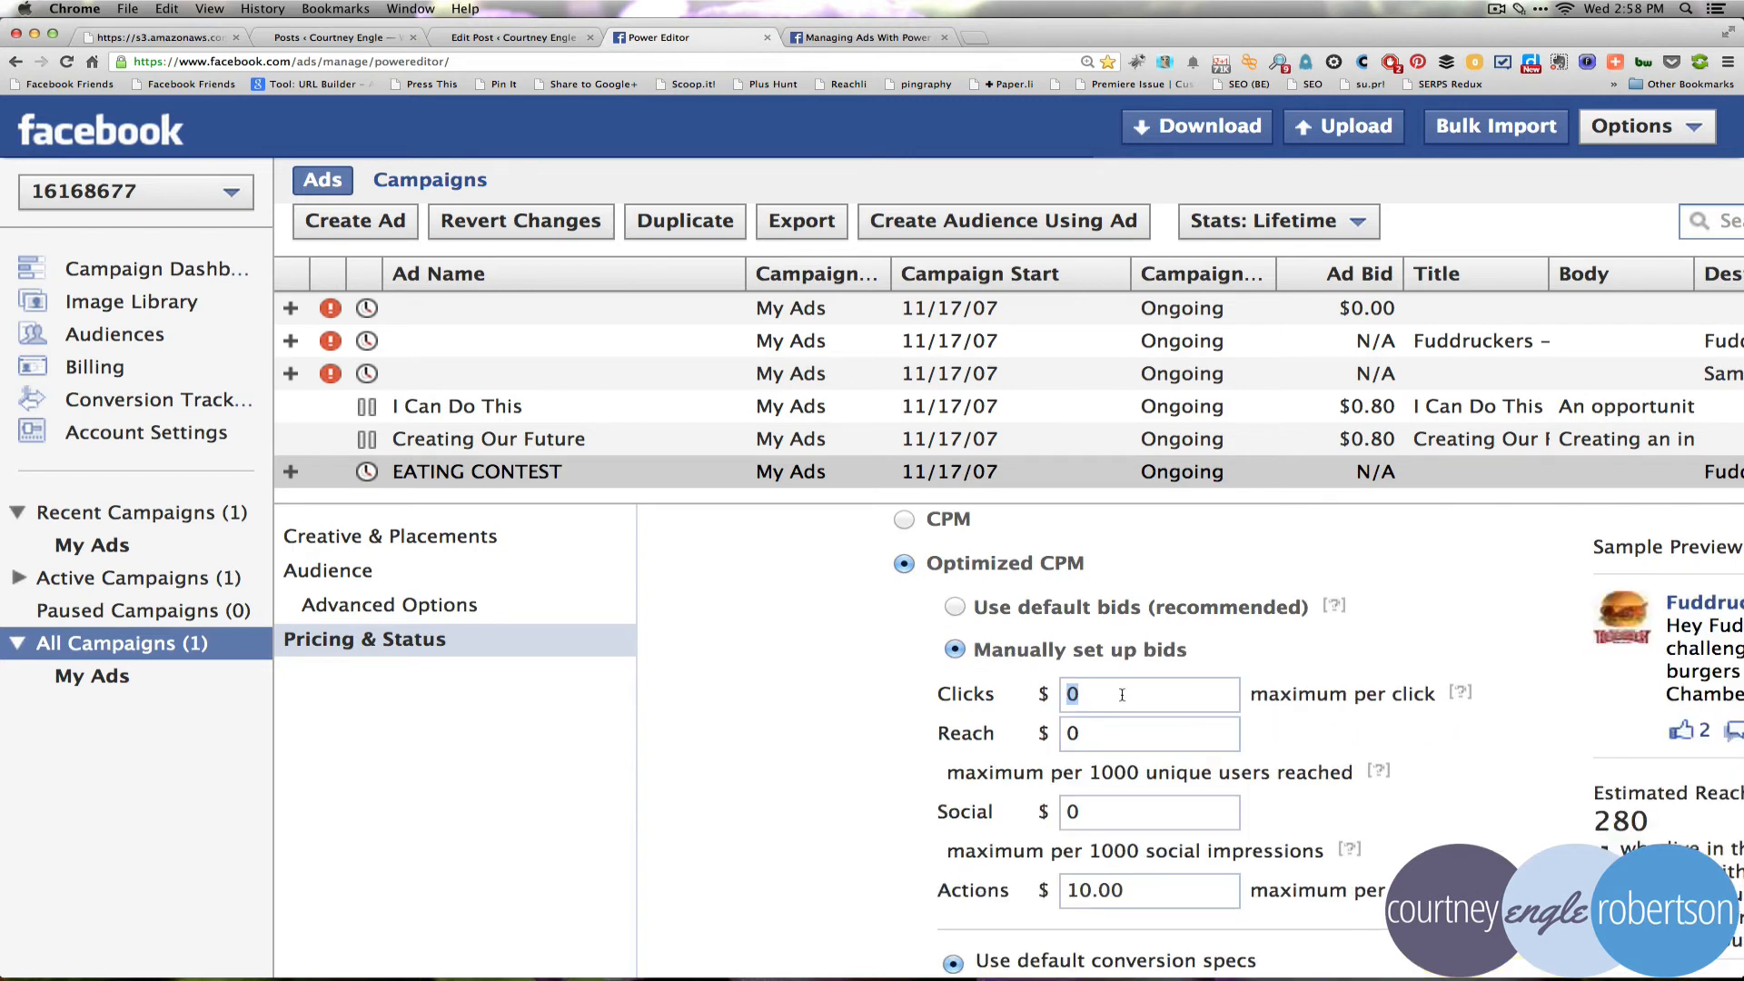
{"action": "type", "text": ".50"}
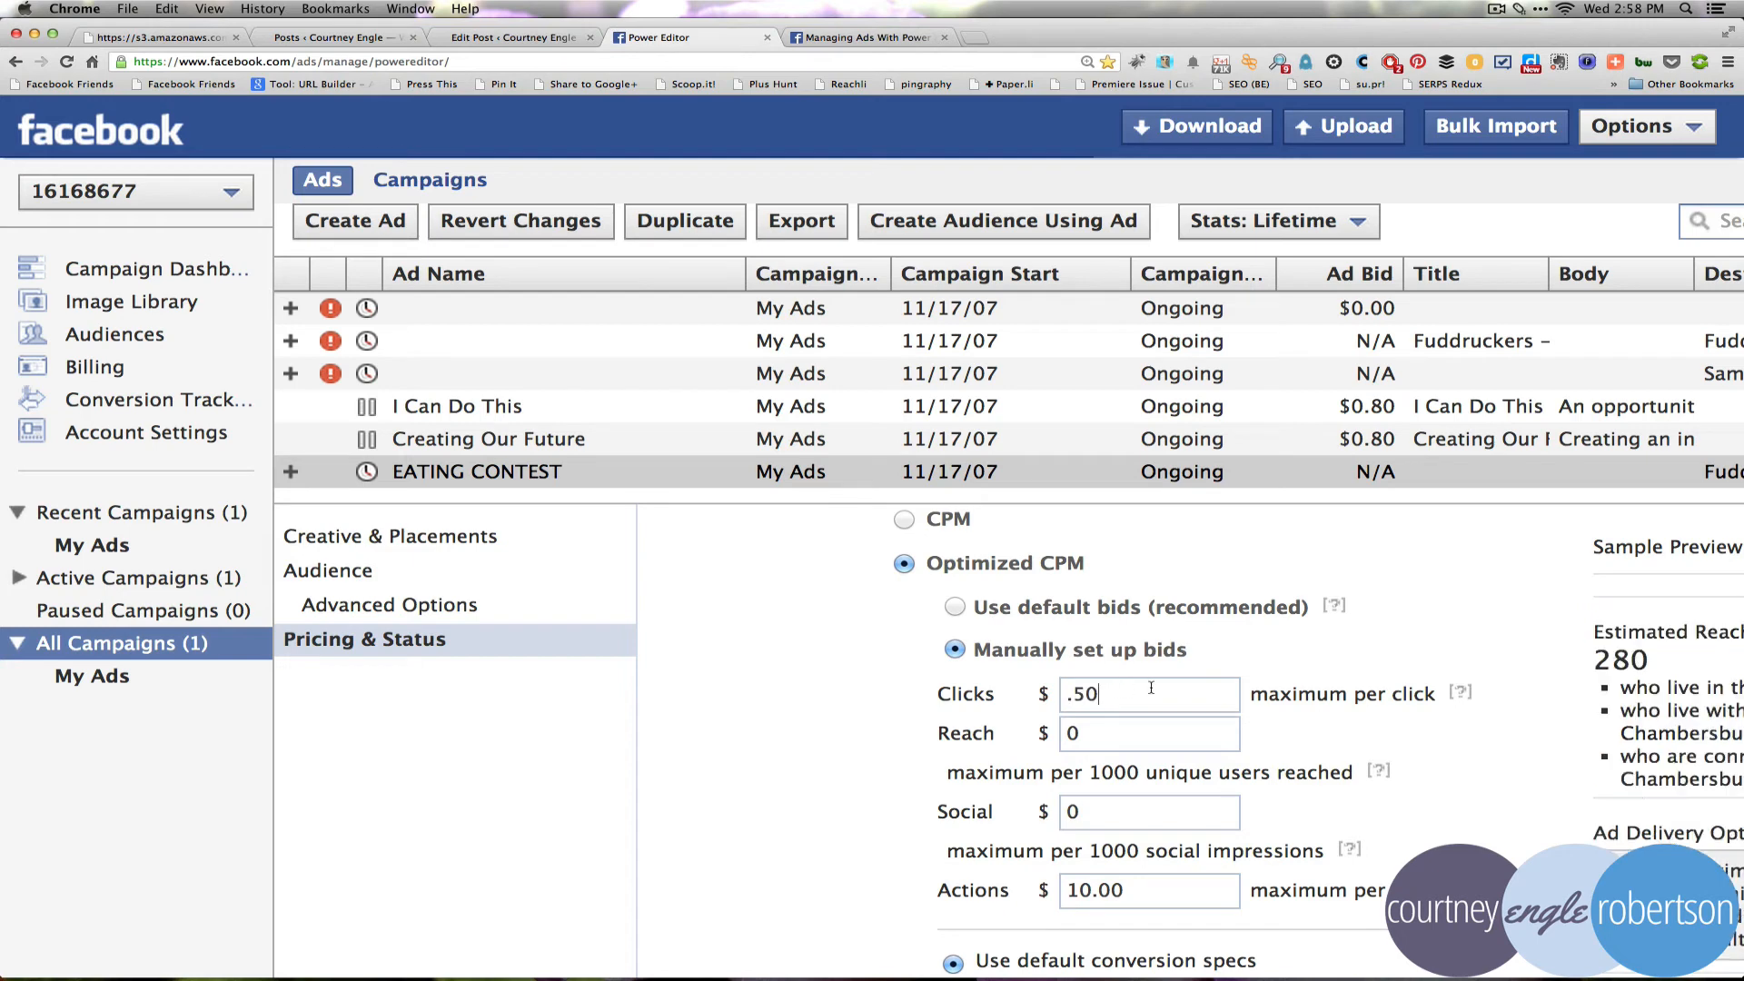
{"action": "left_click", "coordinate": [1148, 731]}
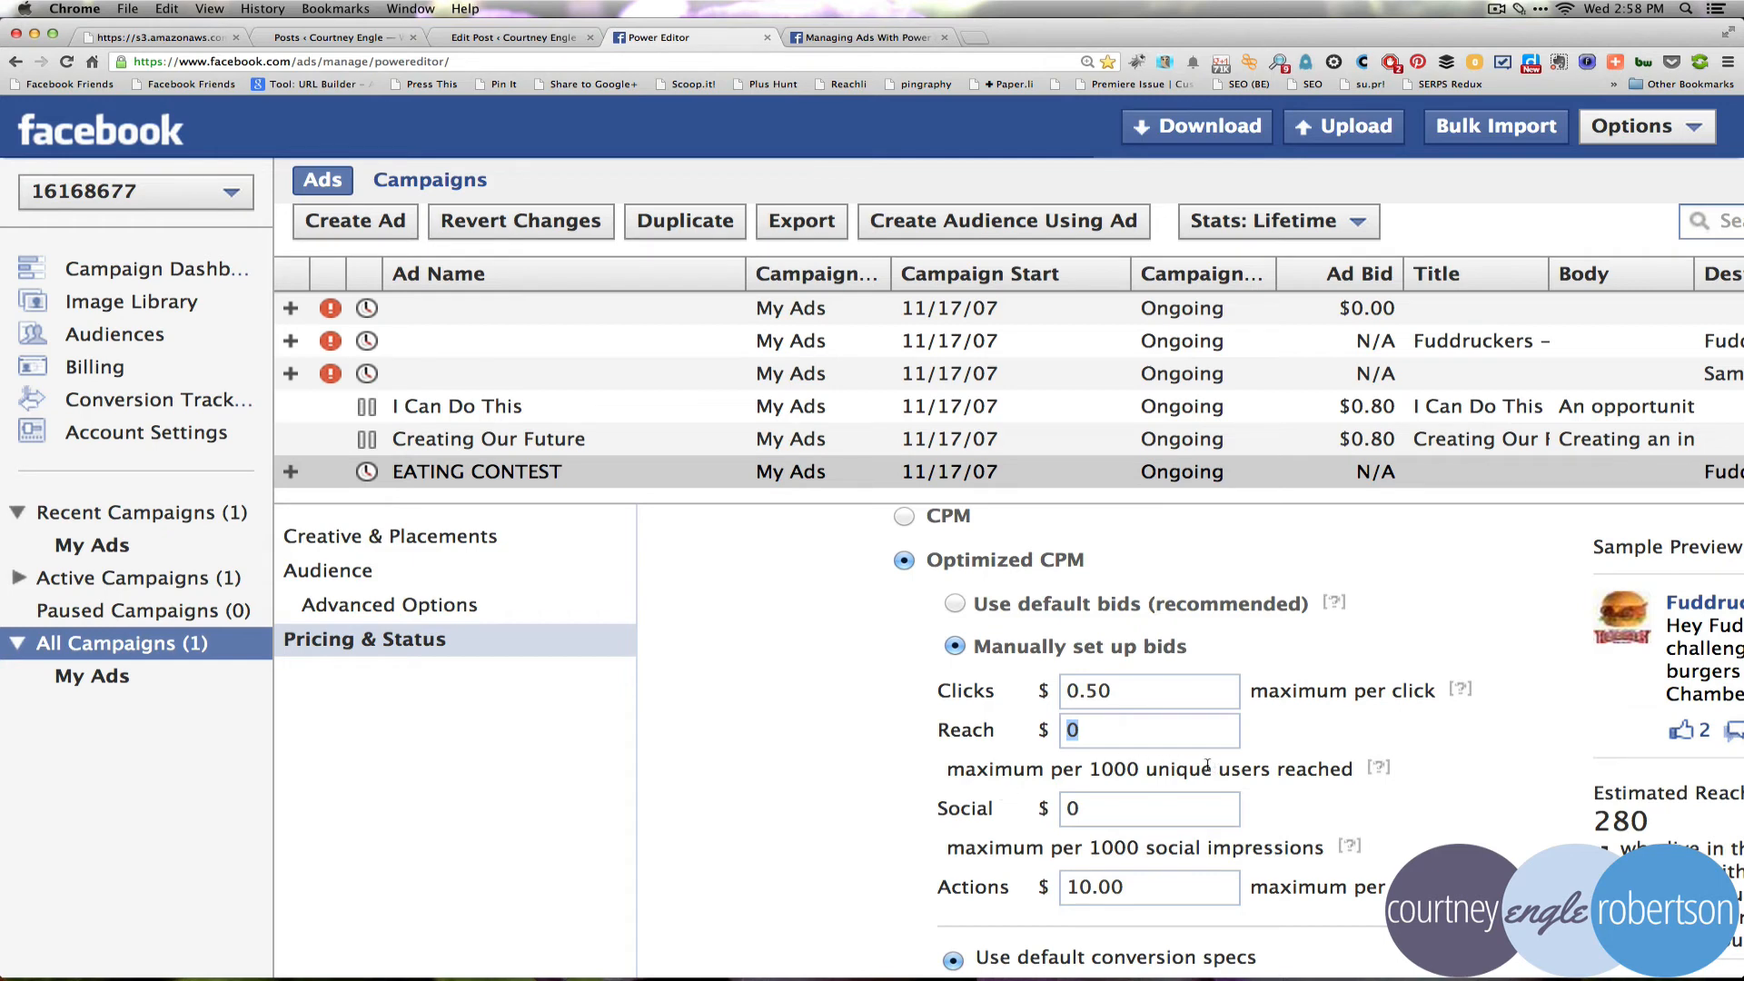
{"action": "mouse_move", "coordinate": [1461, 691]}
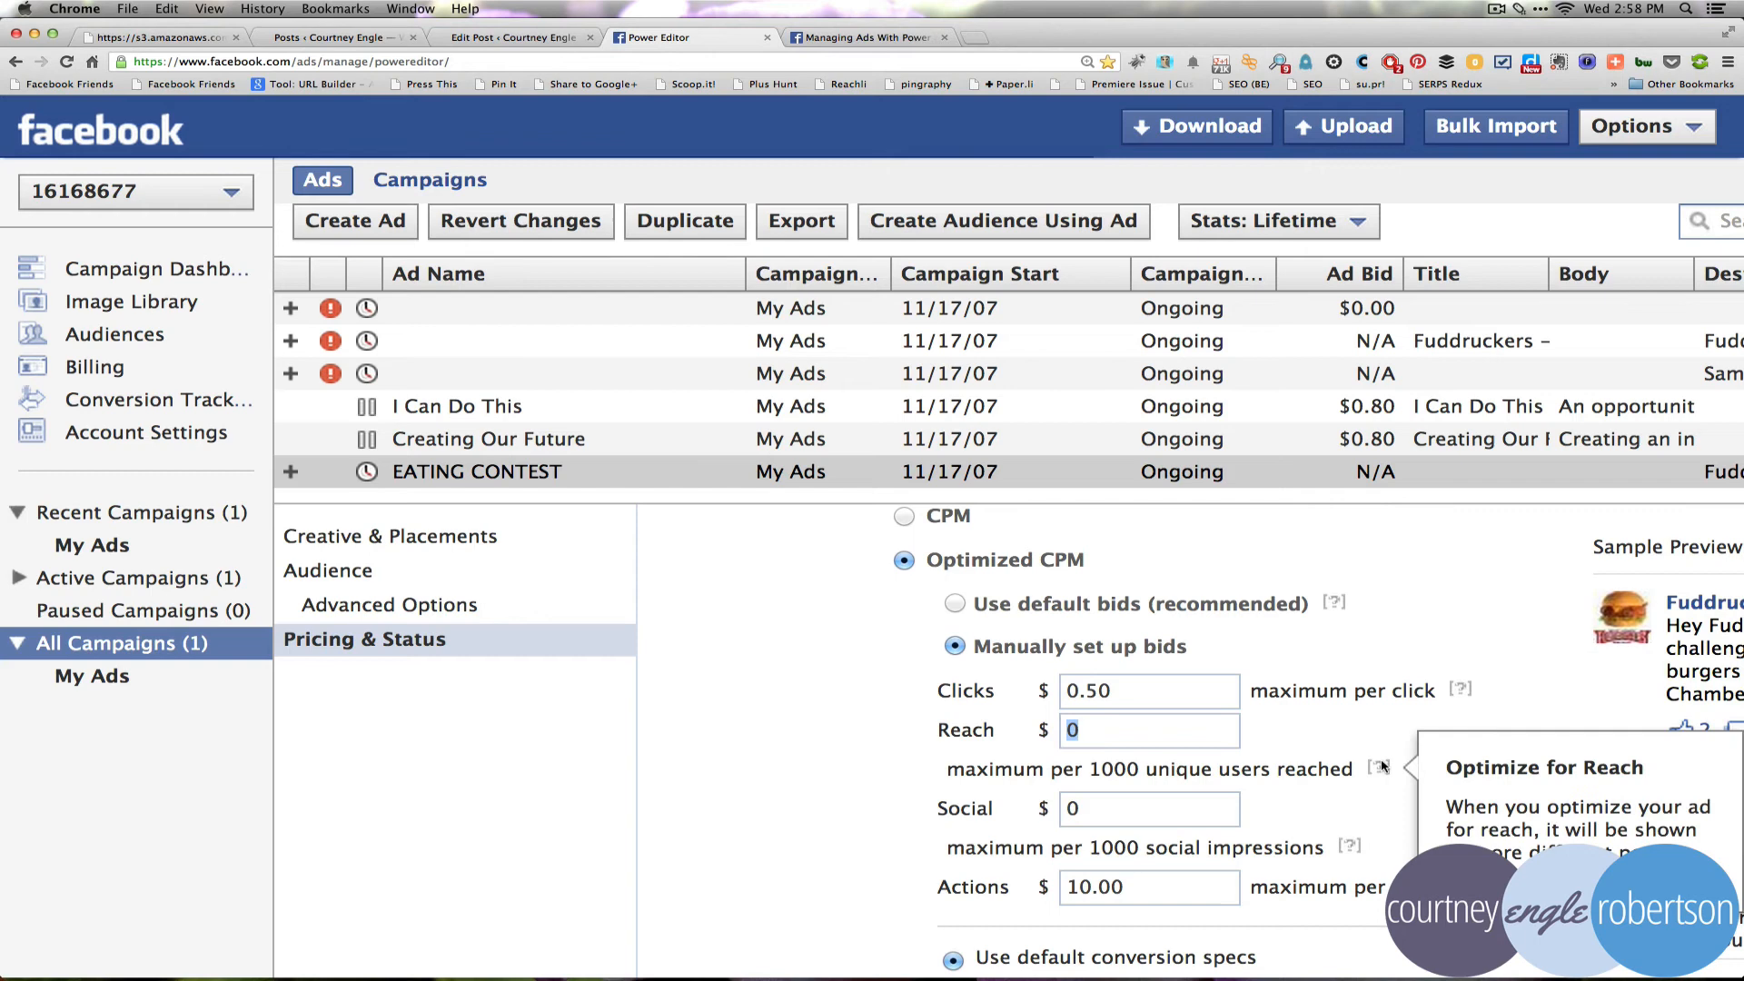
{"action": "scroll", "scroll_direction": "down", "scroll_amount": 3}
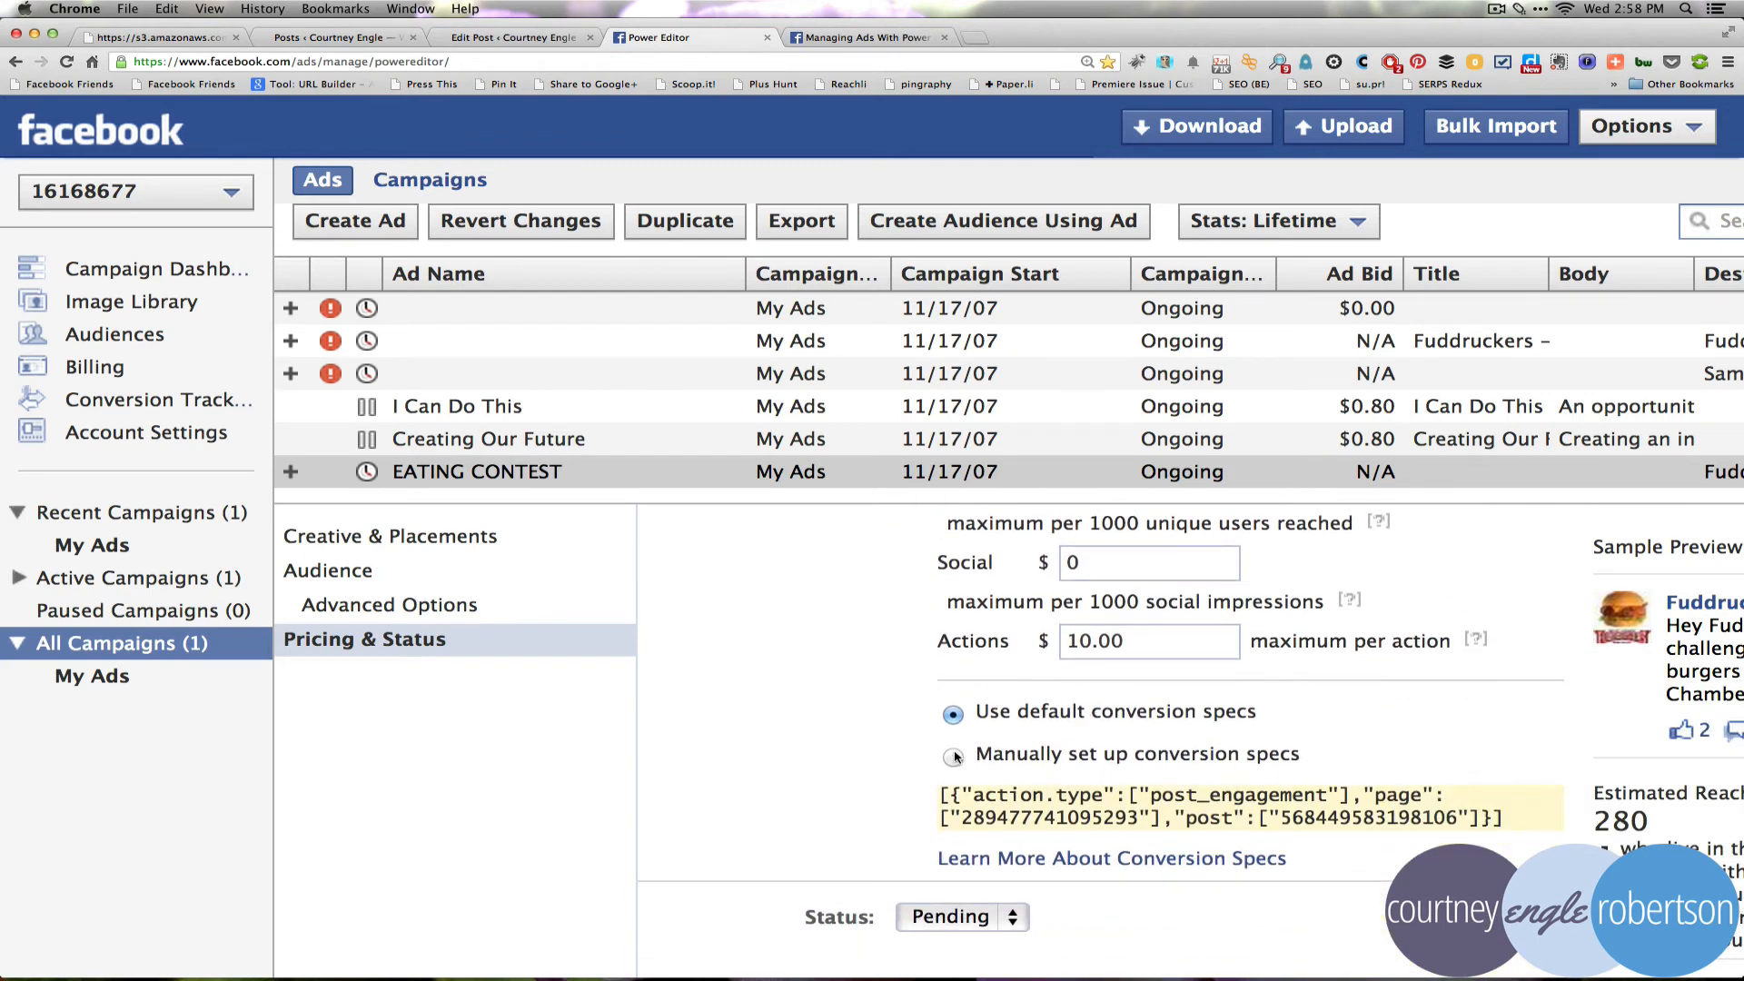
{"action": "left_click", "coordinate": [959, 917]}
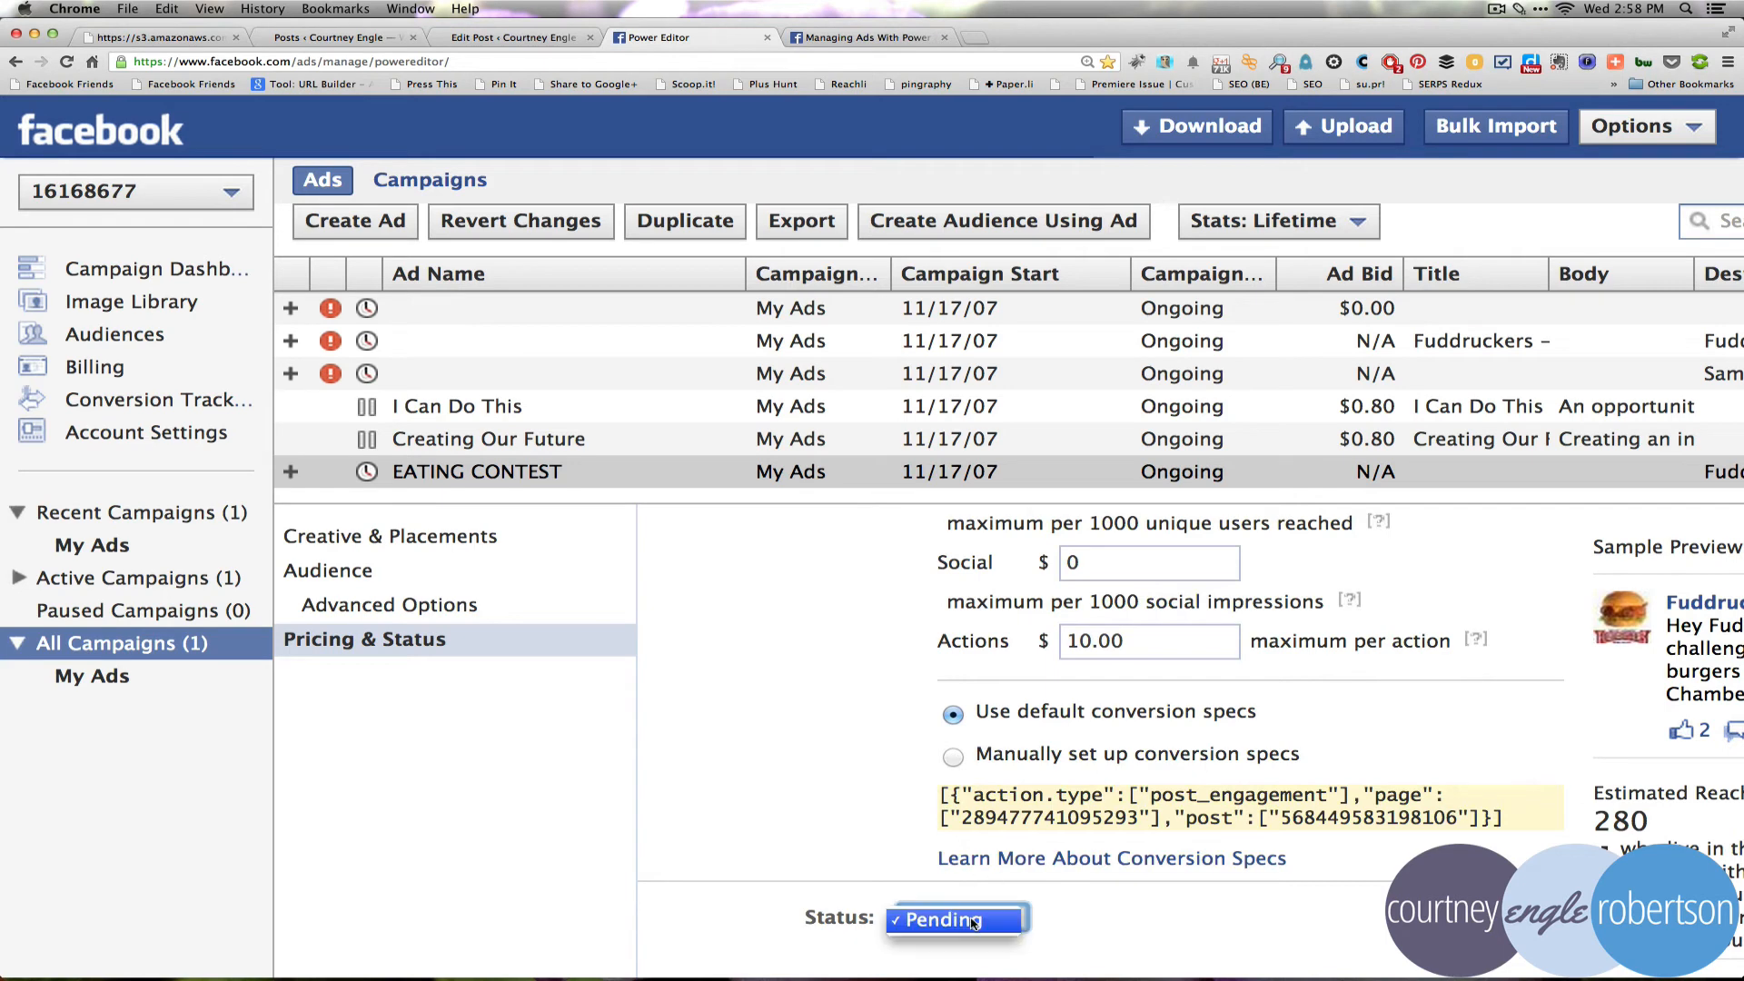
{"action": "right_click", "coordinate": [971, 886]}
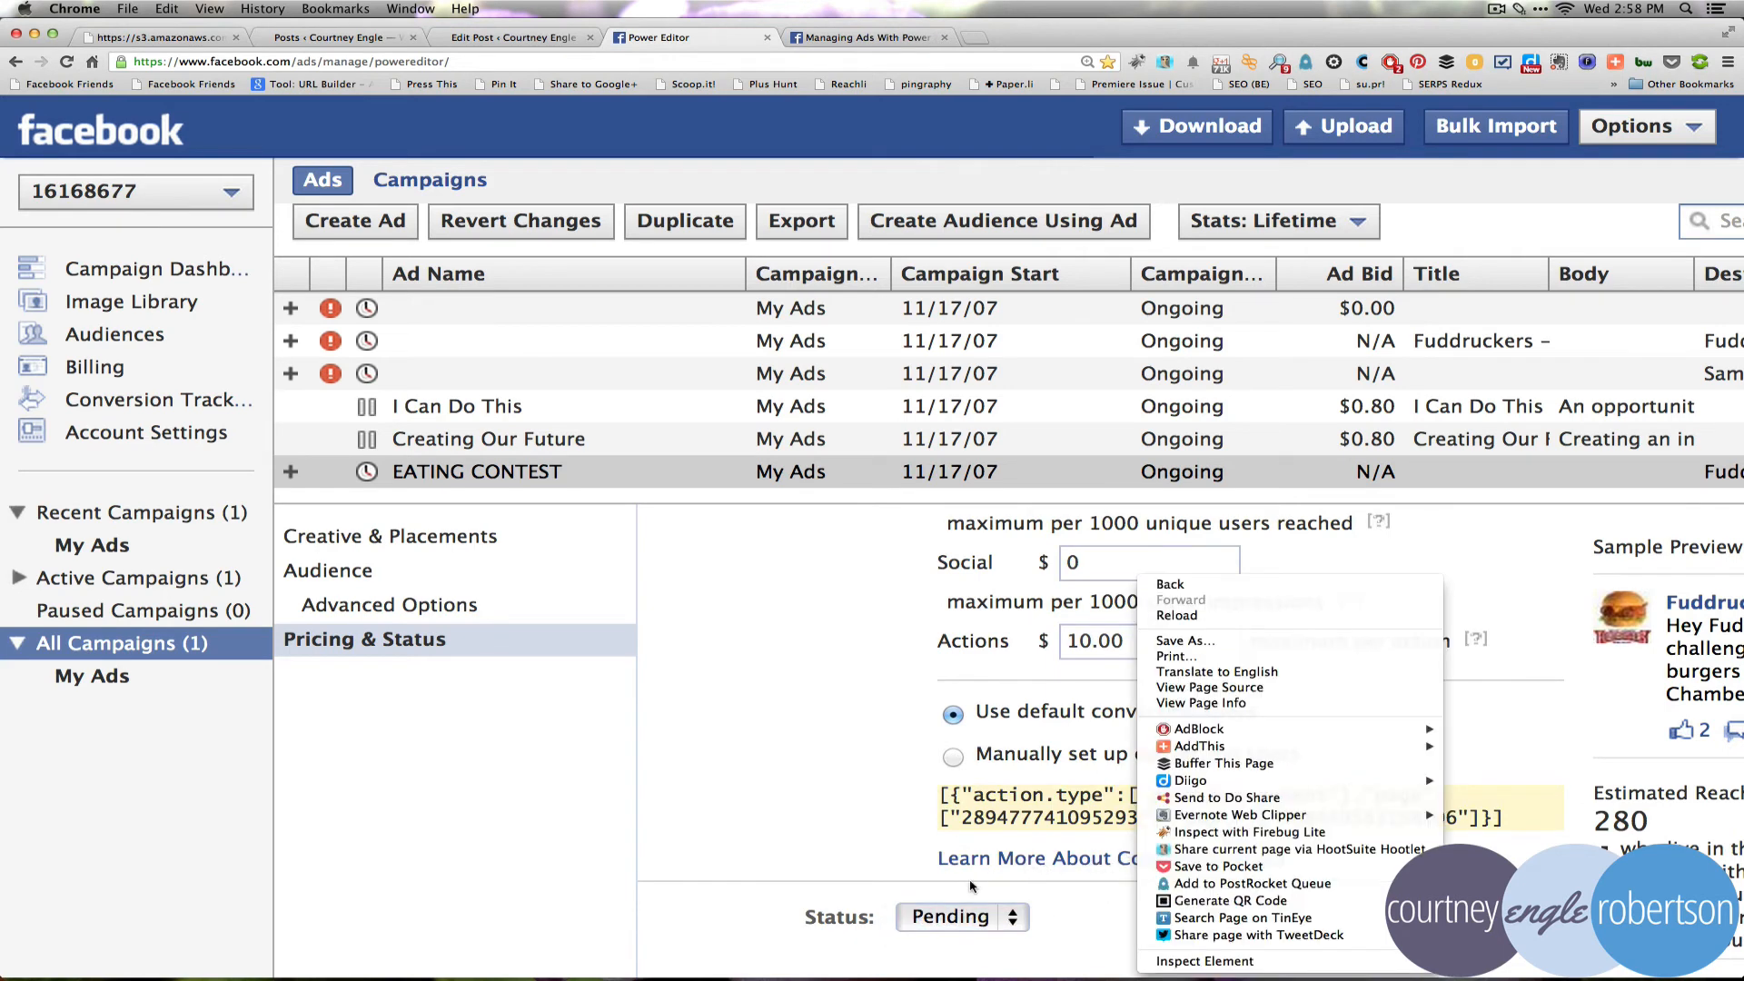
{"action": "left_click", "coordinate": [590, 669]}
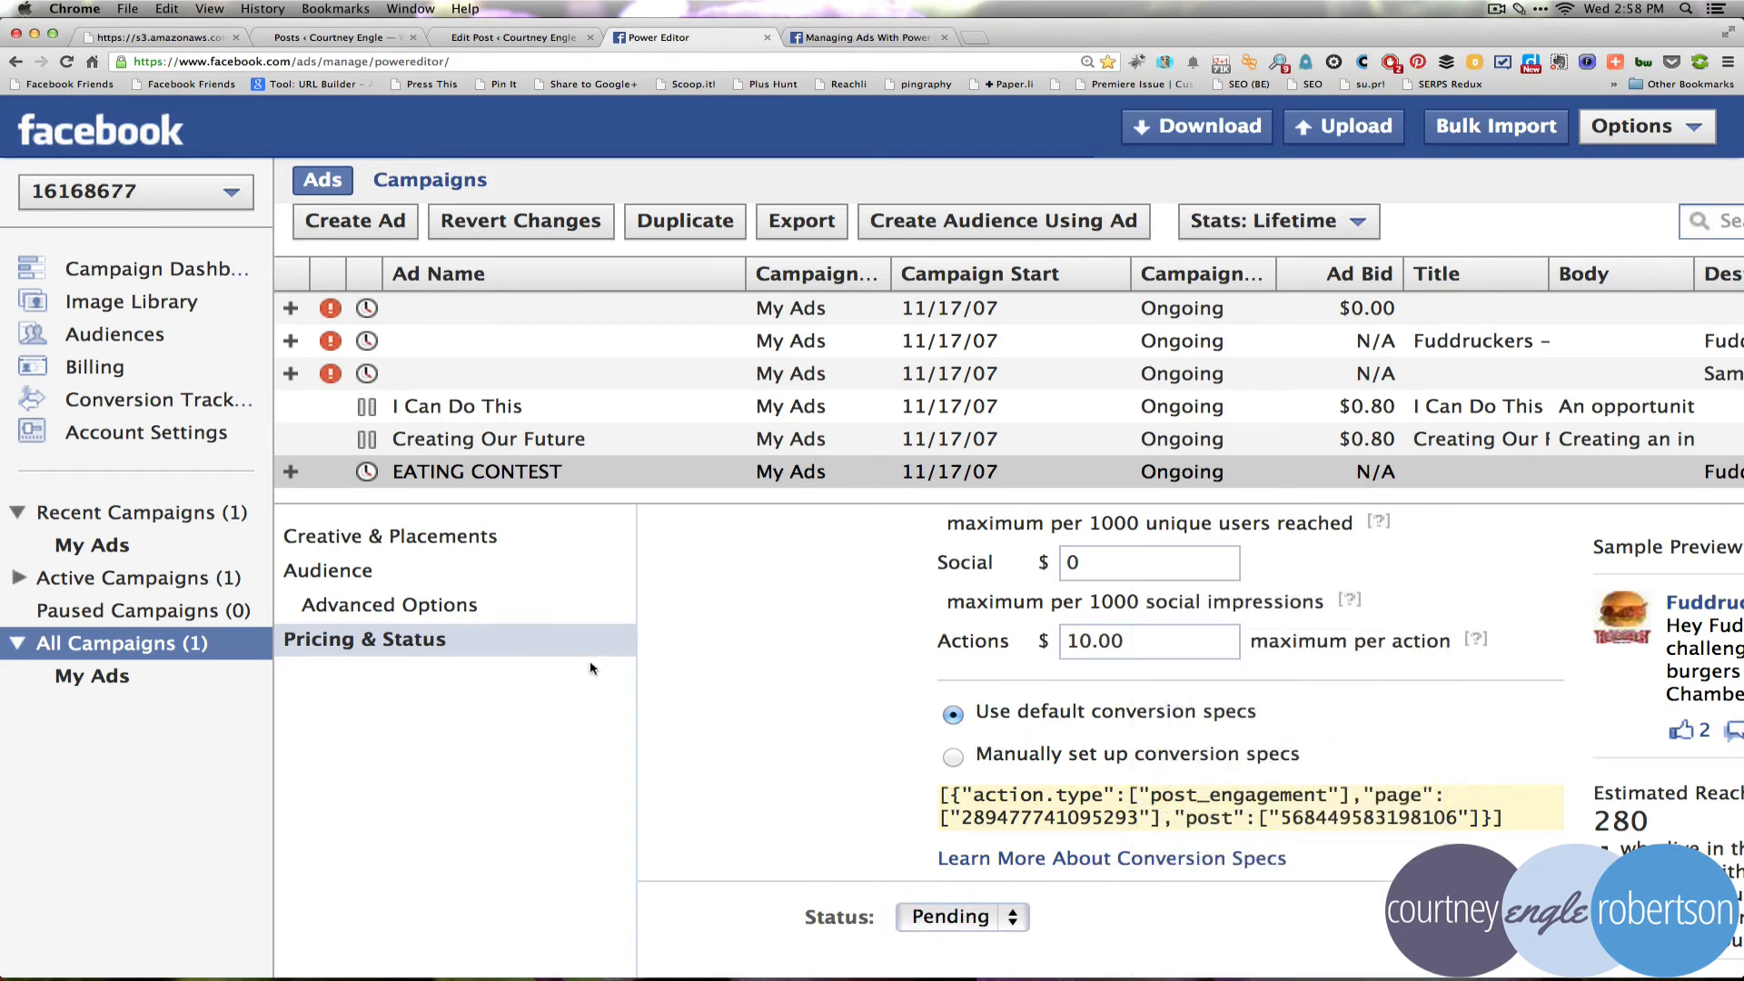
{"action": "mouse_move", "coordinate": [1156, 450]}
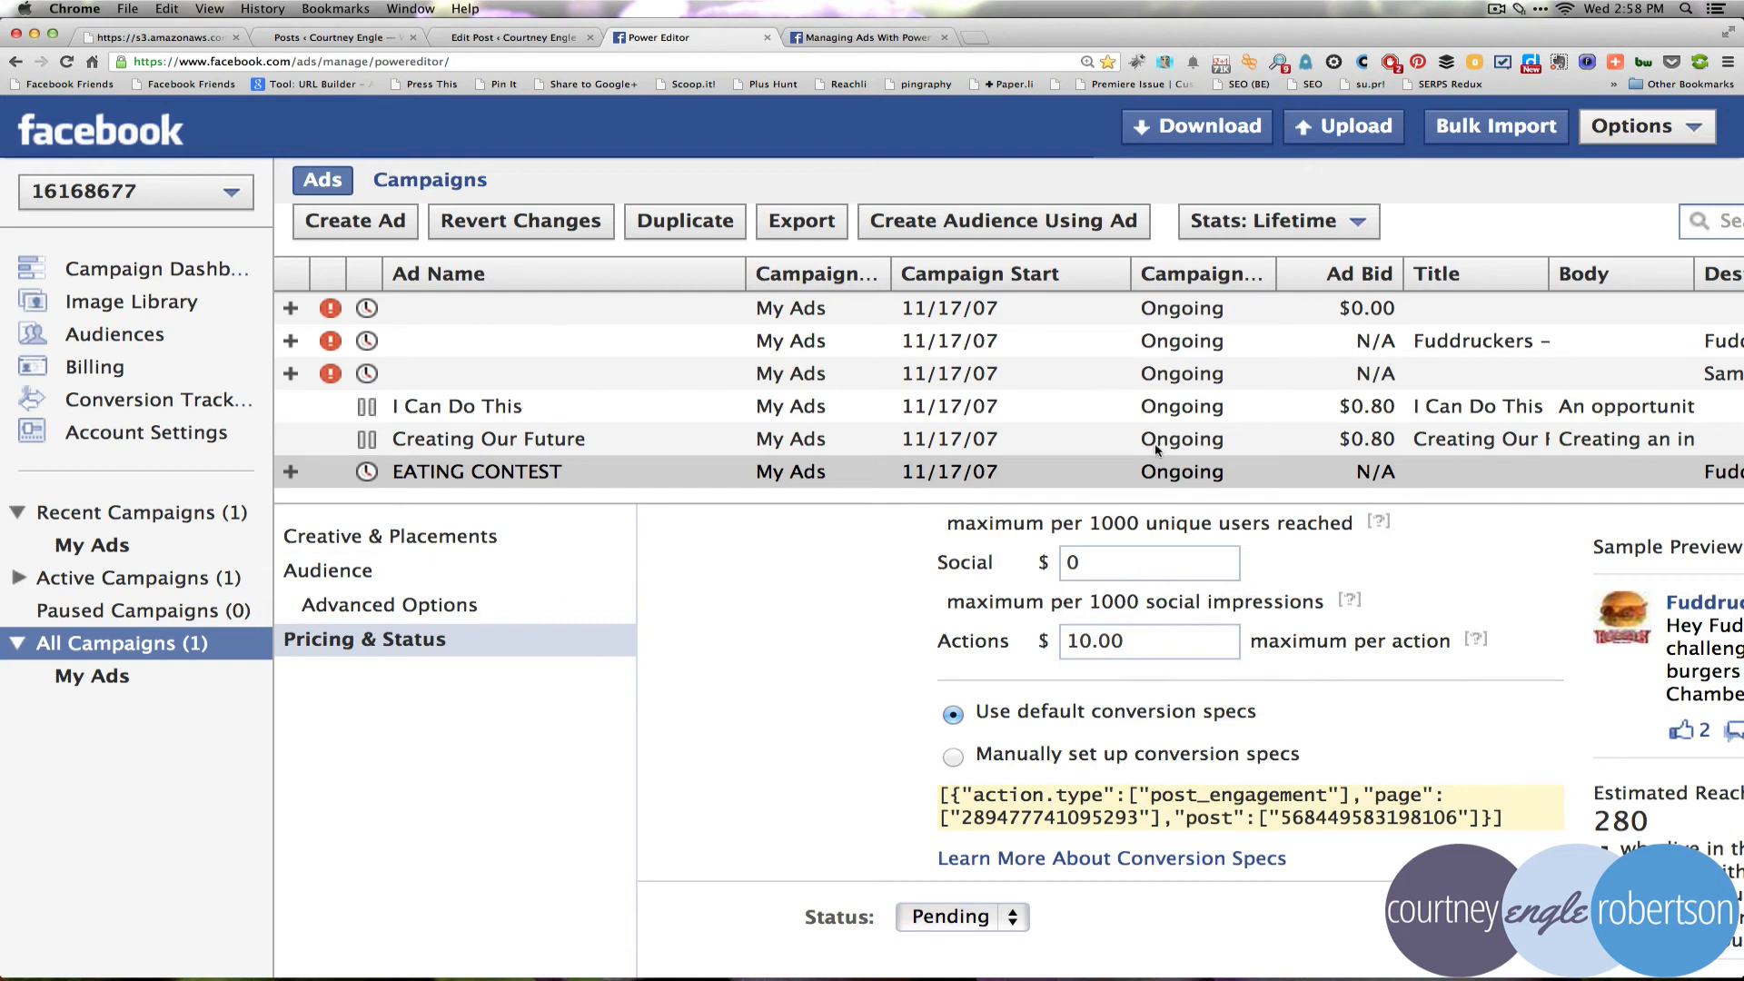
{"action": "mouse_move", "coordinate": [1507, 456]}
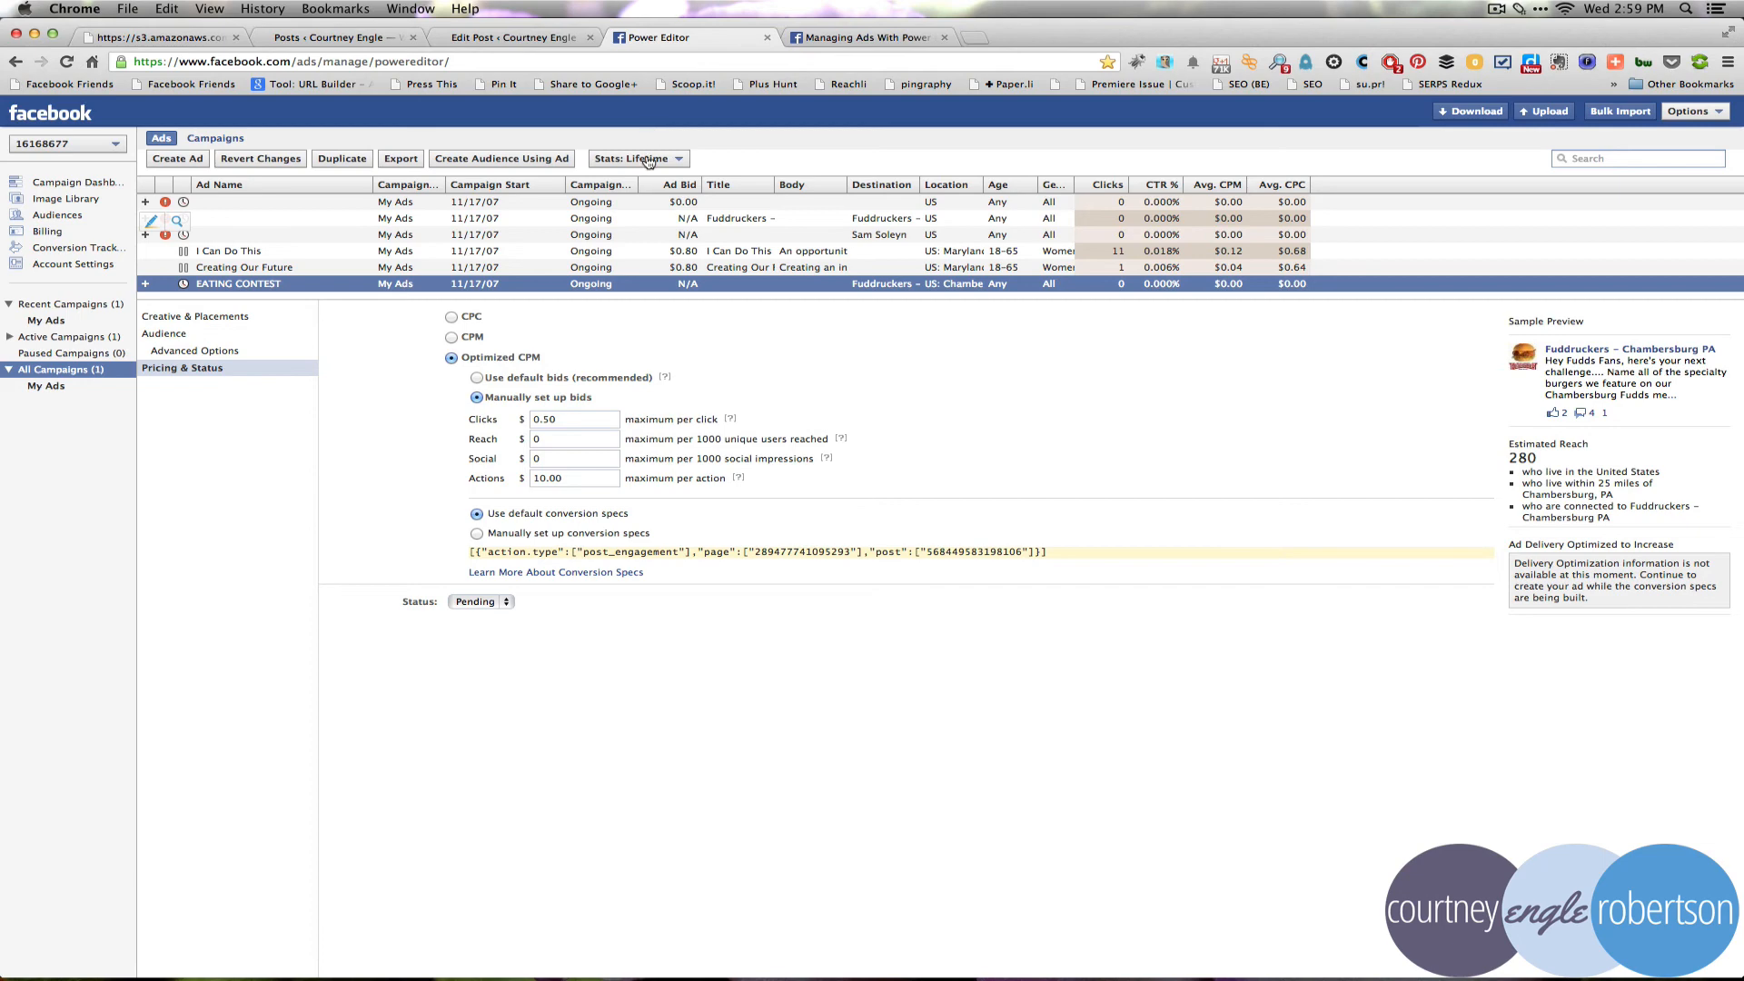
{"action": "mouse_move", "coordinate": [353, 167]}
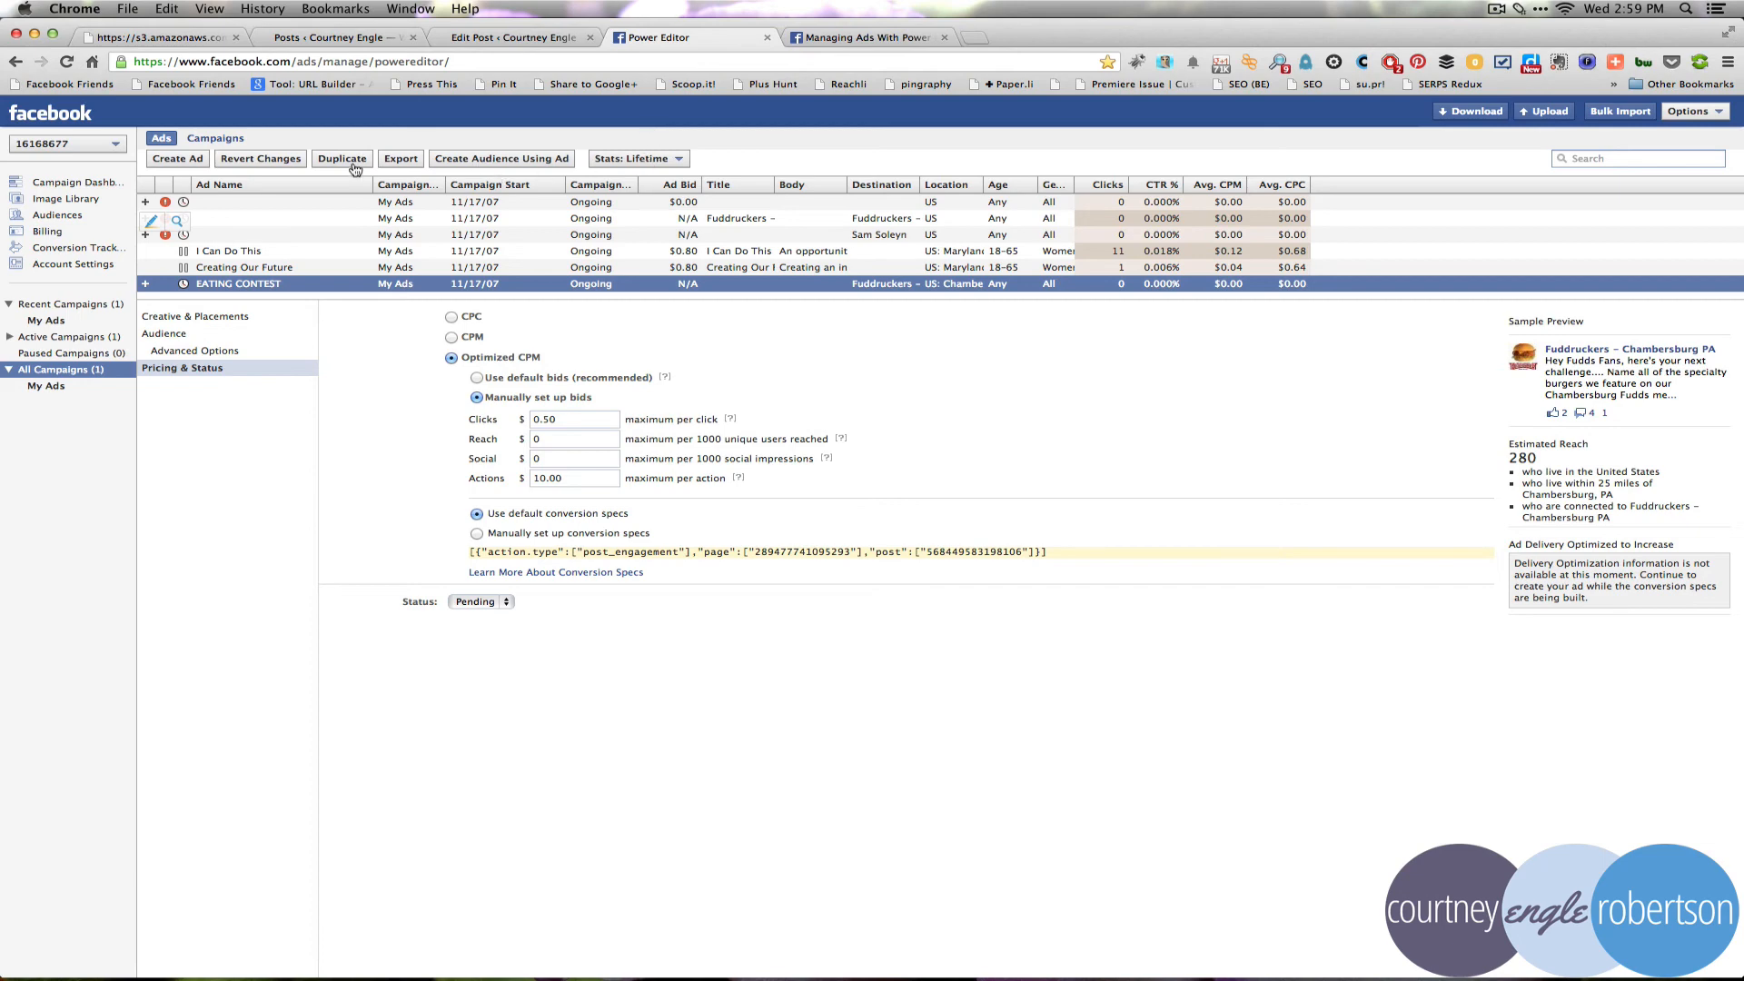
Duplicate EATING CONTEST into My Ads, then duplicate both ads again, producing copies 1–3
{"action": "left_click", "coordinate": [342, 158]}
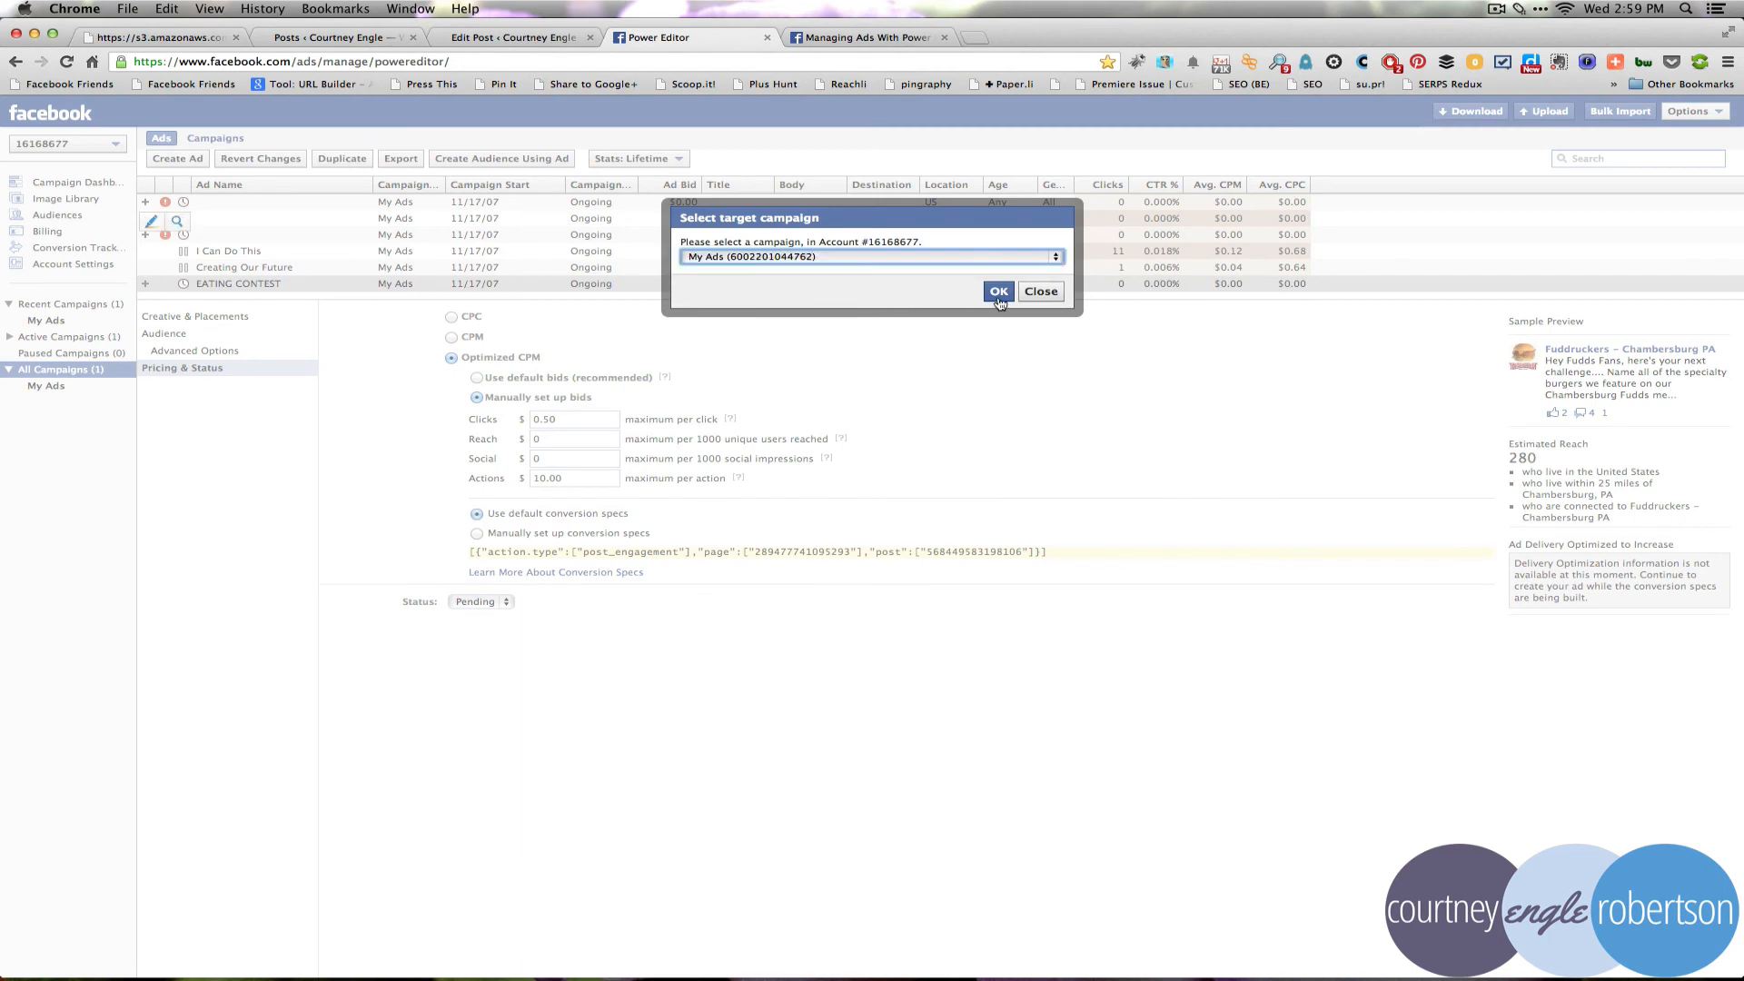
{"action": "left_click", "coordinate": [996, 292]}
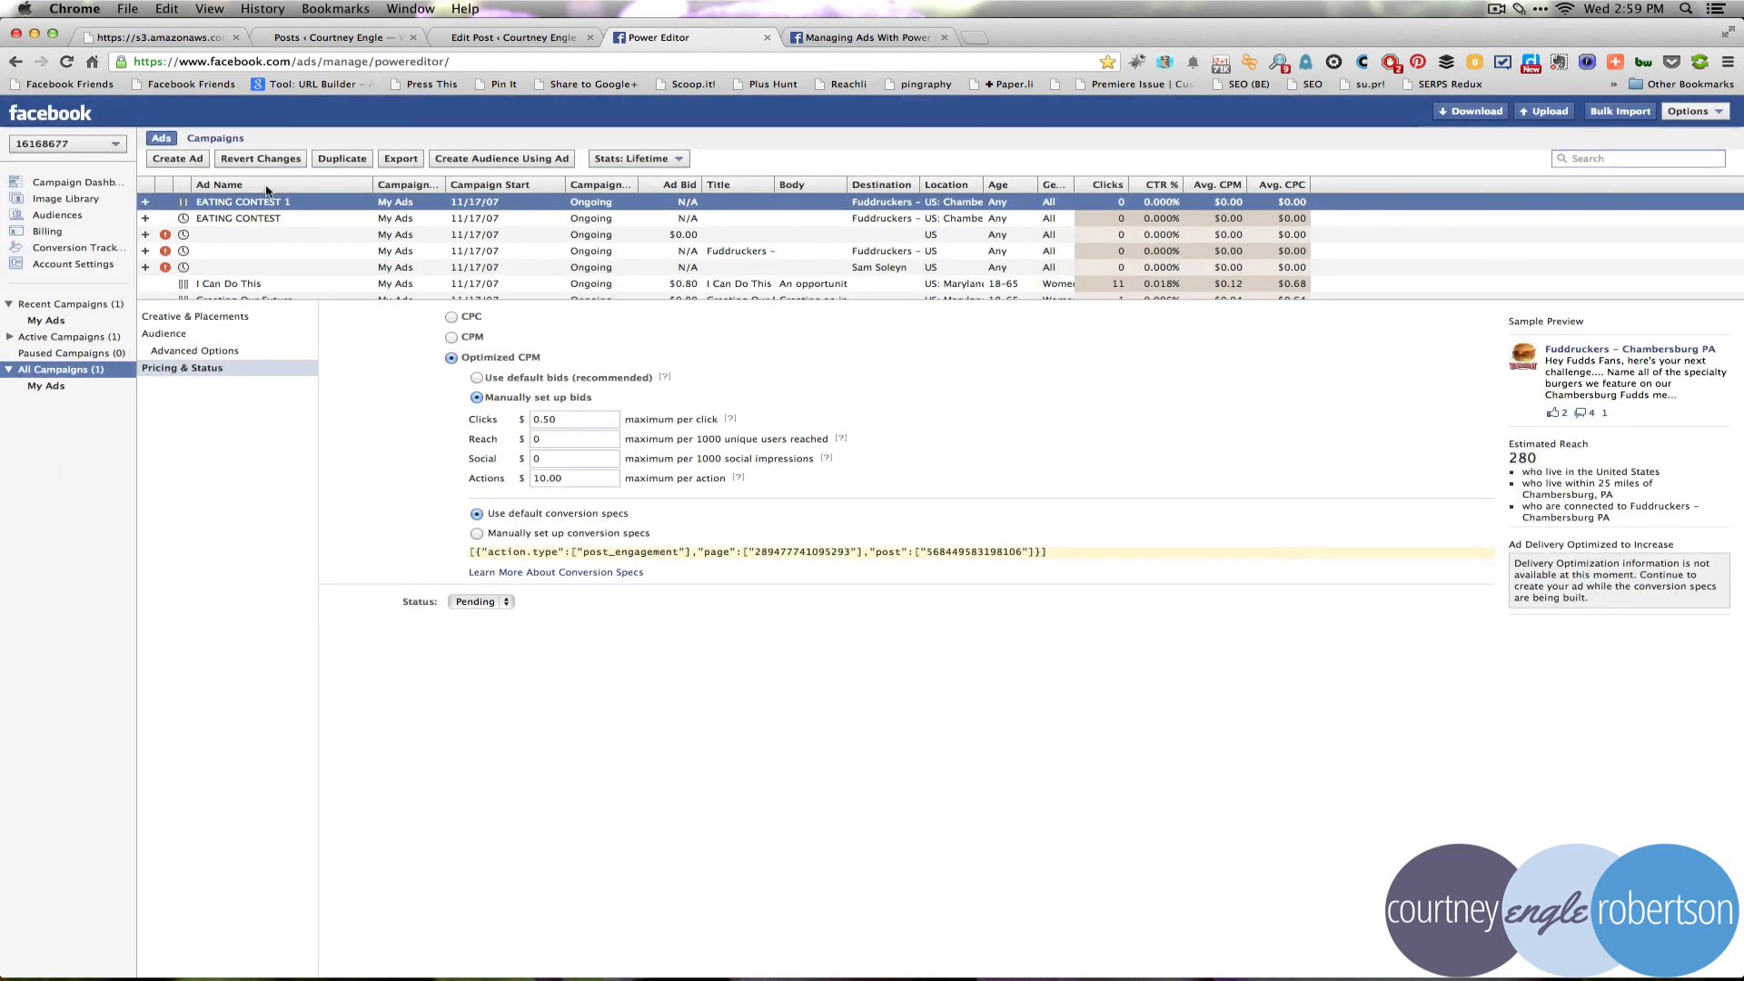
{"action": "left_click", "coordinate": [239, 218]}
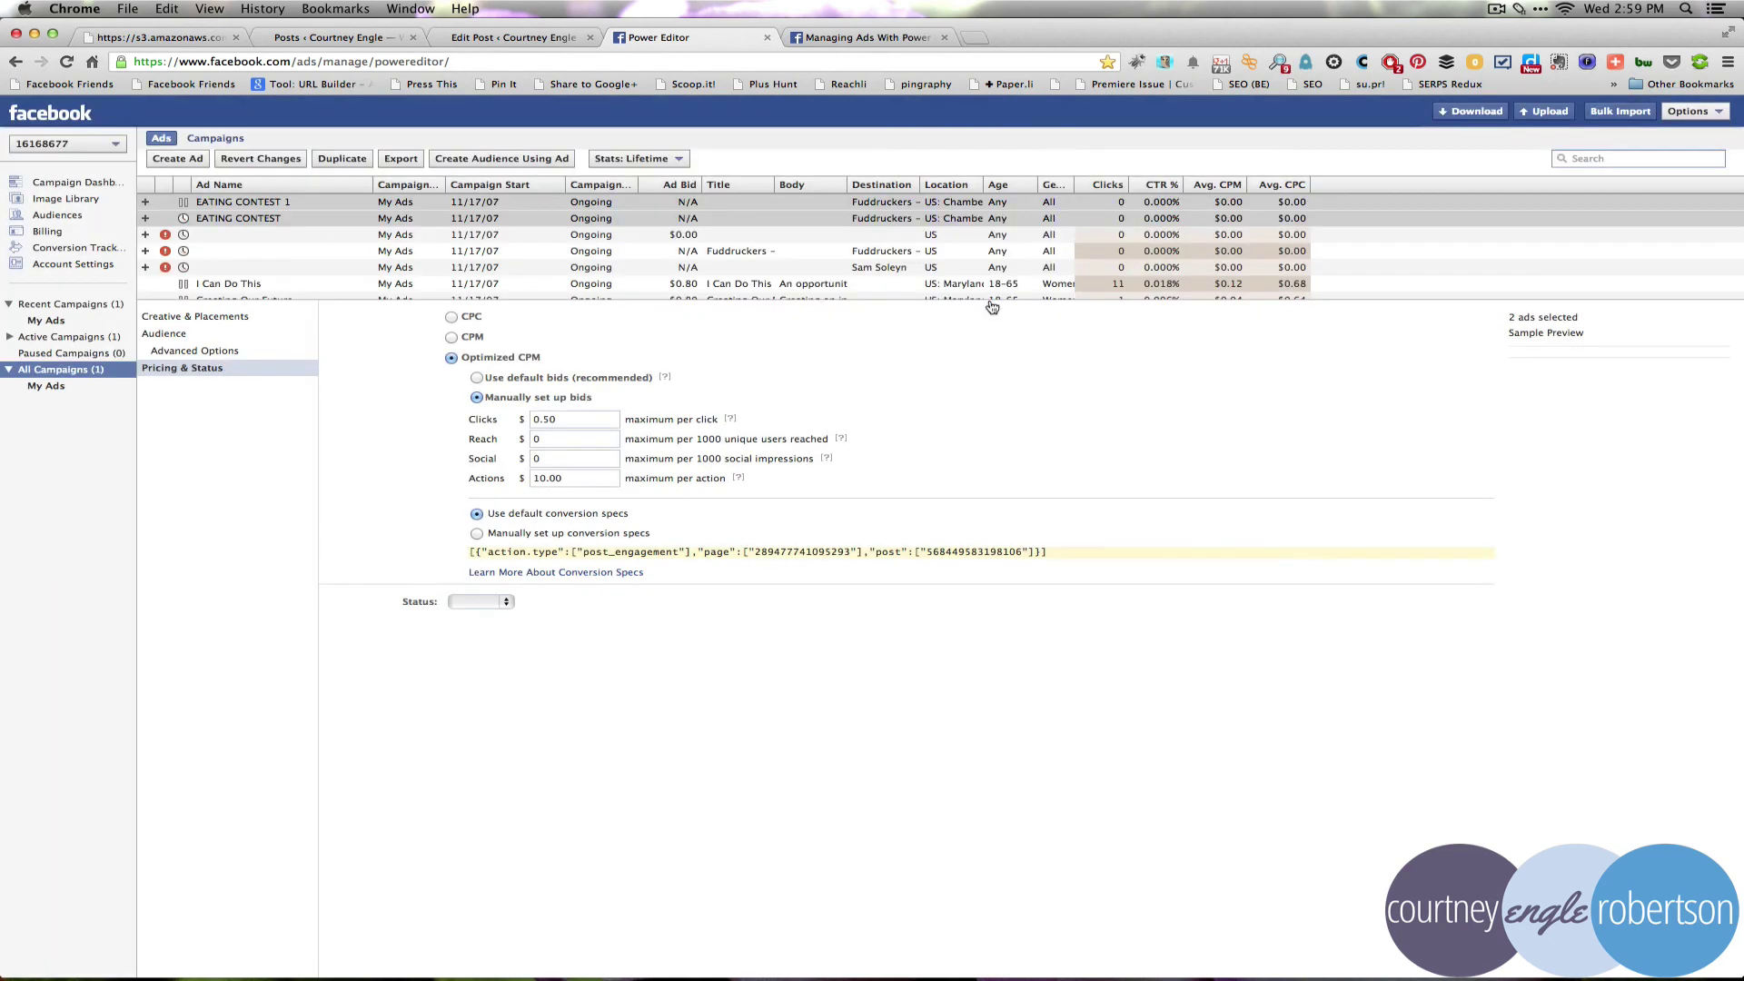
{"action": "left_click", "coordinate": [242, 202]}
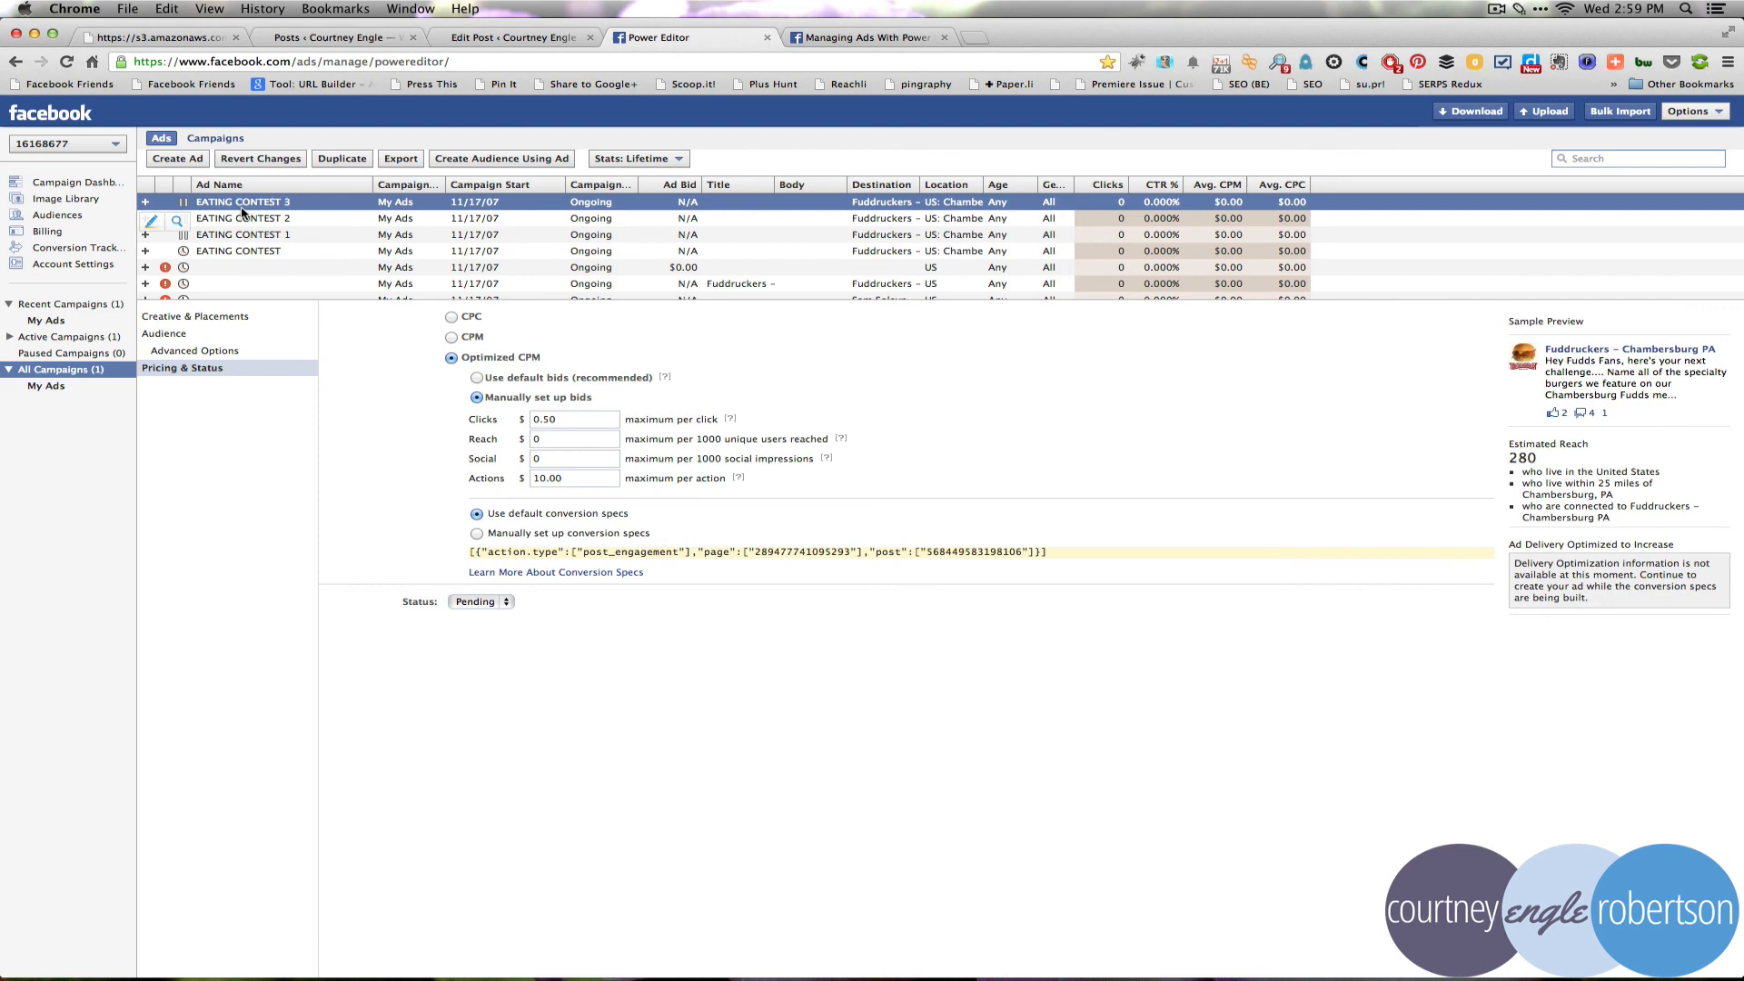
{"action": "mouse_move", "coordinate": [261, 236]}
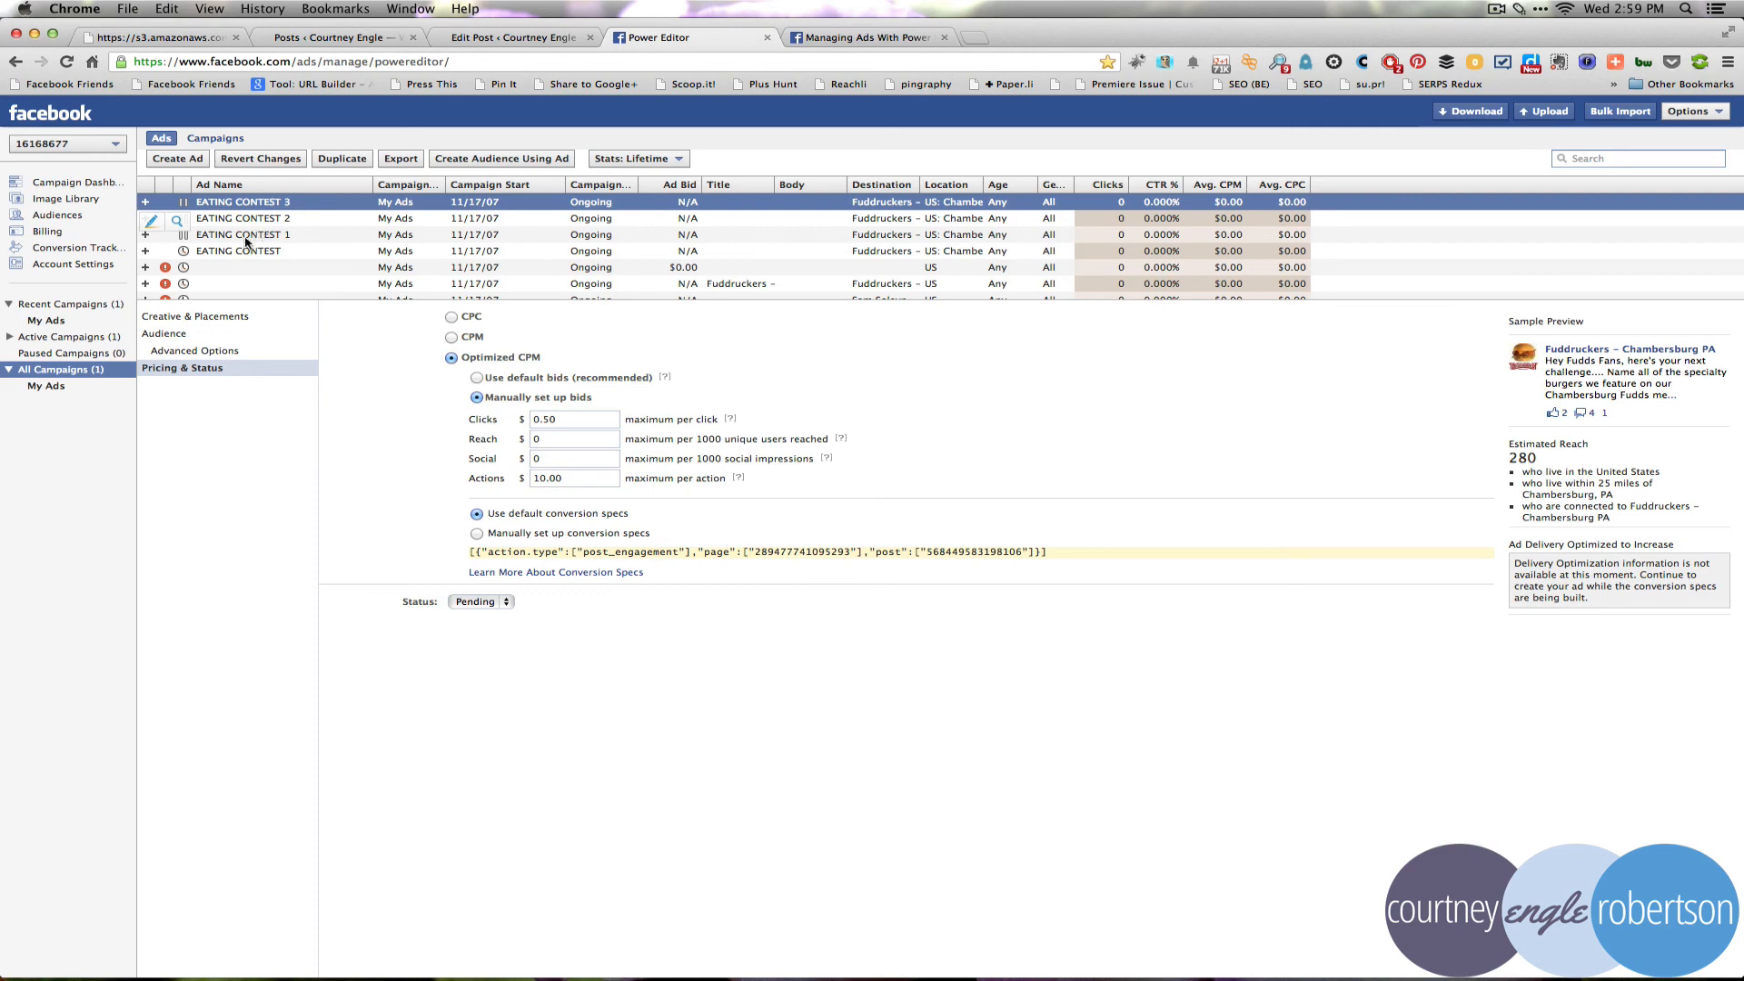
{"action": "mouse_move", "coordinate": [52, 391]}
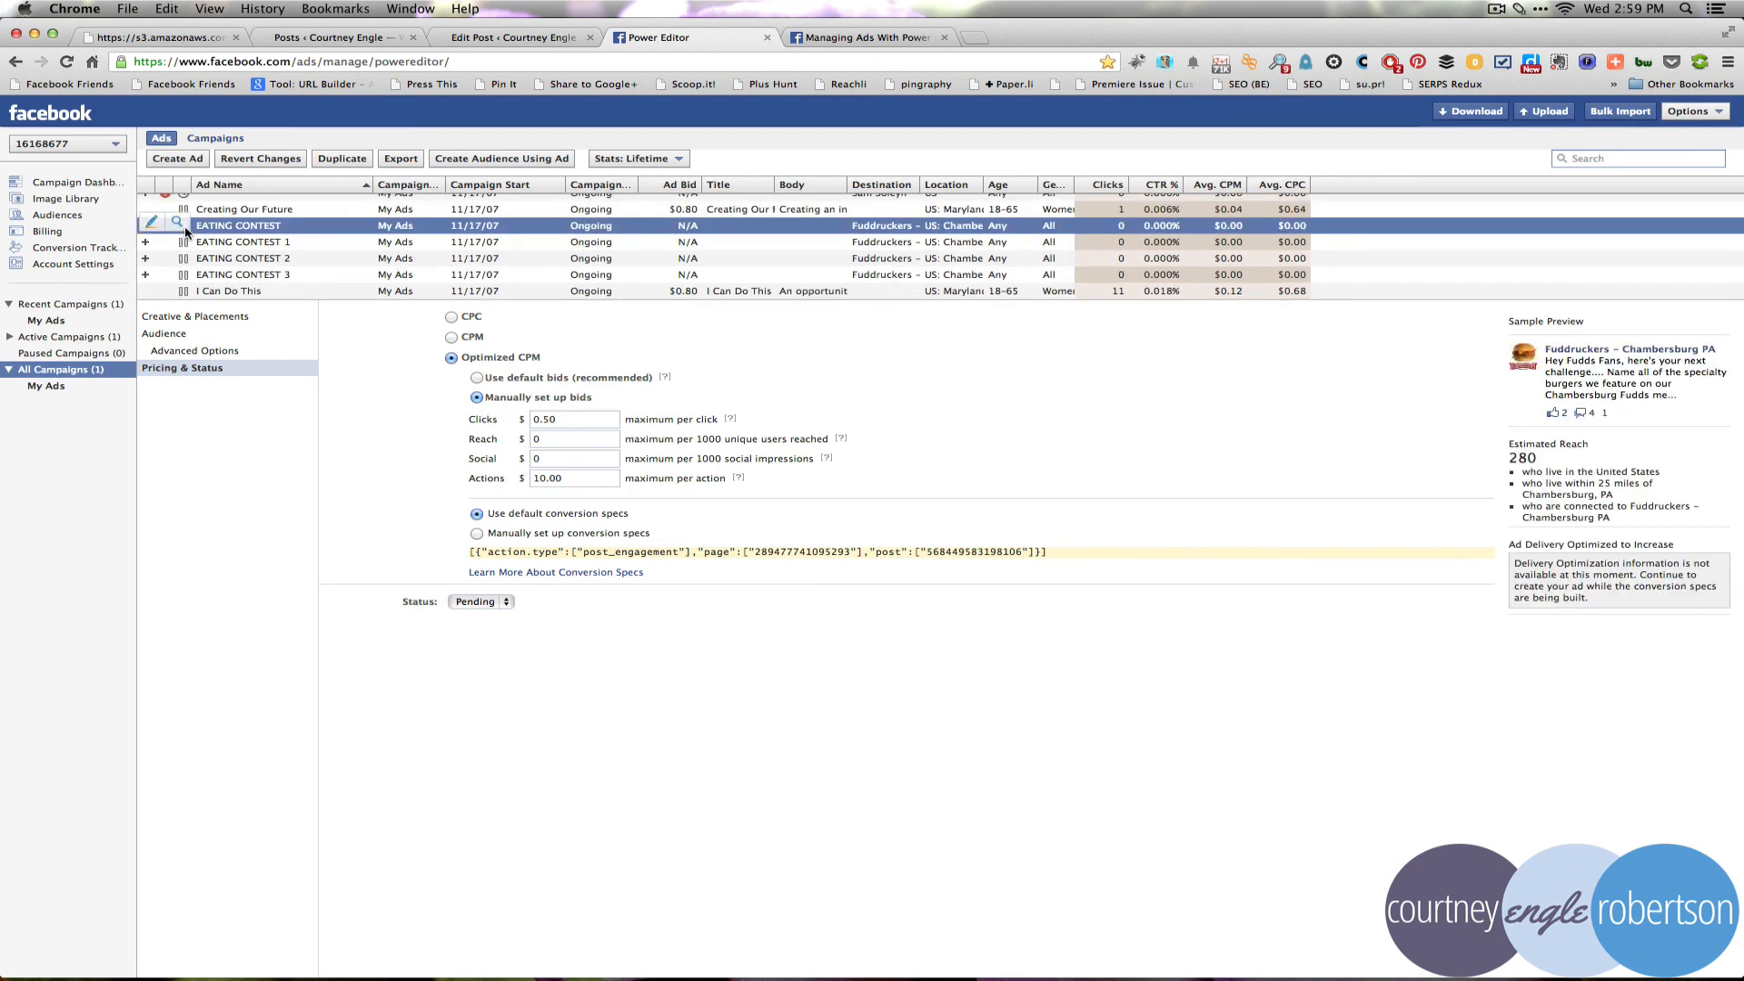
{"action": "left_click", "coordinate": [243, 241]}
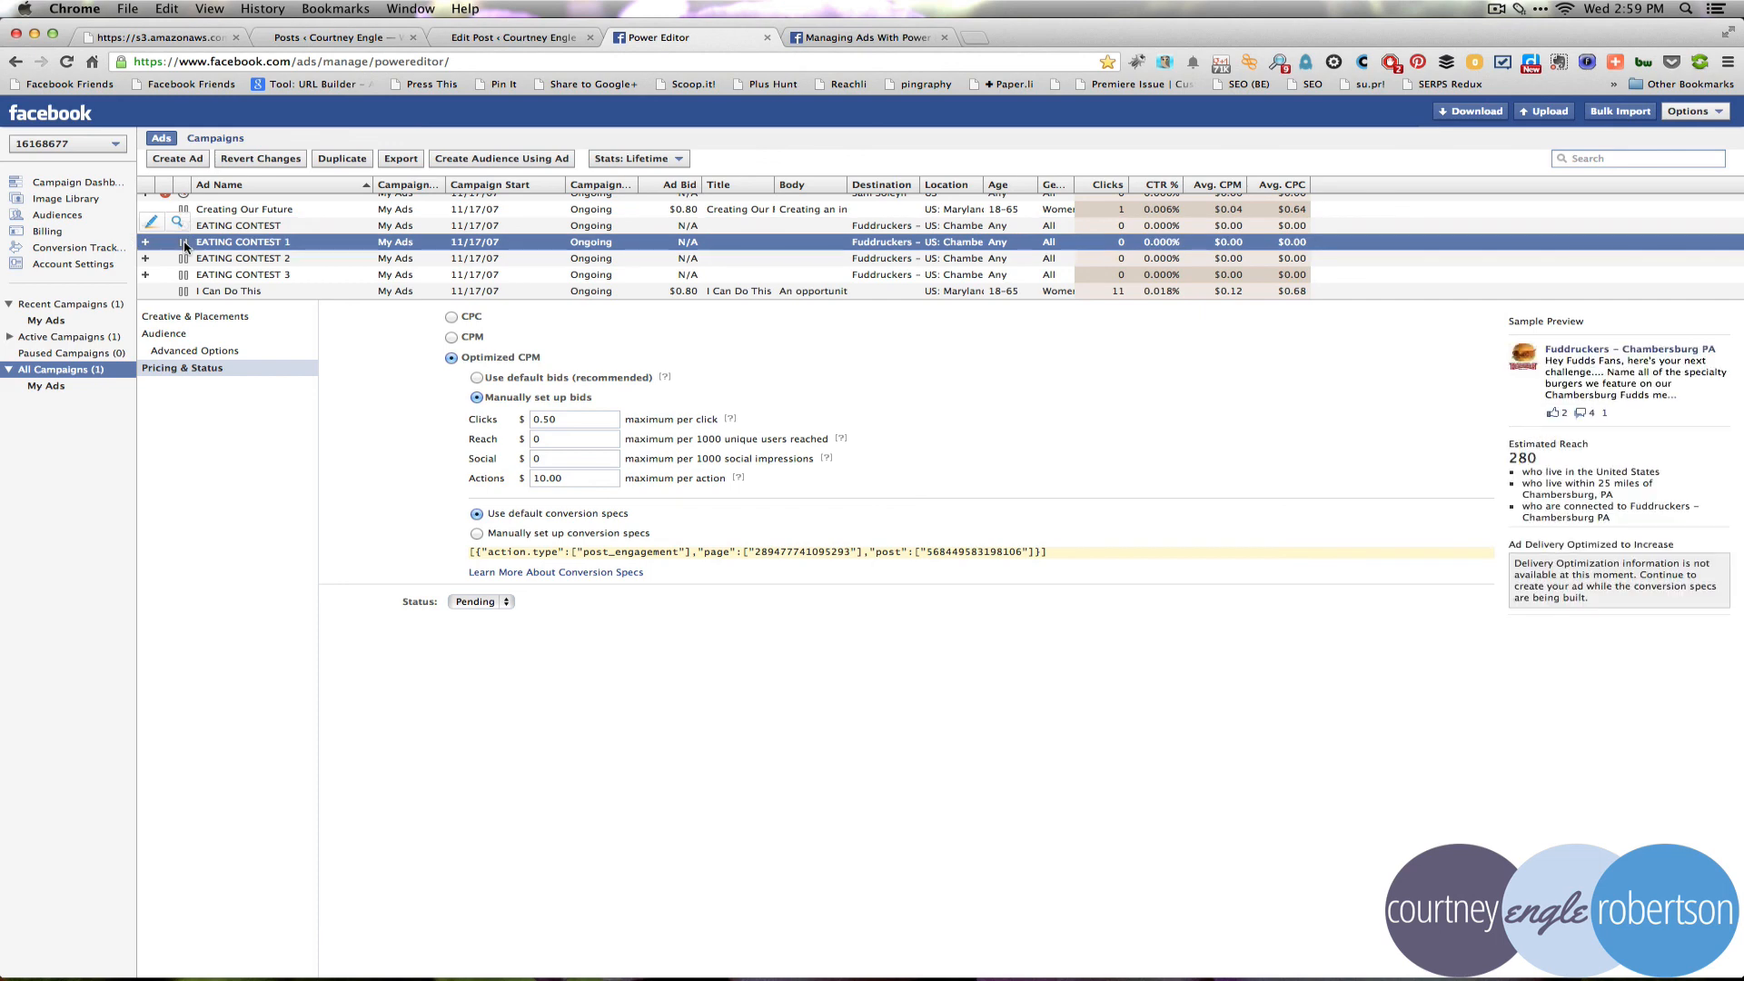
{"action": "mouse_move", "coordinate": [578, 161]}
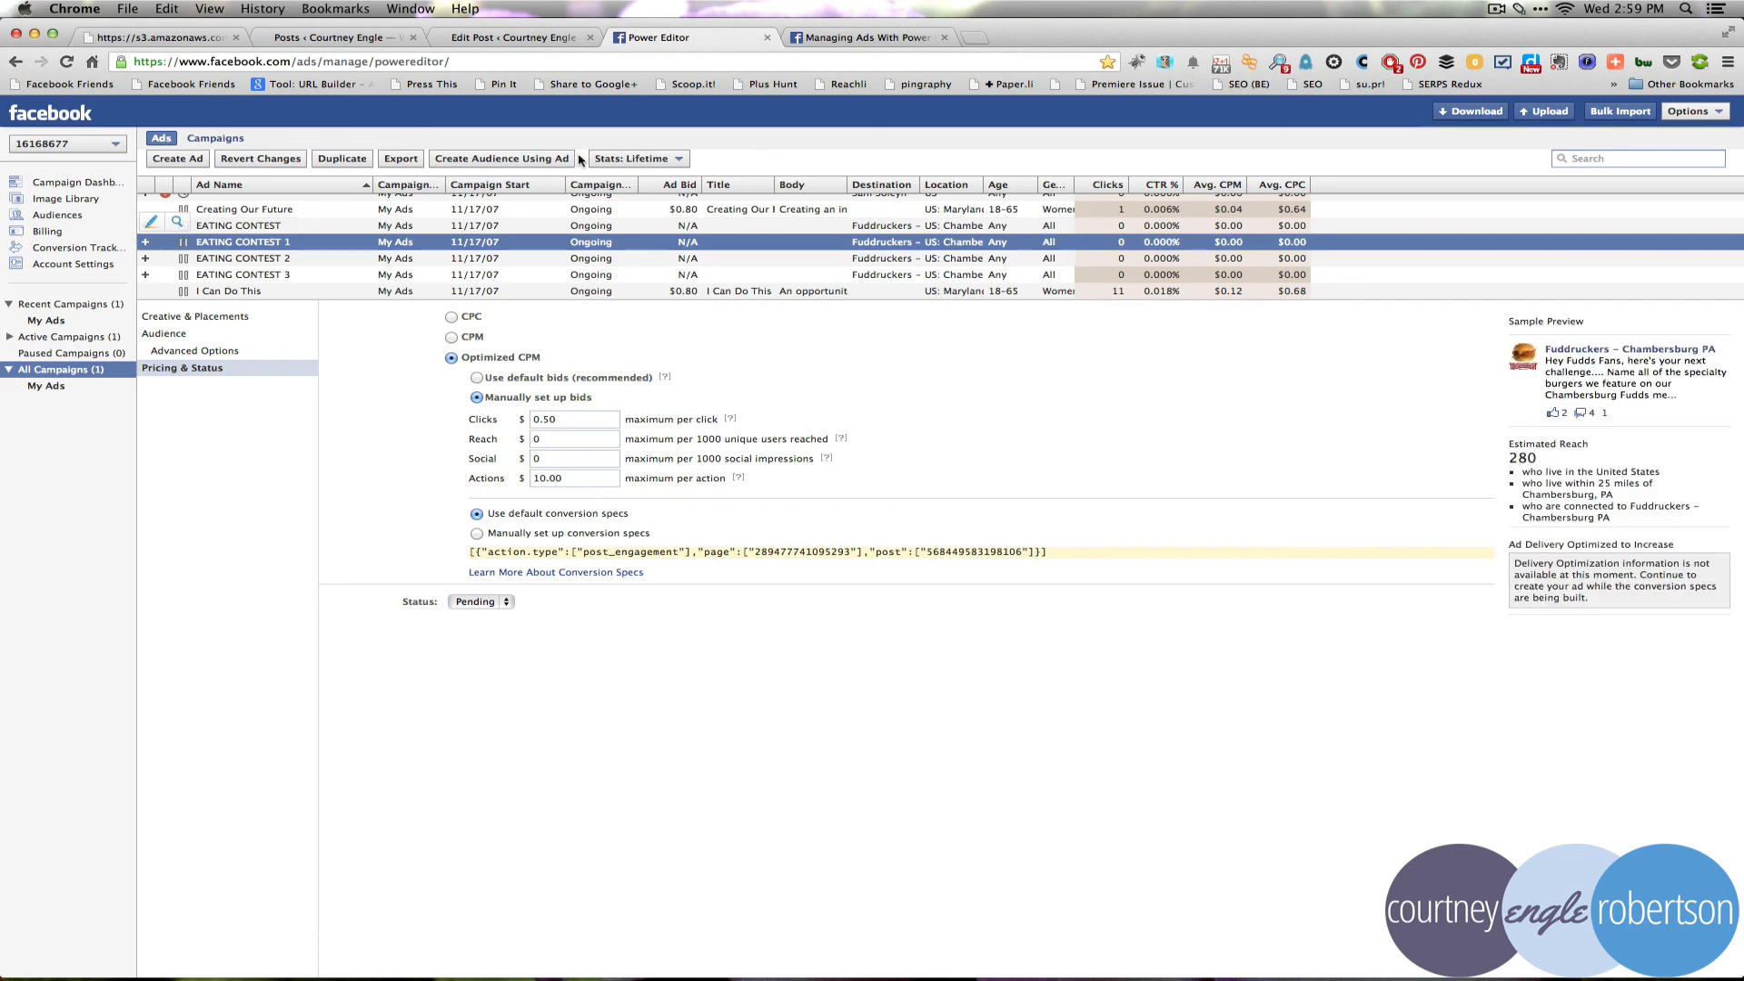